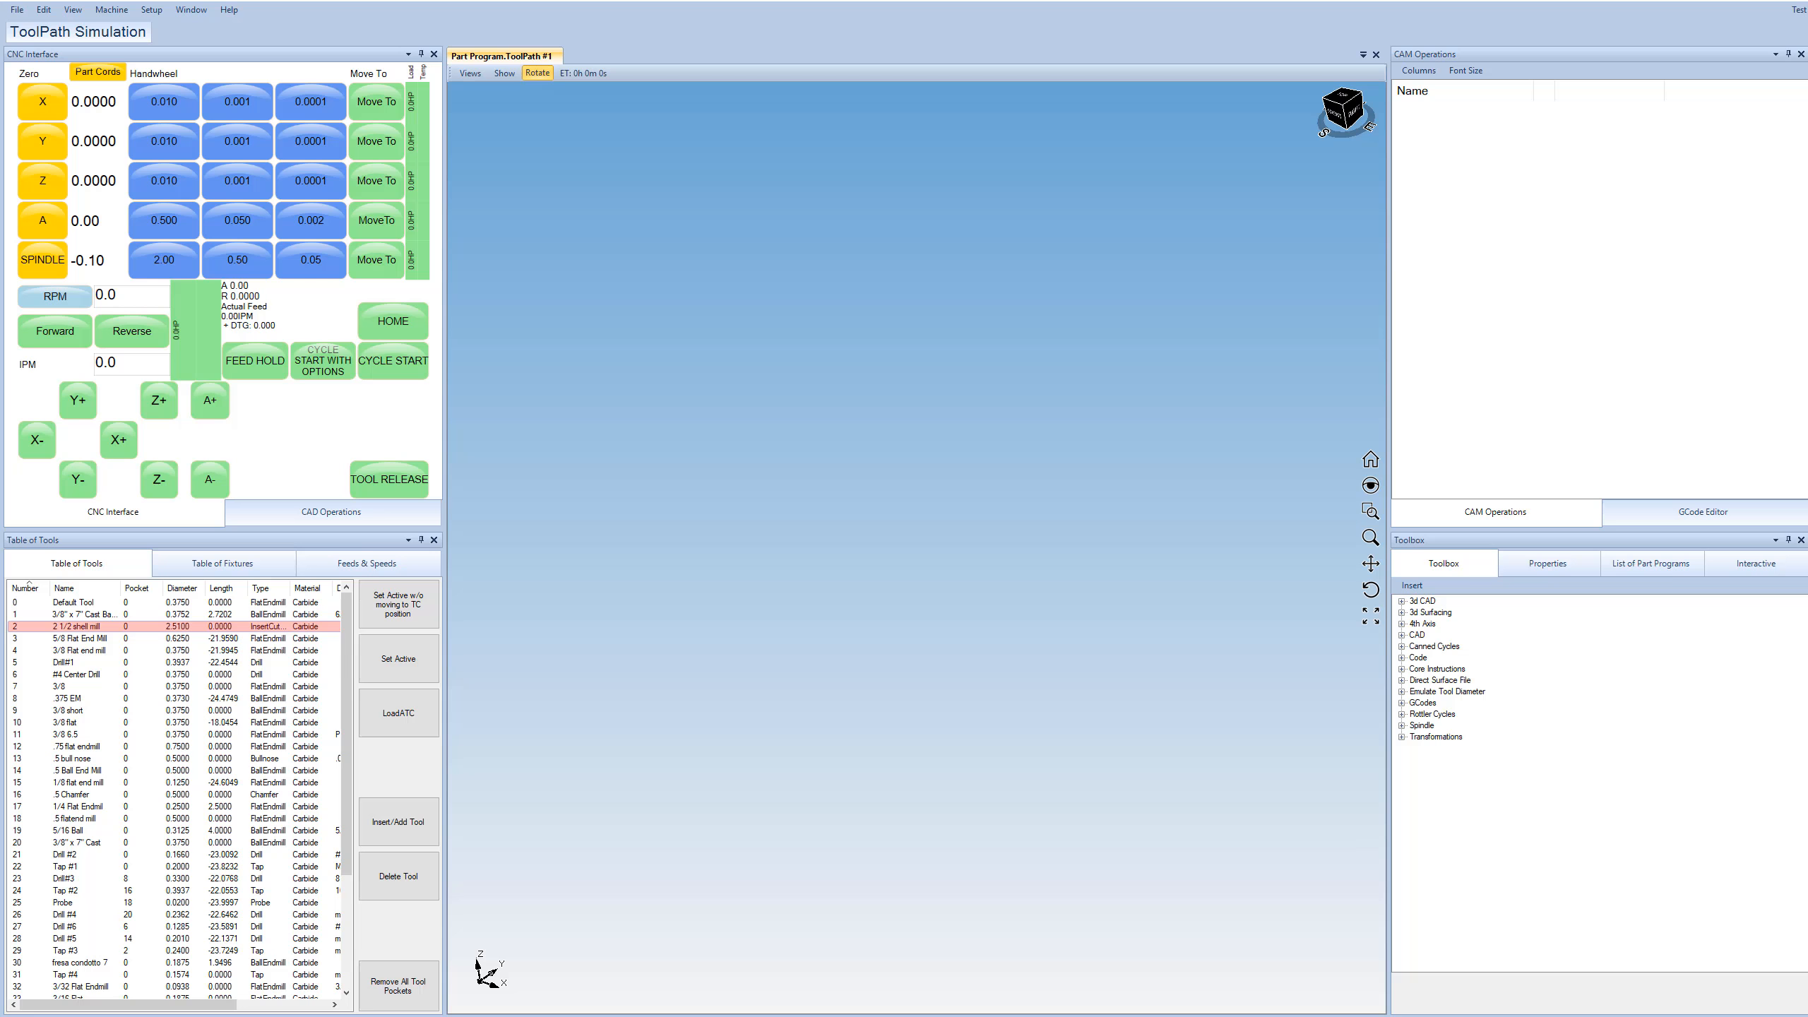
mouse_move(928, 896)
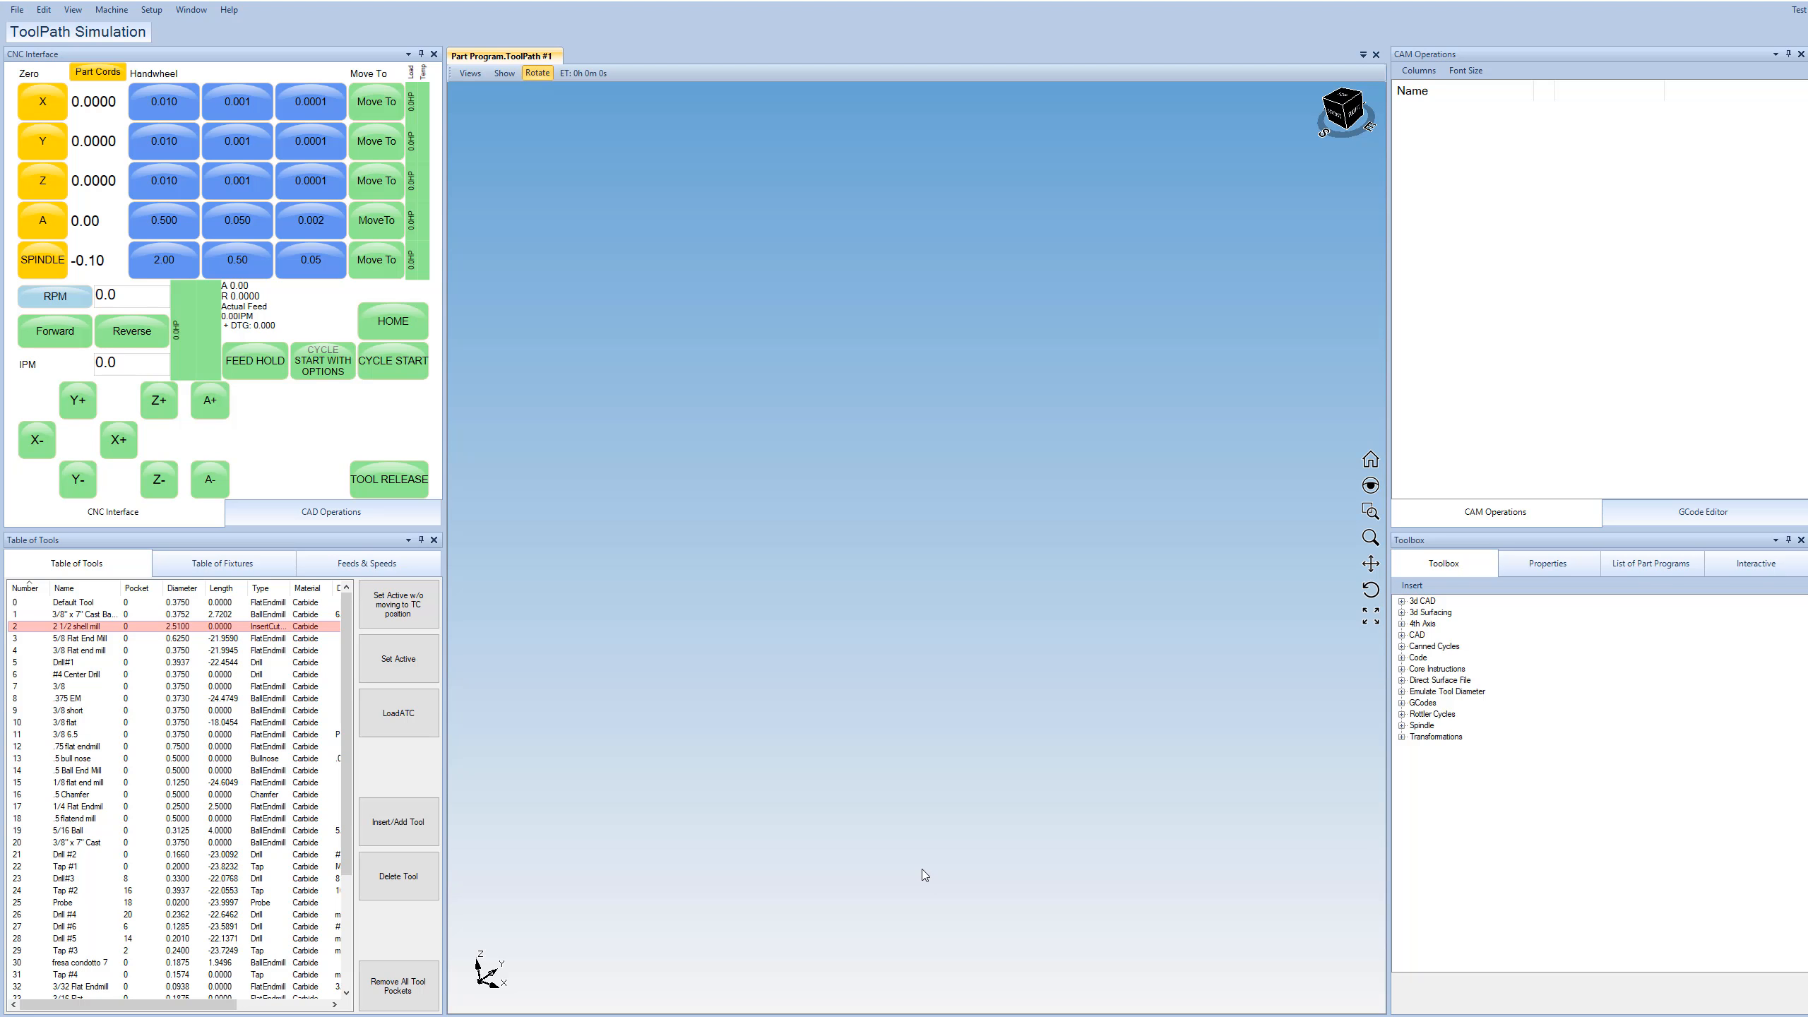
mouse_move(927, 837)
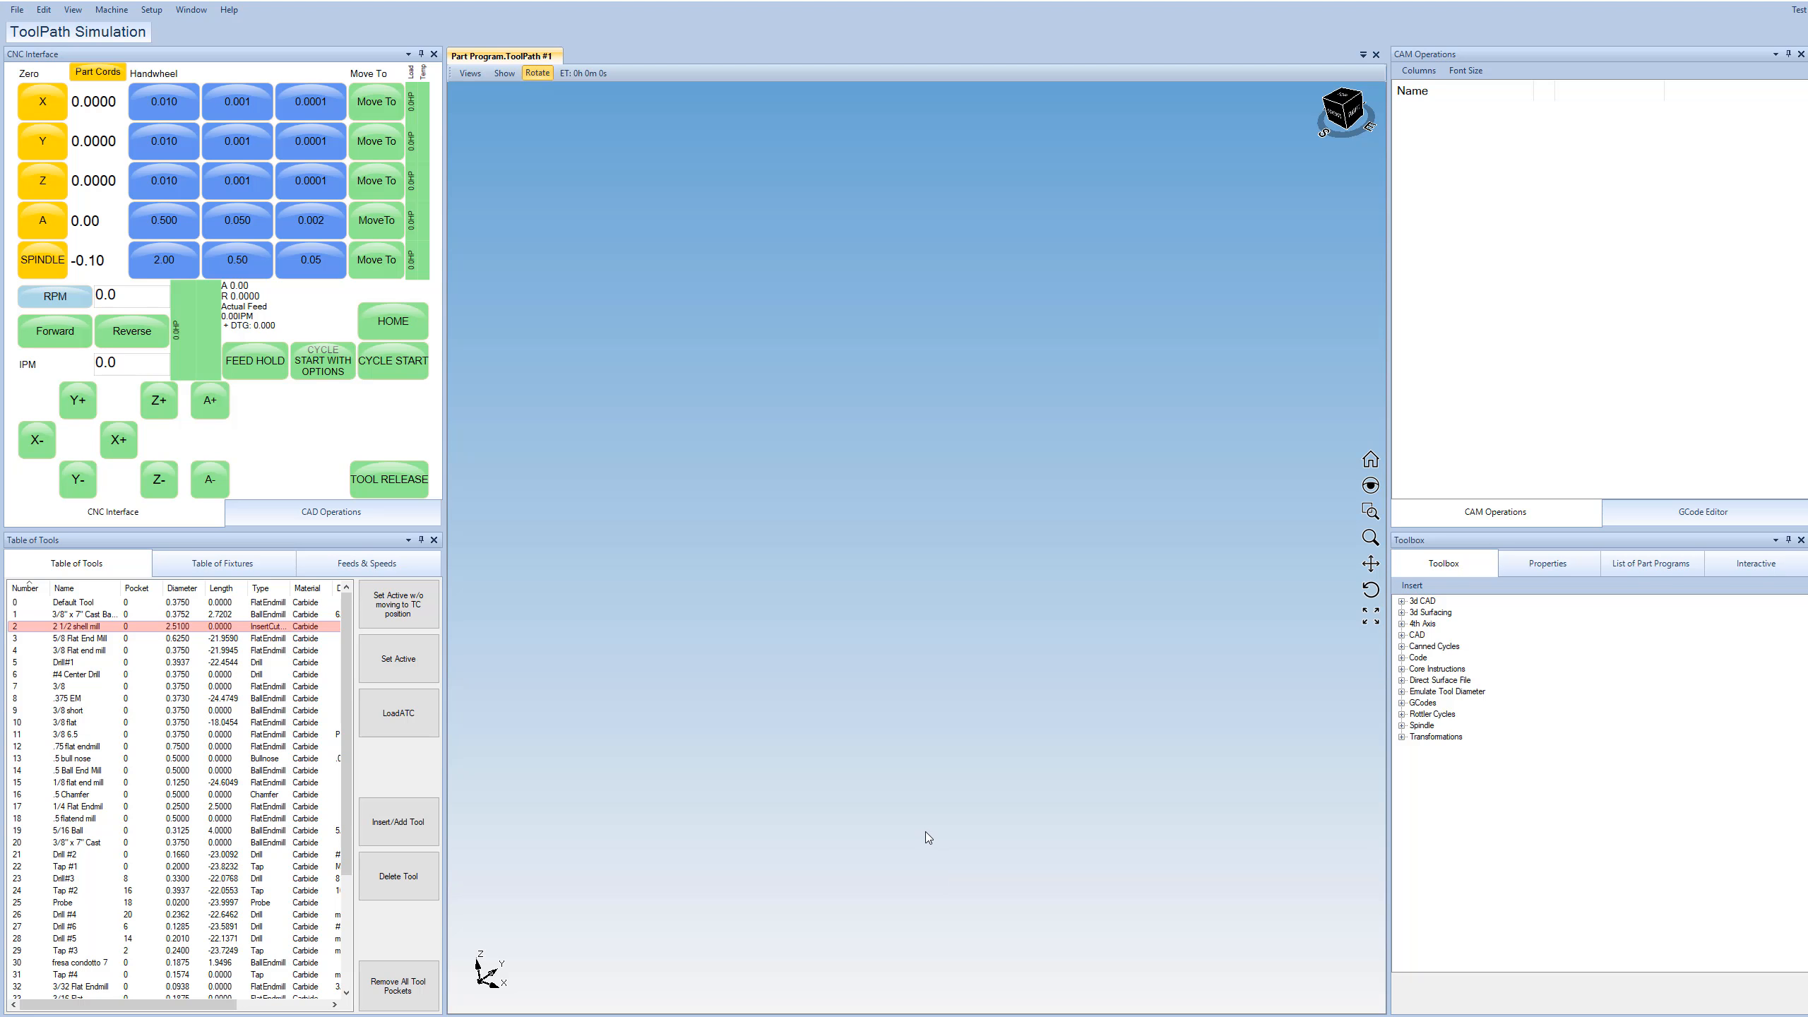
mouse_move(932, 824)
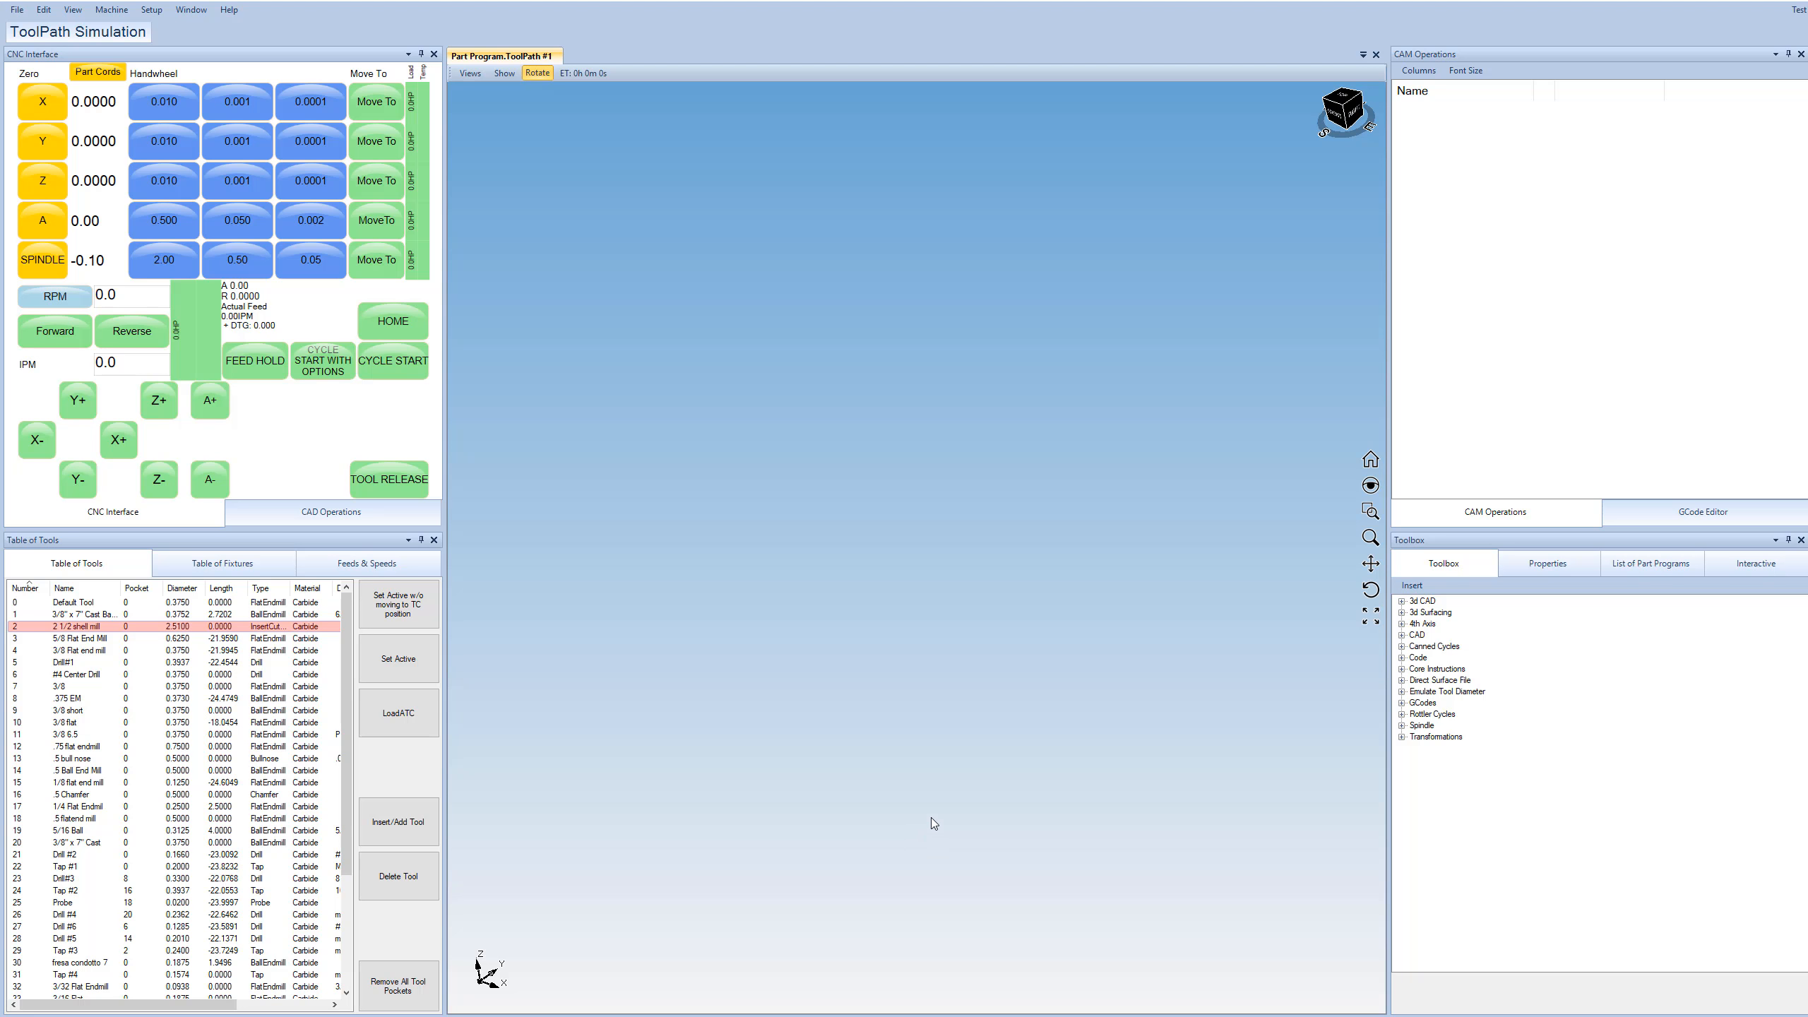
mouse_move(922, 825)
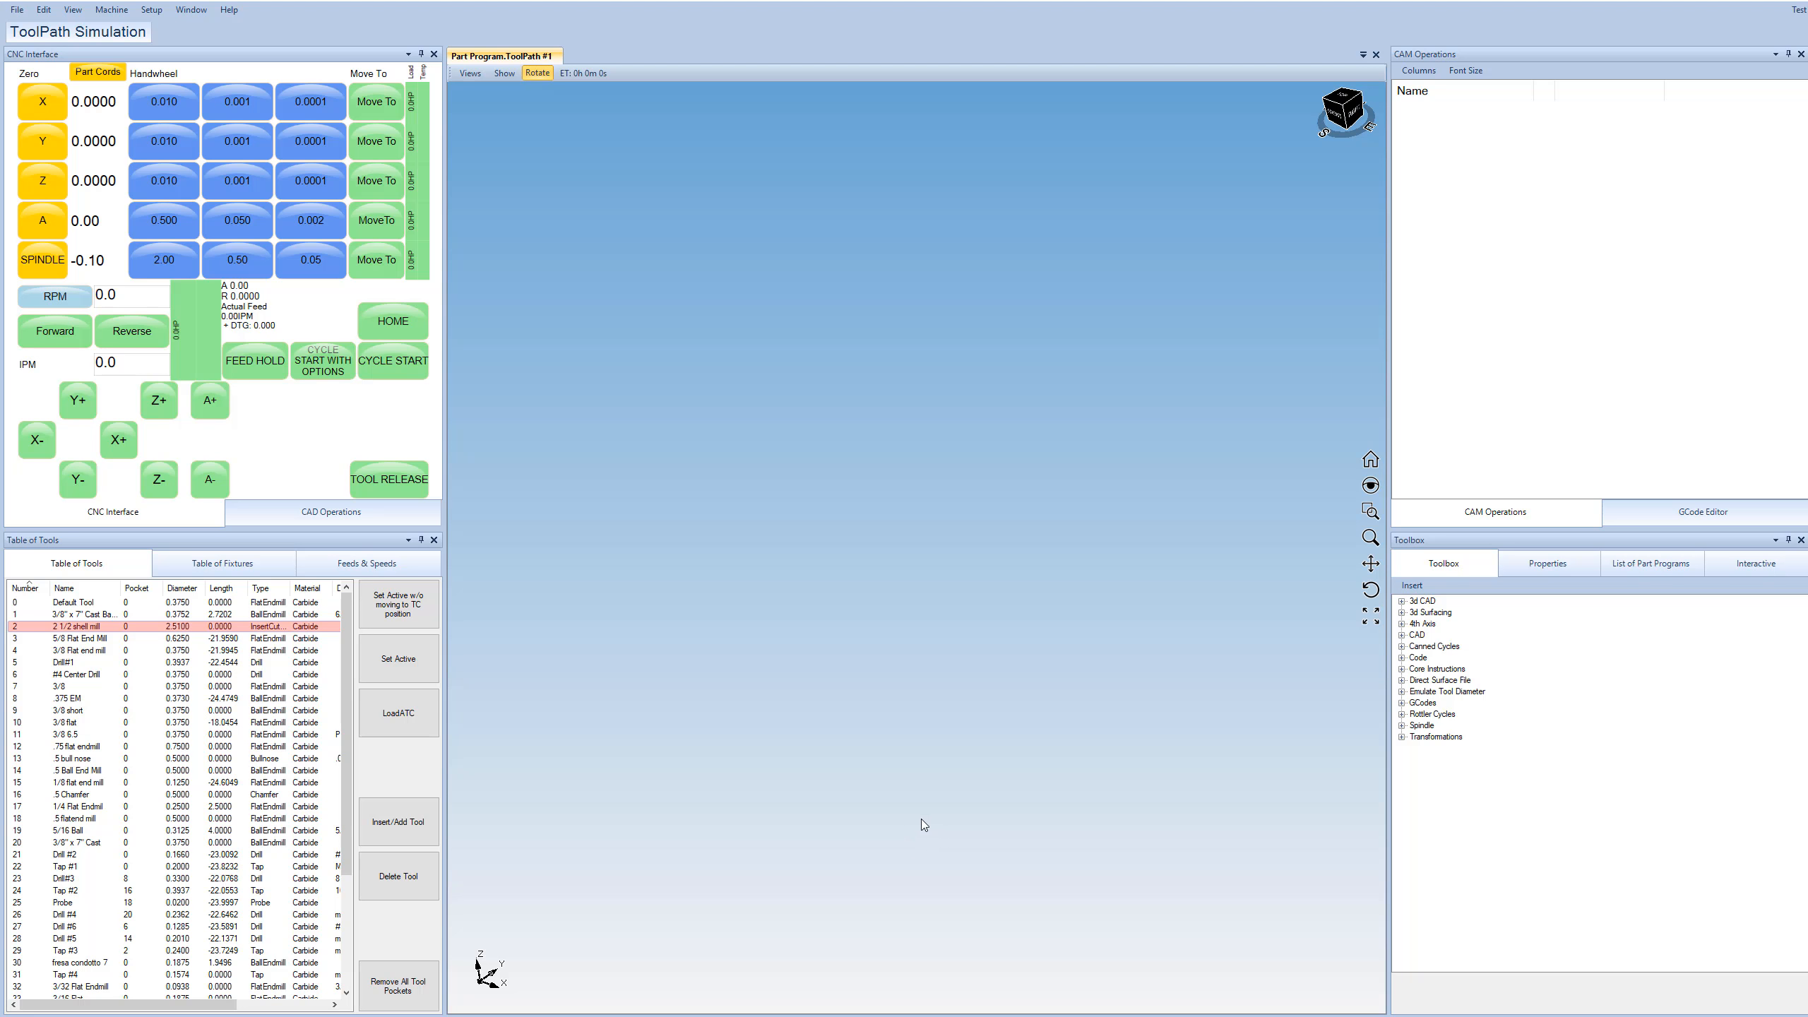
mouse_move(975, 616)
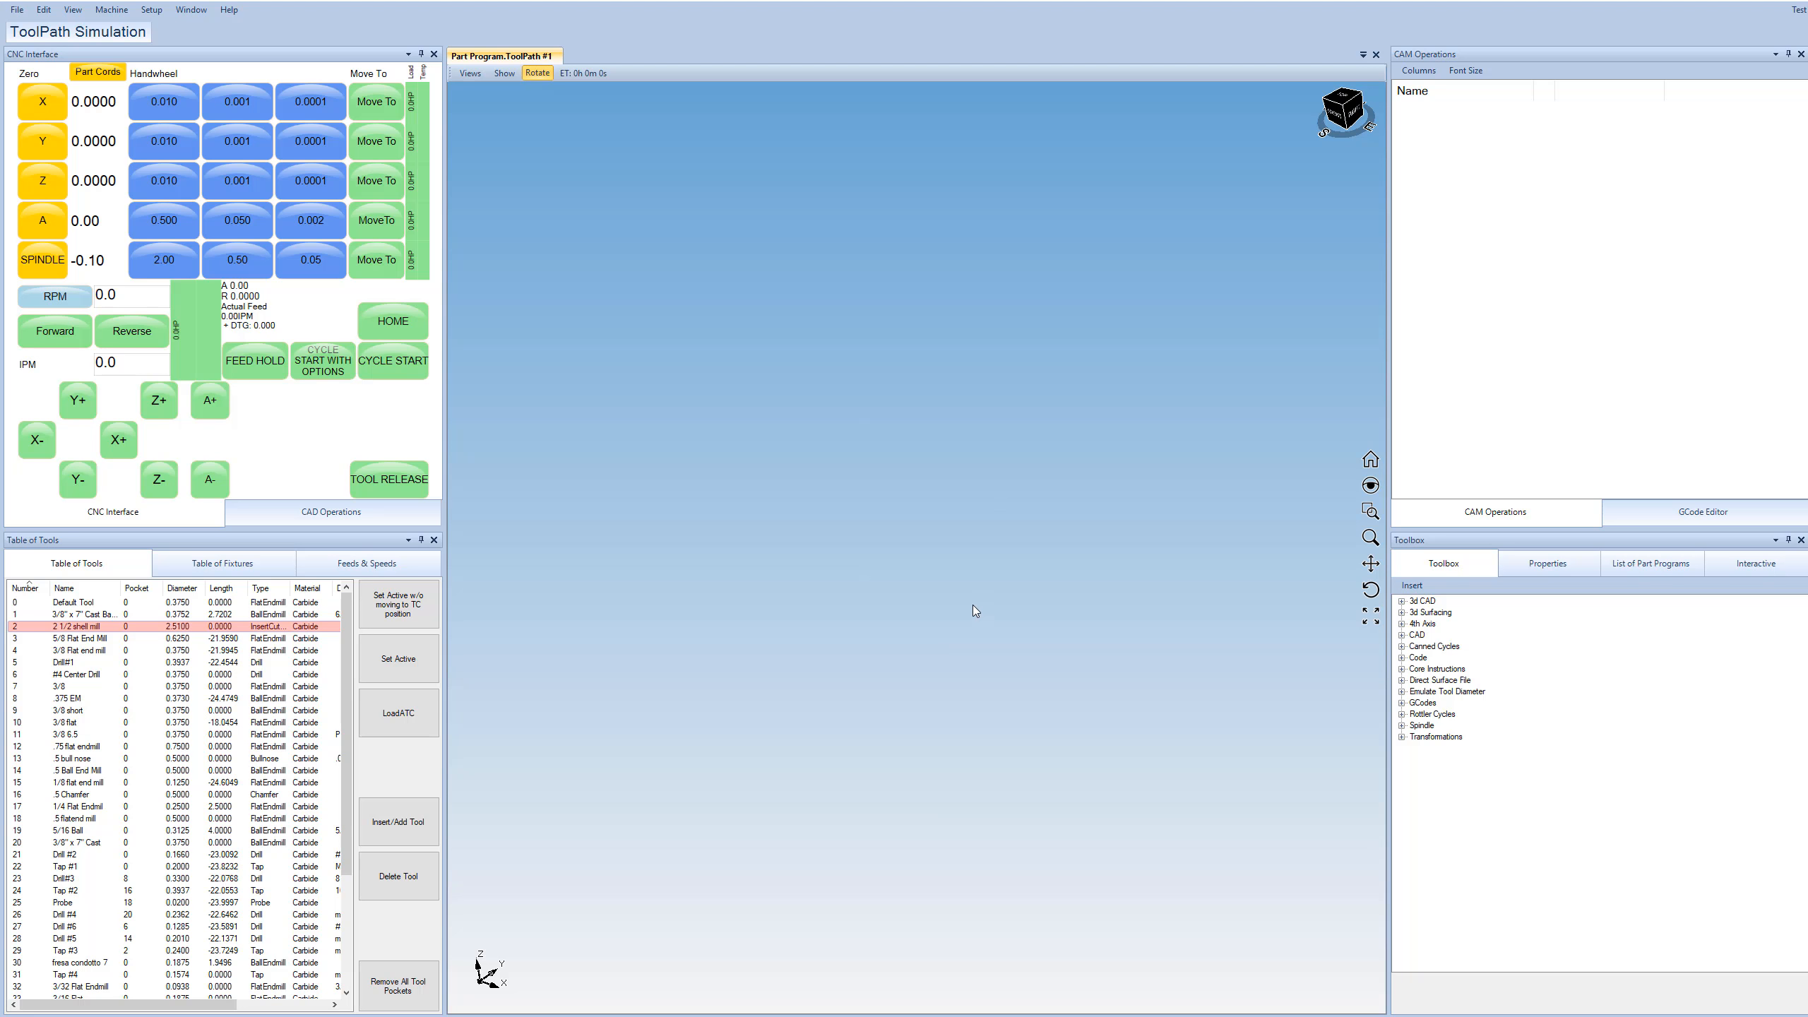
mouse_move(795, 527)
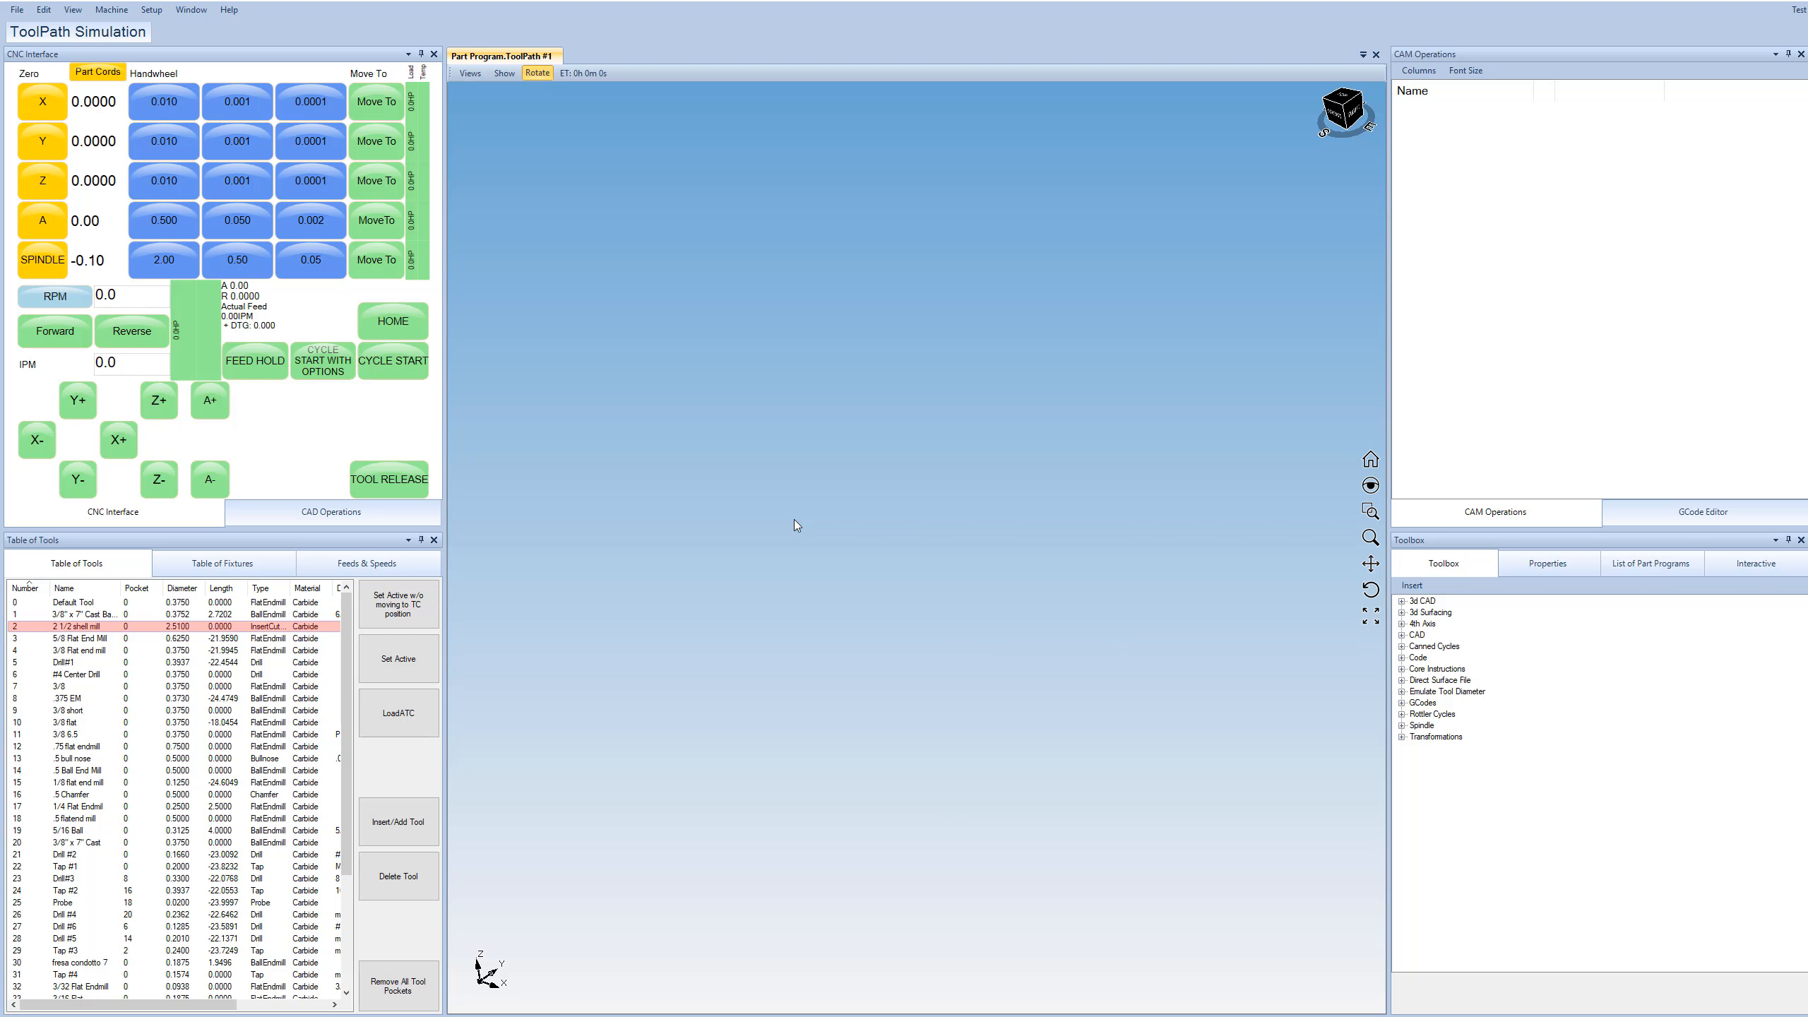
mouse_move(179, 352)
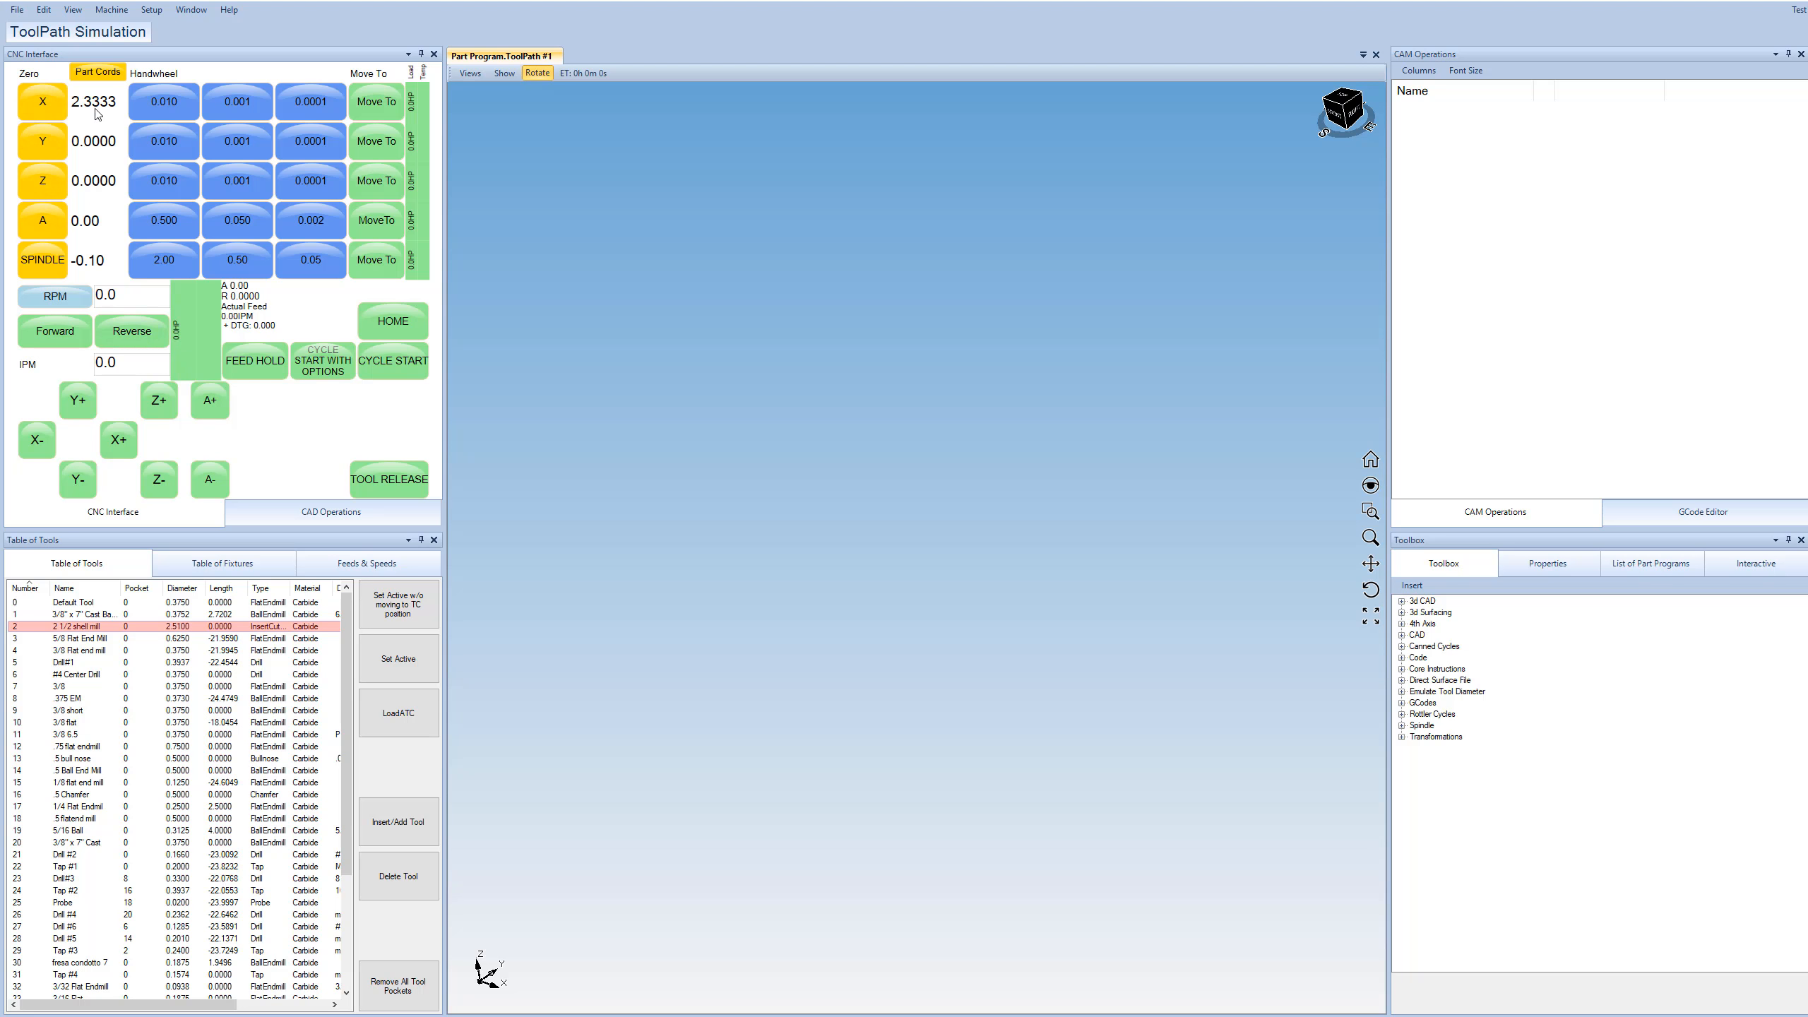
Jog the tool with Y+, Z+ and Z- so the cutter shows, reaching Z -0.5000.
click(78, 400)
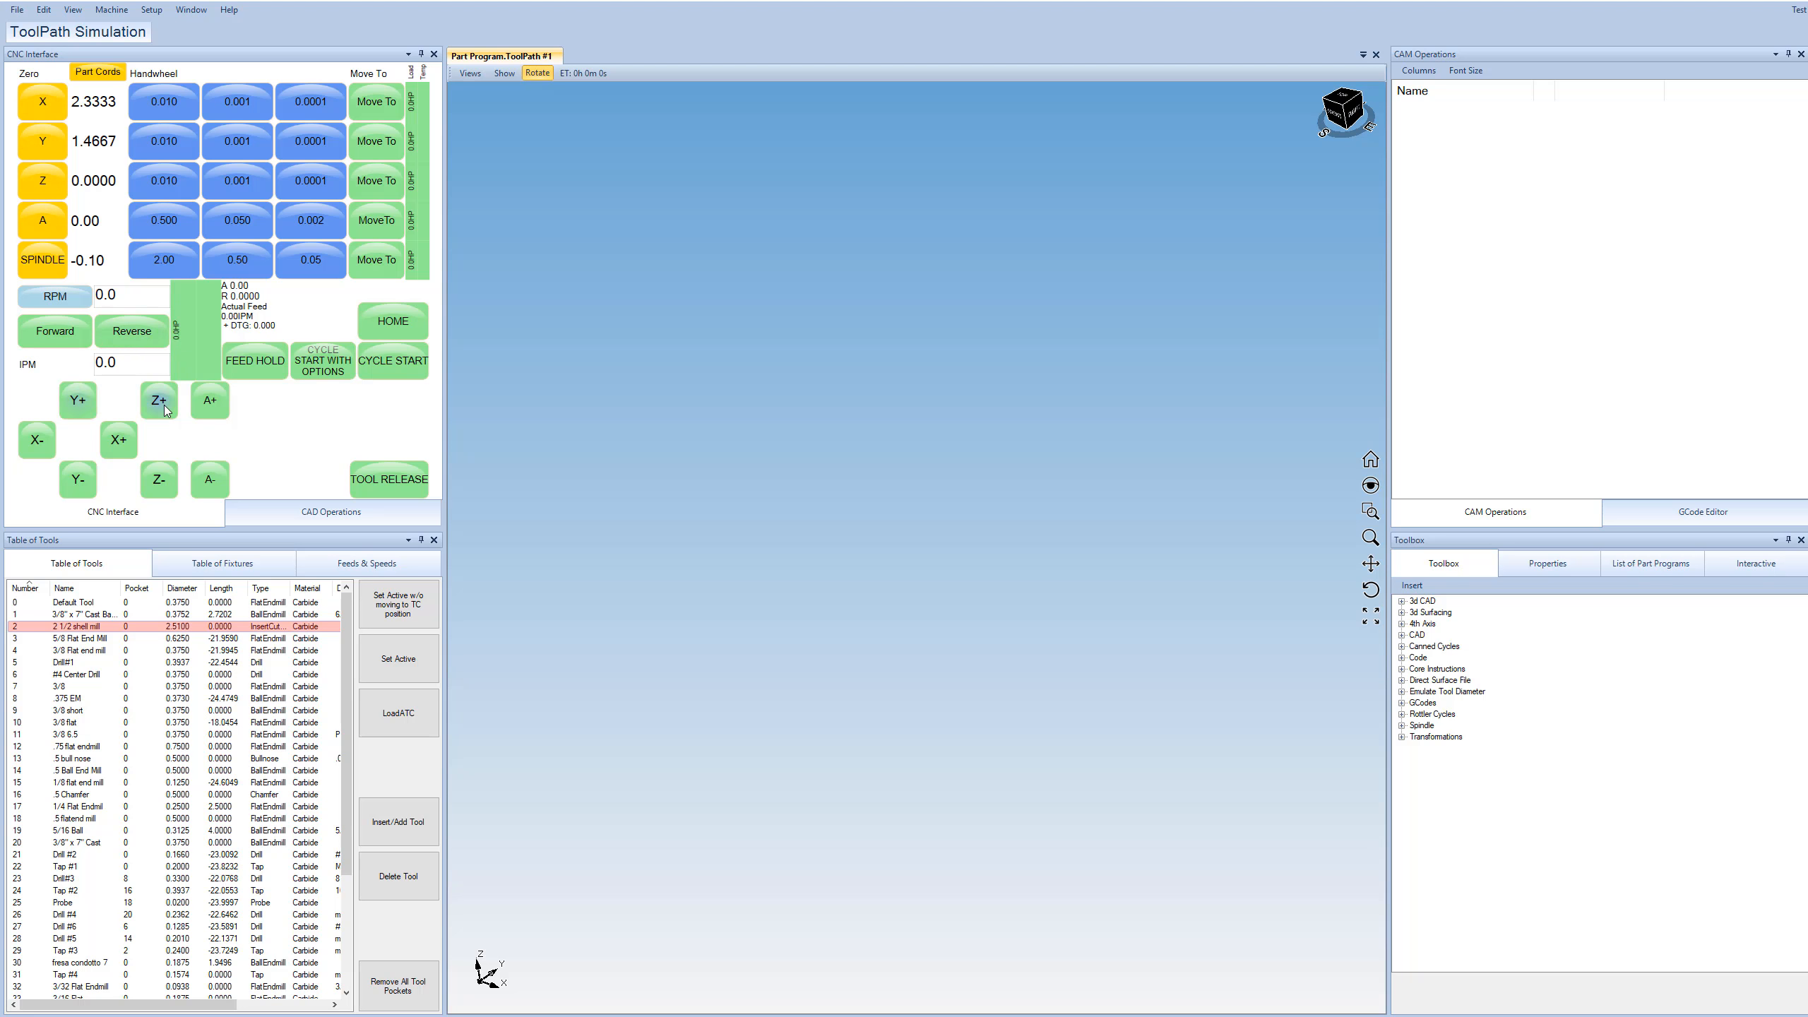
click(158, 400)
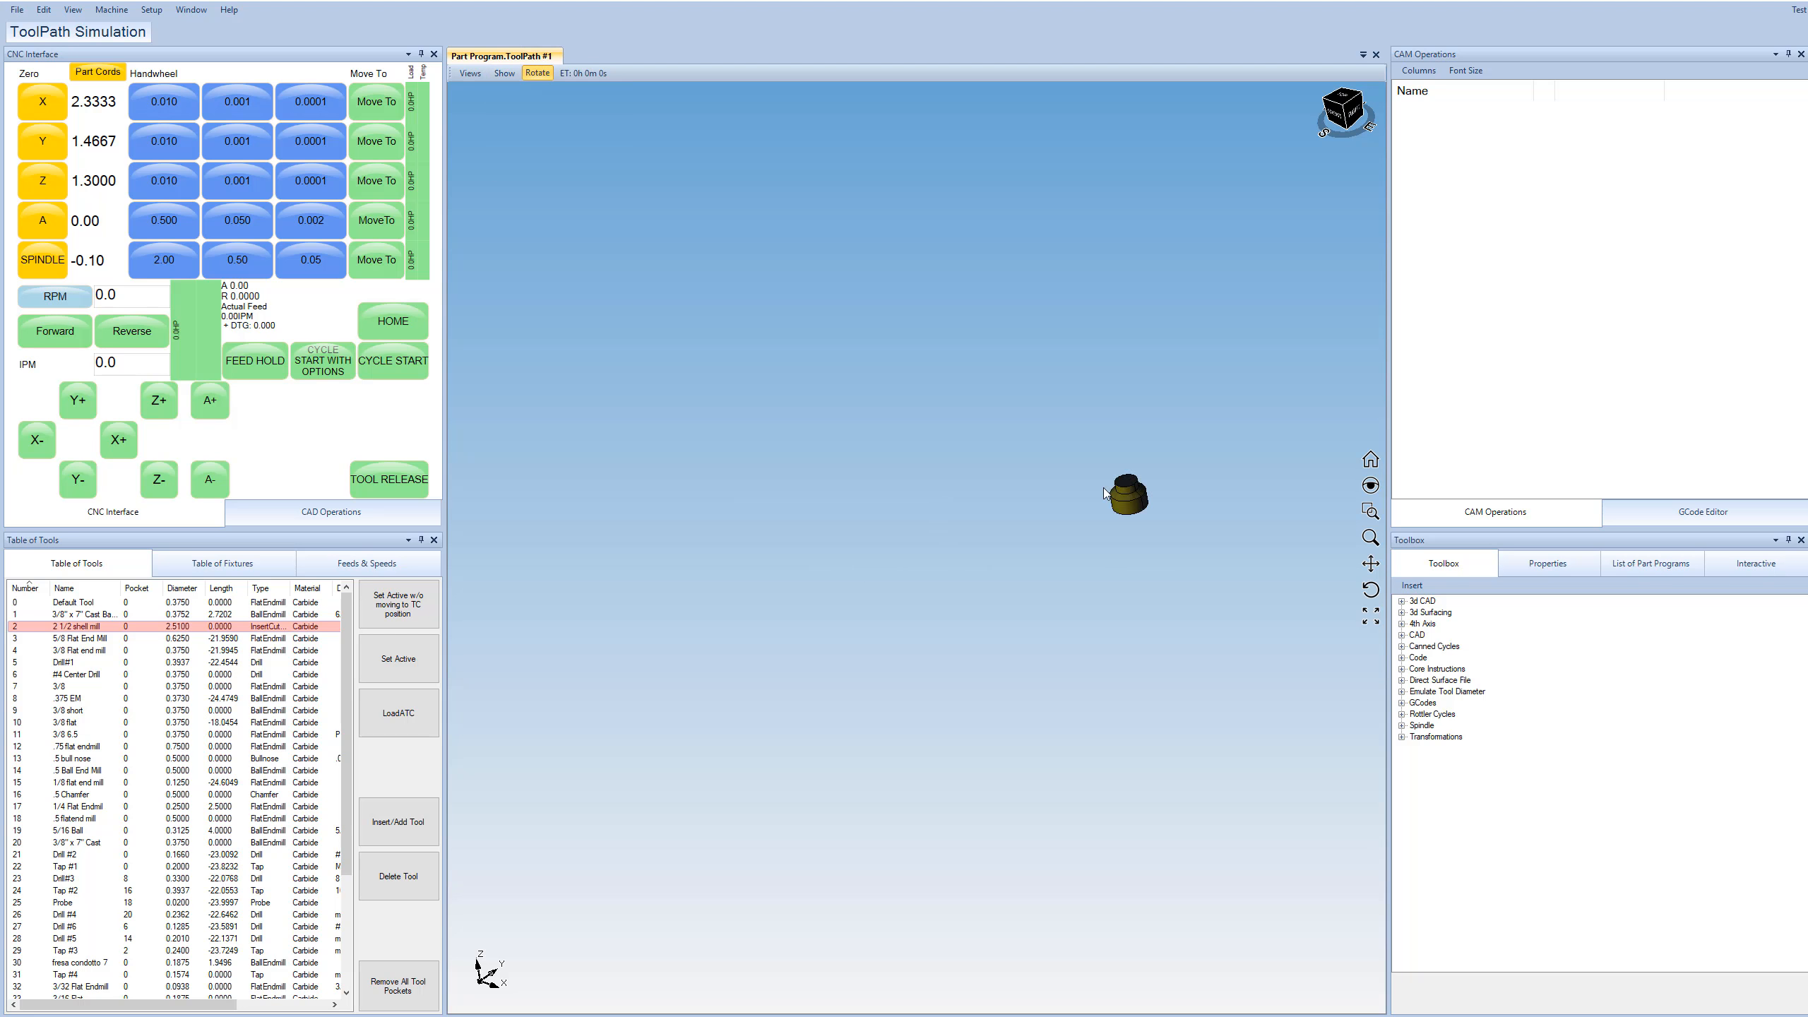
click(34, 440)
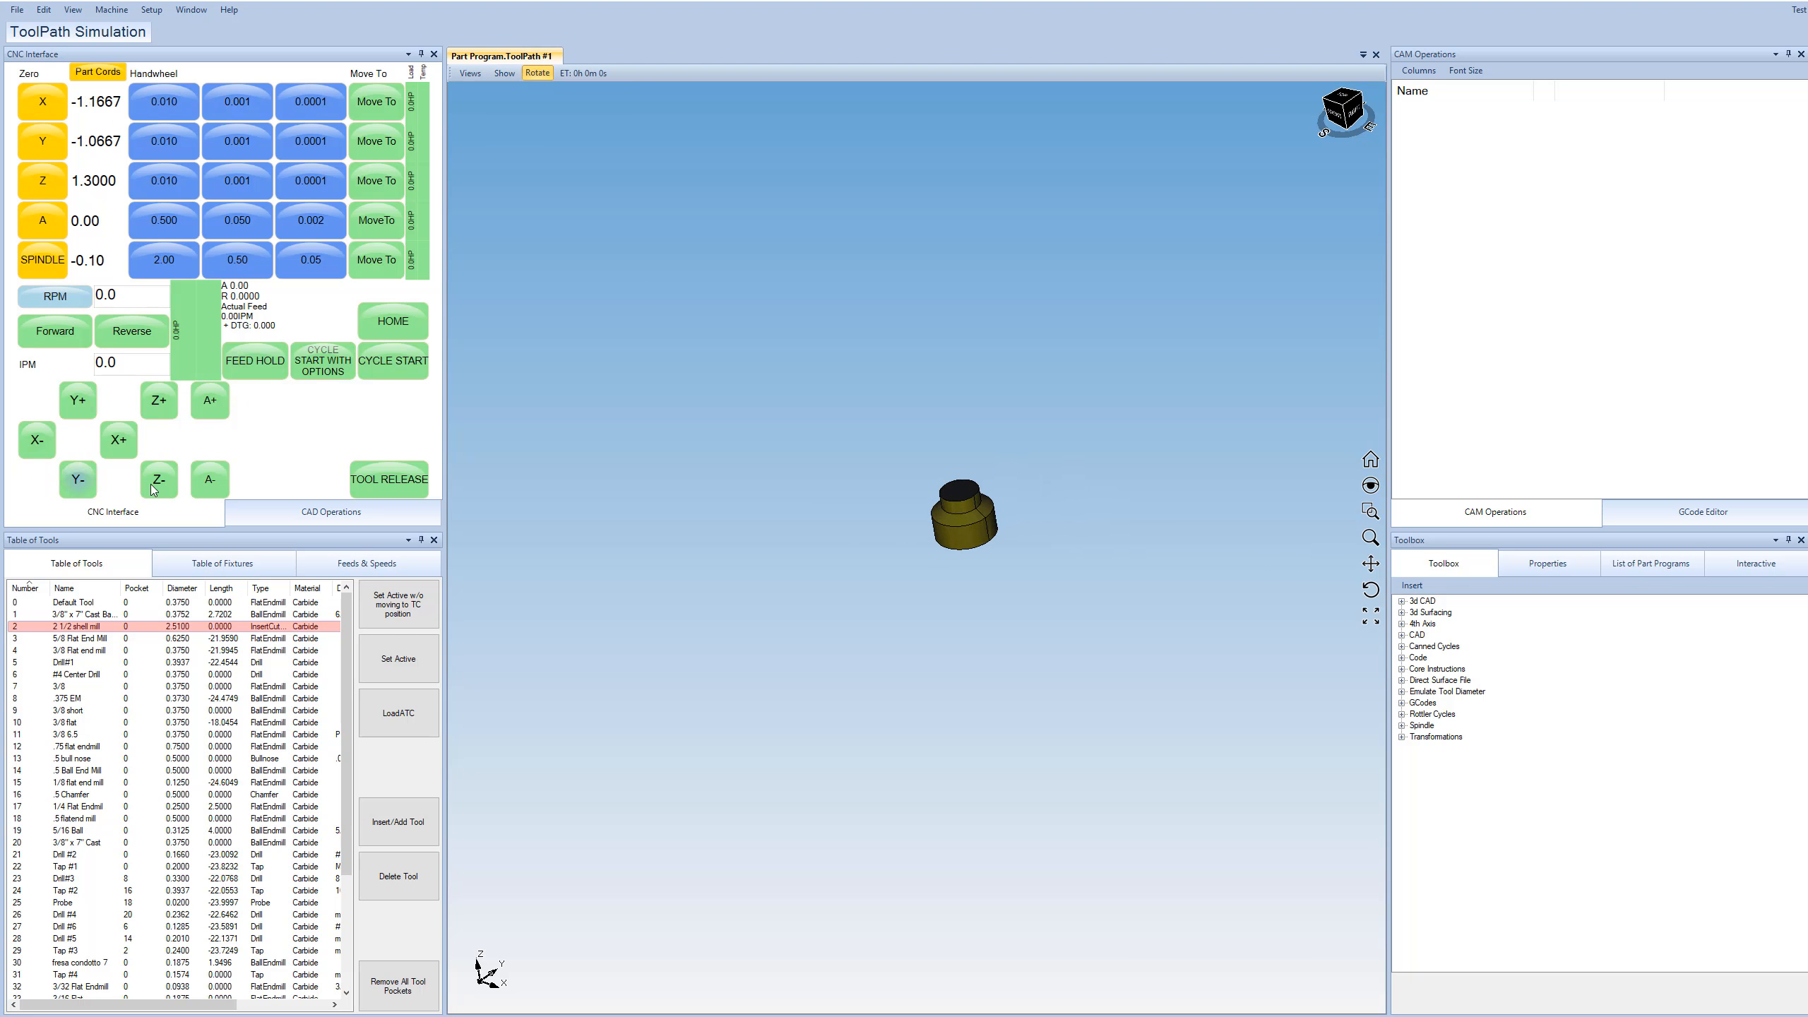
click(158, 479)
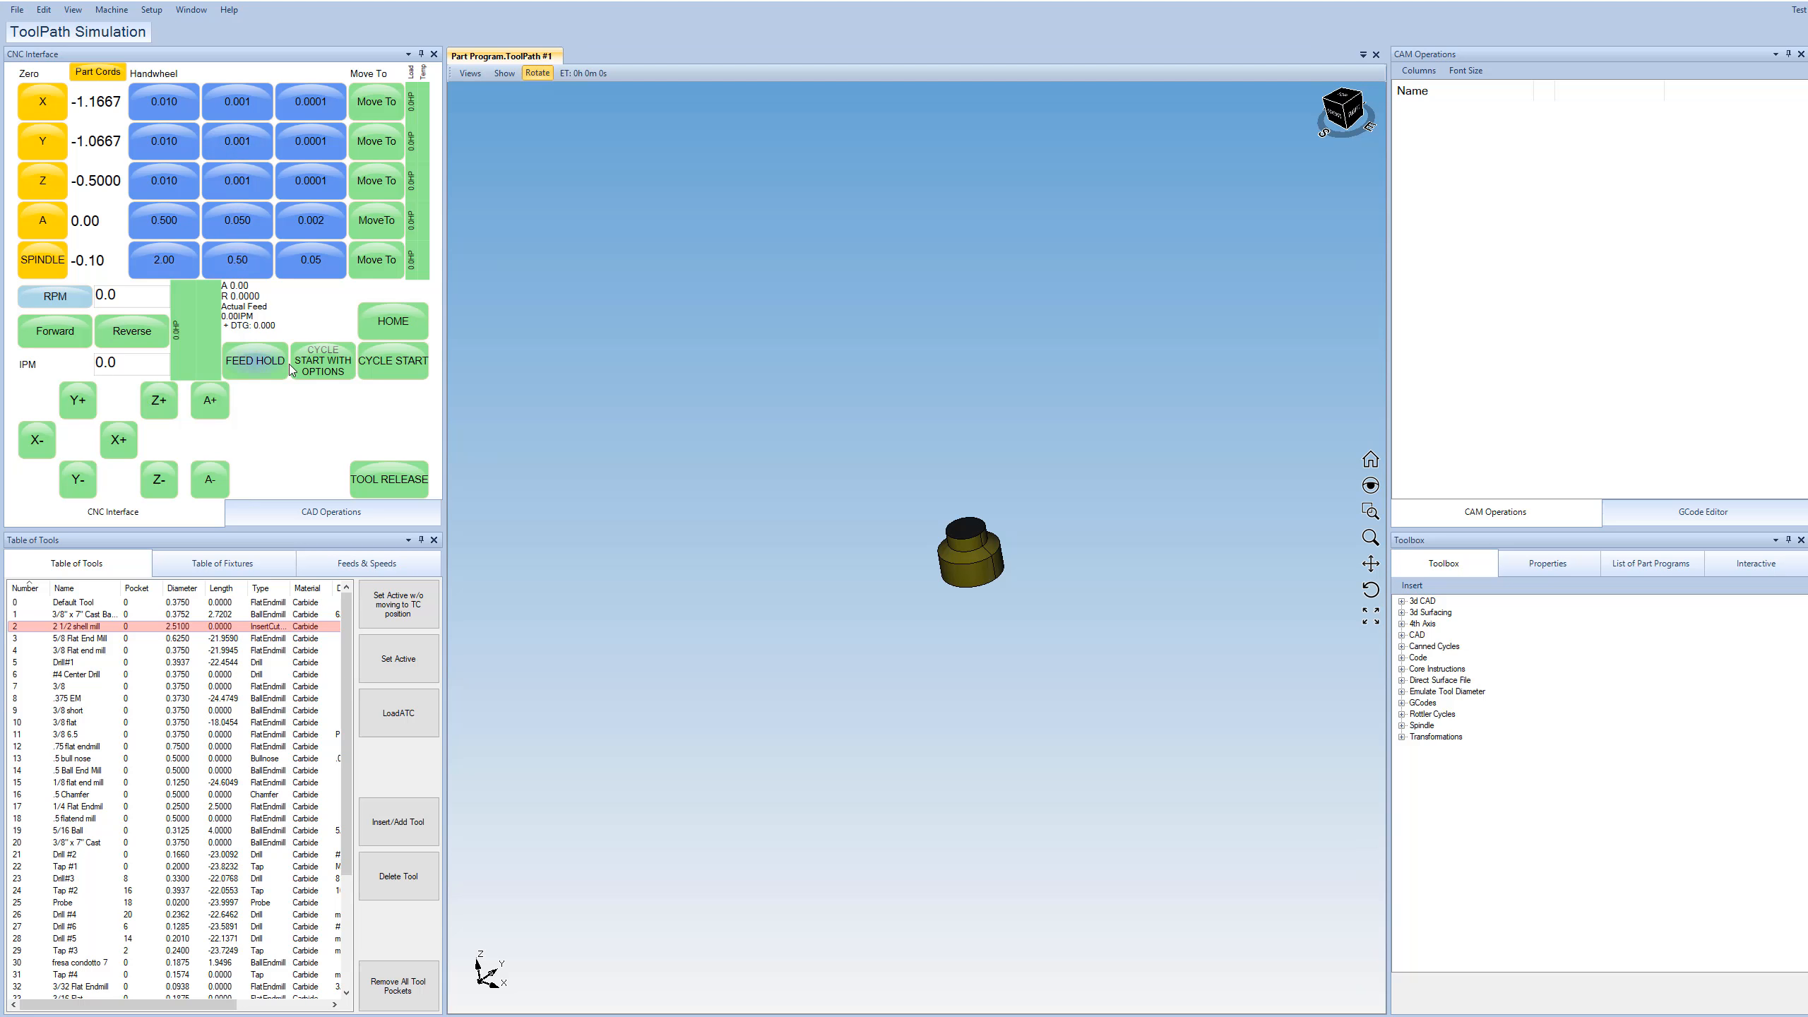
mouse_move(277, 377)
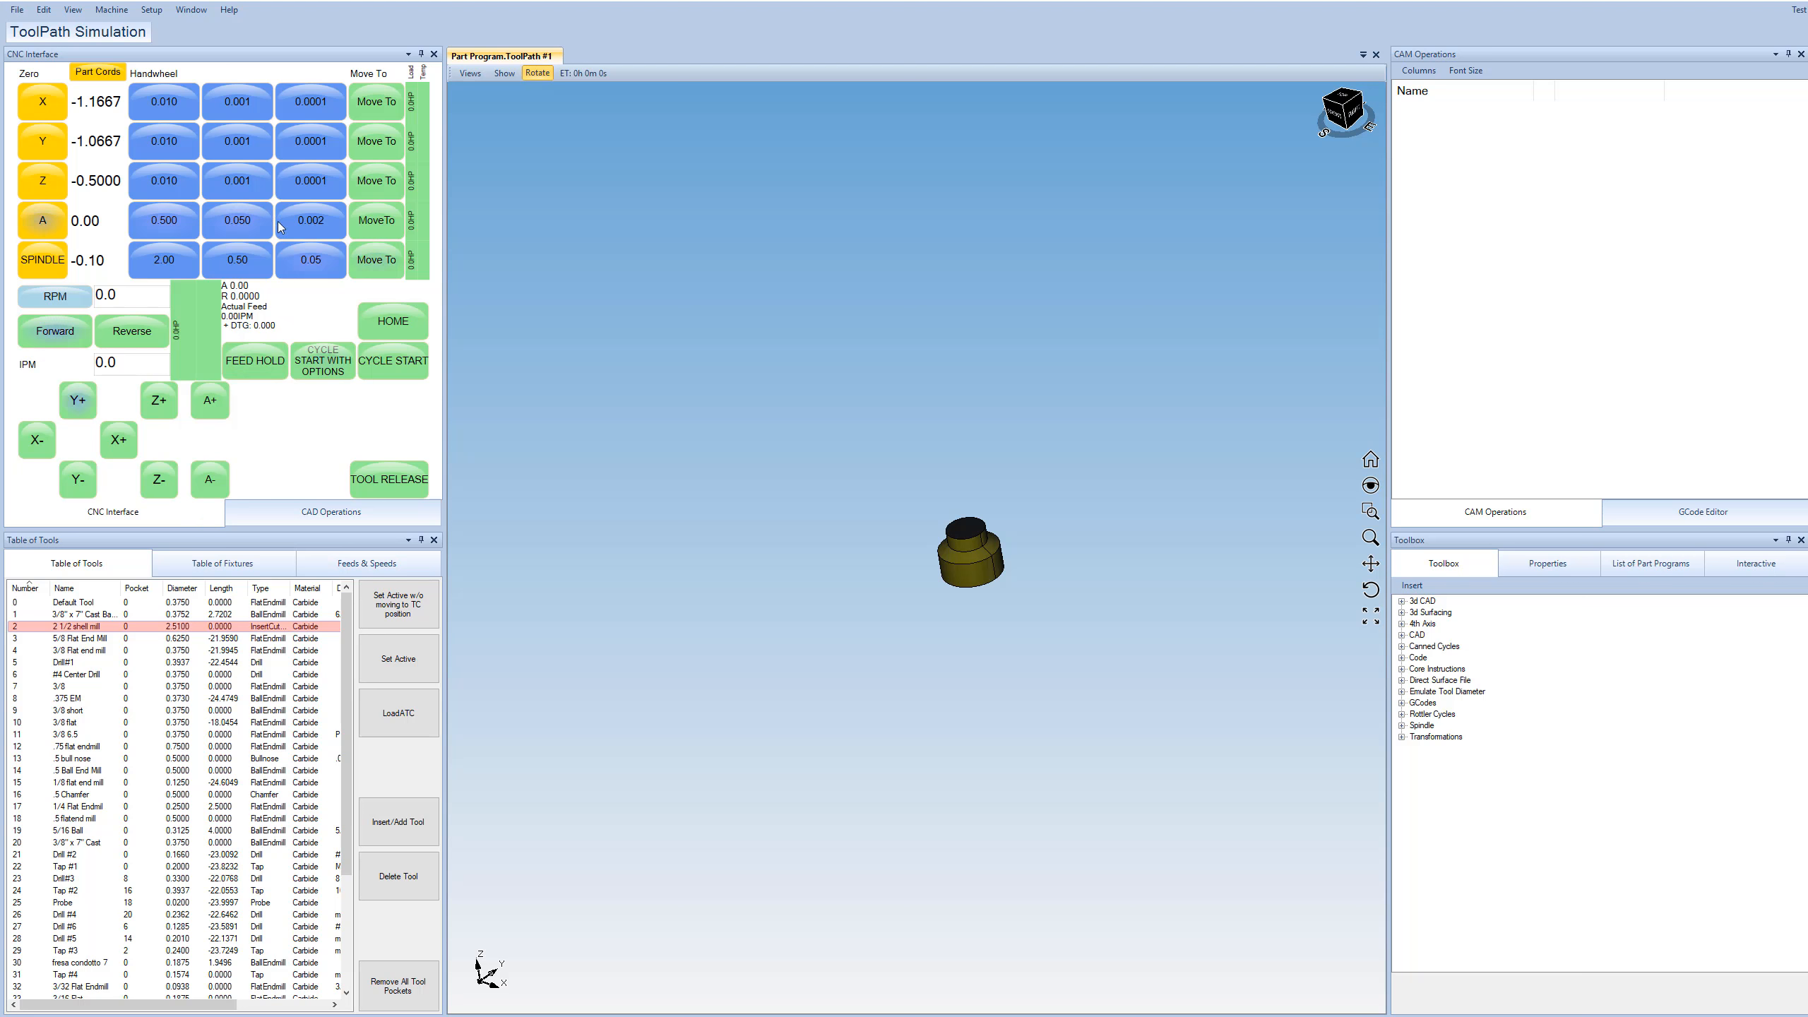
Show the CAD Operations panel with machine setup, stock work piece and operations.
click(330, 512)
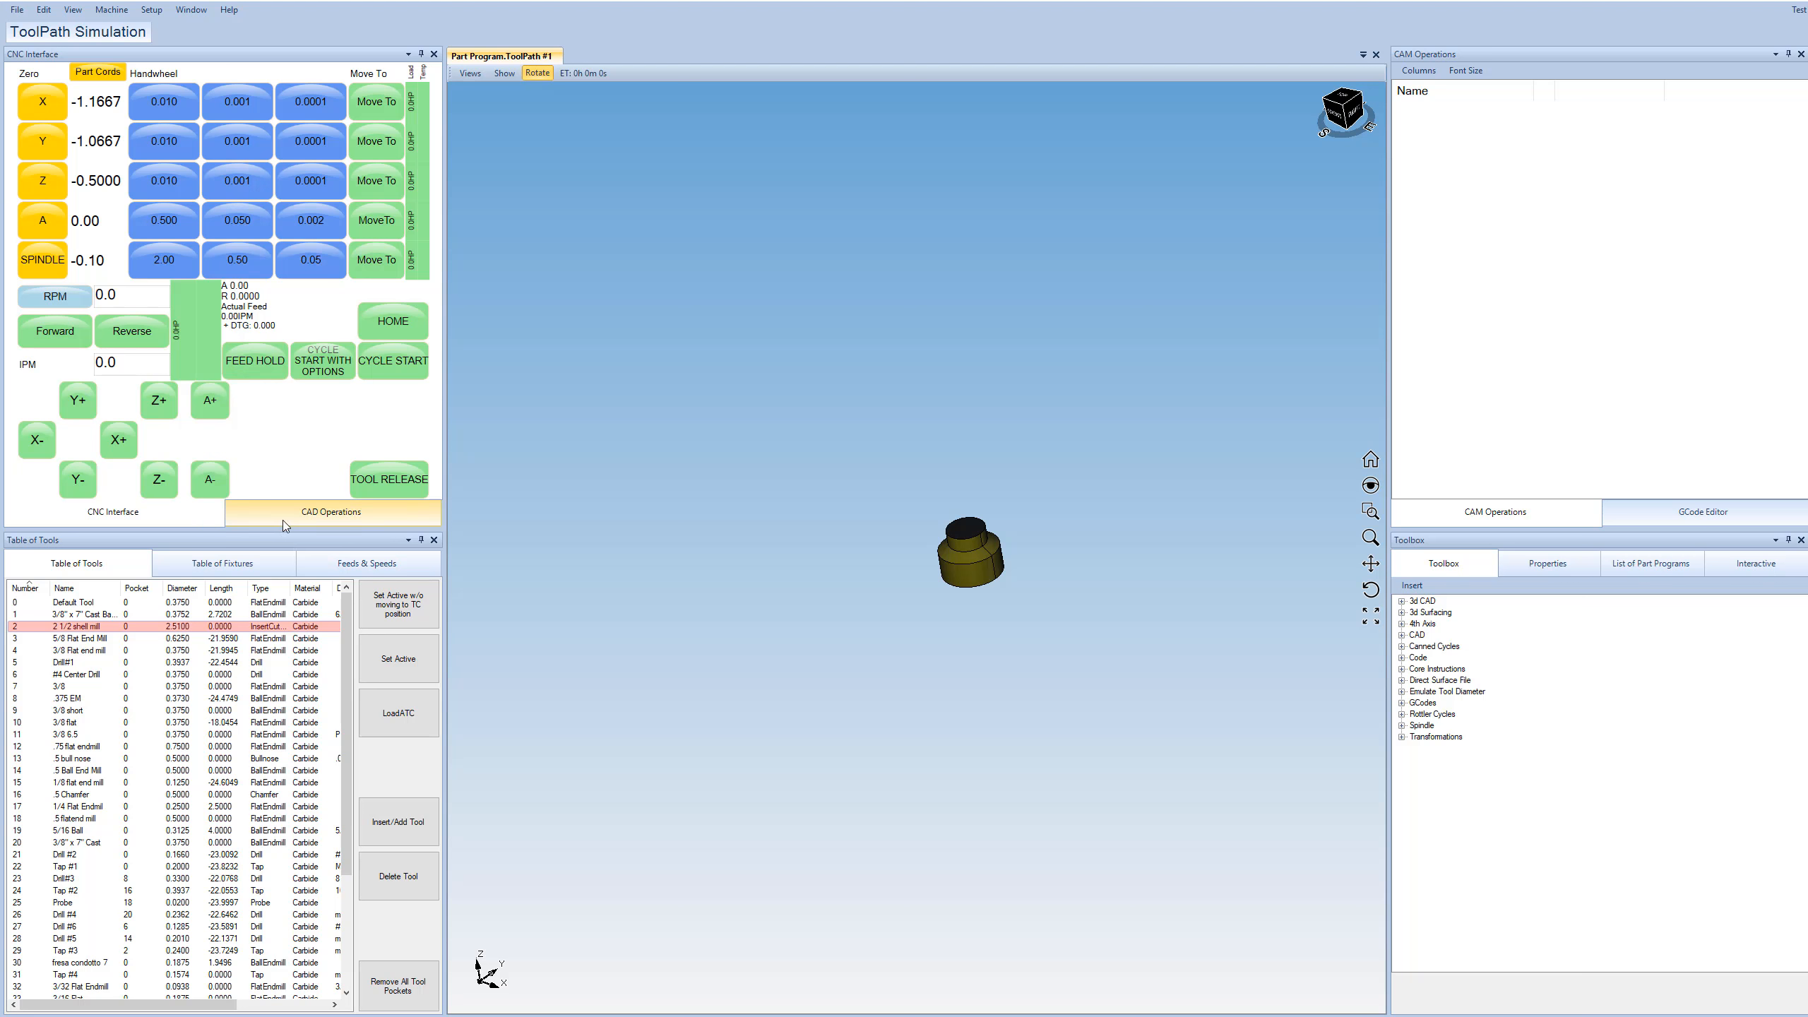
click(330, 511)
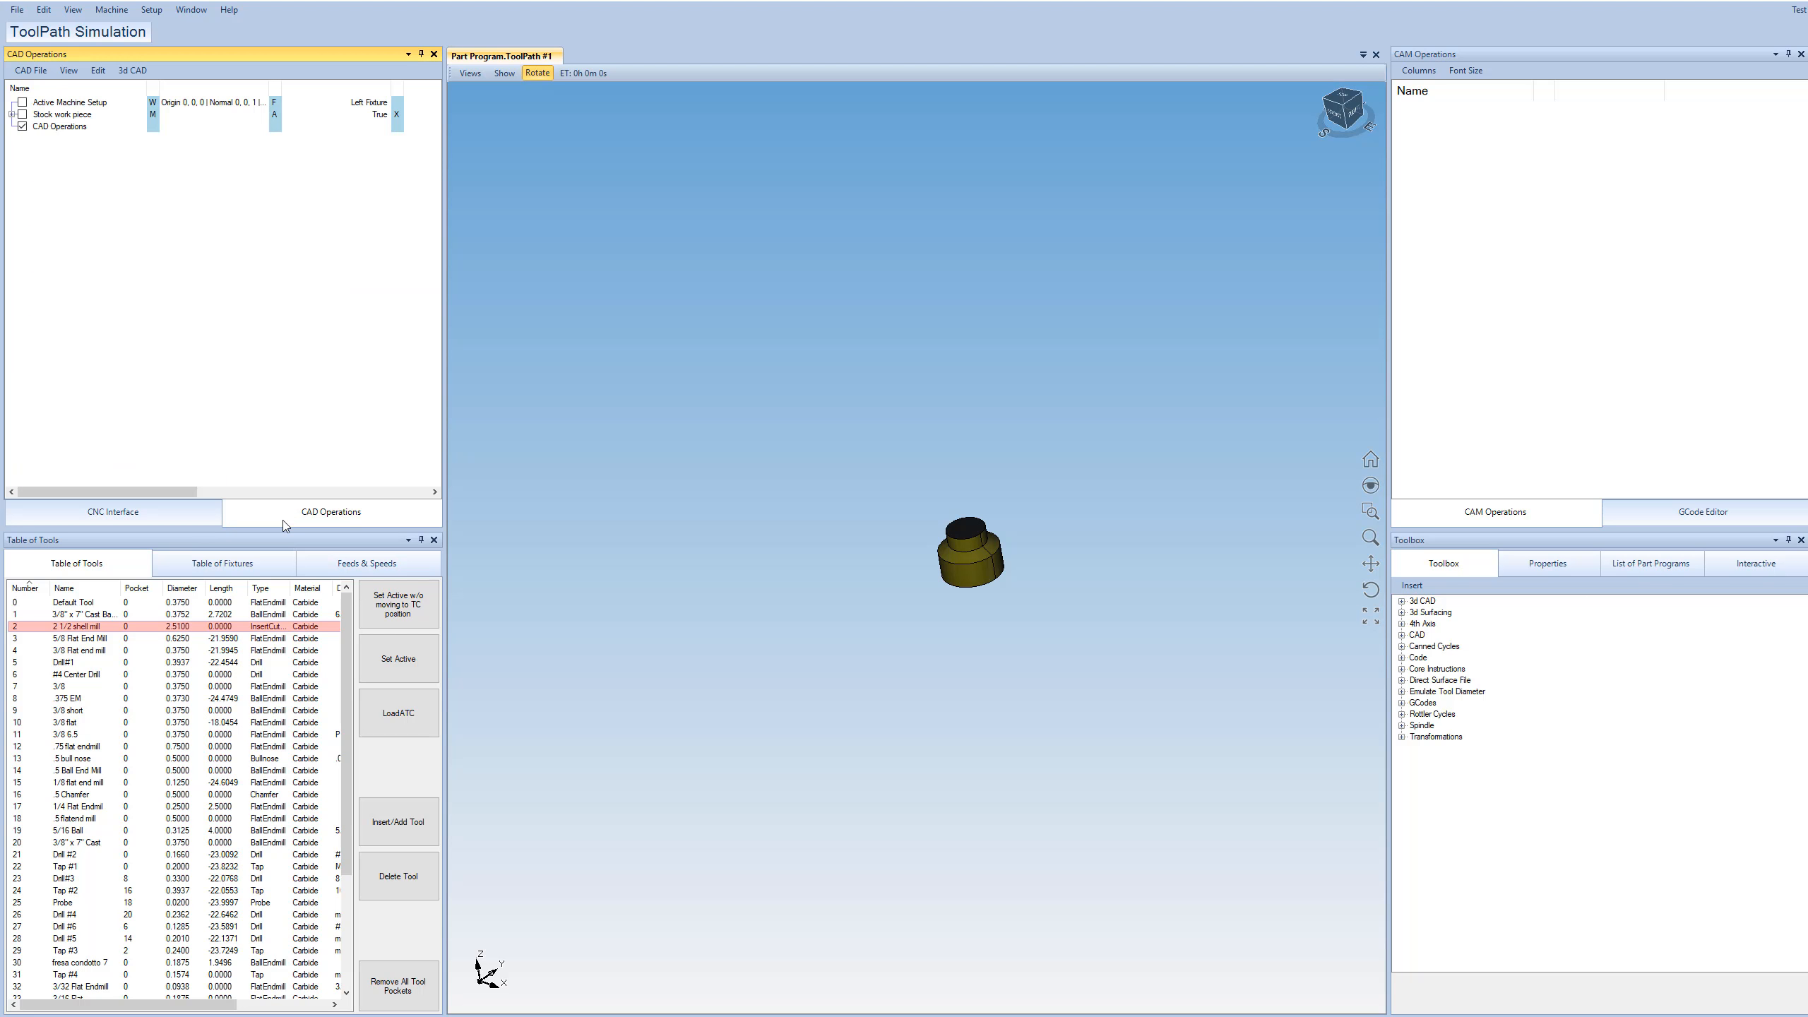
mouse_move(225, 188)
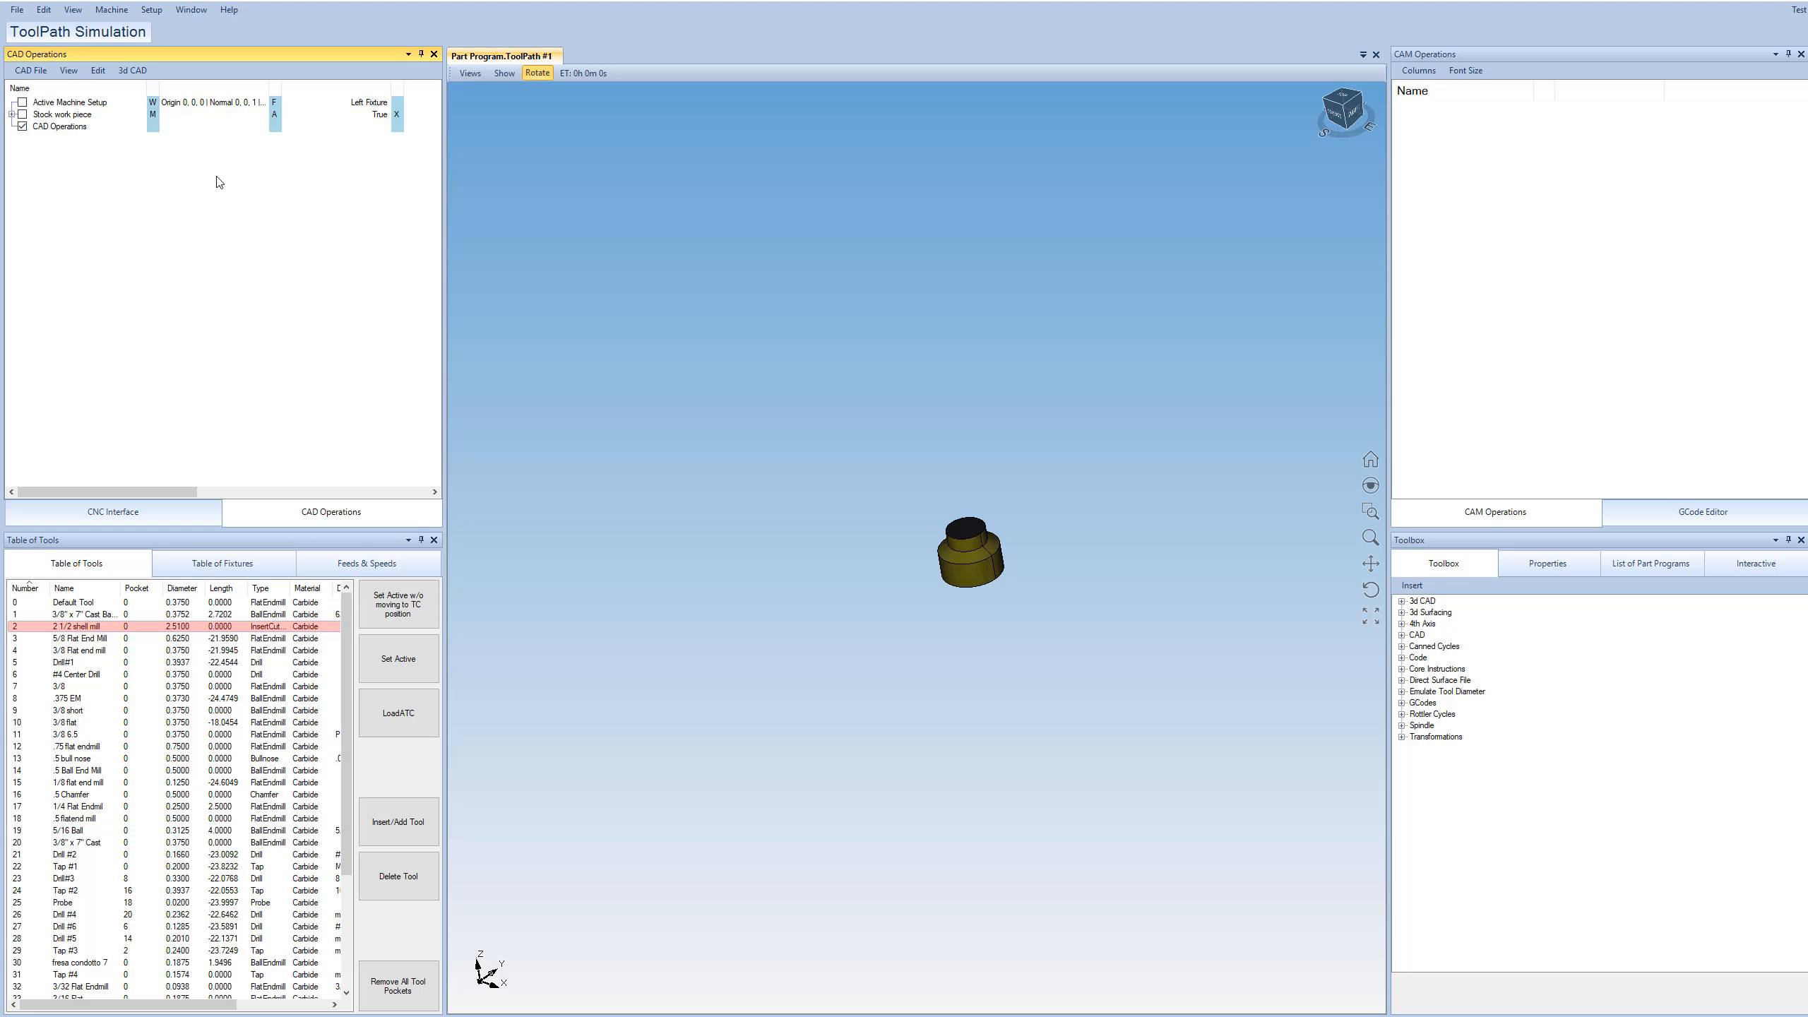
mouse_move(175, 162)
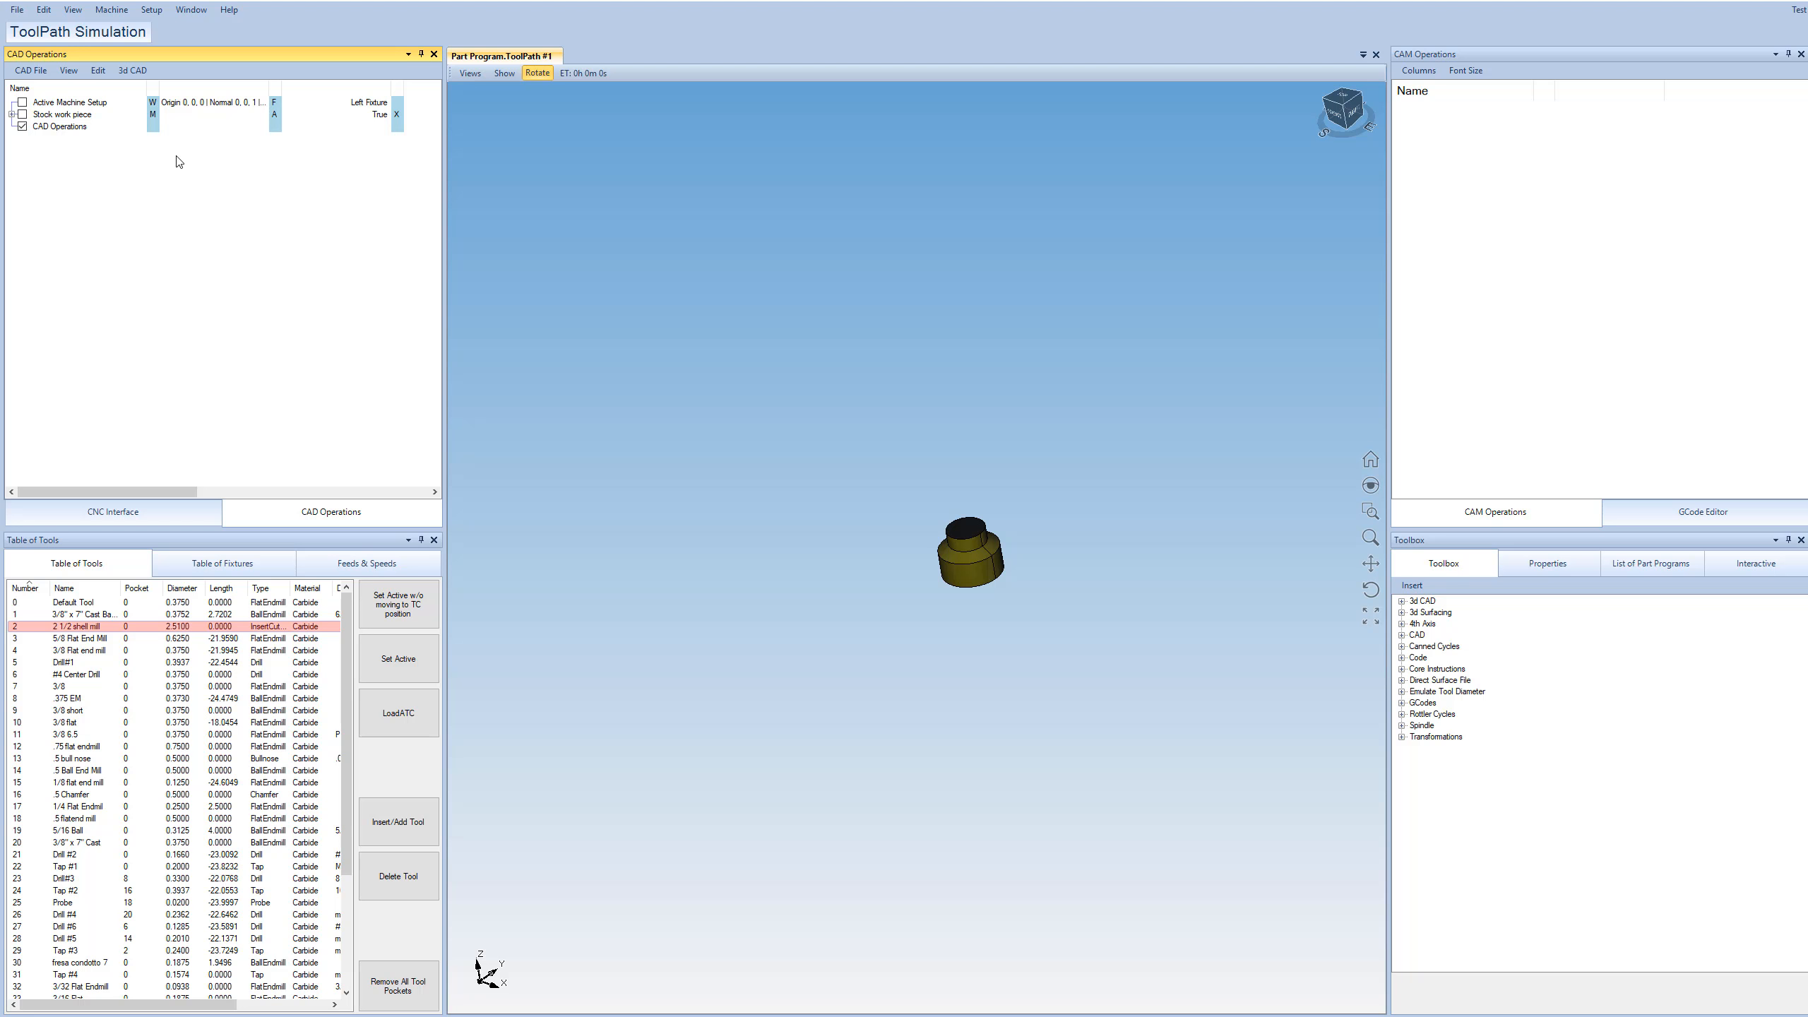
mouse_move(151, 273)
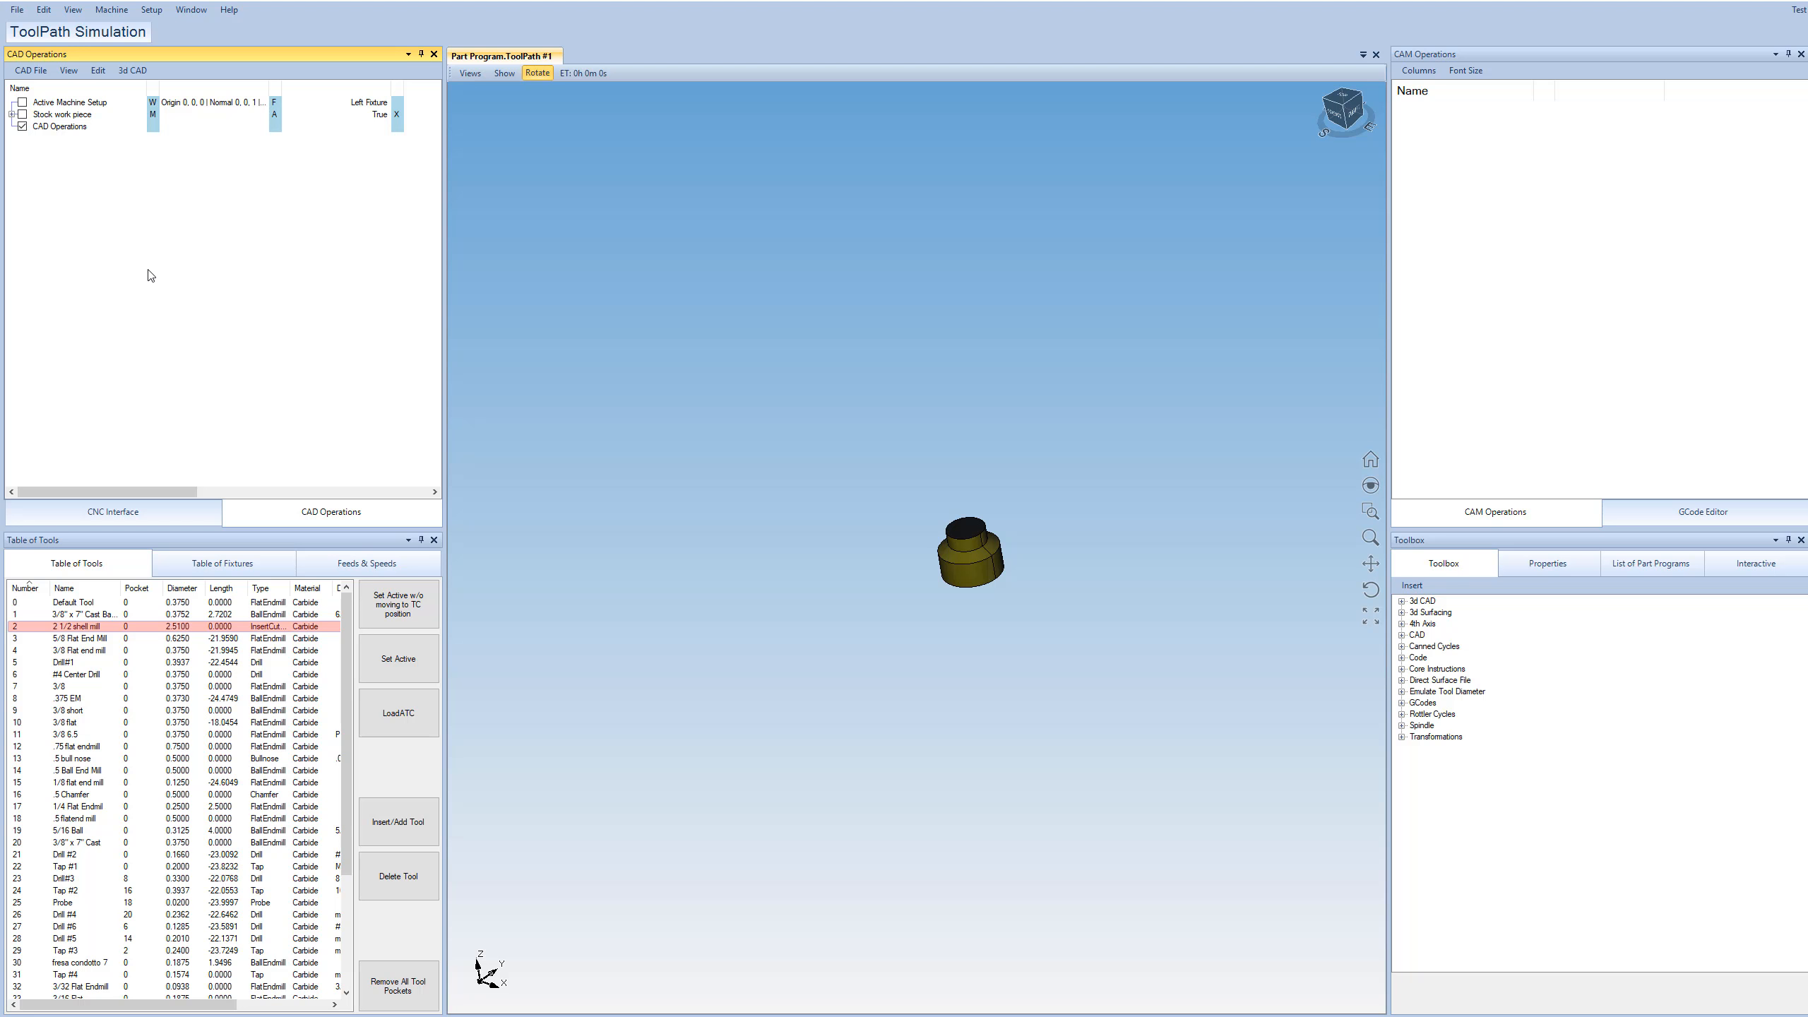
mouse_move(96, 567)
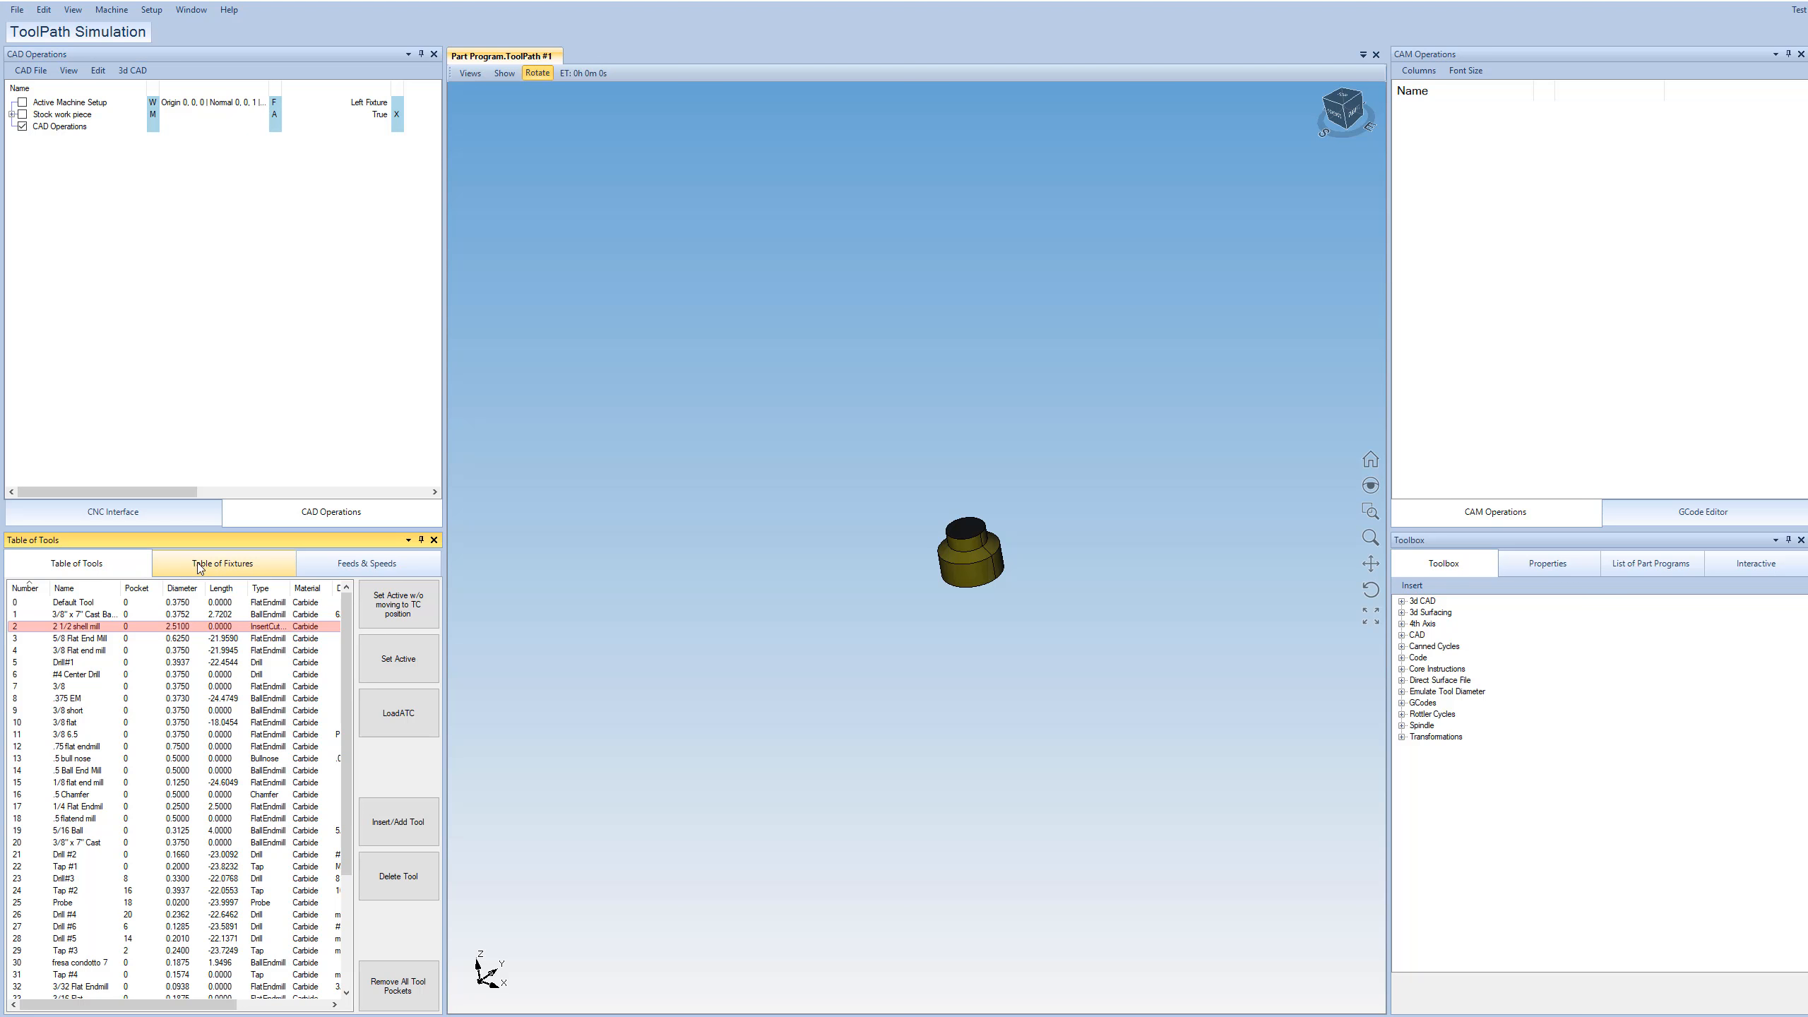
click(367, 562)
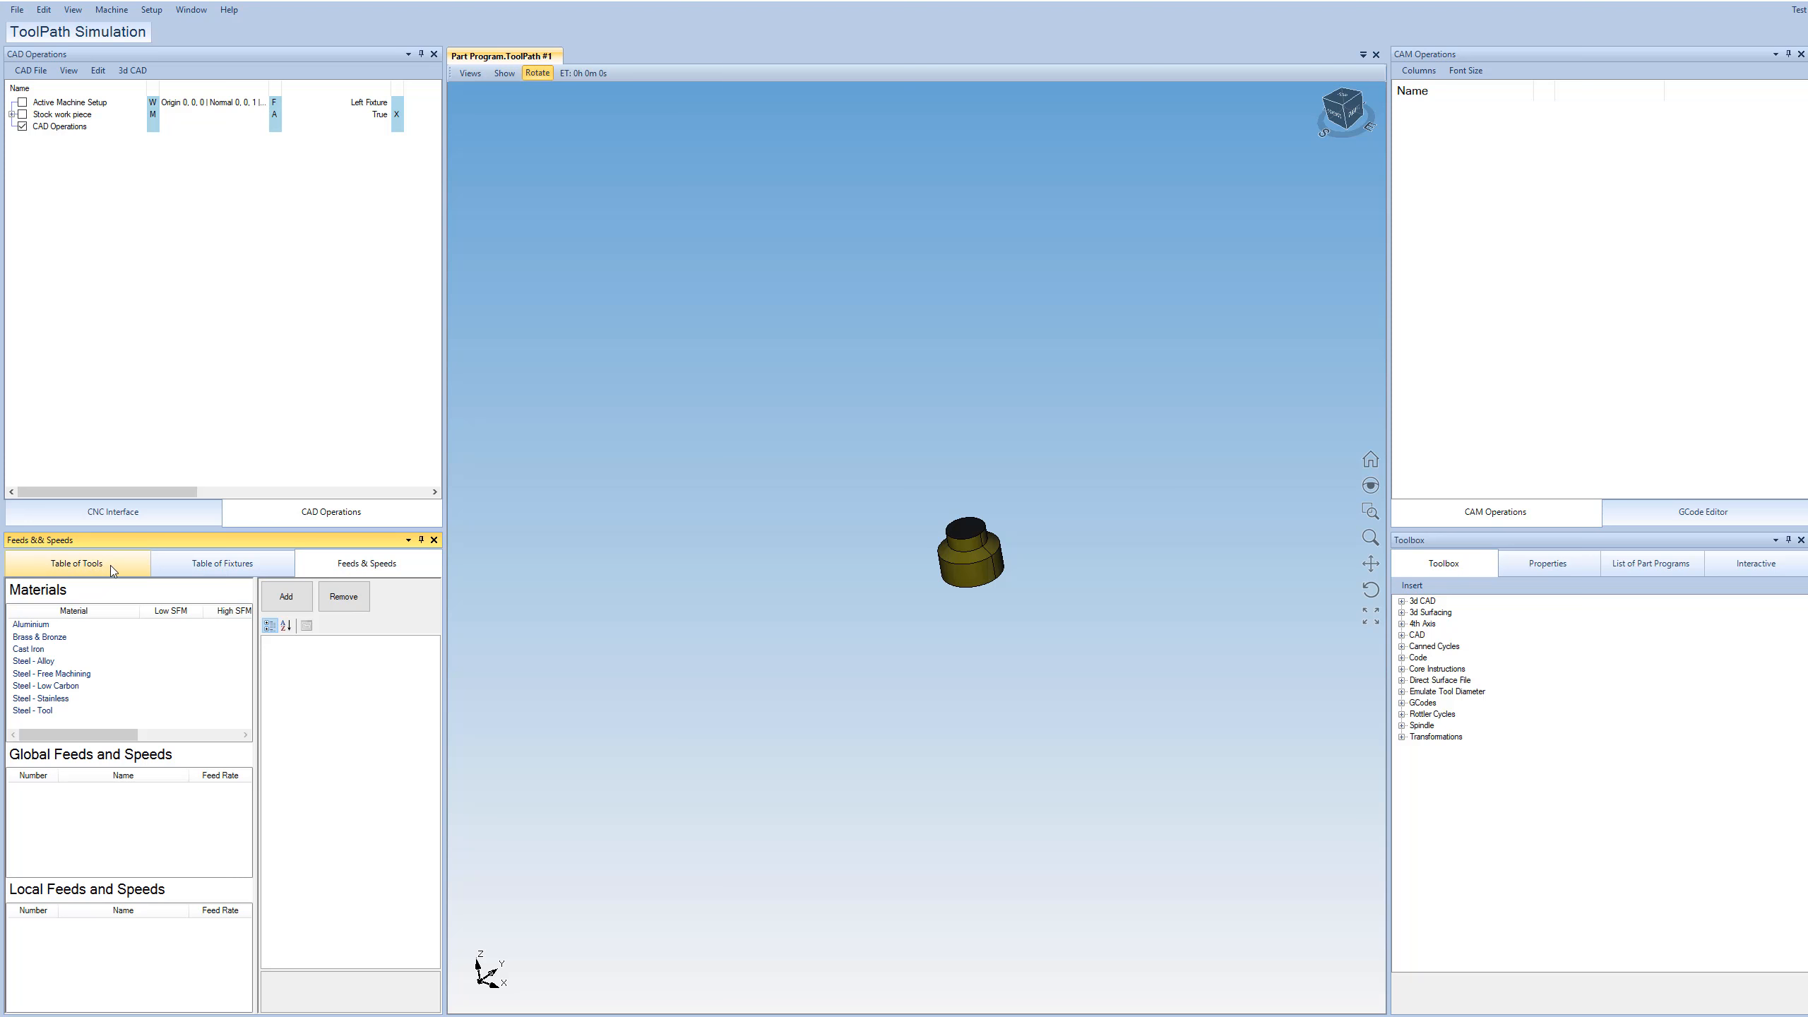
click(79, 562)
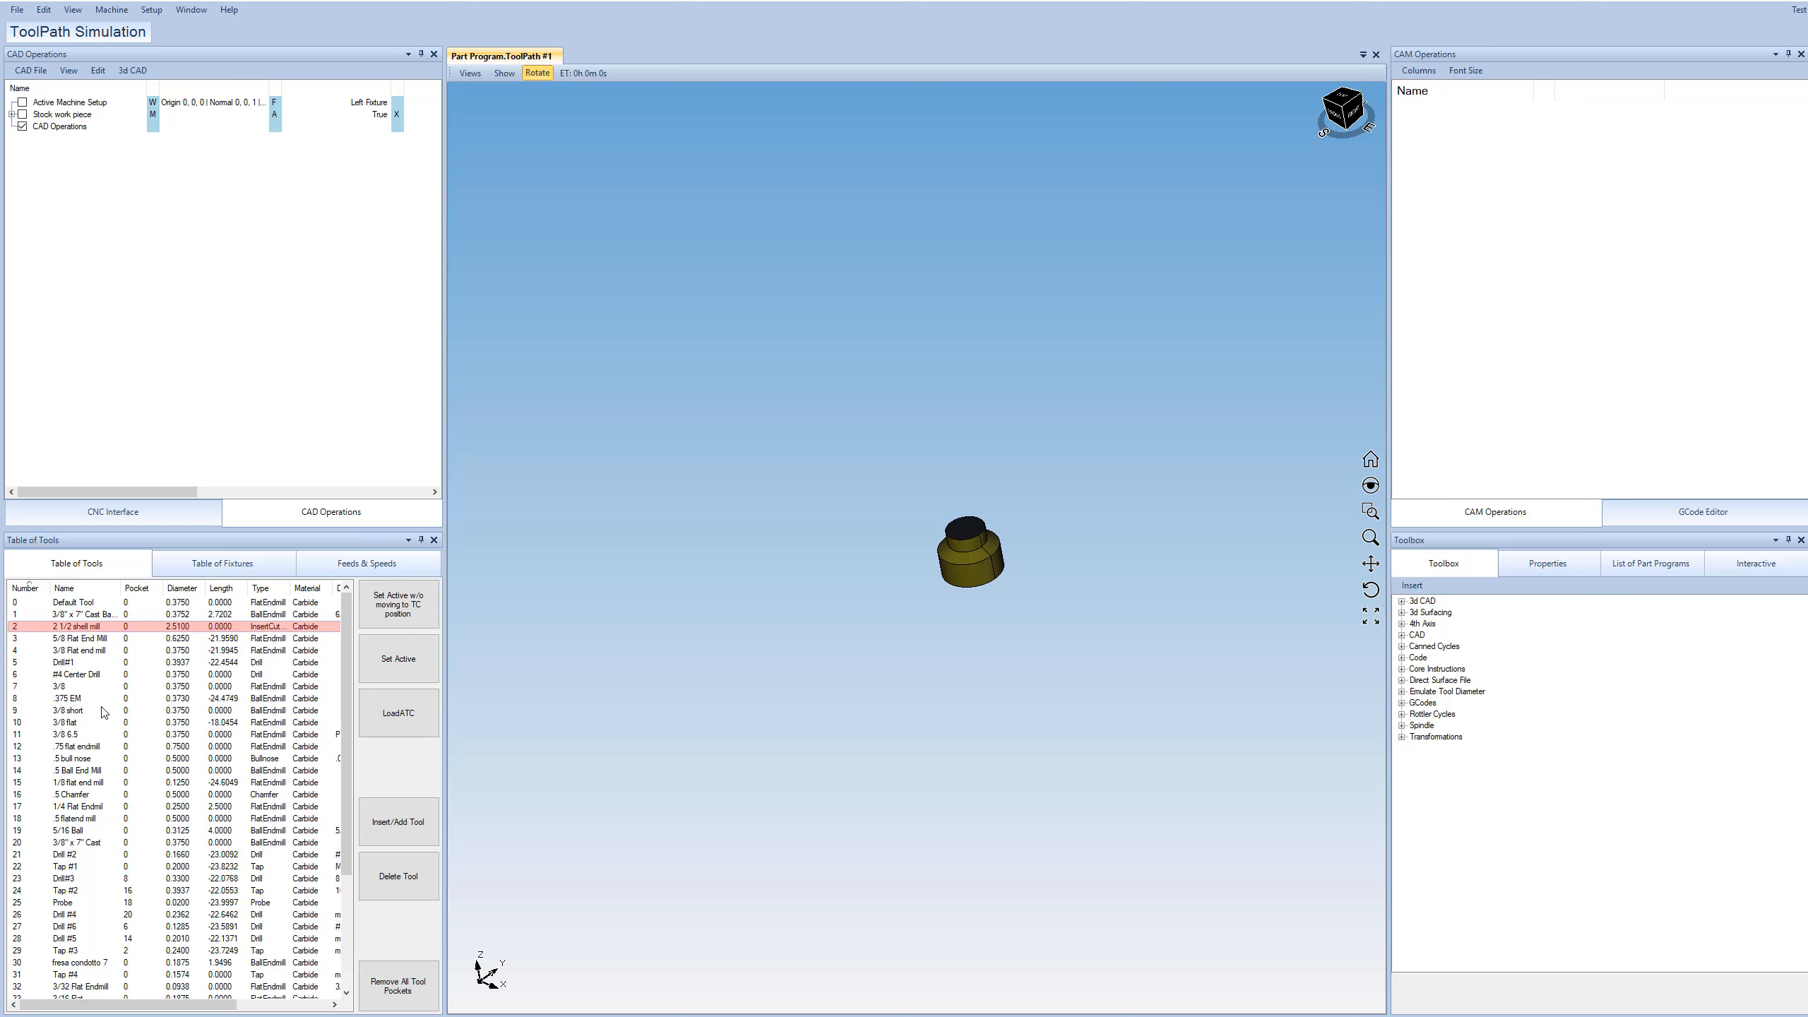
double_click(64, 710)
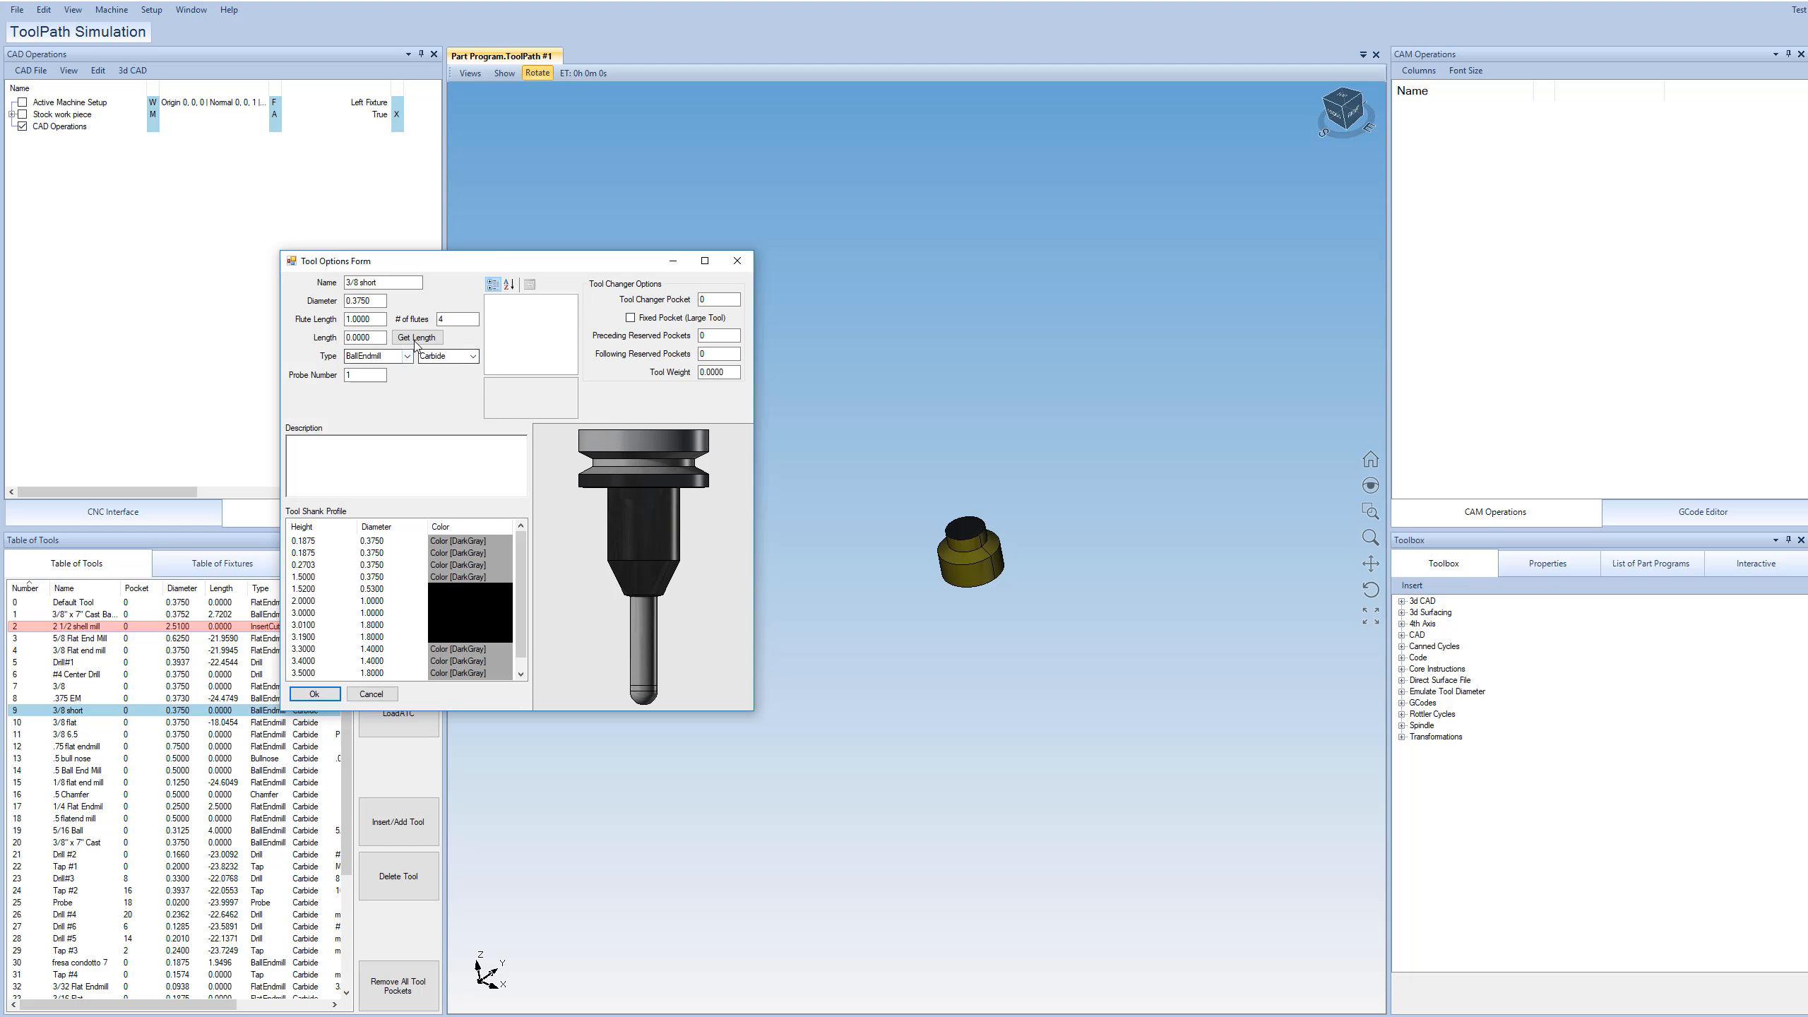
mouse_move(781, 737)
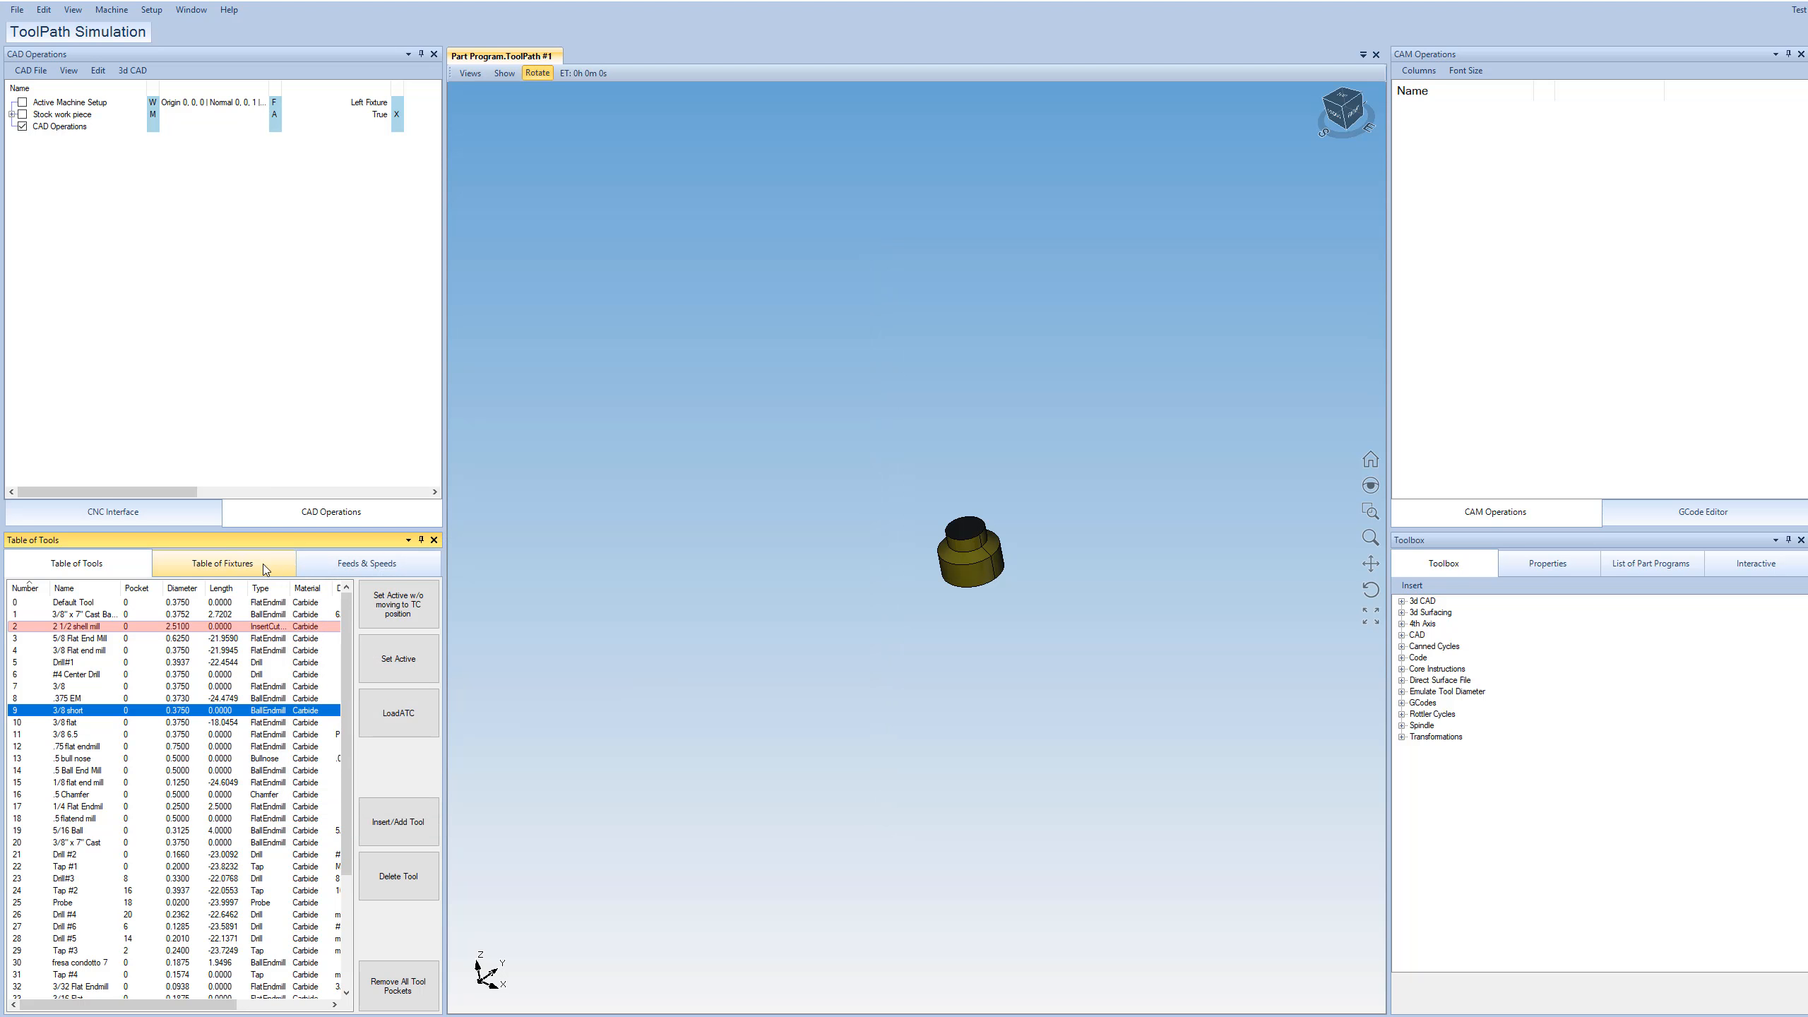
View the fixtures table with Left and Right Fixture, then the Feeds & Speeds materials.
click(223, 562)
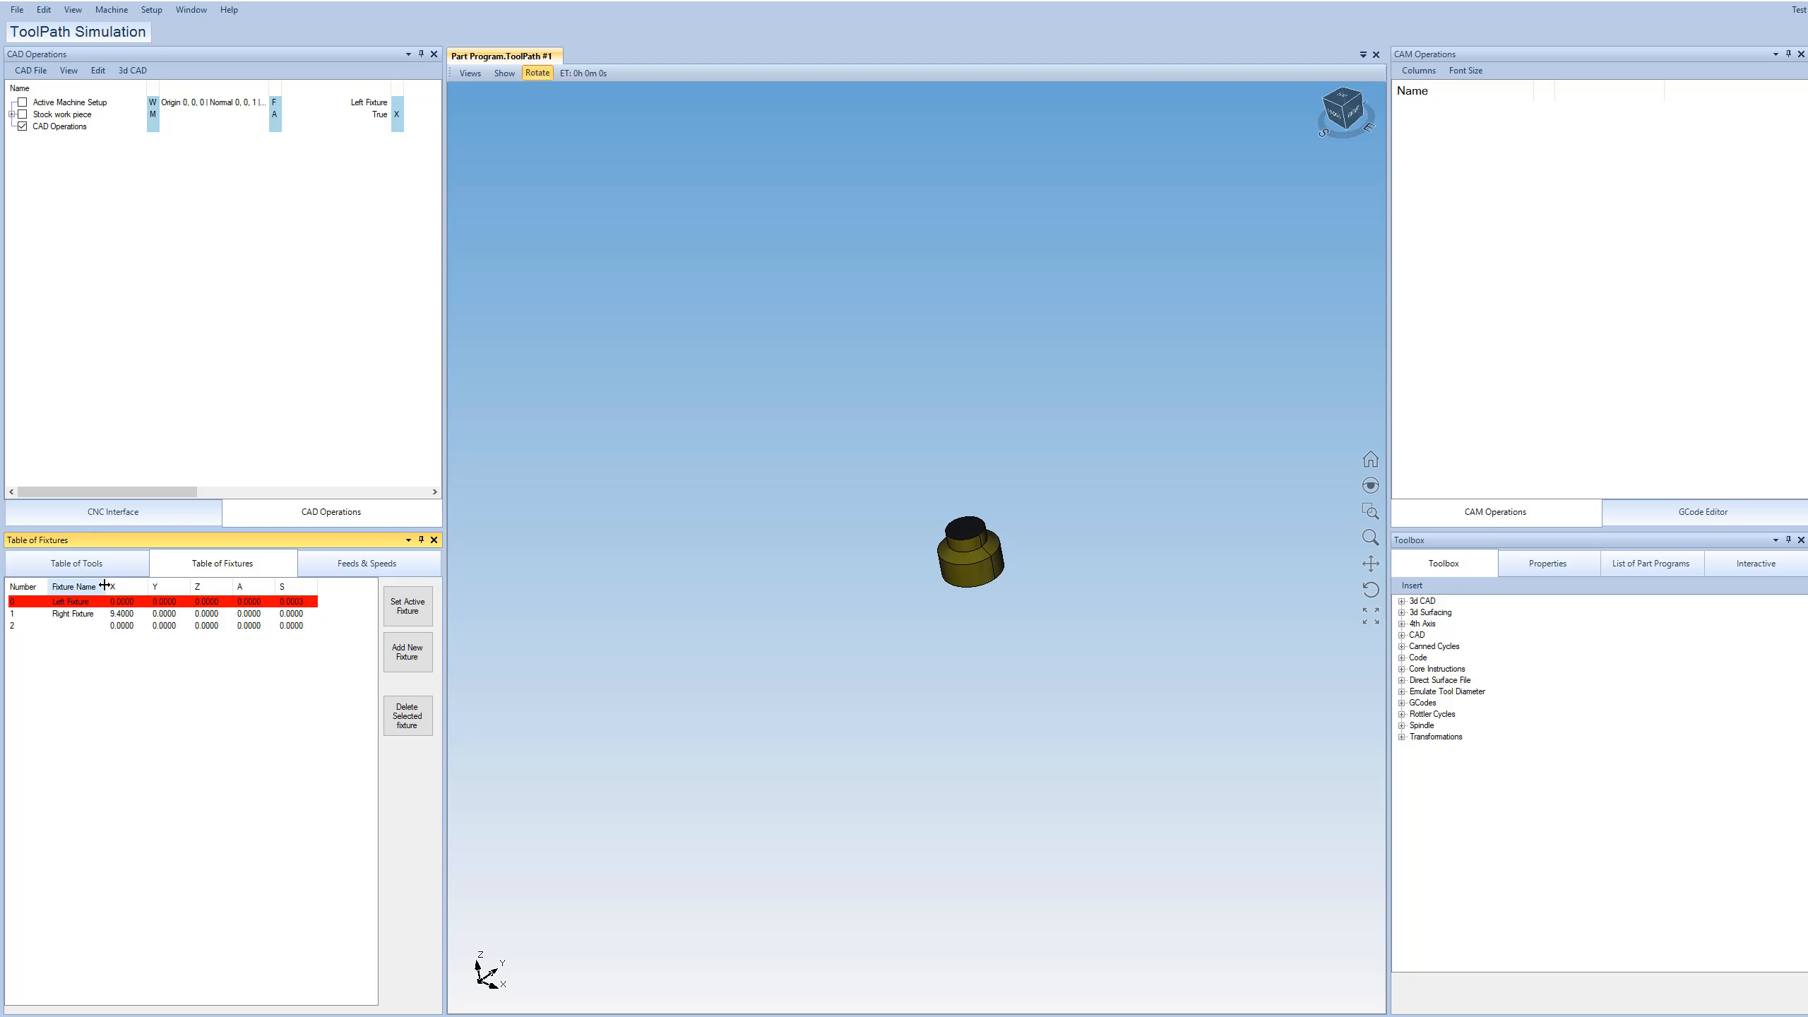
mouse_move(202, 695)
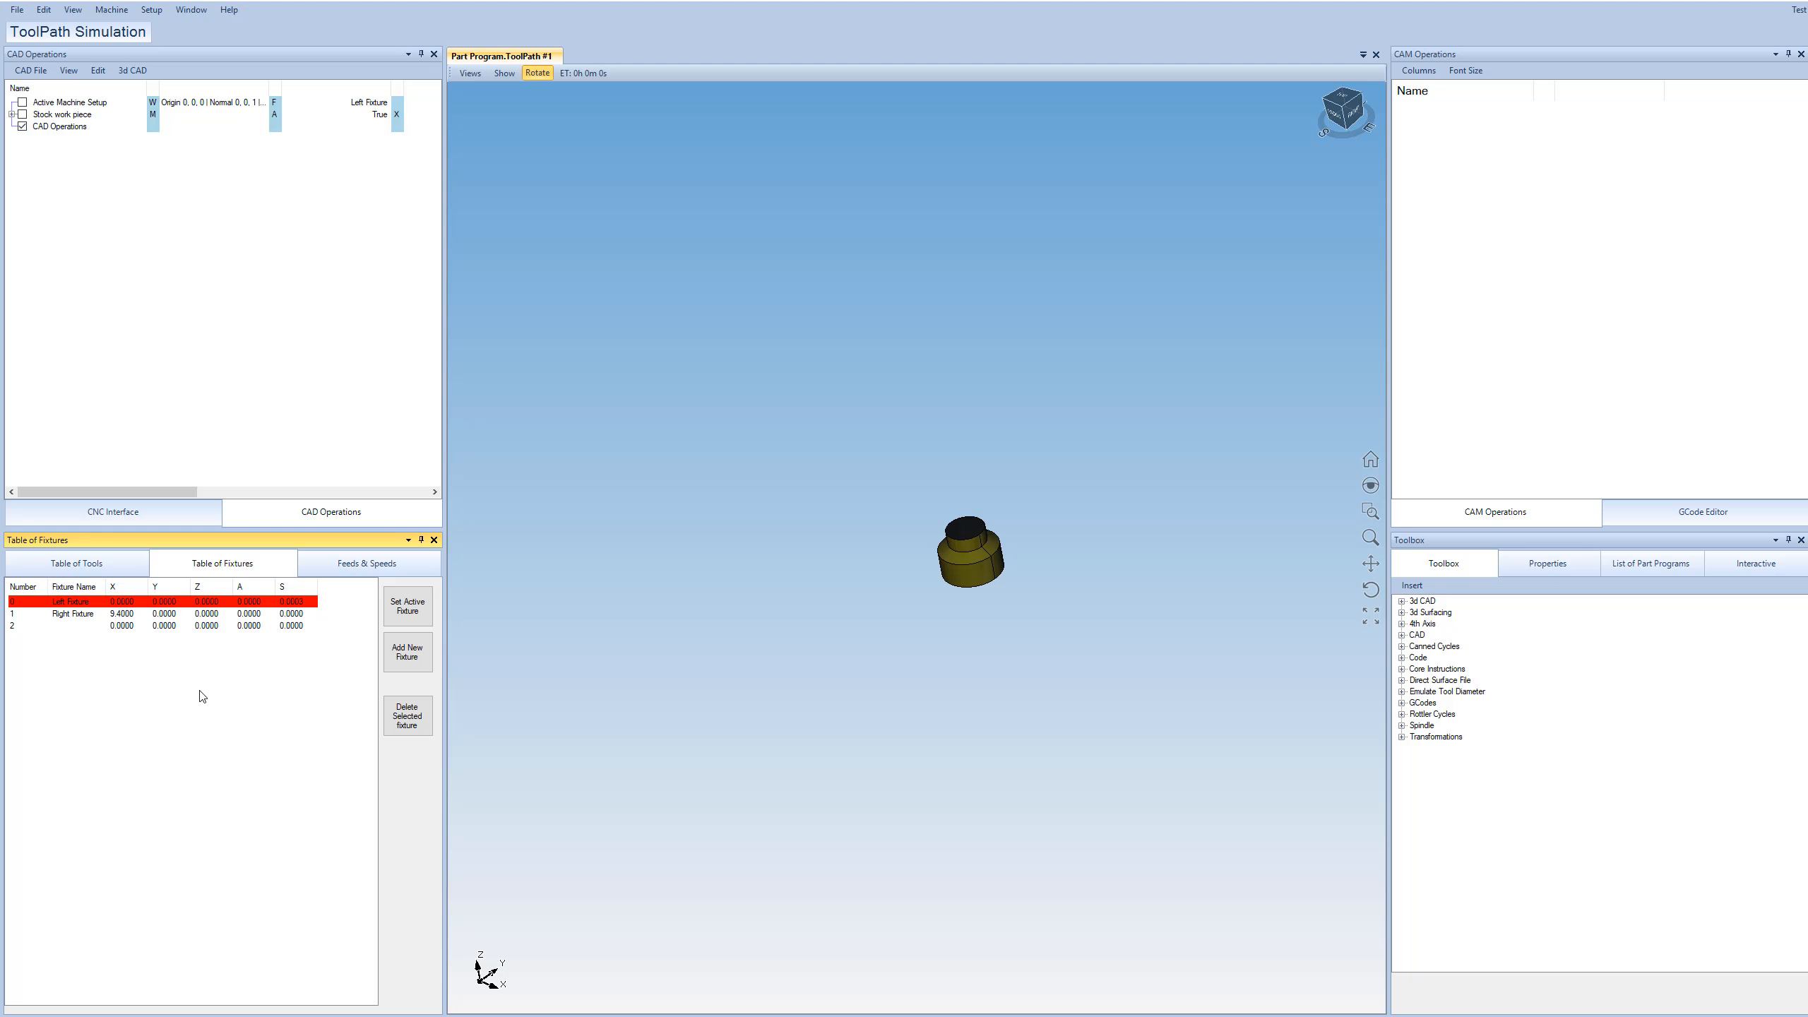
mouse_move(216, 640)
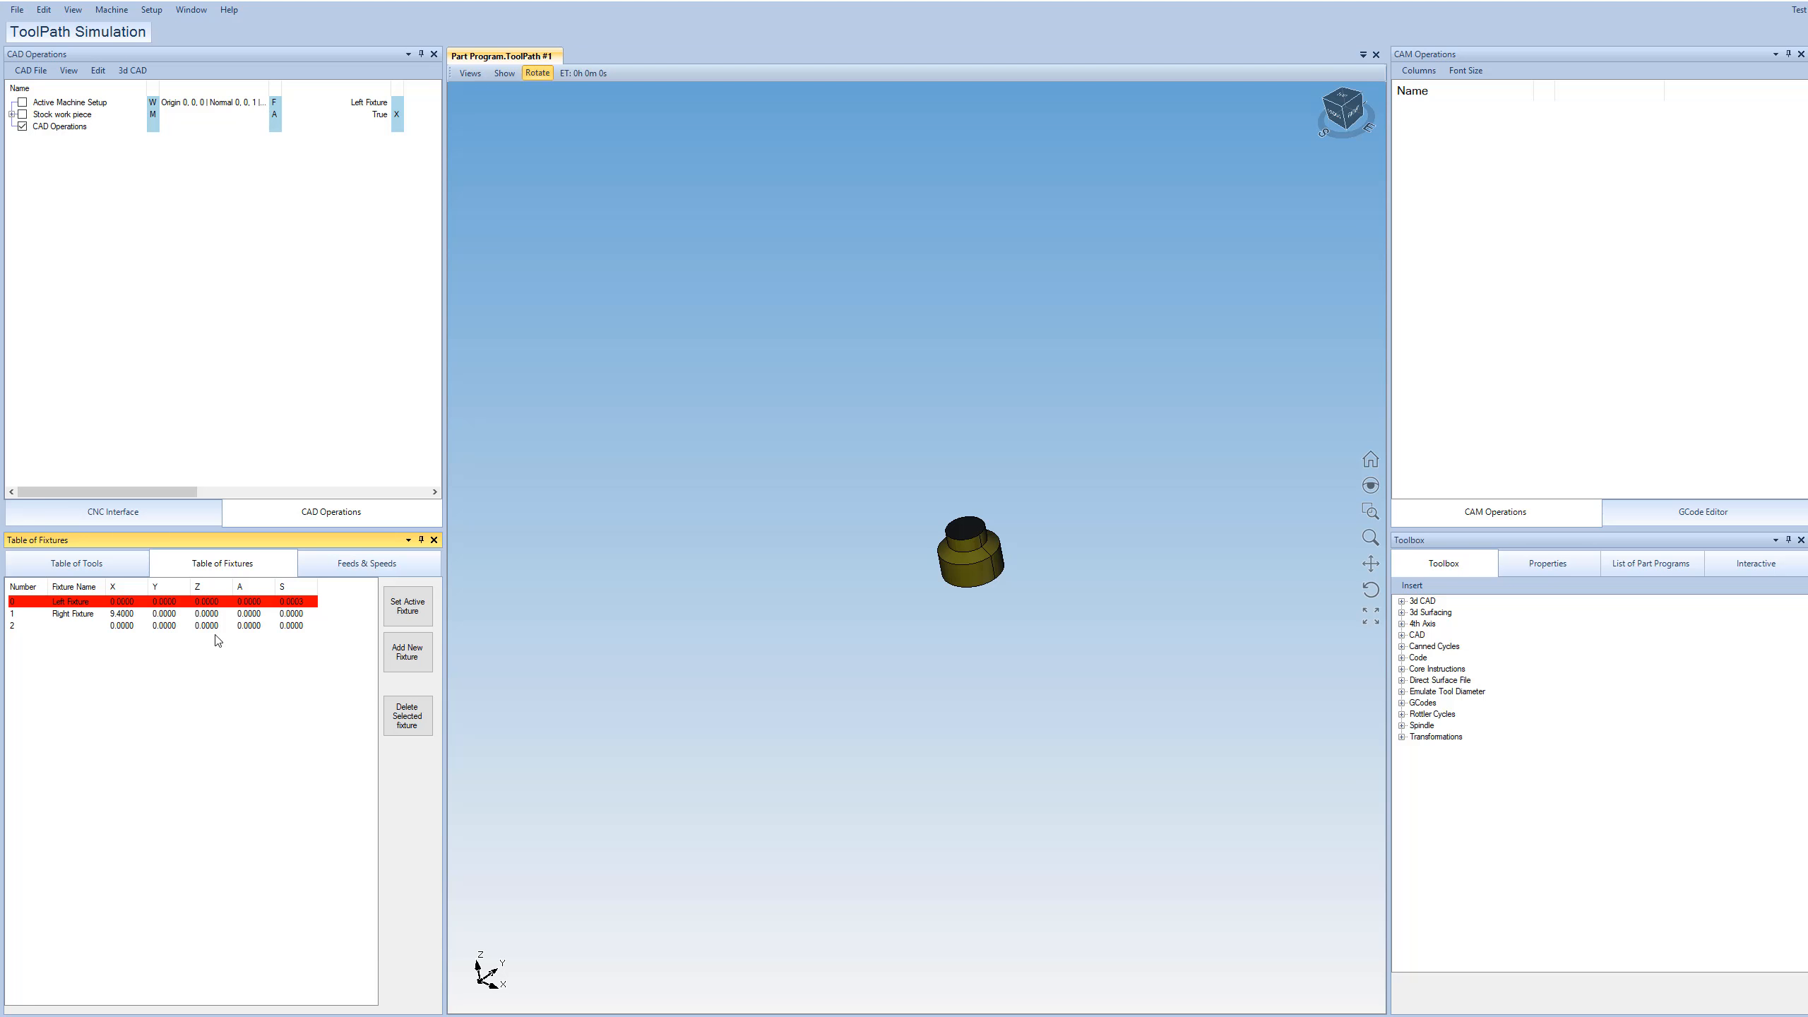
mouse_move(205, 644)
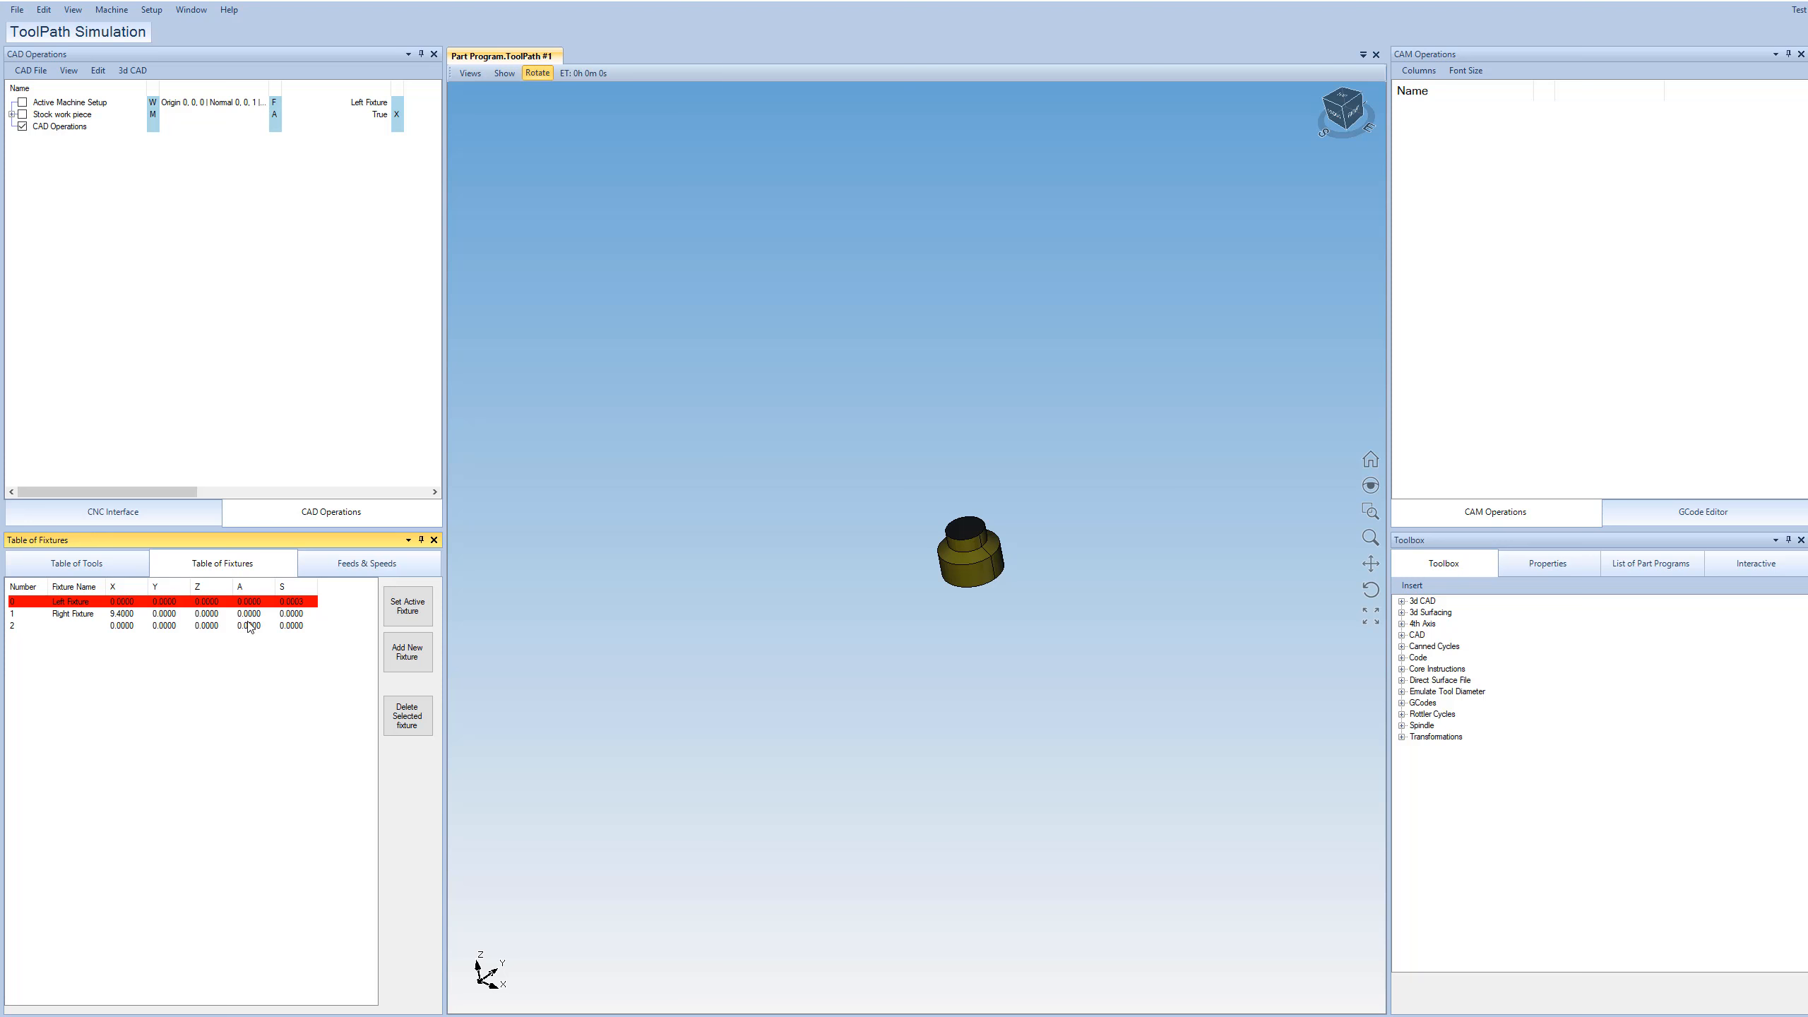
click(367, 562)
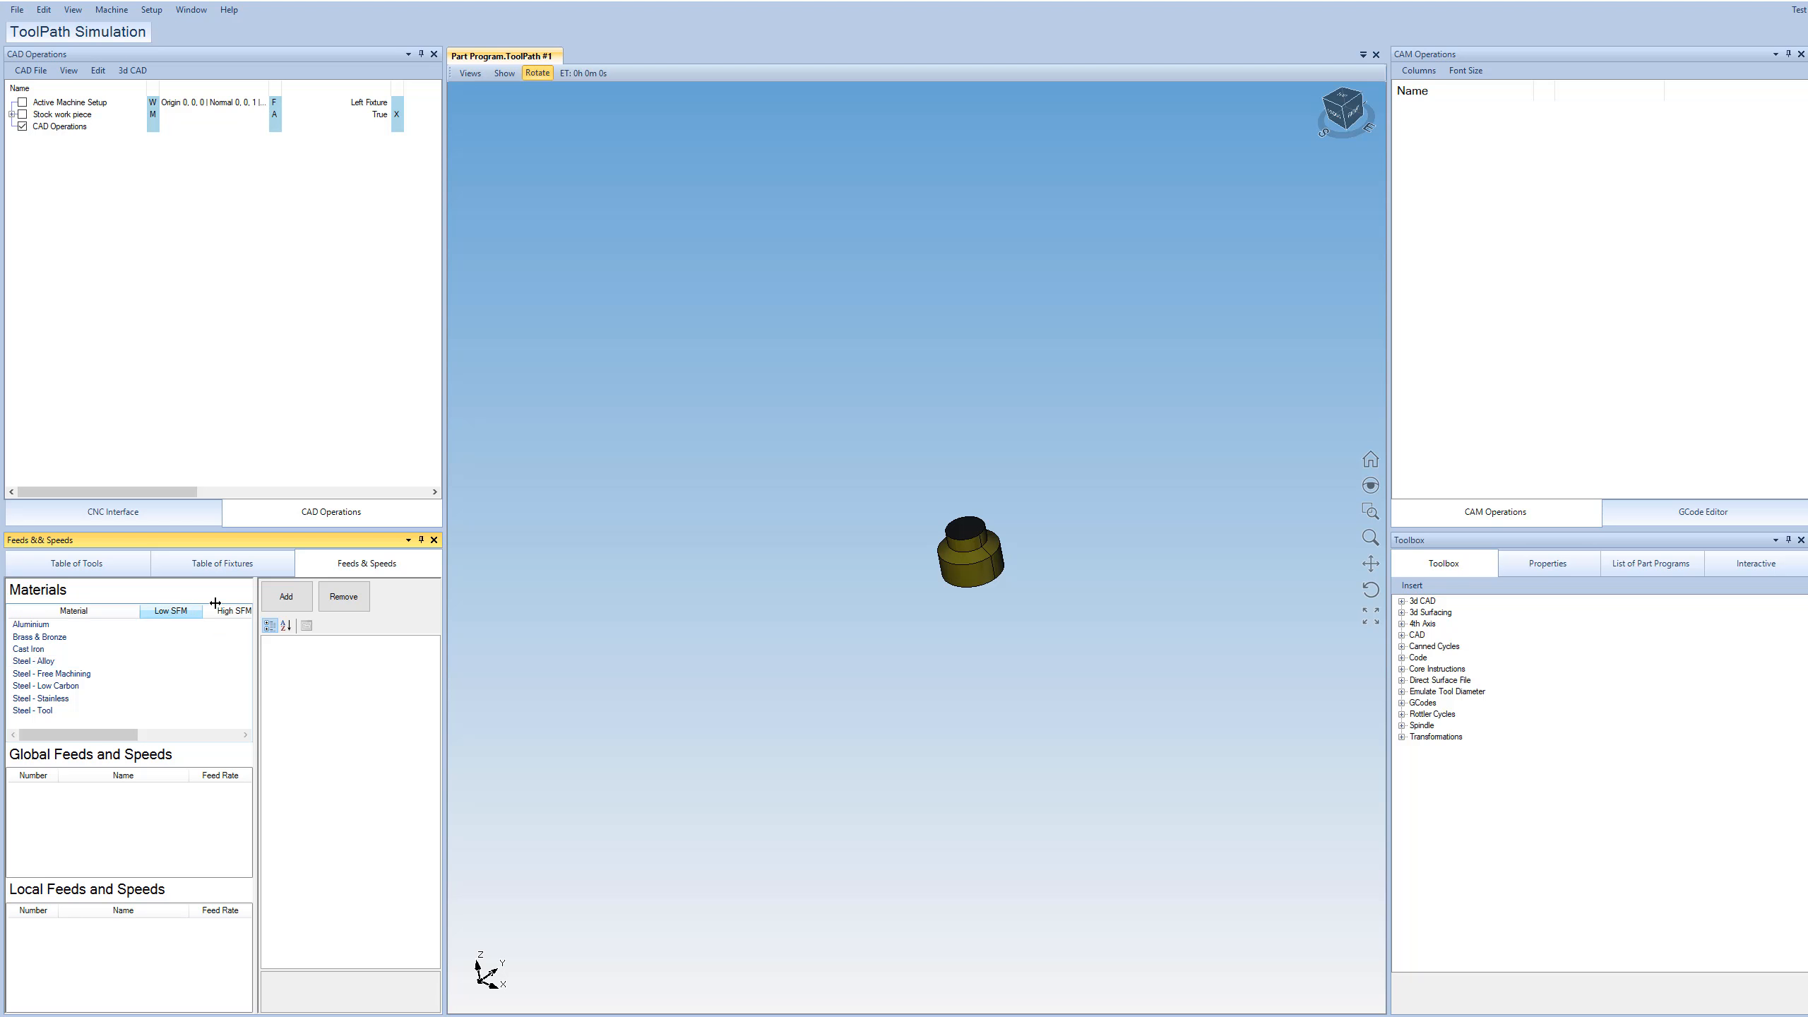
Select Aluminium to display its values, Feed 62.64 and RPM 3915.21.
click(30, 624)
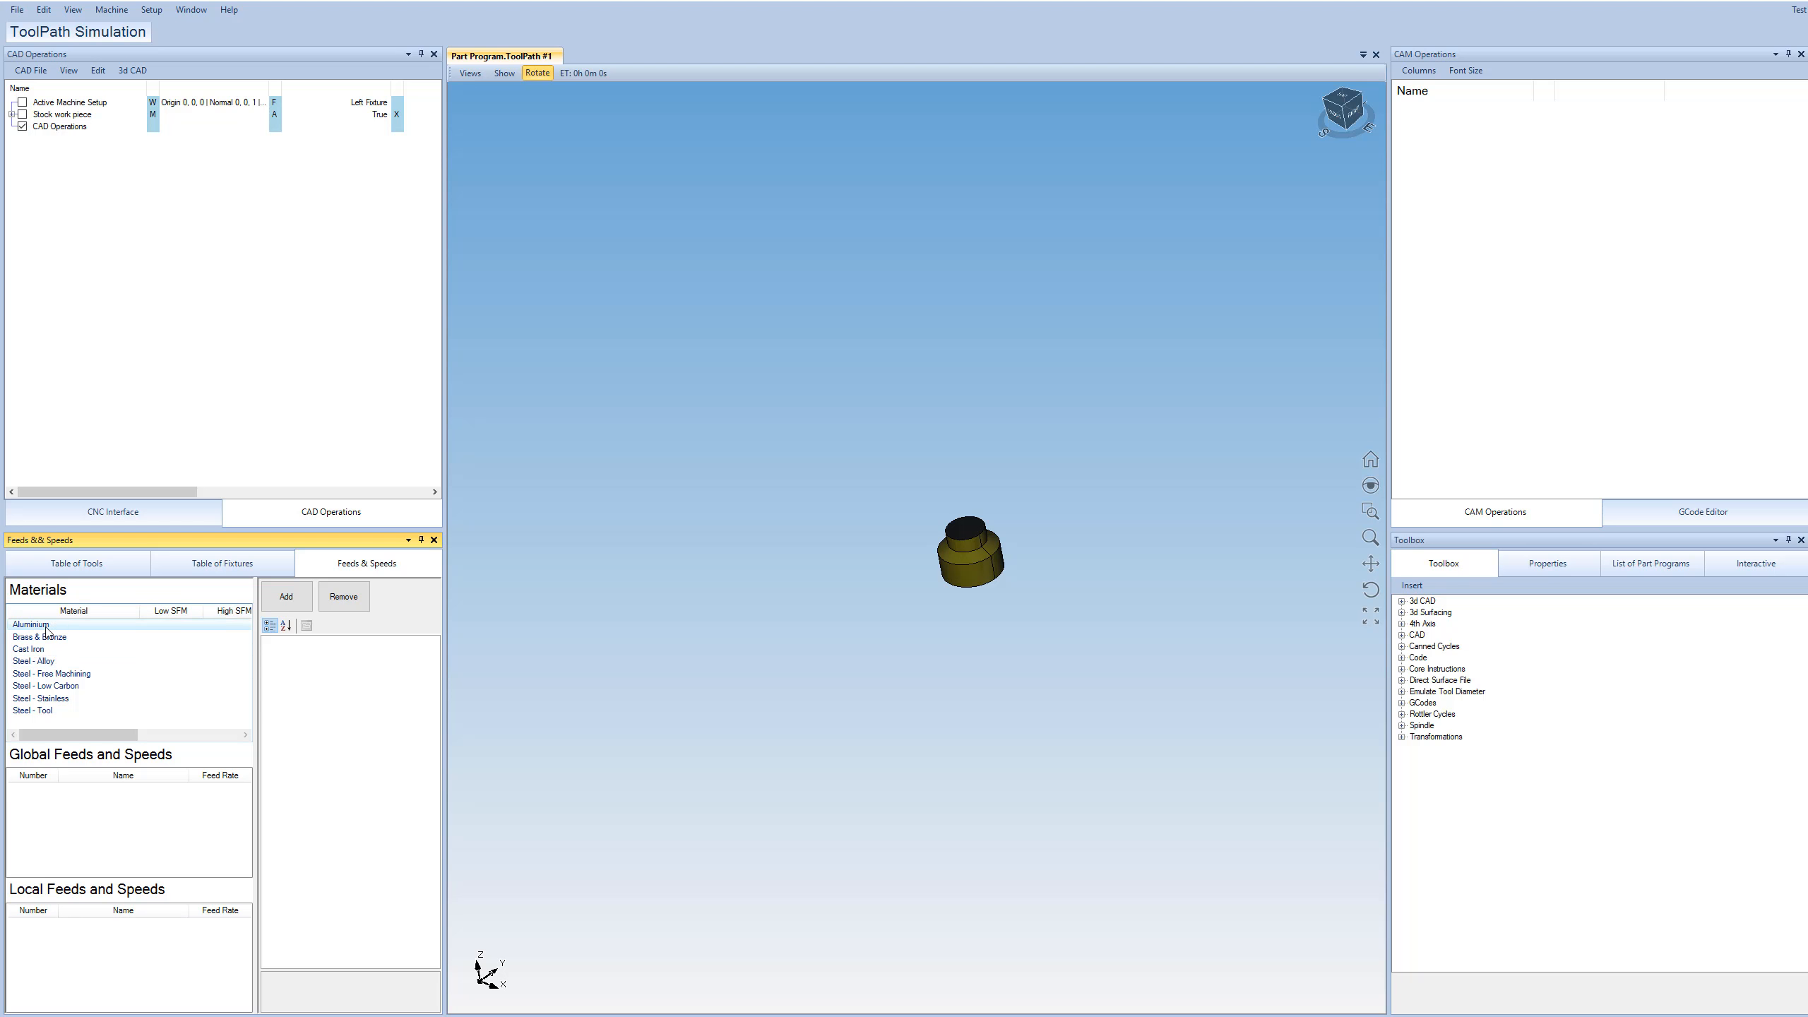
click(31, 625)
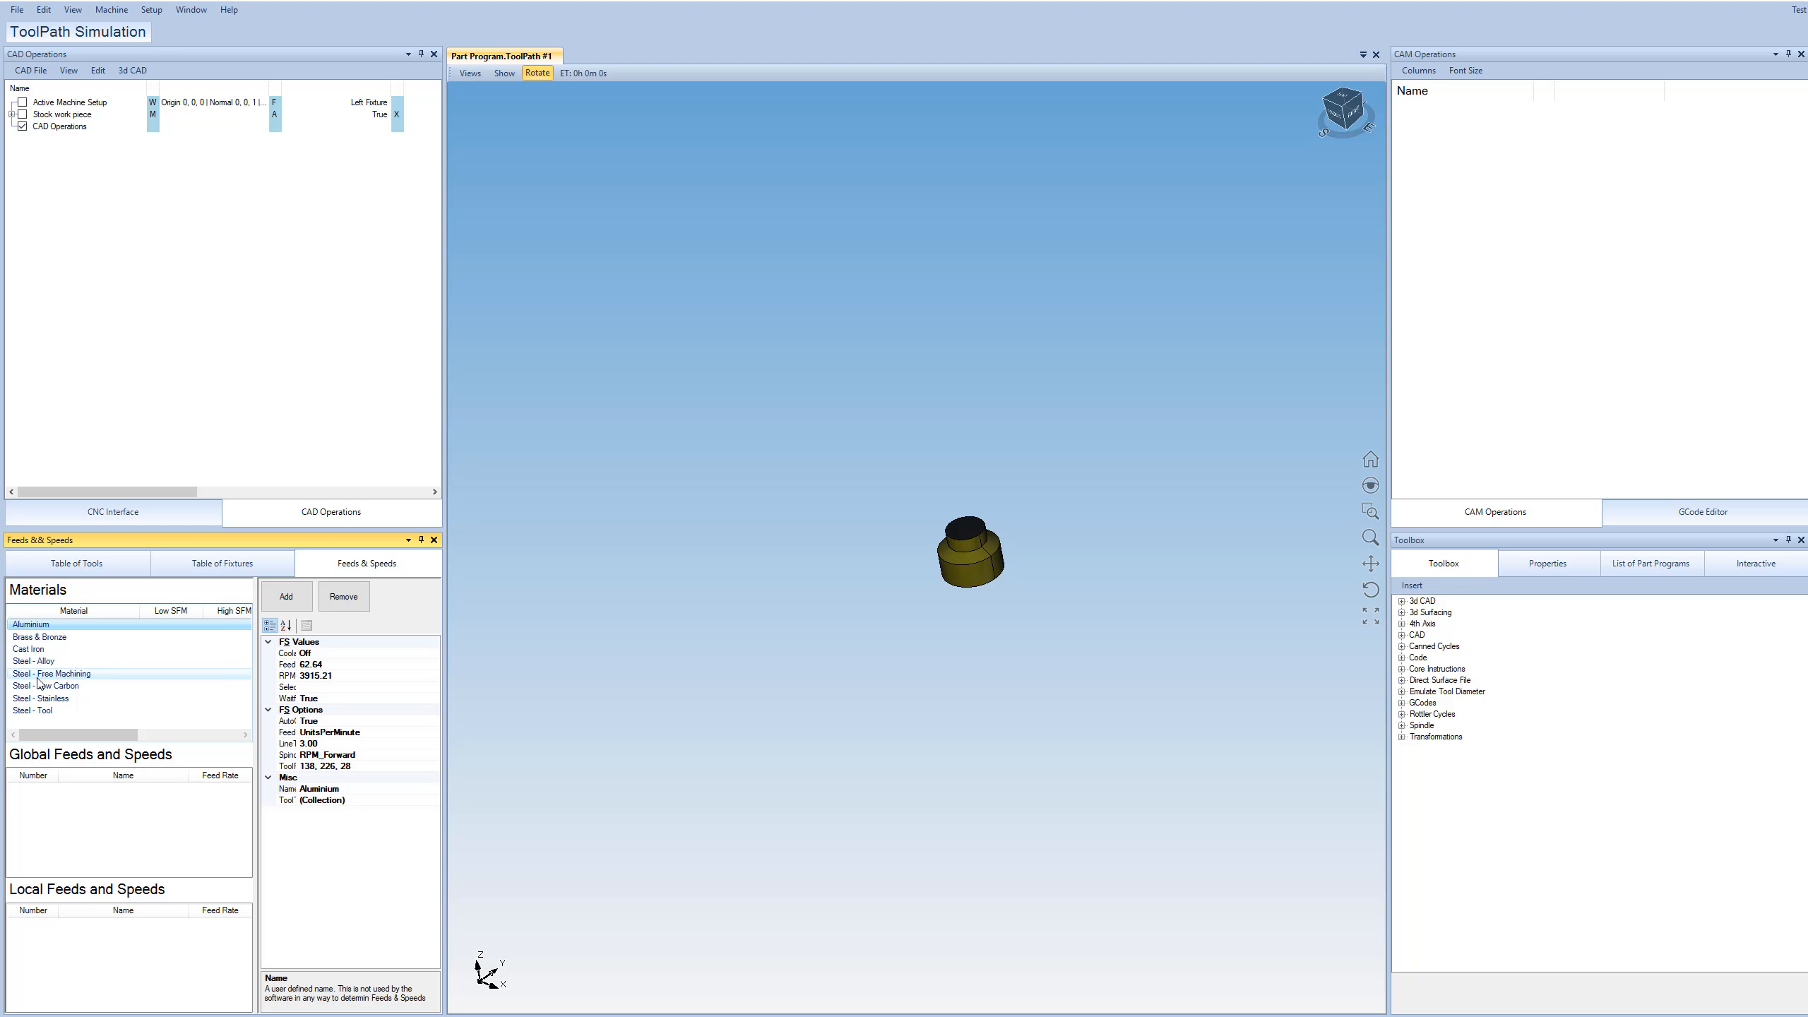
click(32, 624)
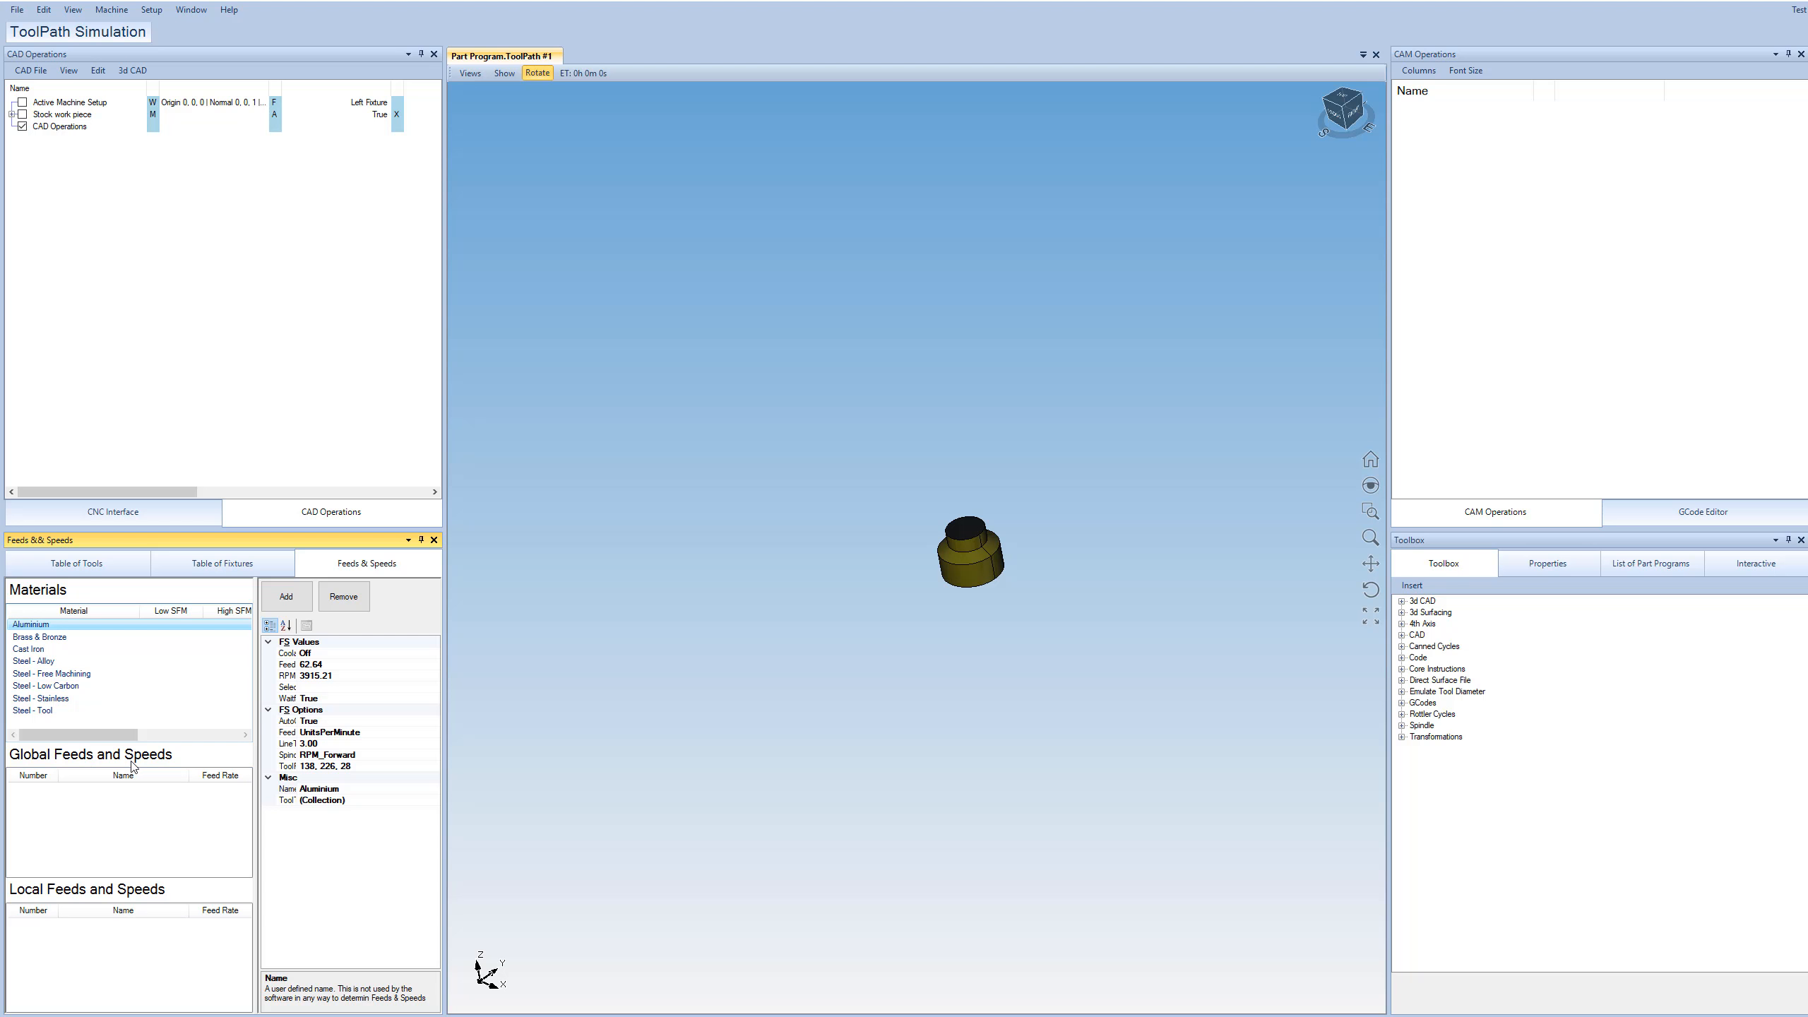
mouse_move(134, 769)
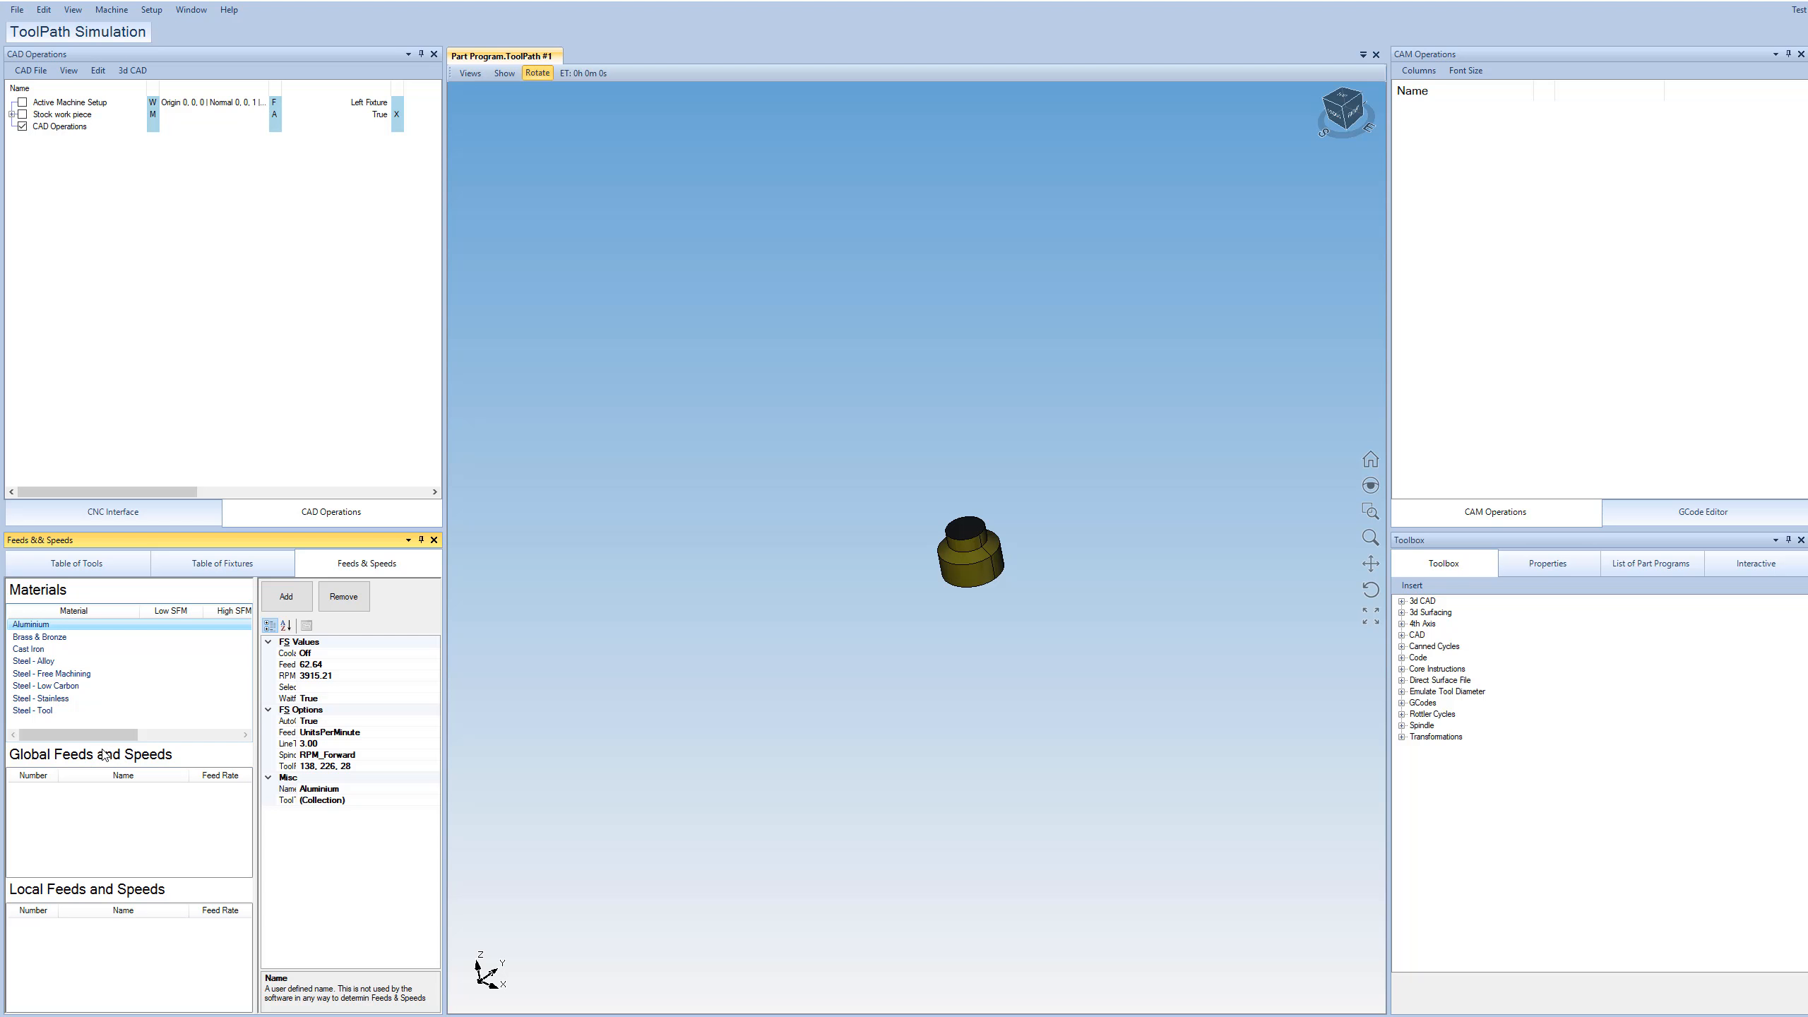
mouse_move(909, 638)
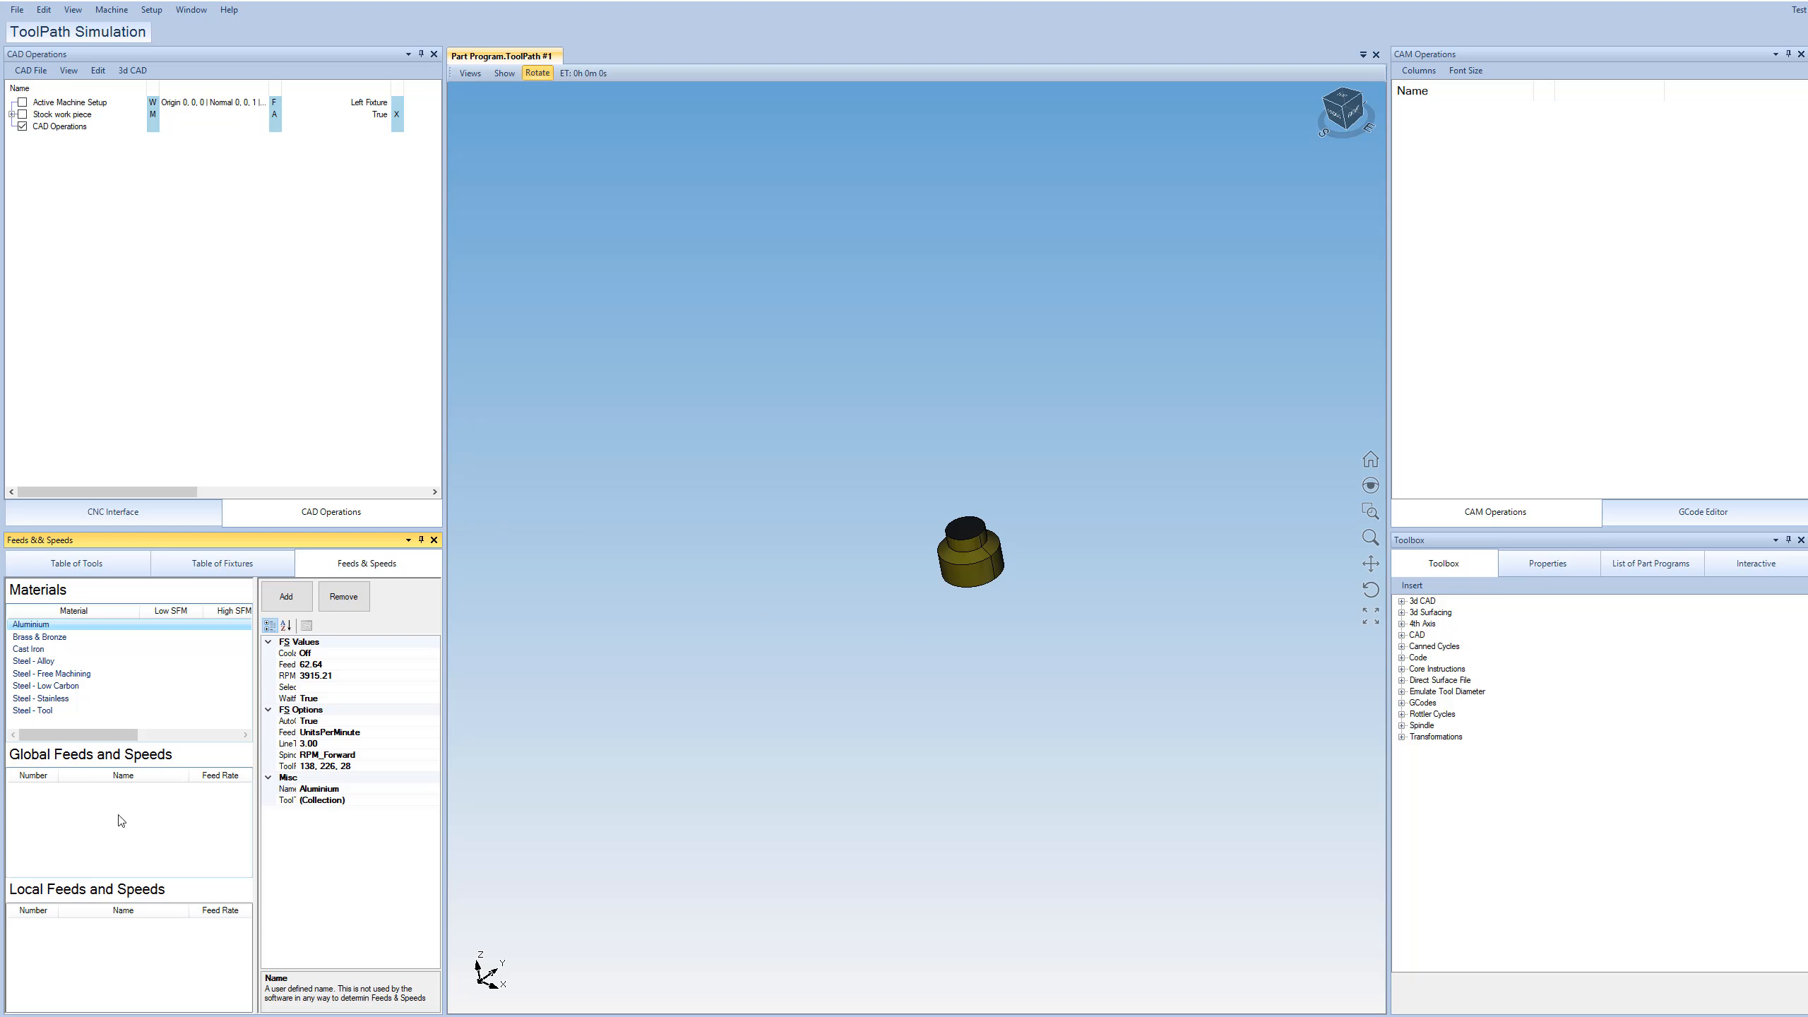
mouse_move(373, 582)
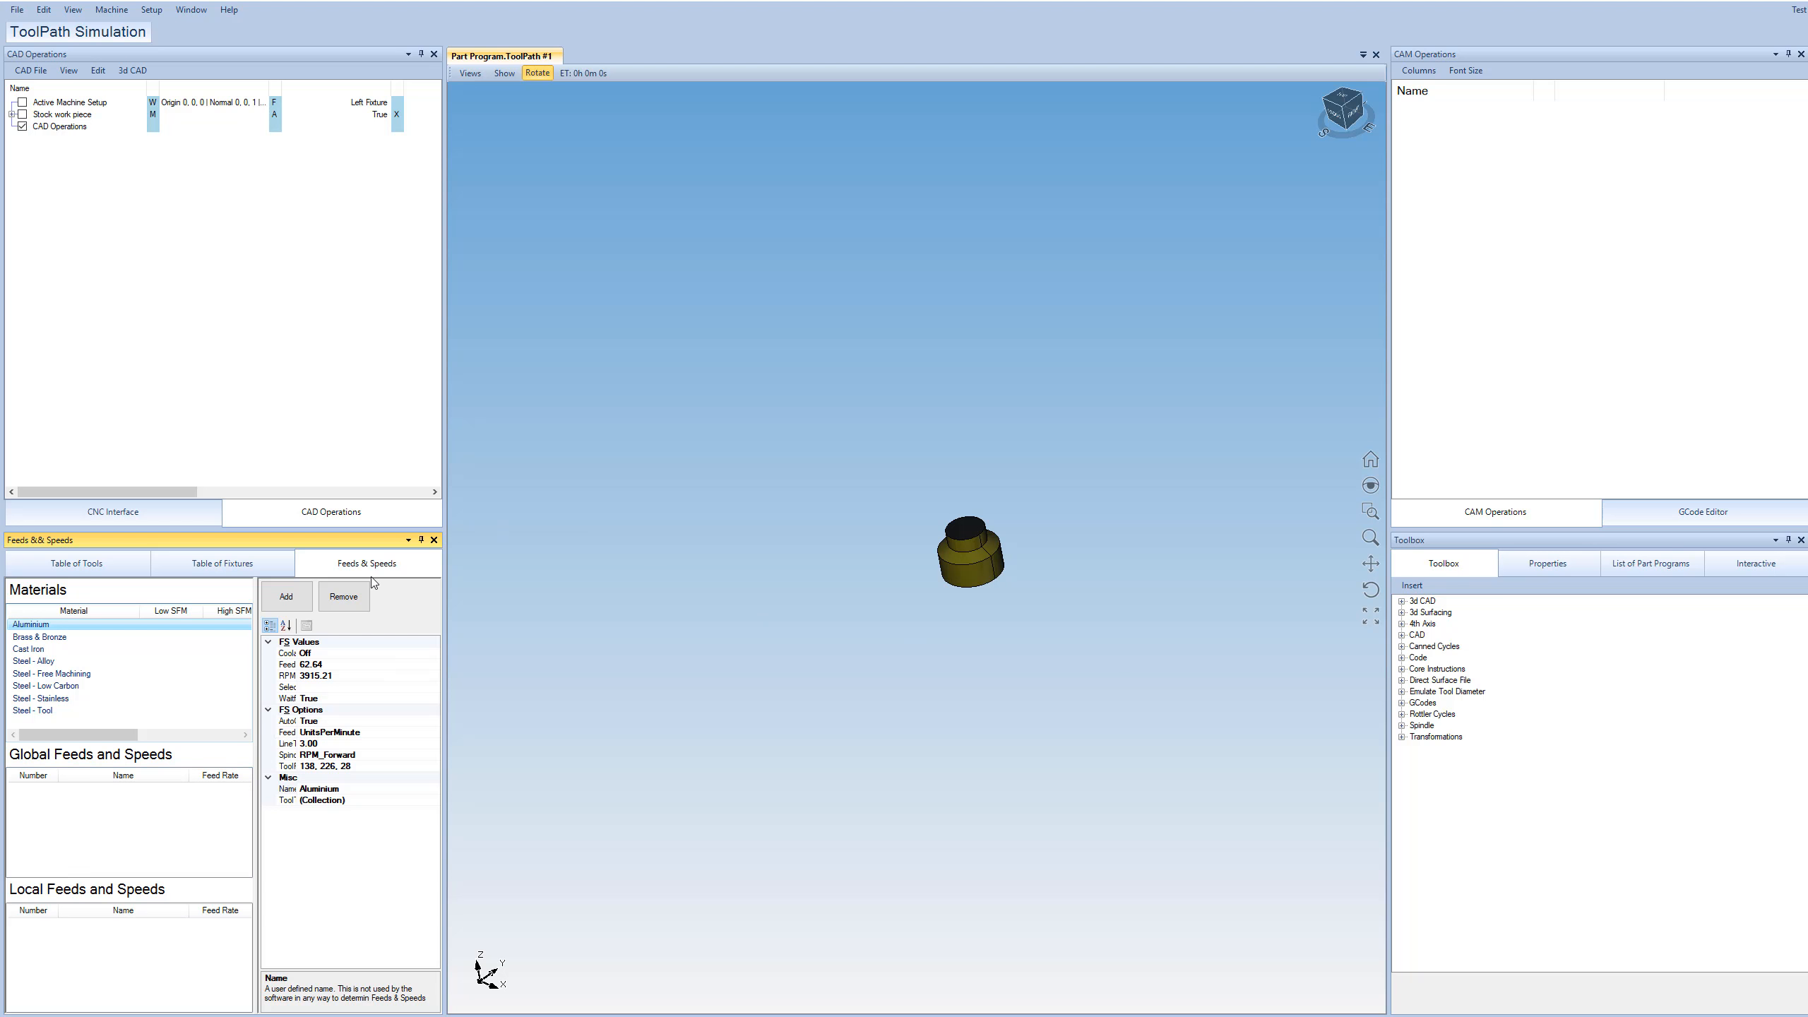
mouse_move(781, 609)
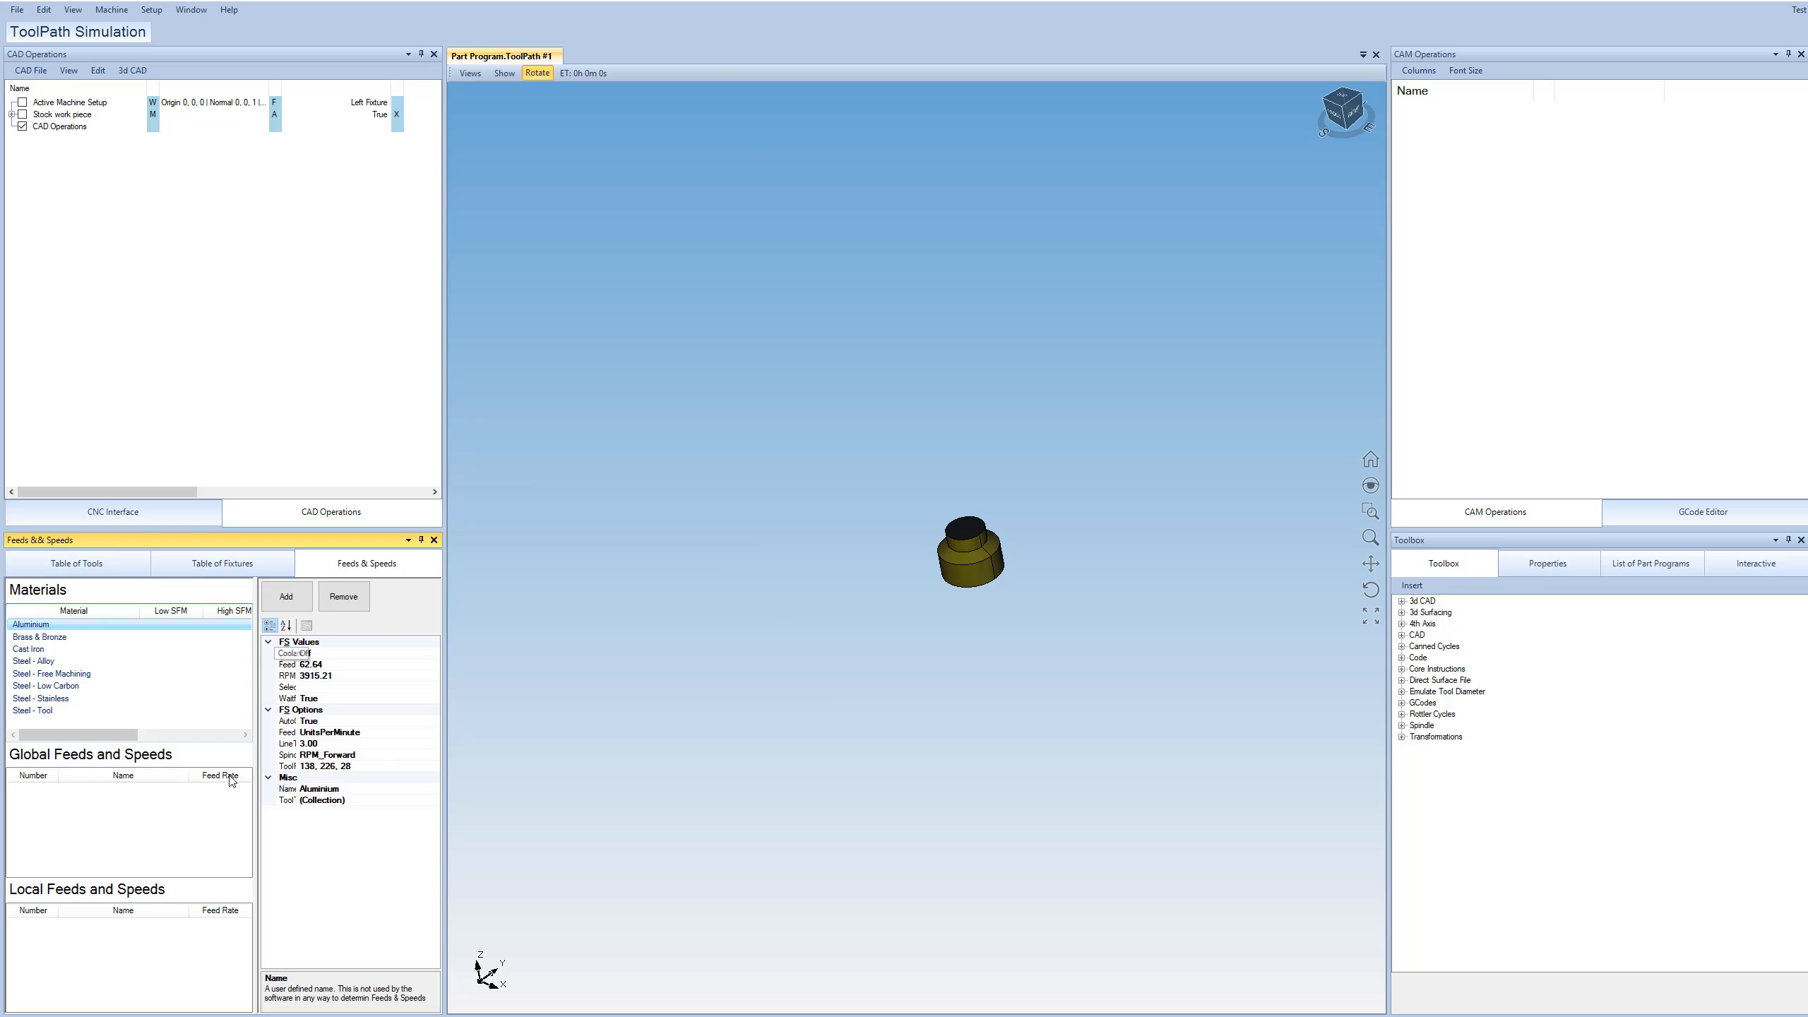
Show the Table of Tools list including the 3/8 short ball end mill.
click(76, 562)
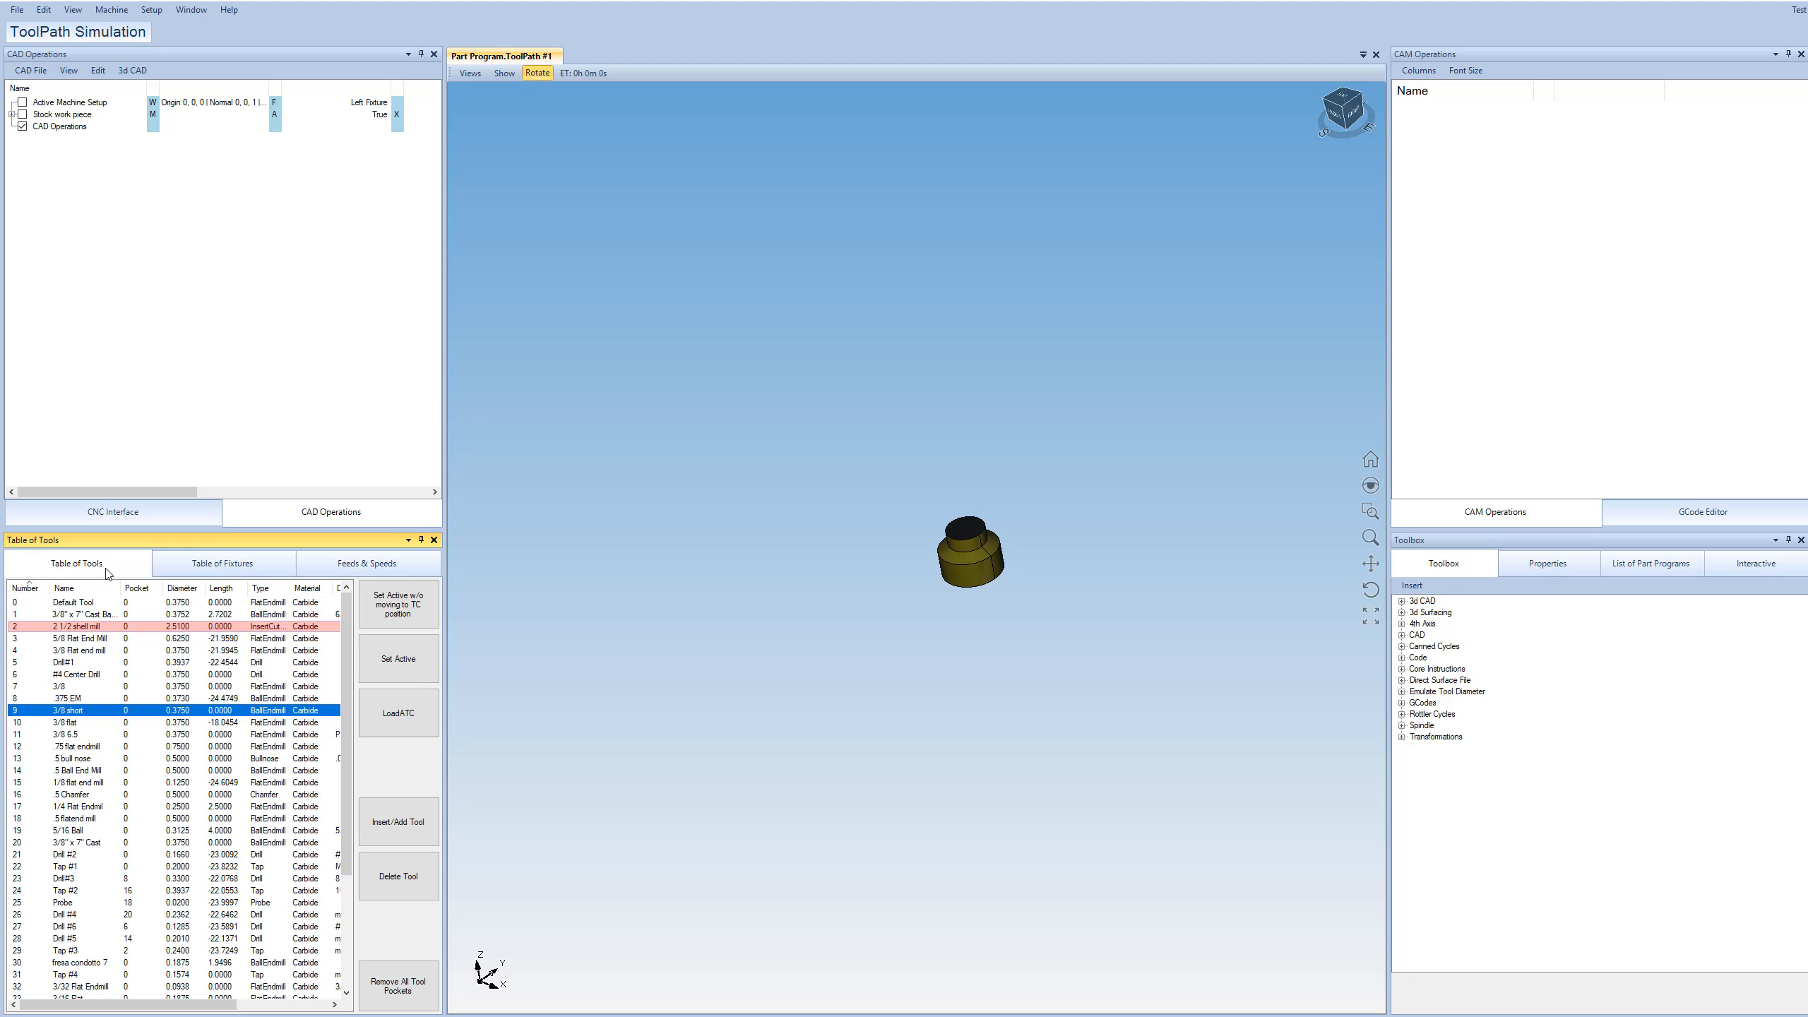
mouse_move(1020, 673)
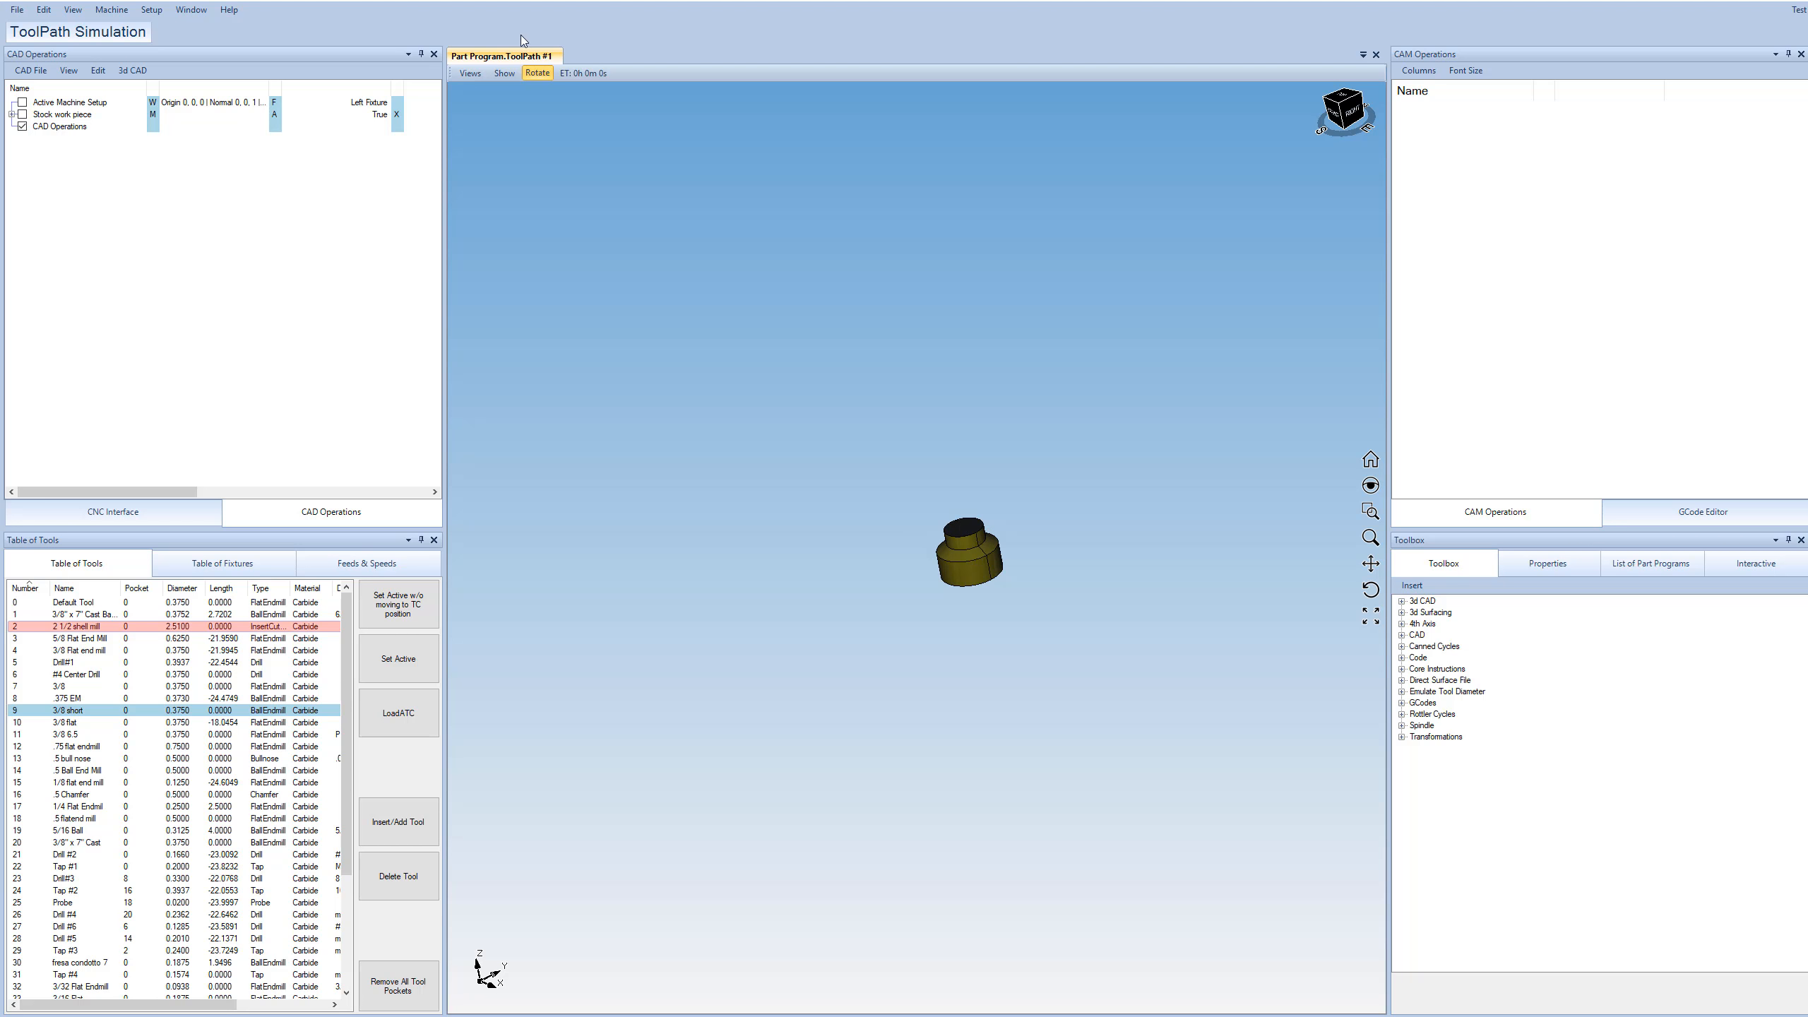
mouse_move(511, 62)
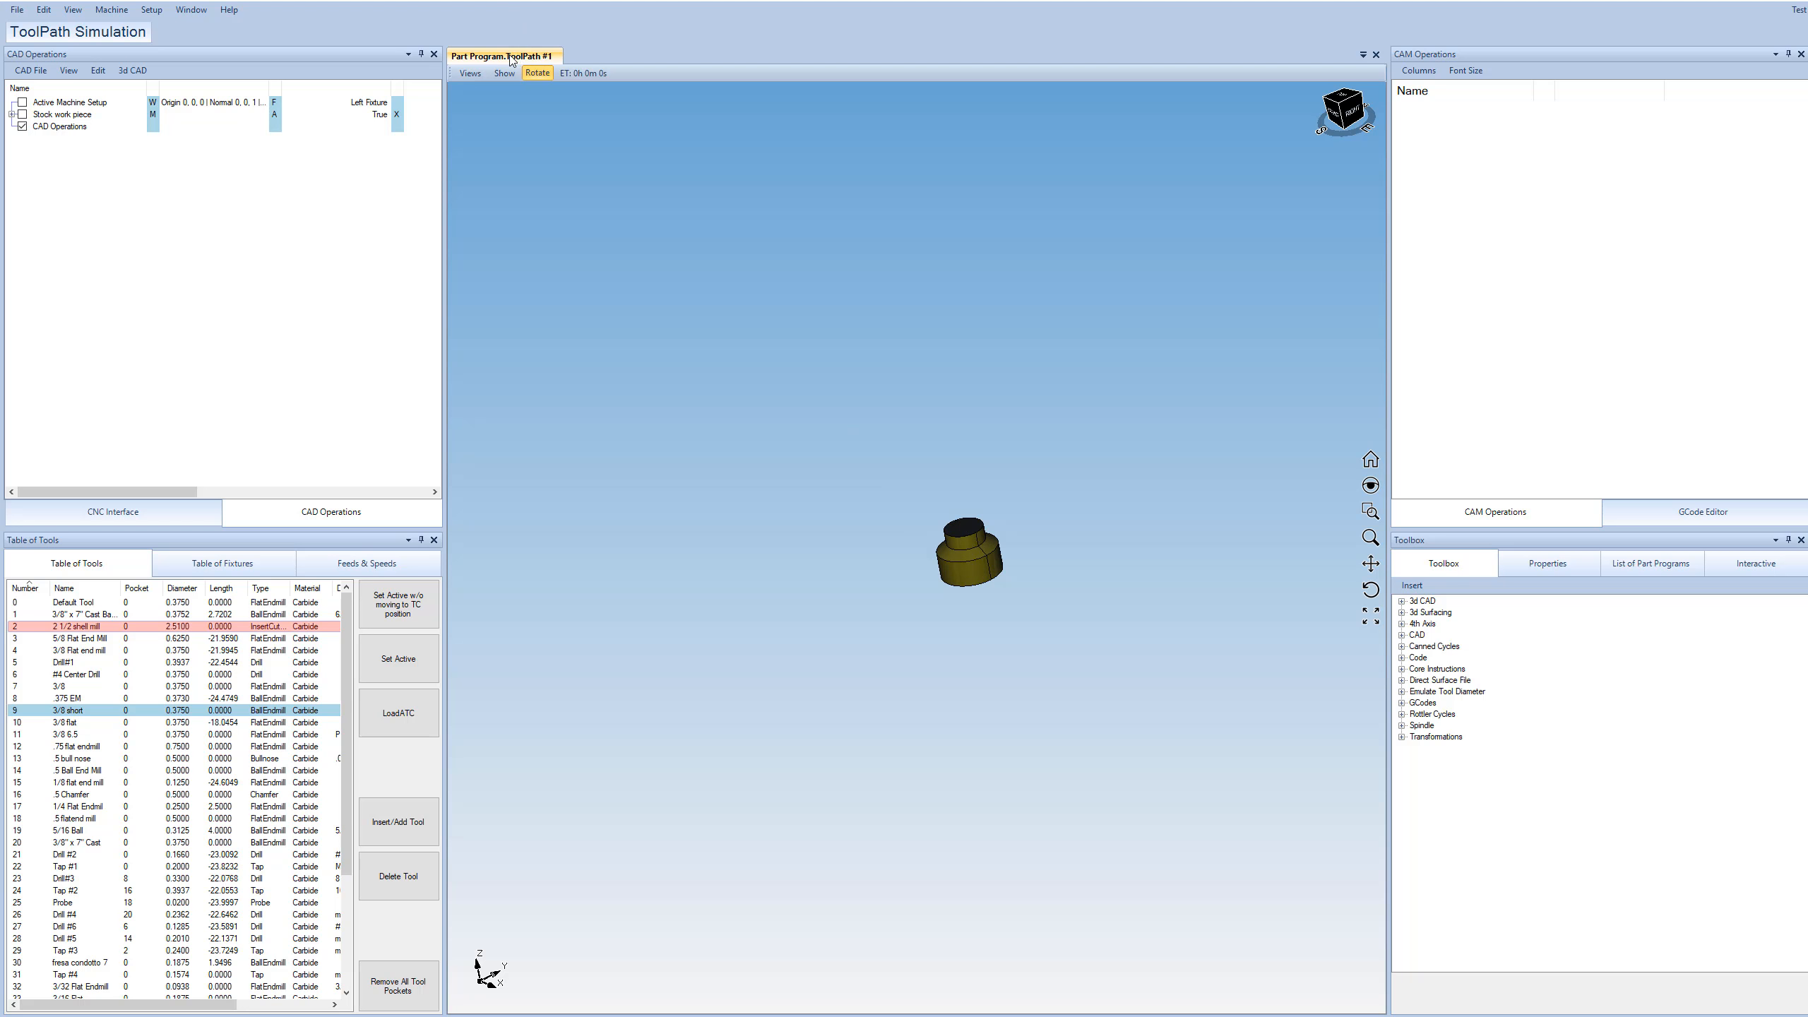
mouse_move(764, 66)
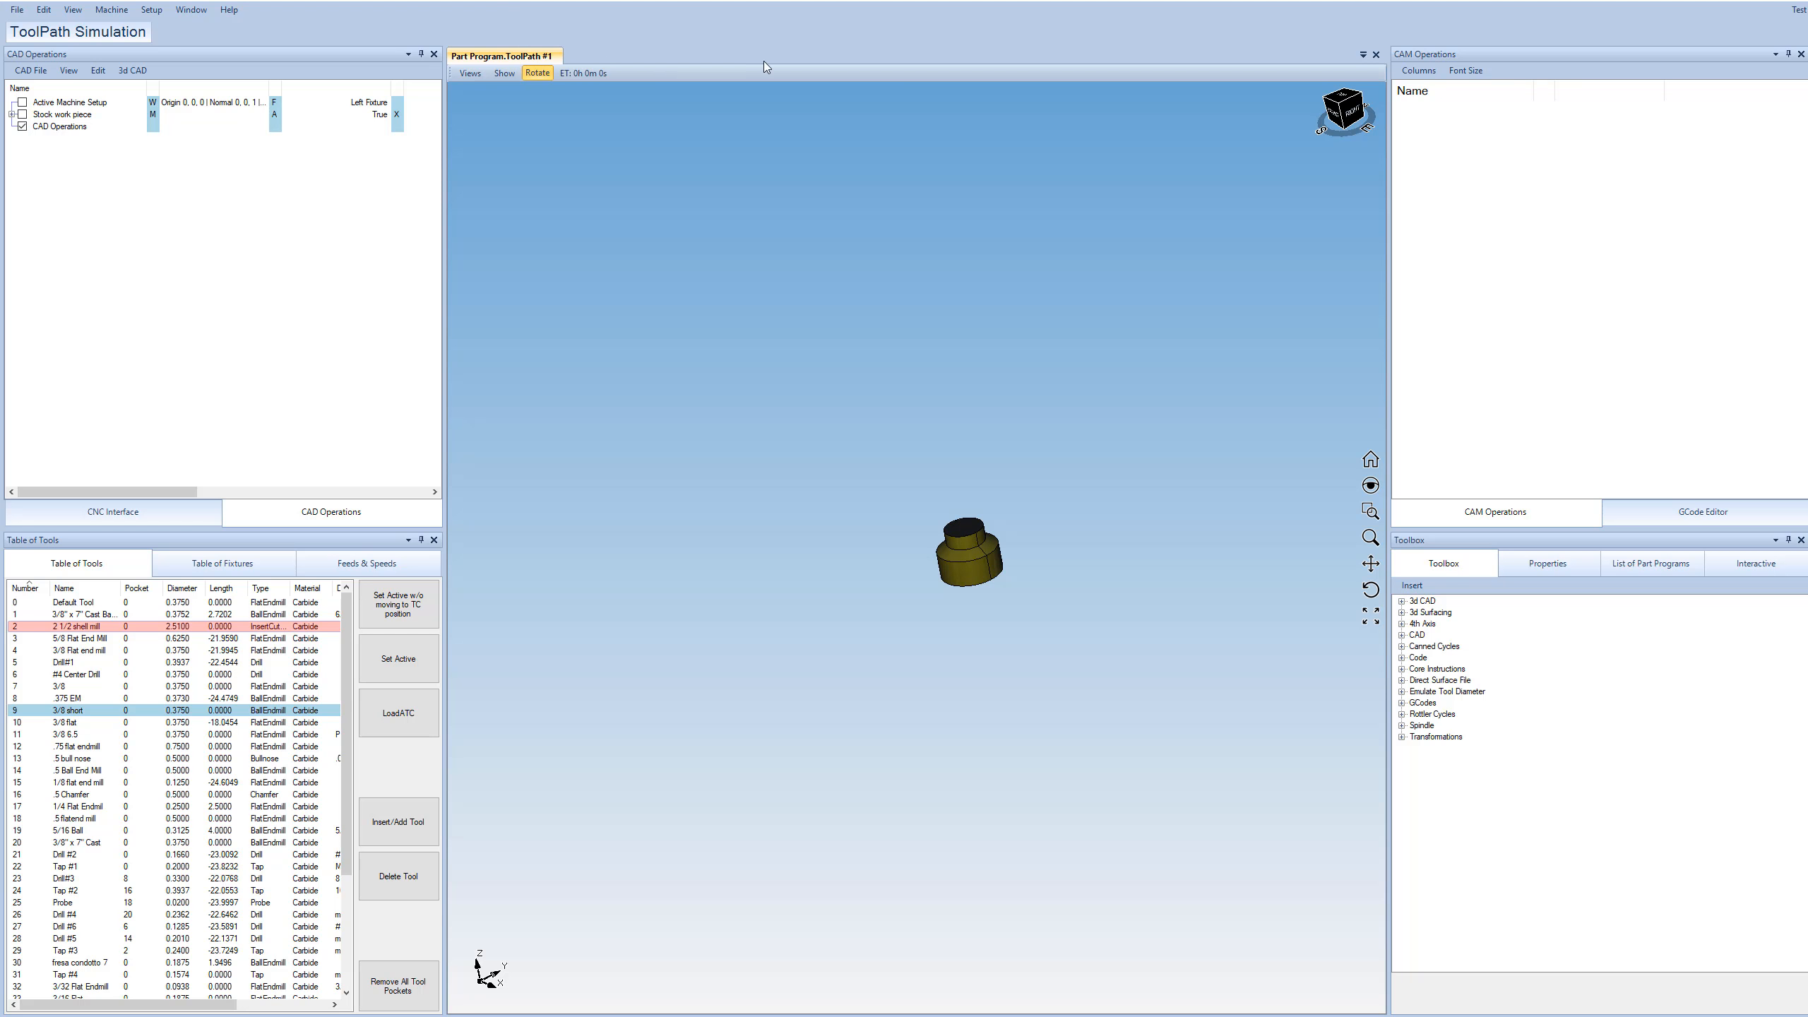
mouse_move(939, 70)
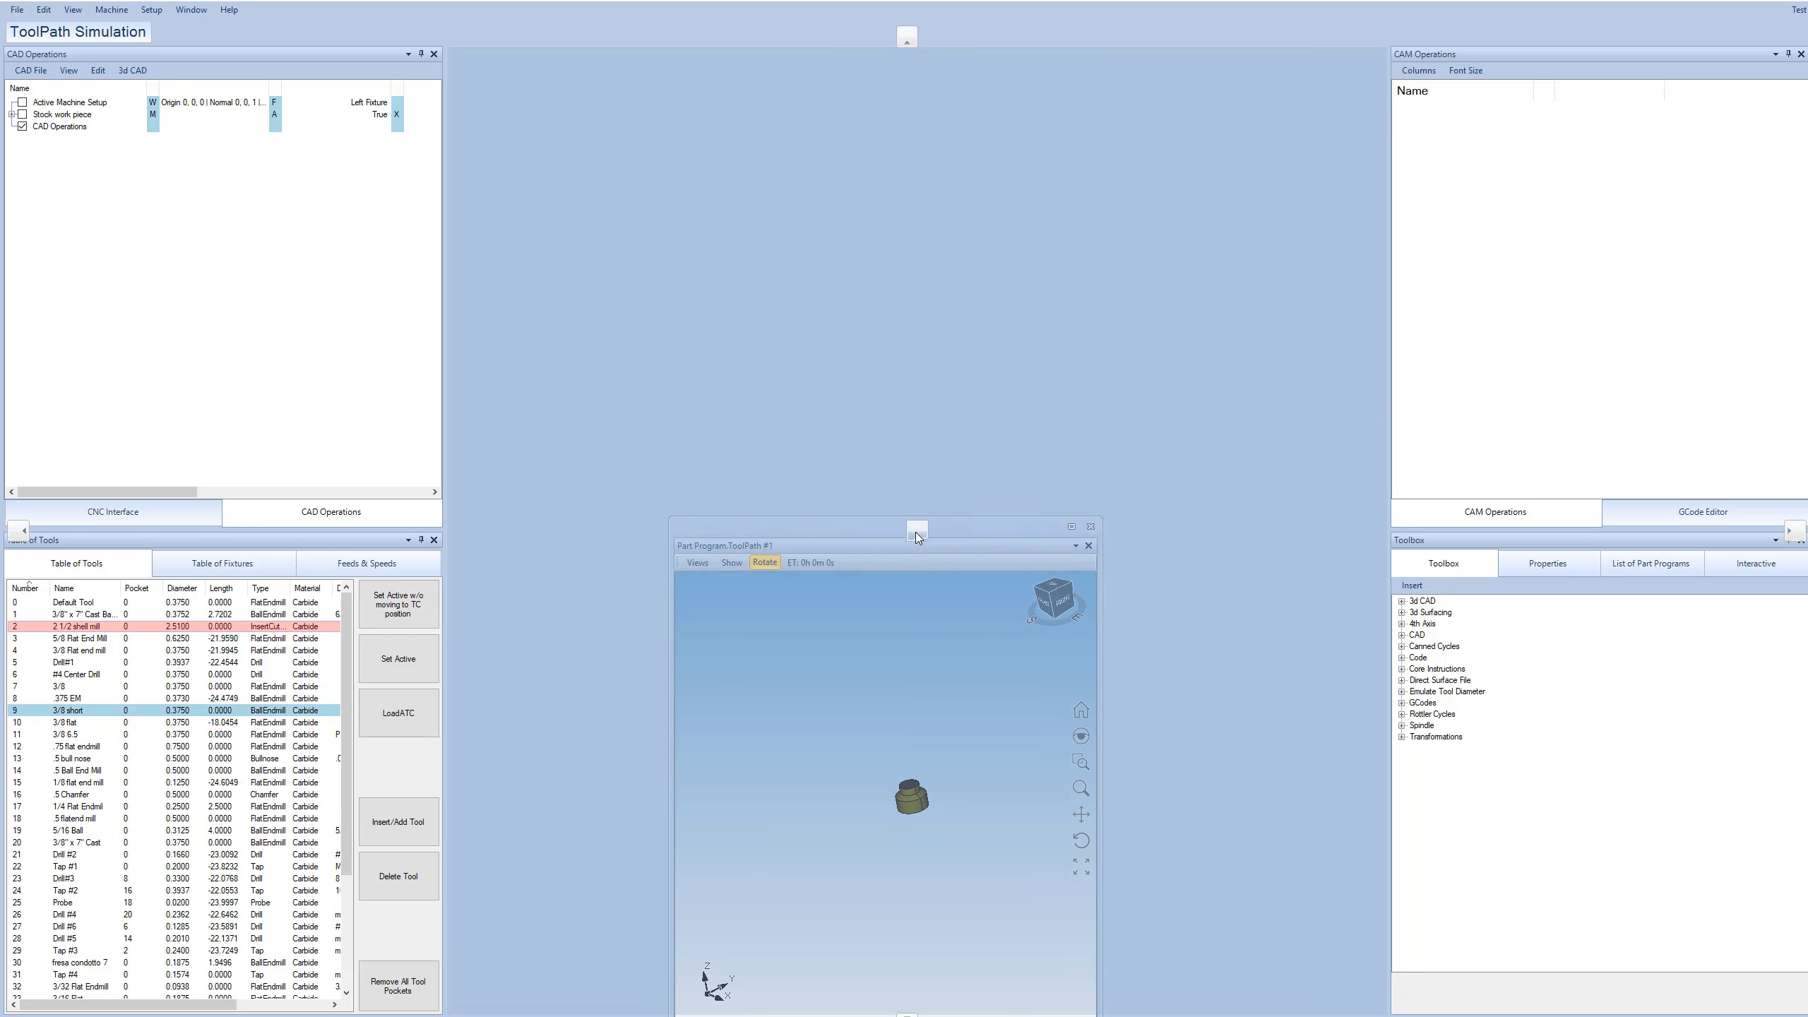
Dock the simulation view, glance at the GCode Editor, and return to the empty CAM Operations toolbox.
click(1070, 525)
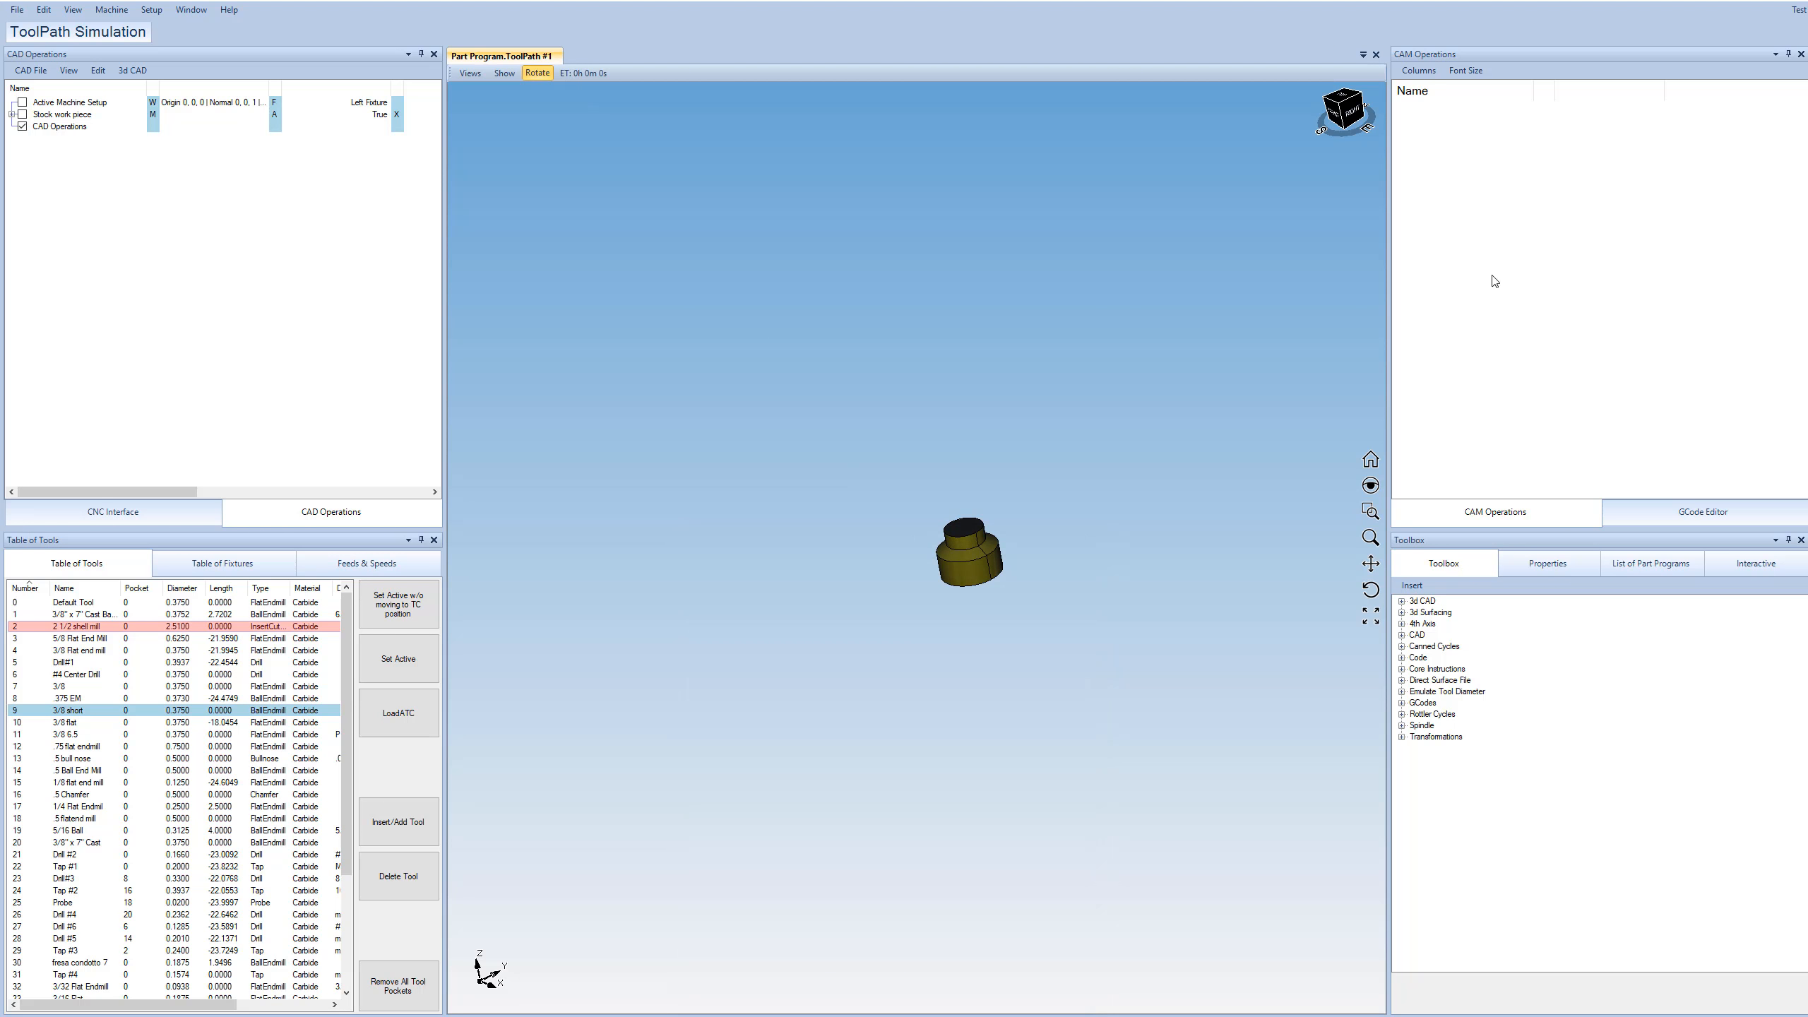
mouse_move(1491, 253)
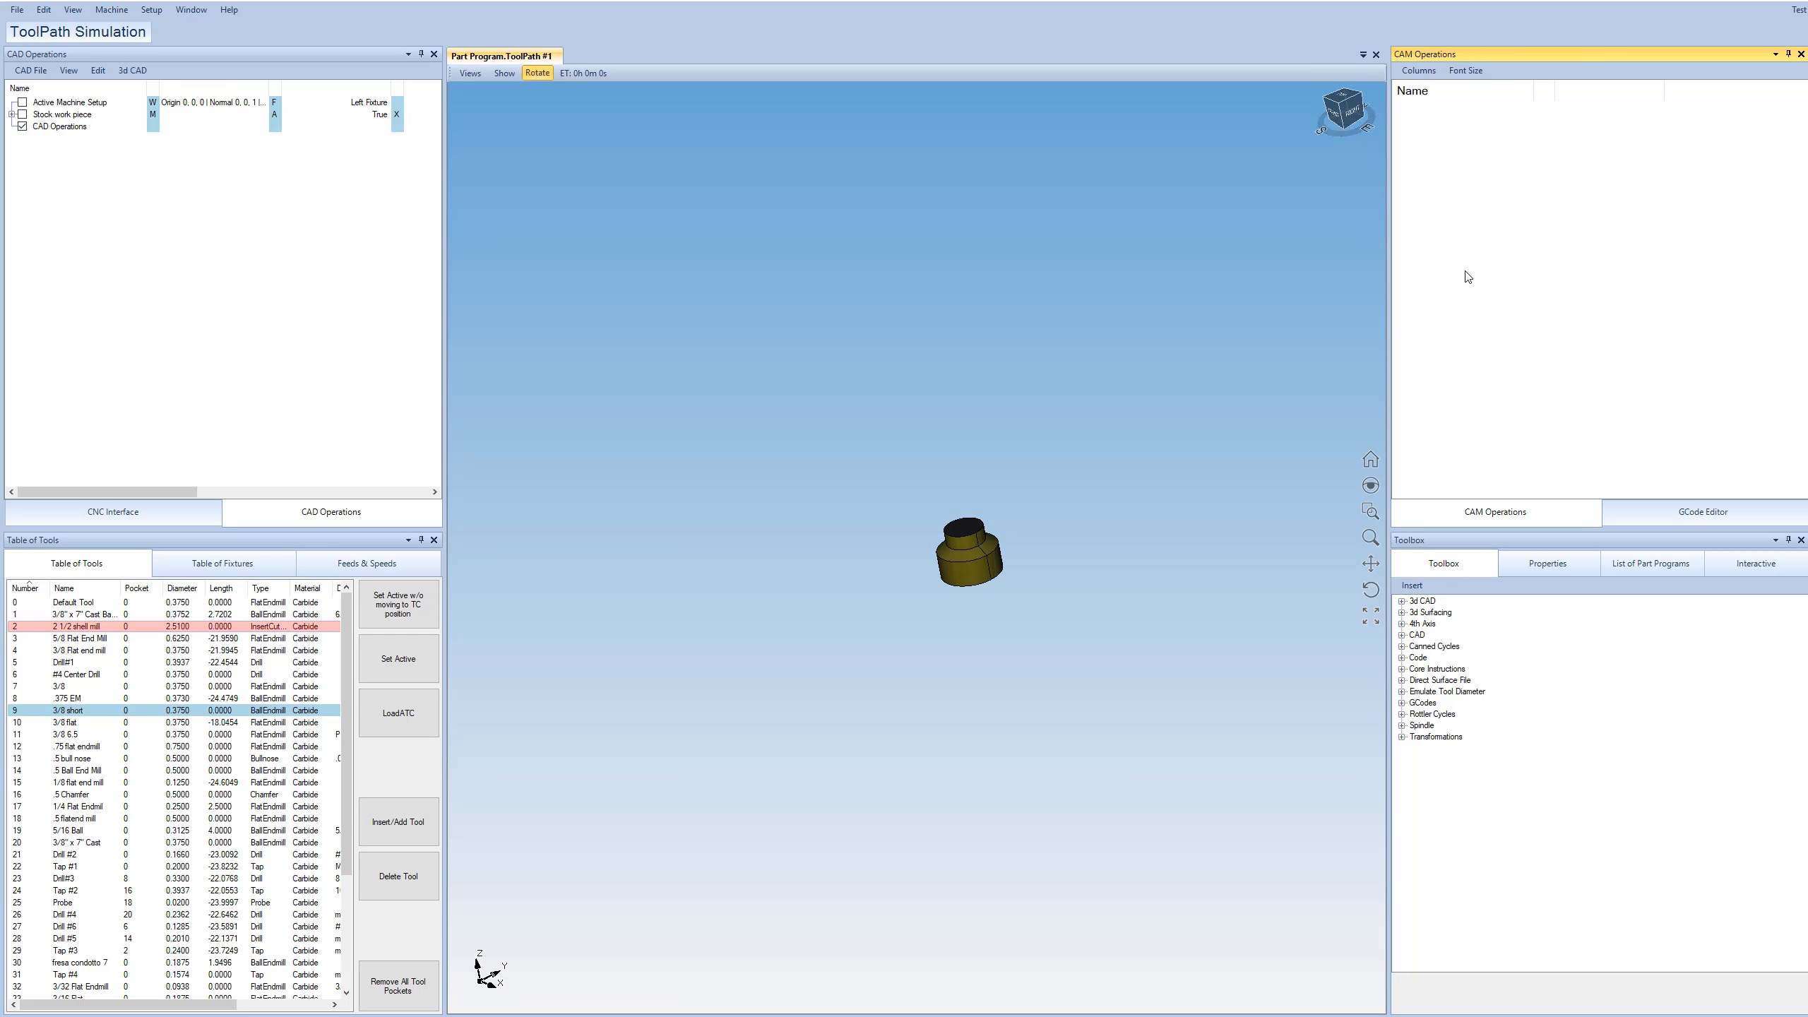
mouse_move(1459, 209)
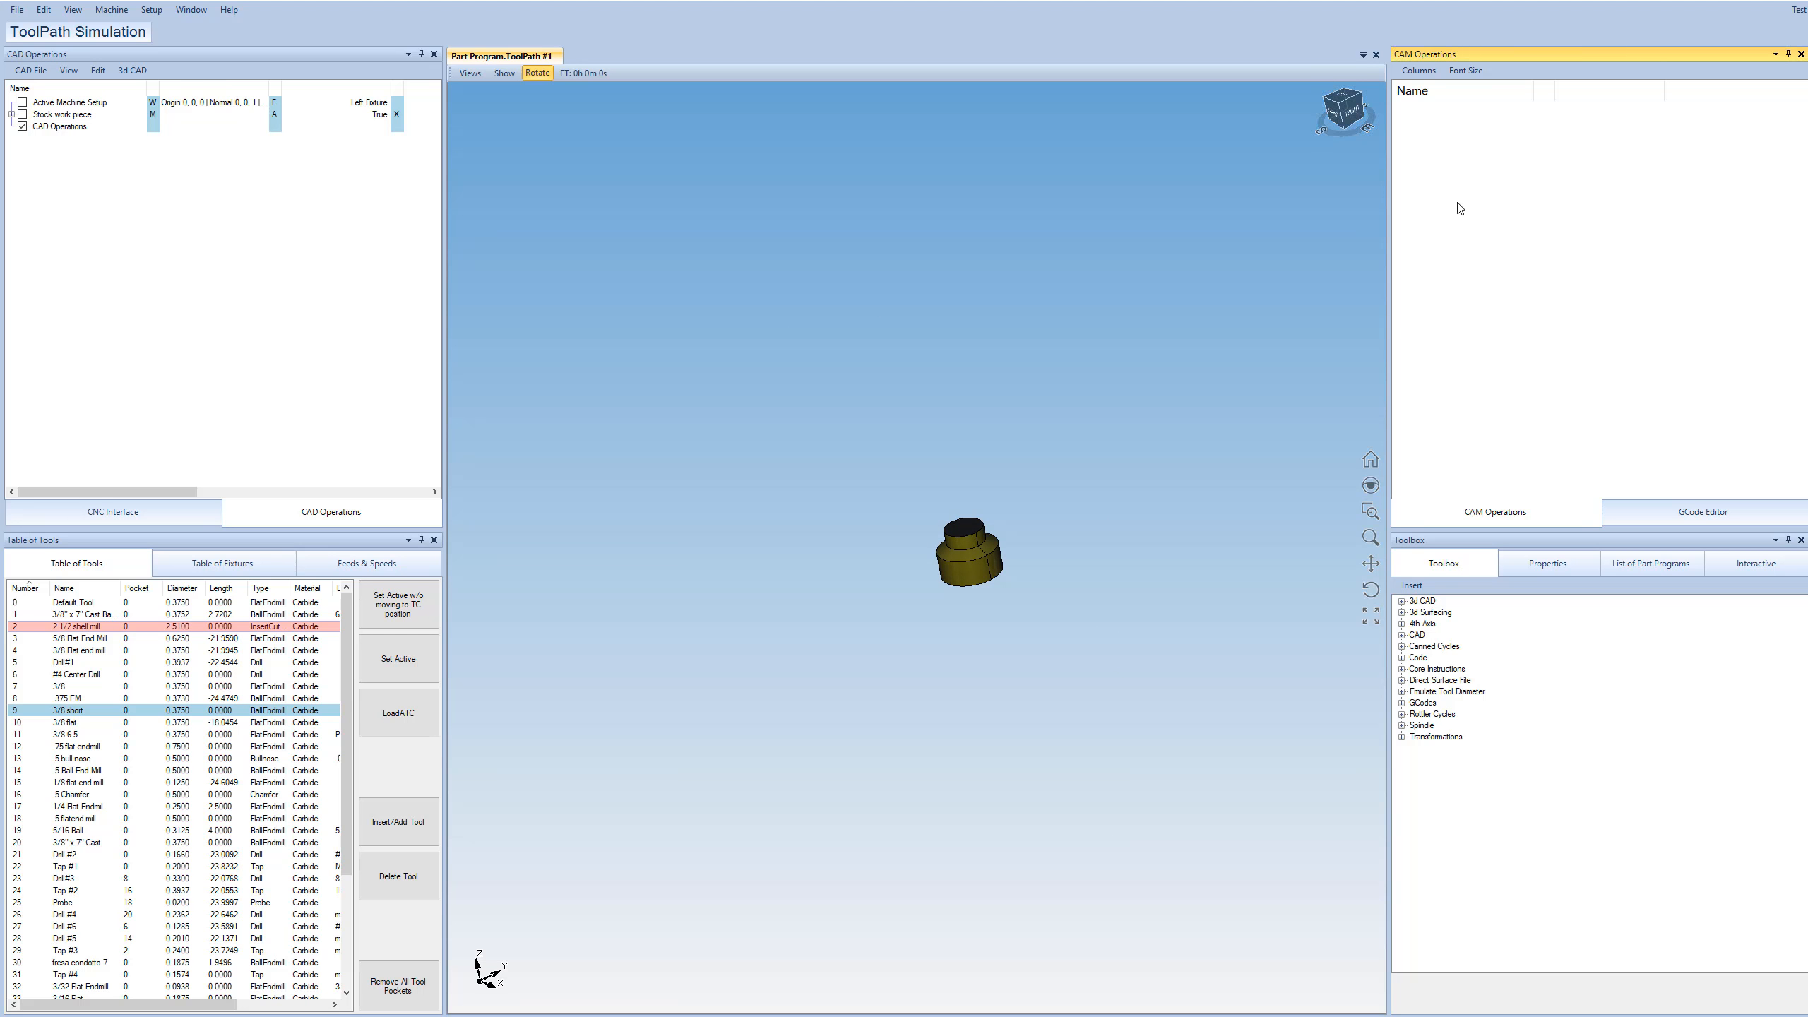
mouse_move(1412, 123)
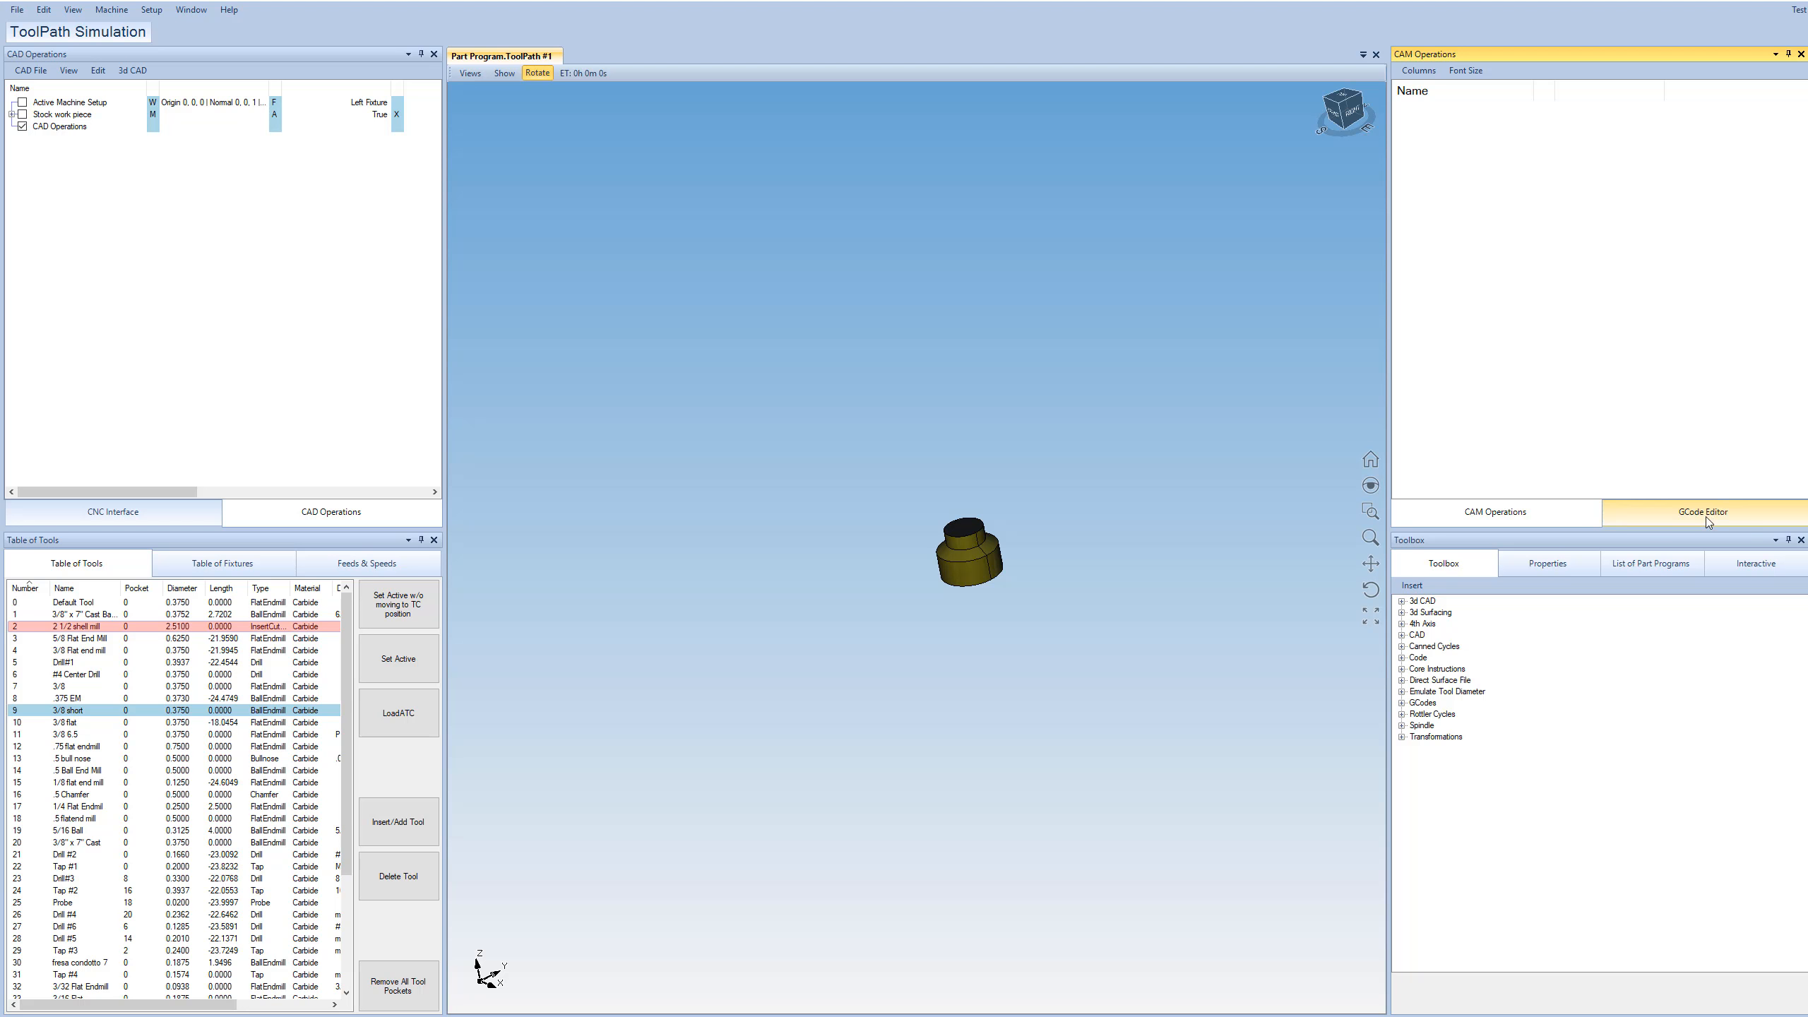
click(1697, 511)
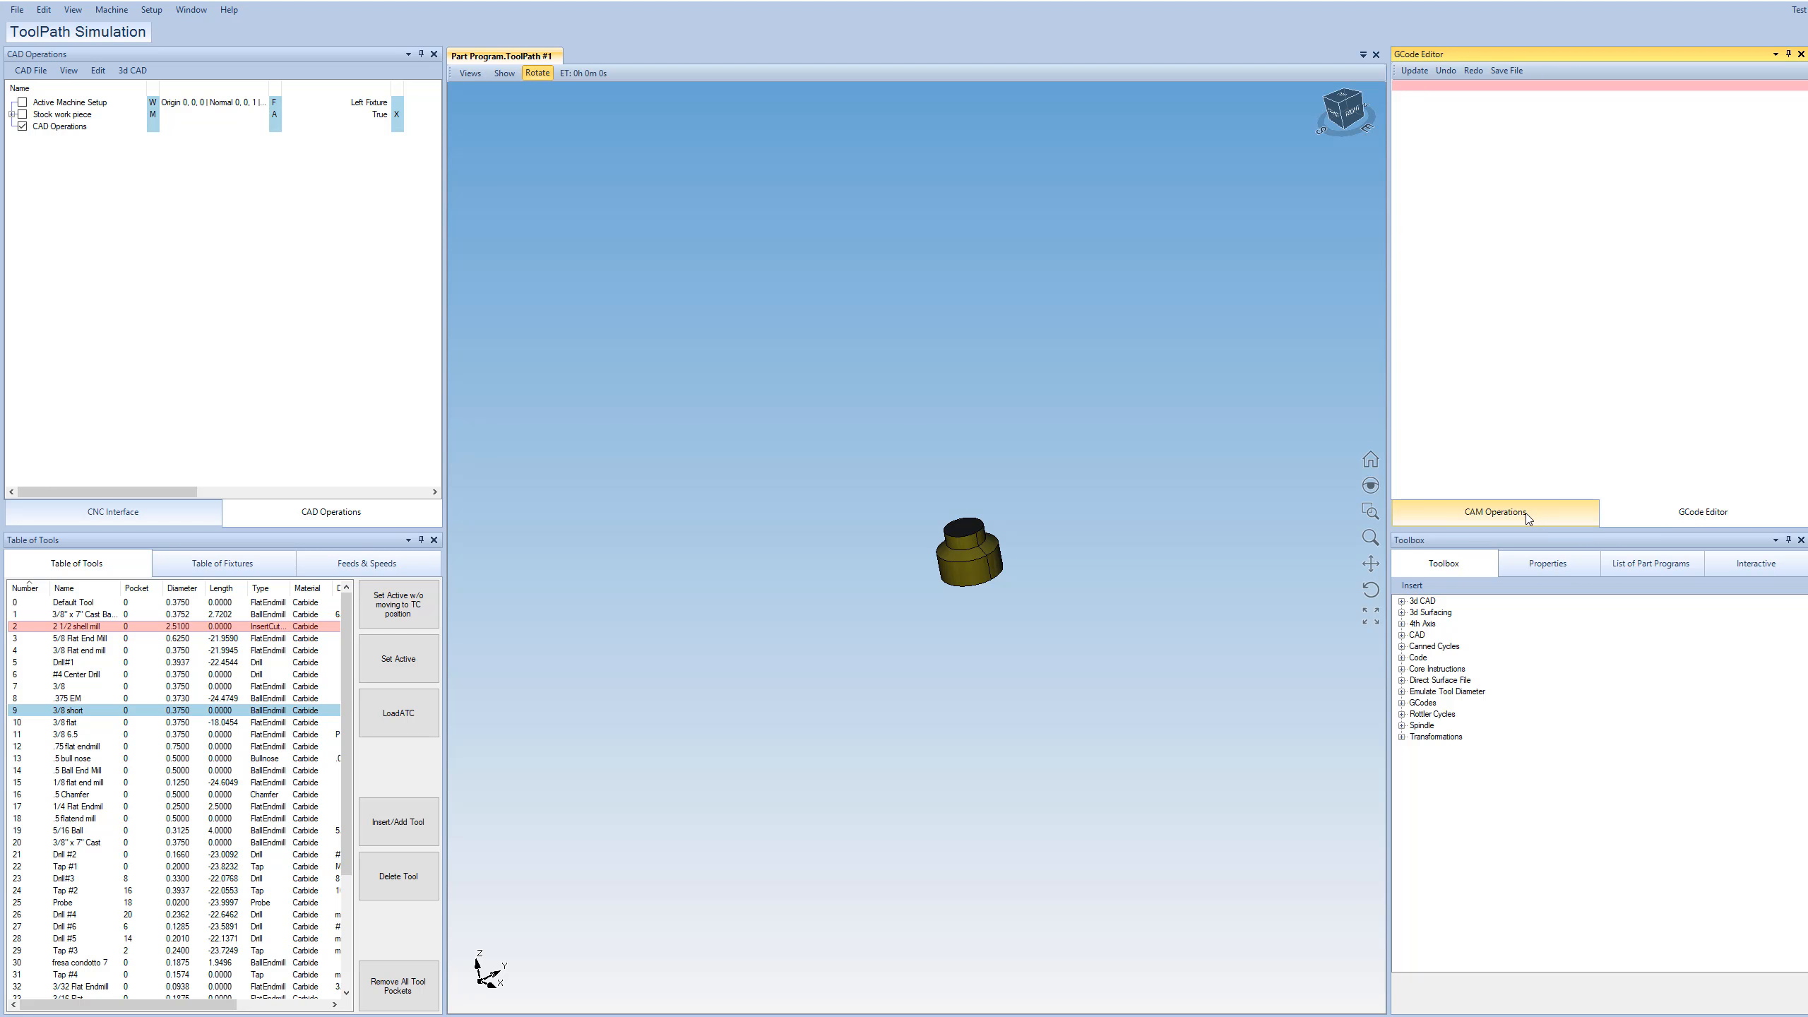
click(1494, 512)
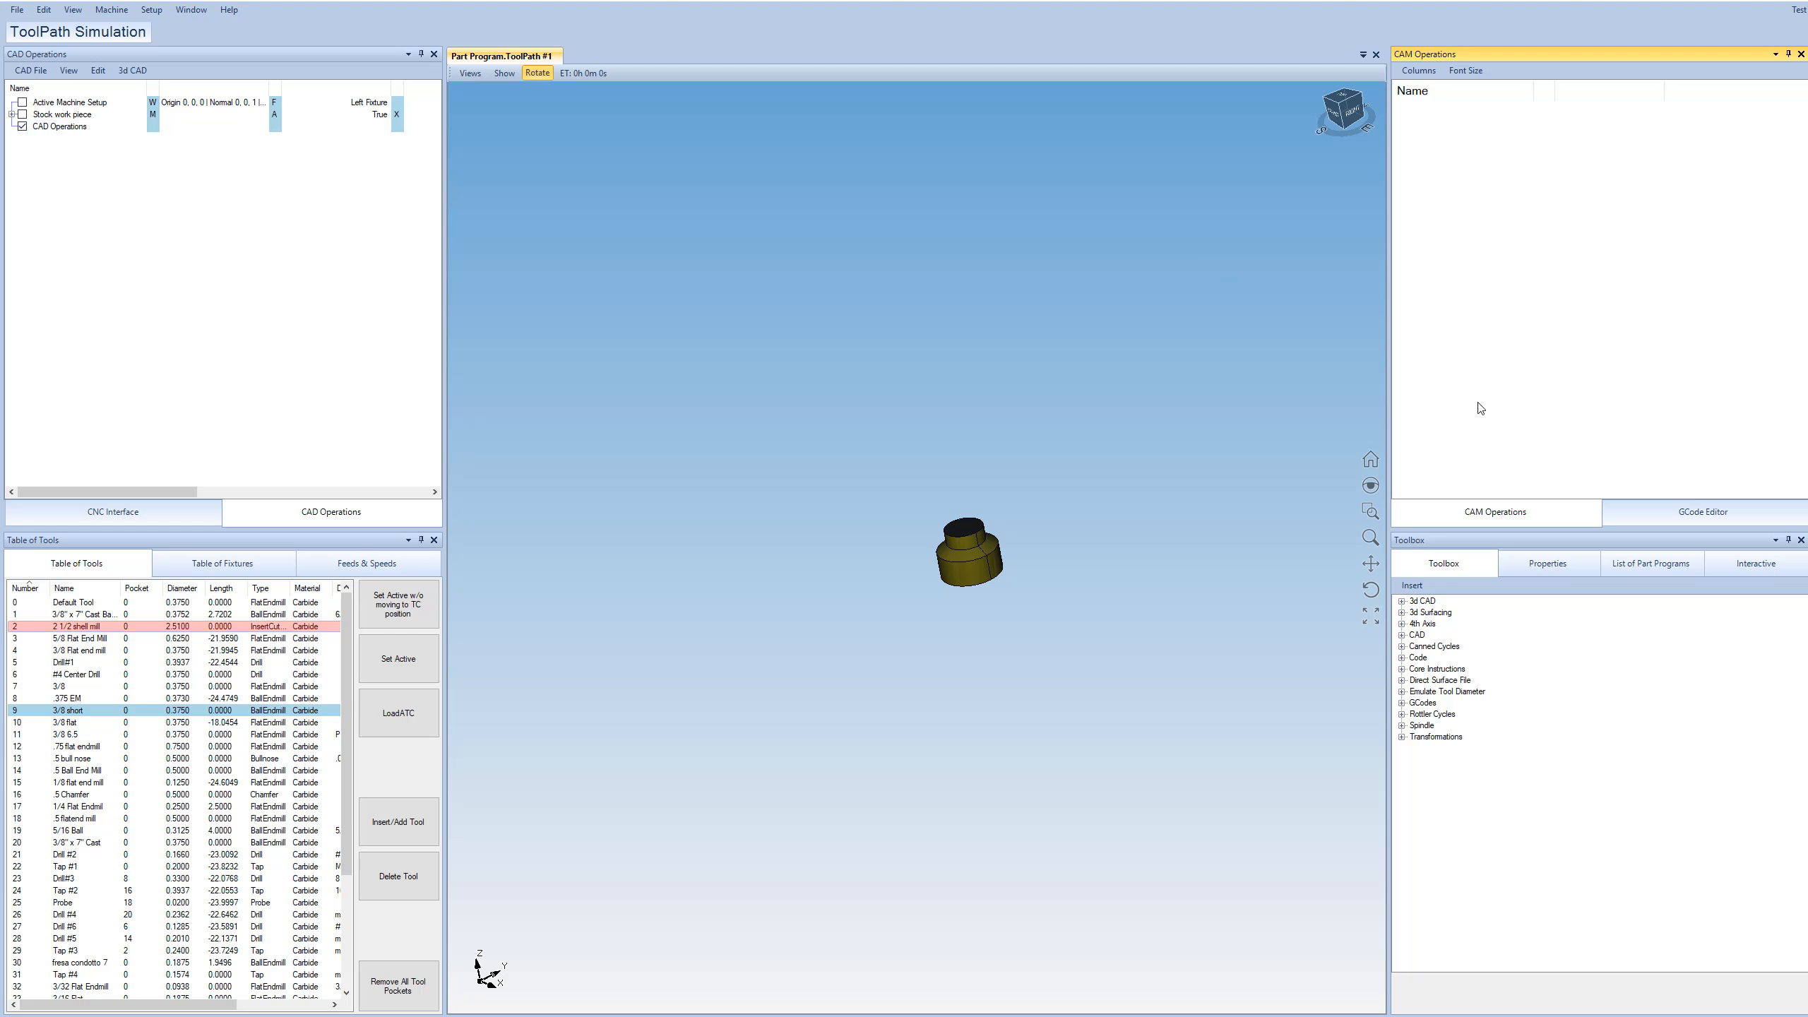
click(1425, 600)
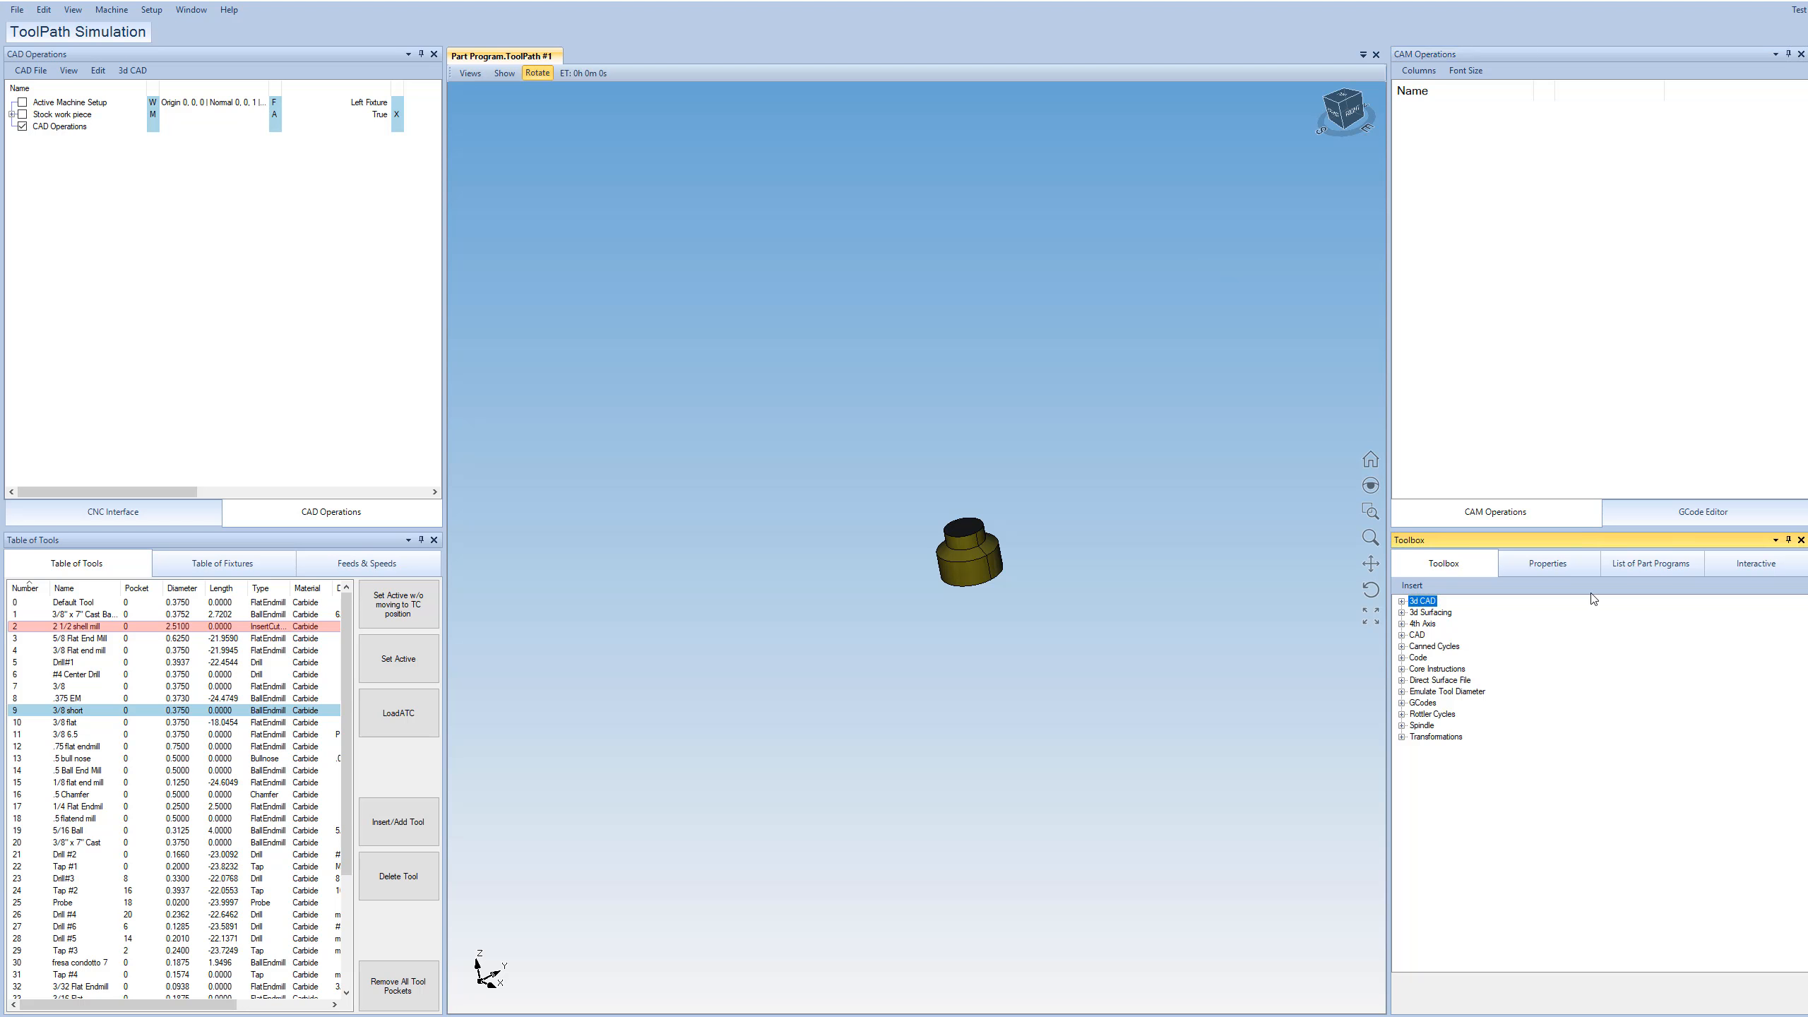
mouse_move(1445, 580)
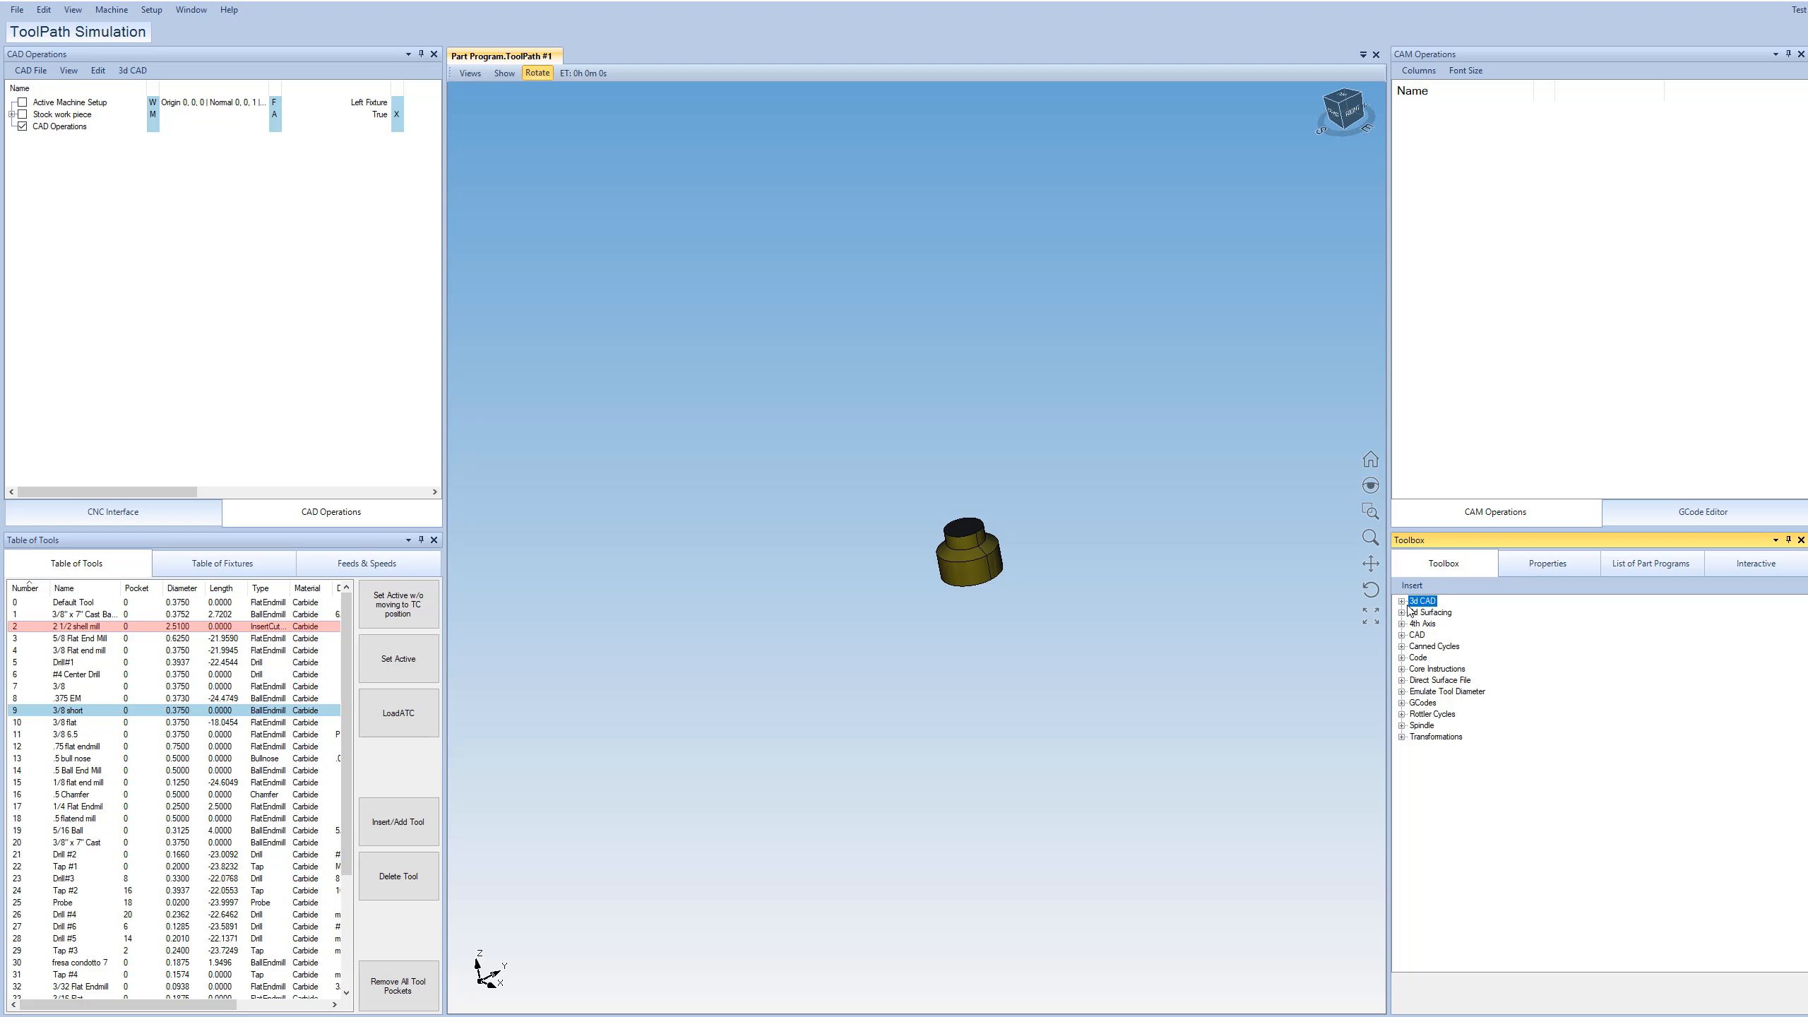
mouse_move(1406, 609)
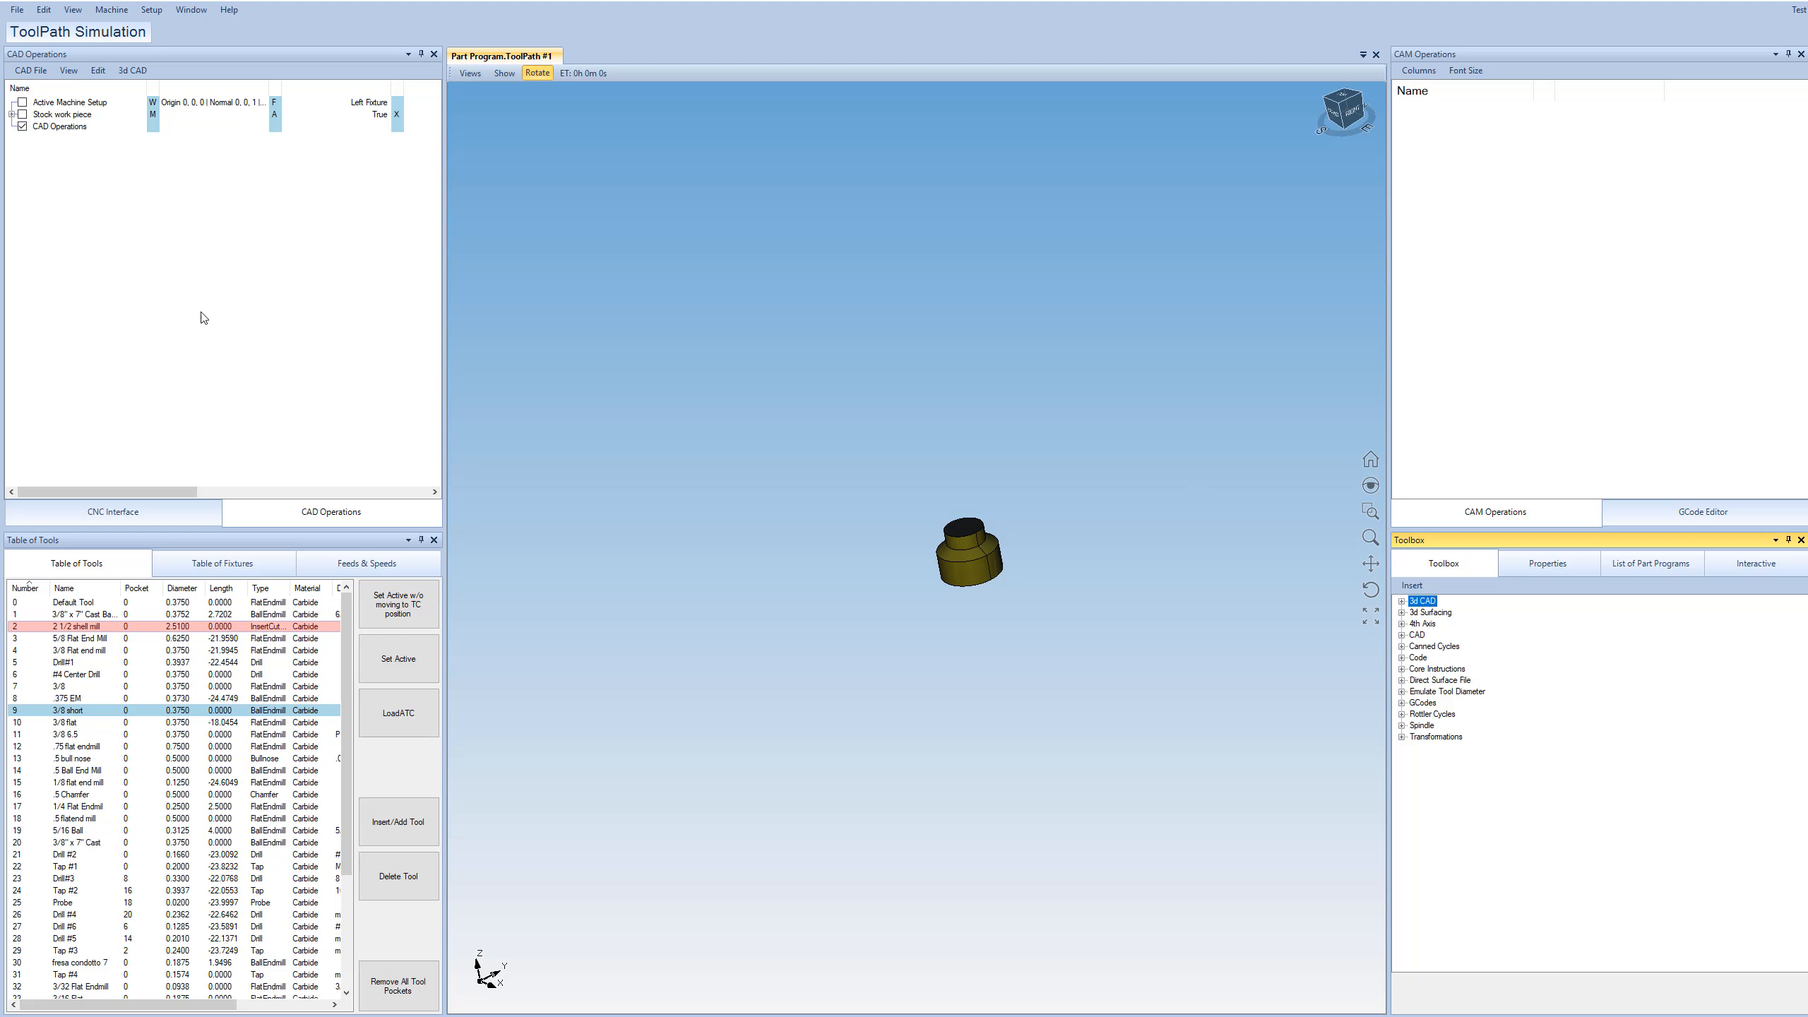
mouse_move(329, 516)
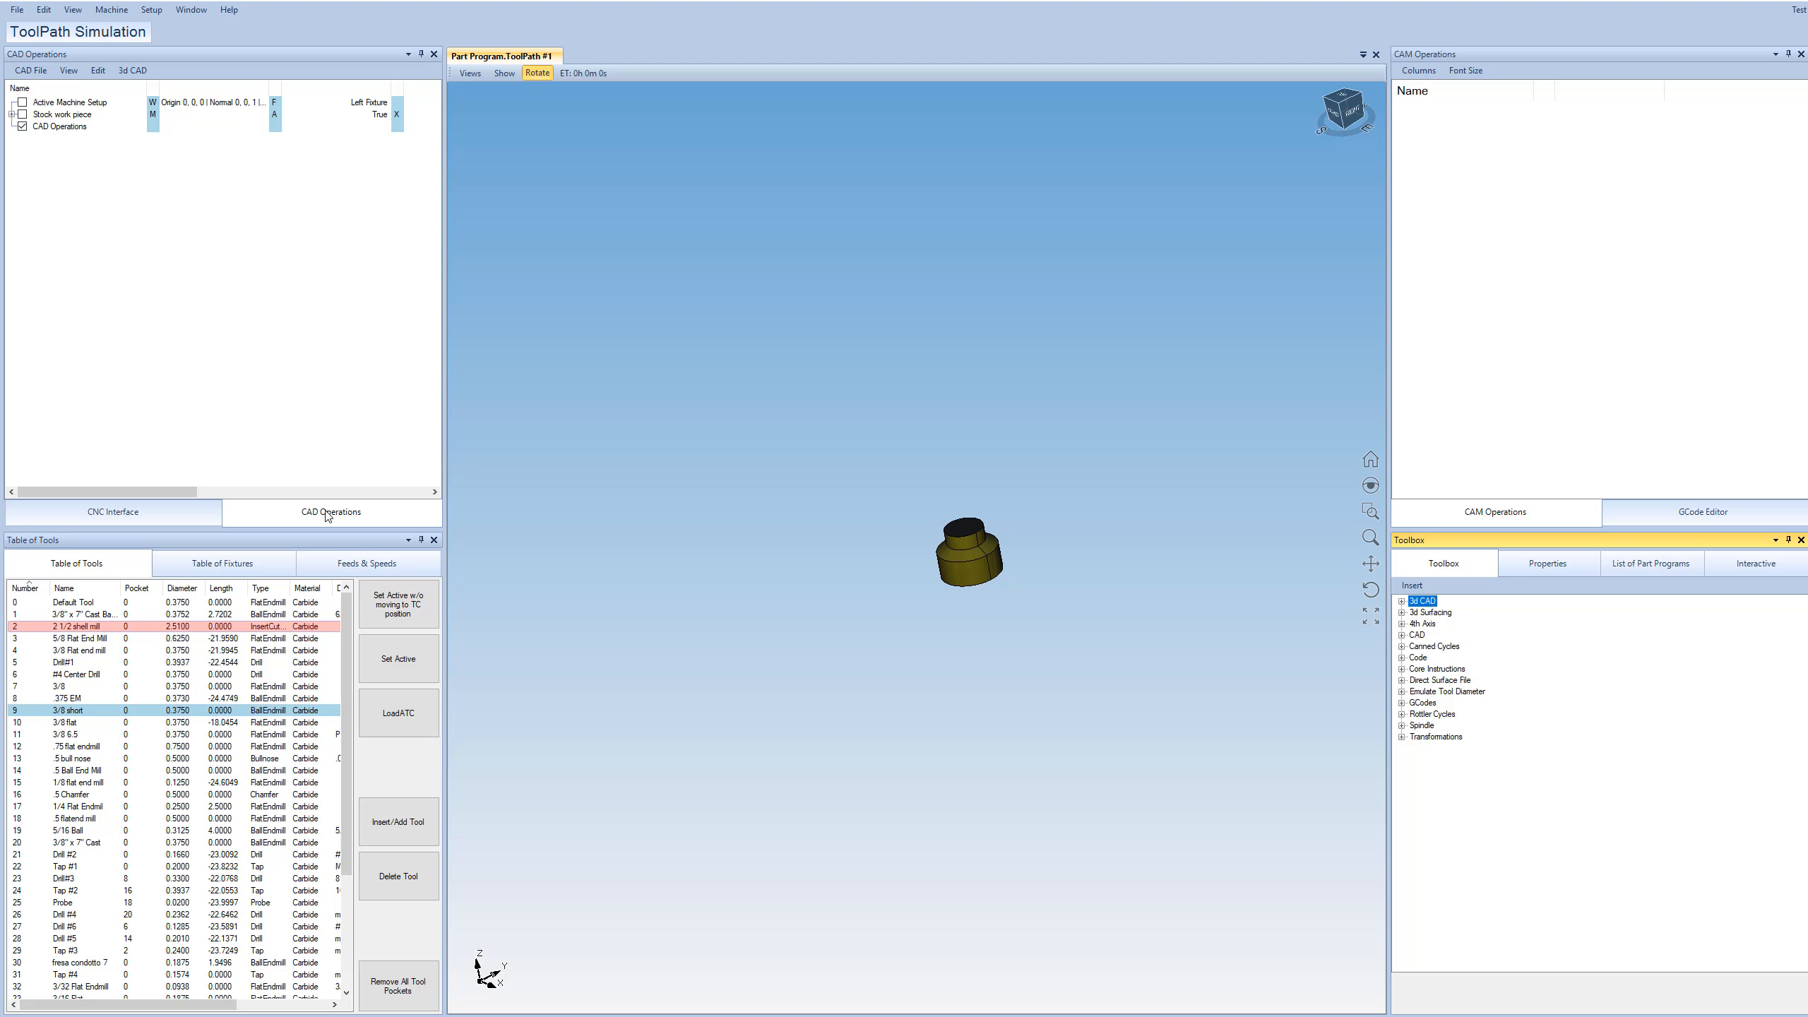
mouse_move(1470, 469)
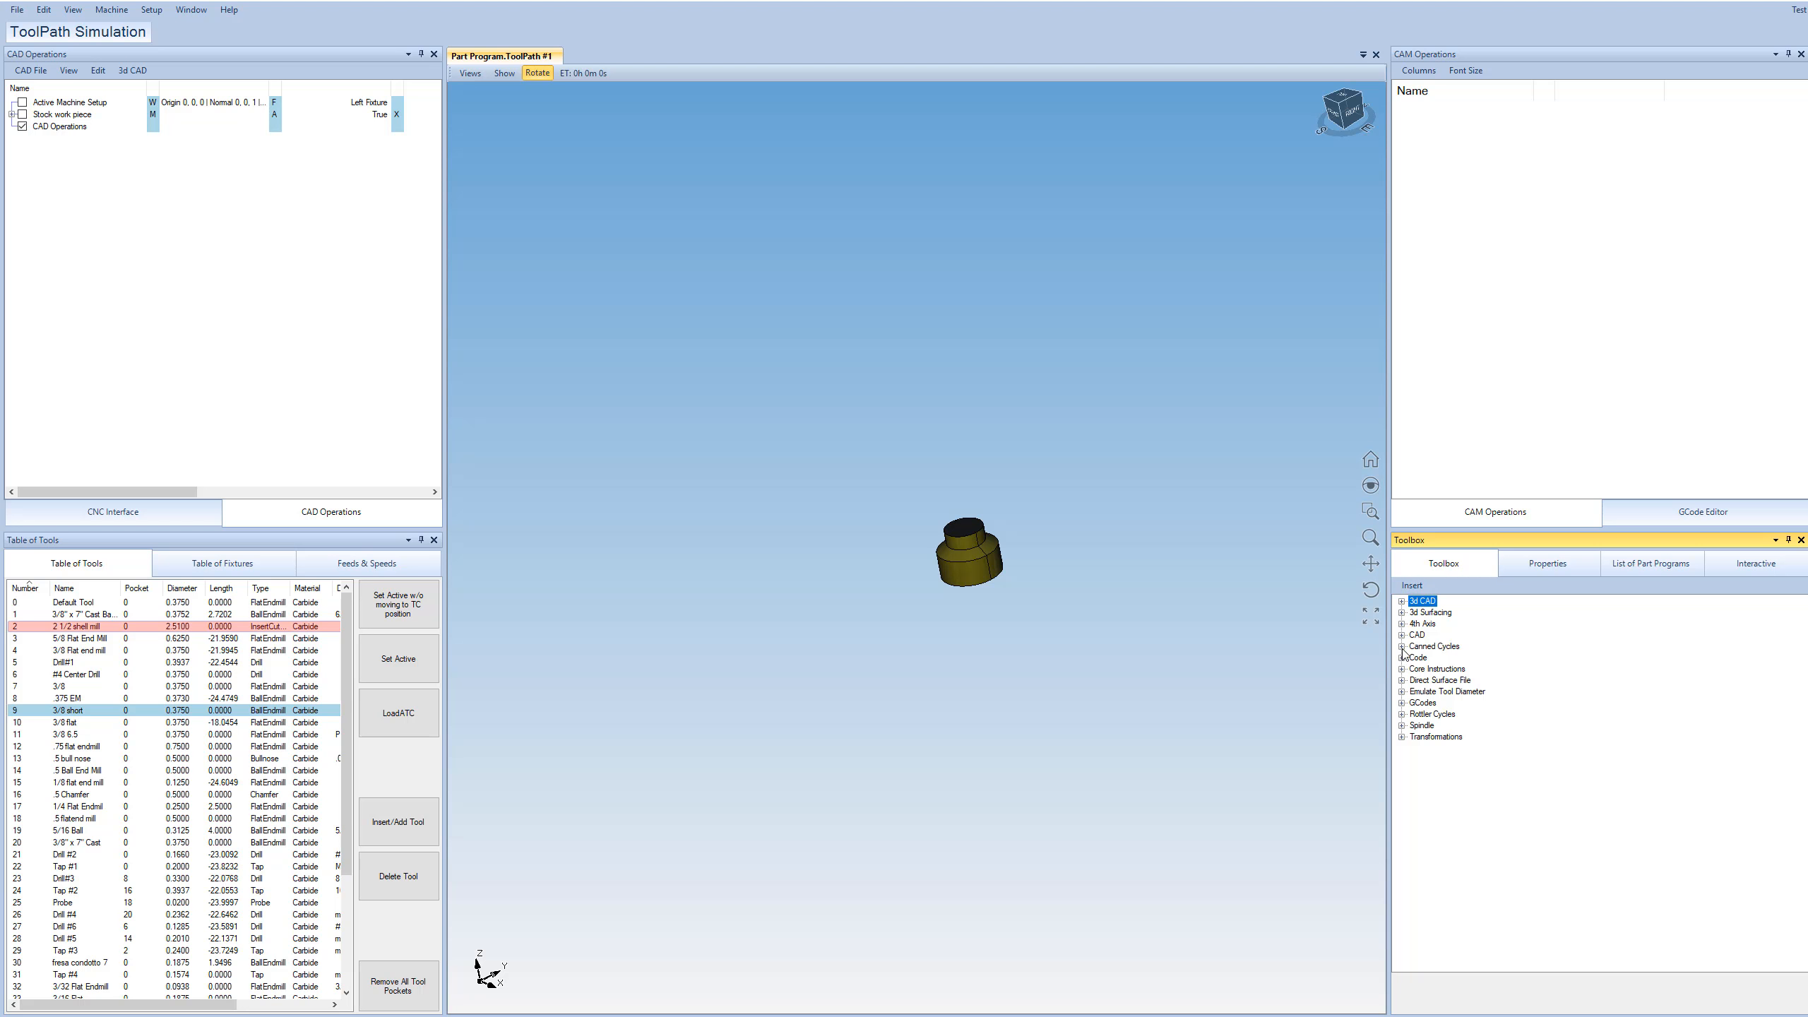
Expand and collapse the Canned Cycles and 3d CAD instruction groups in the toolbox.
click(1402, 645)
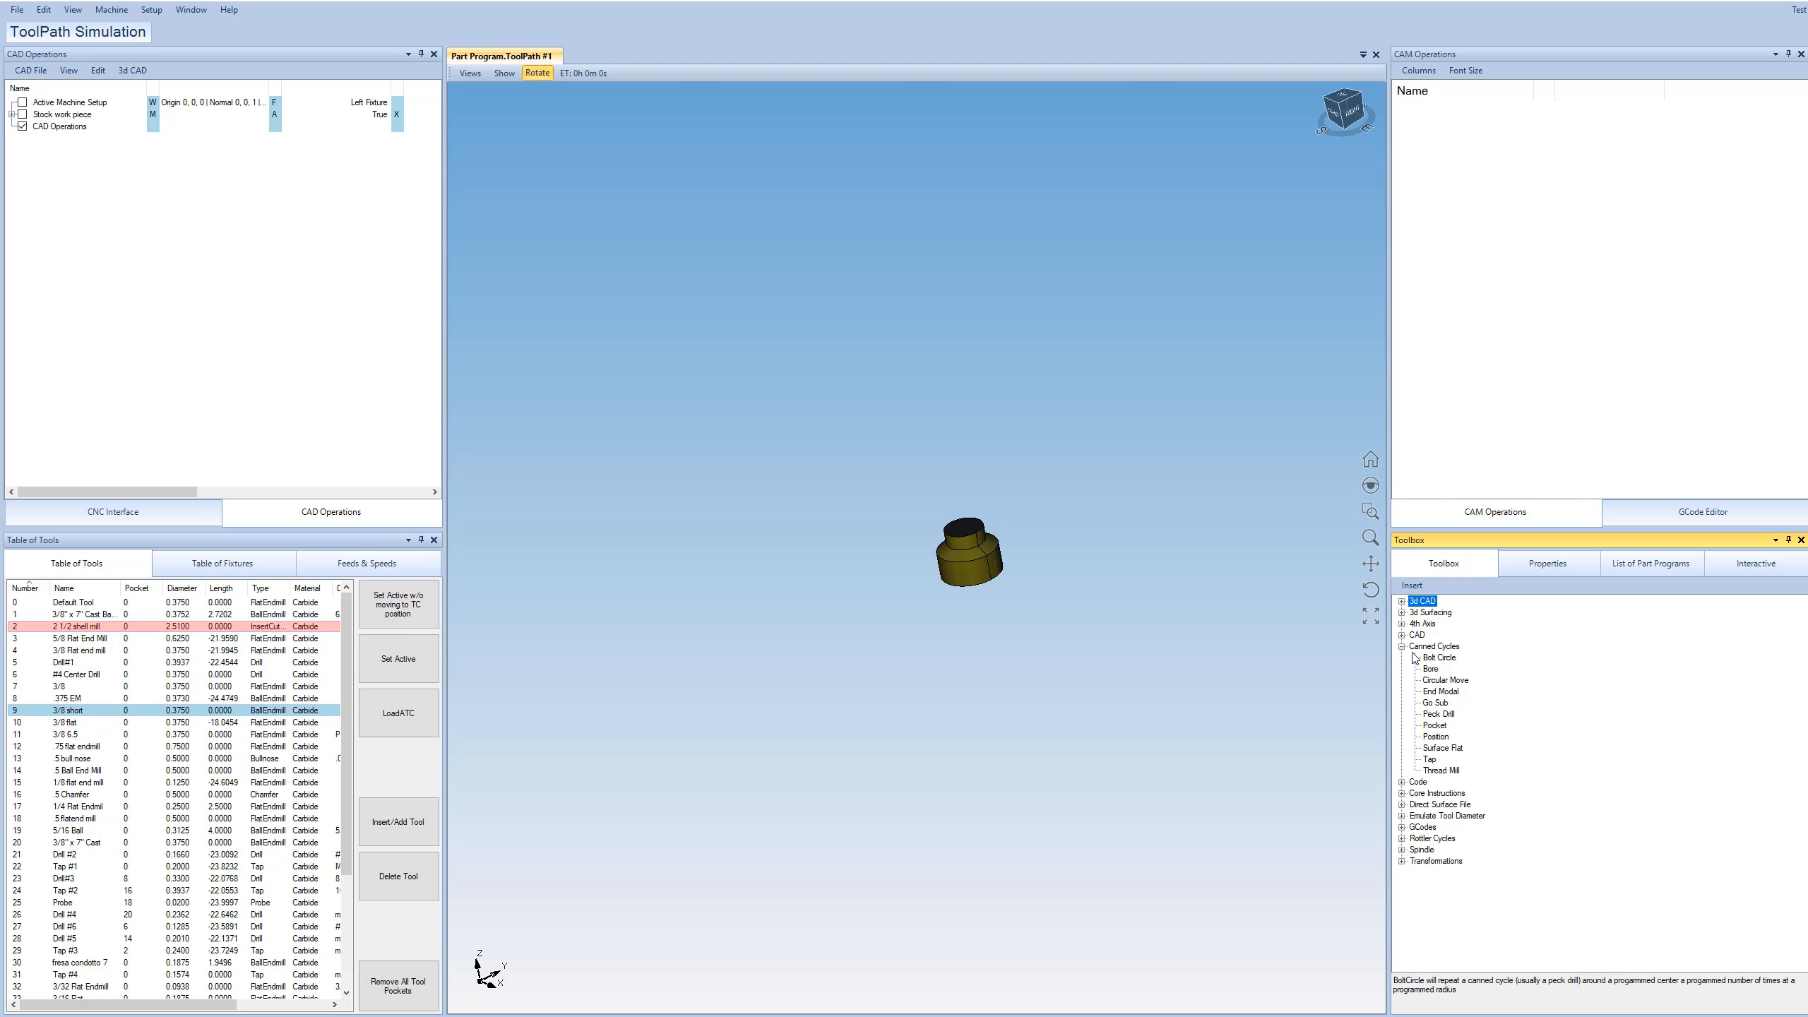
click(1403, 646)
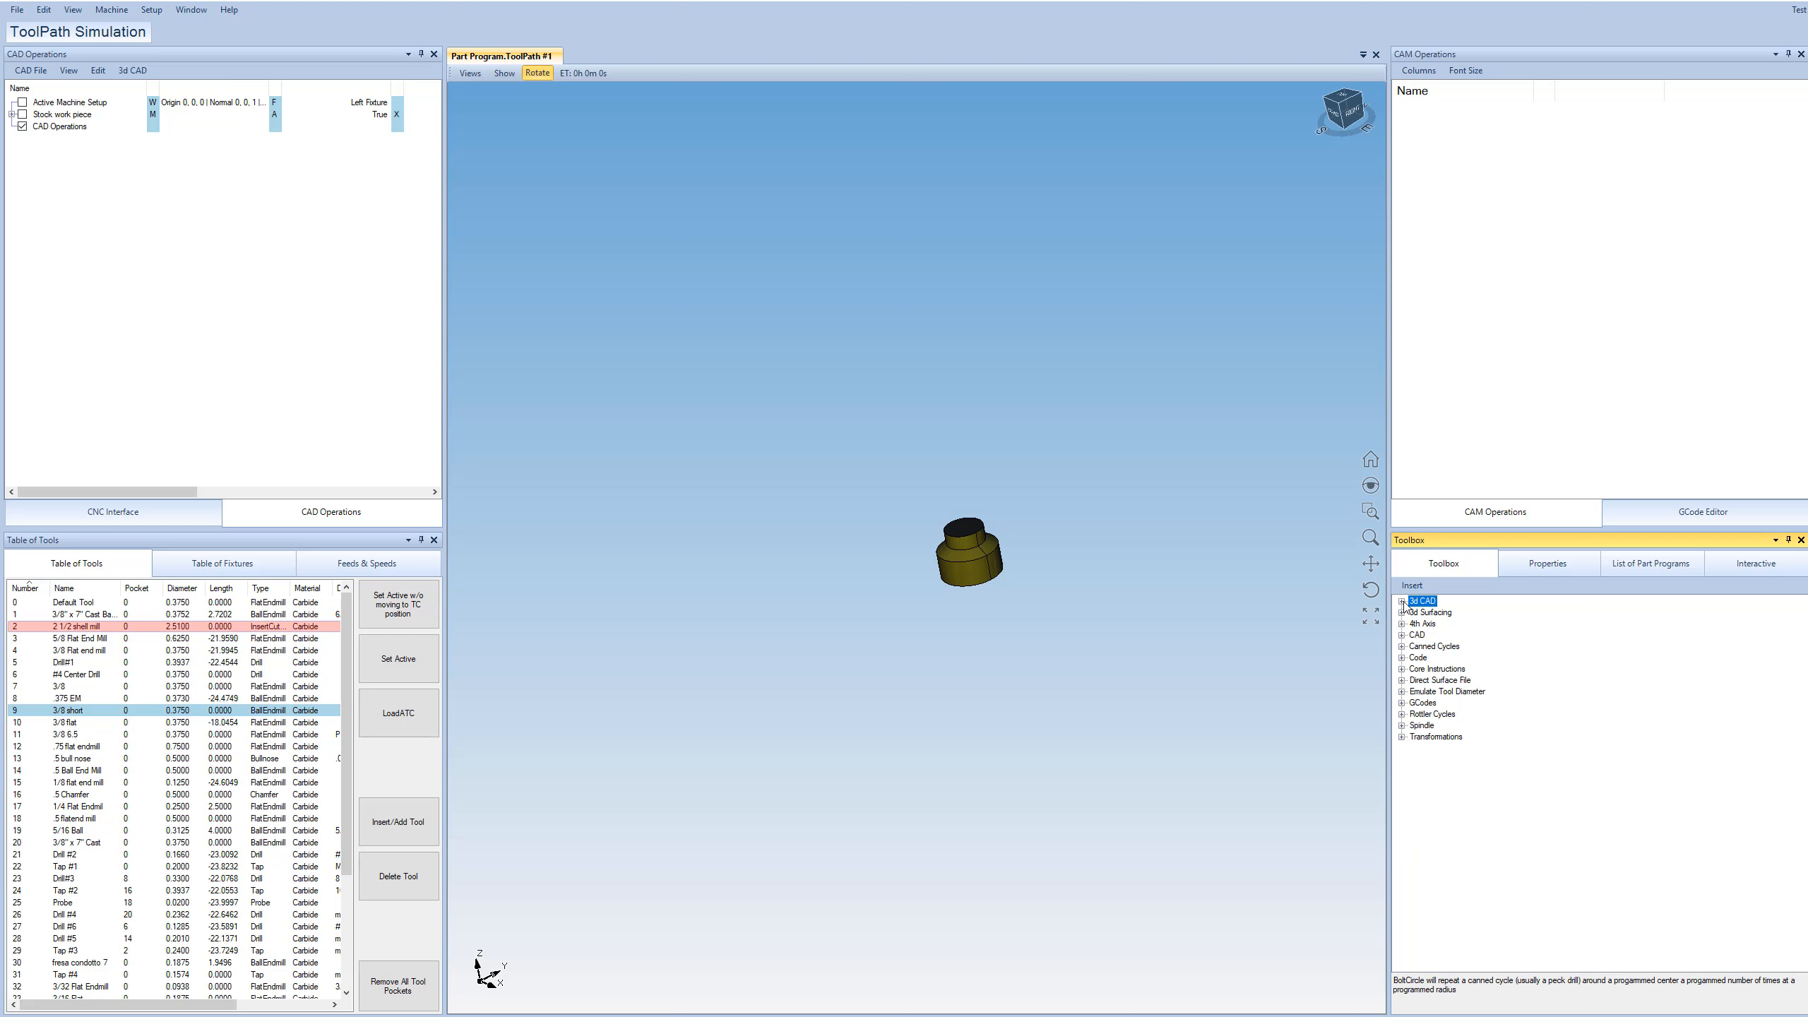
click(1404, 600)
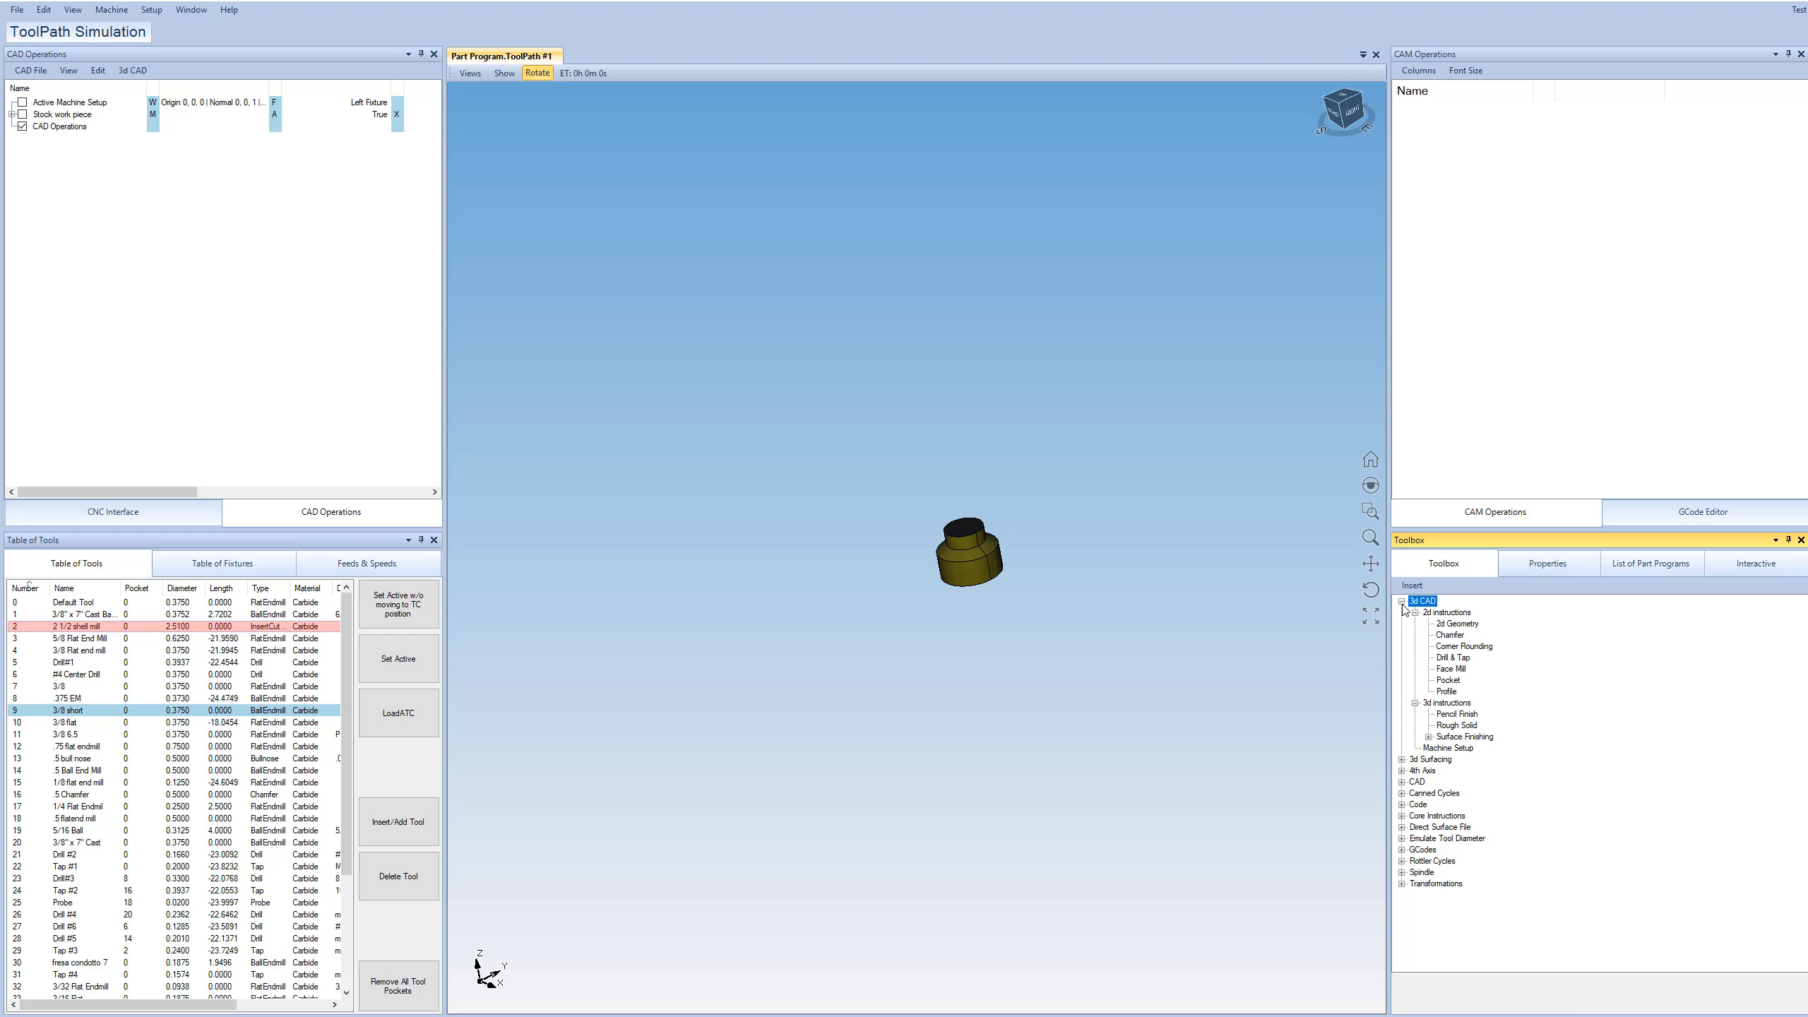
mouse_move(1441, 633)
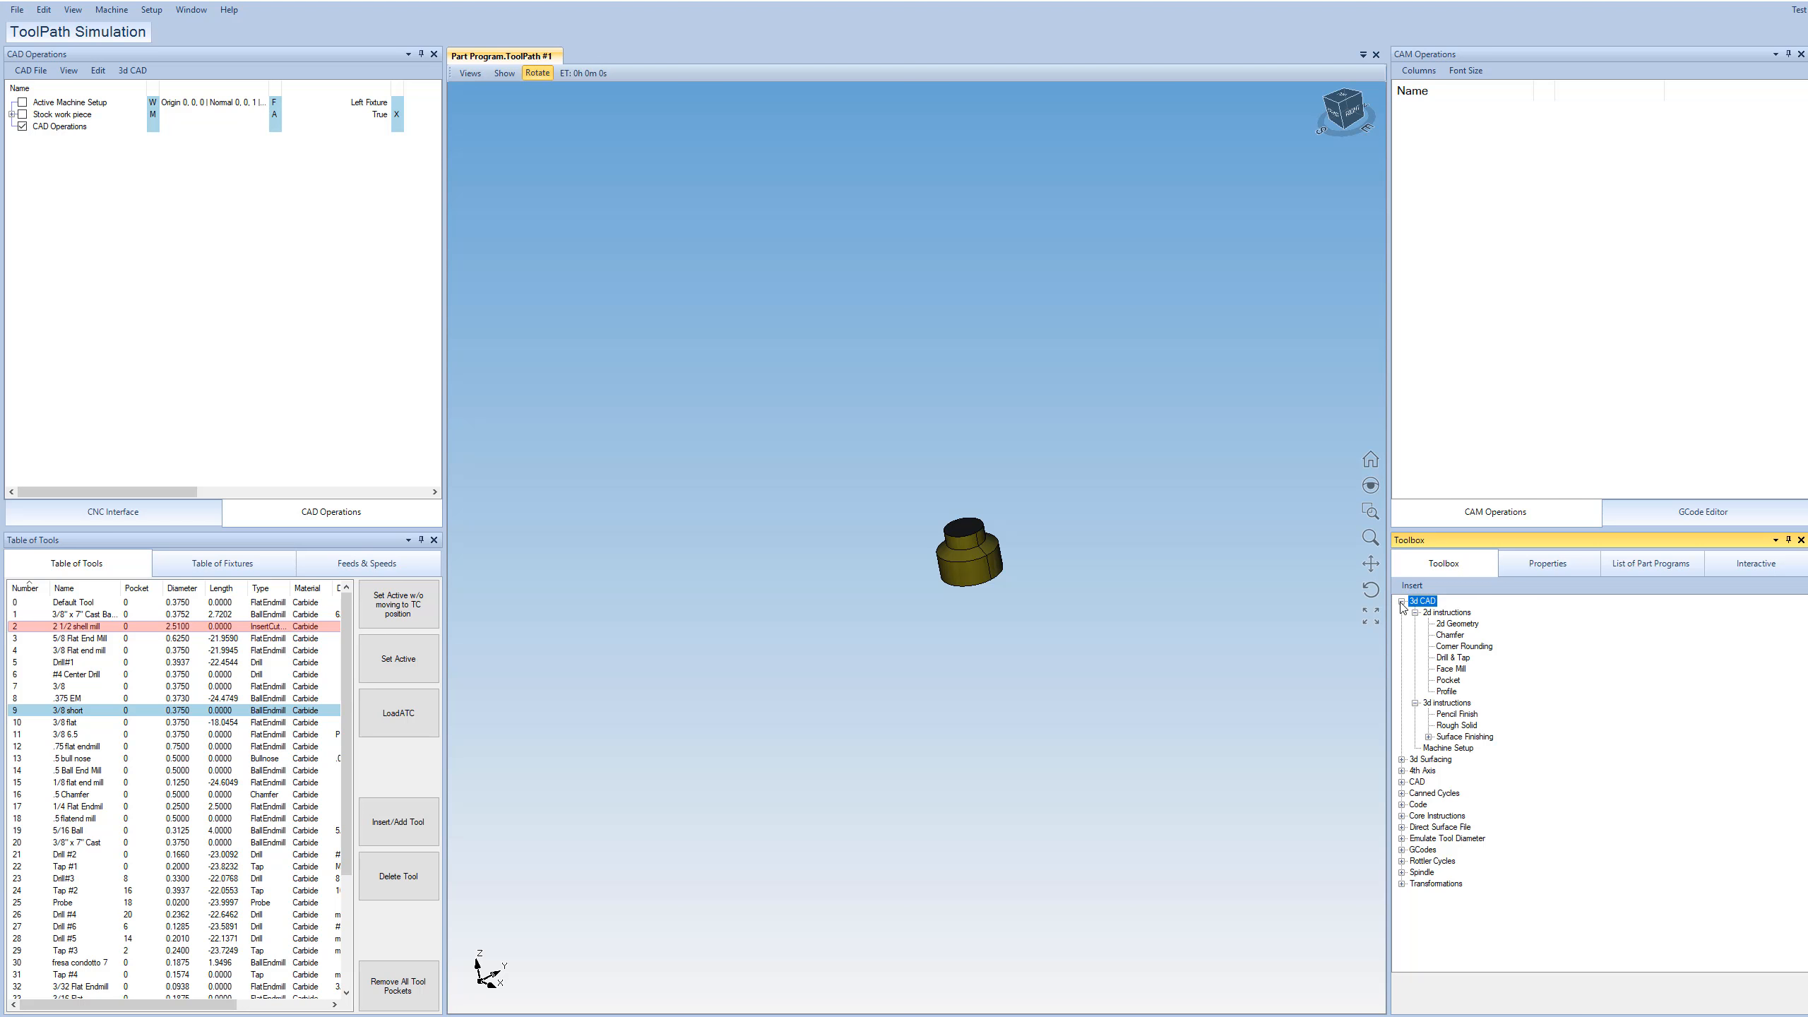
click(1402, 601)
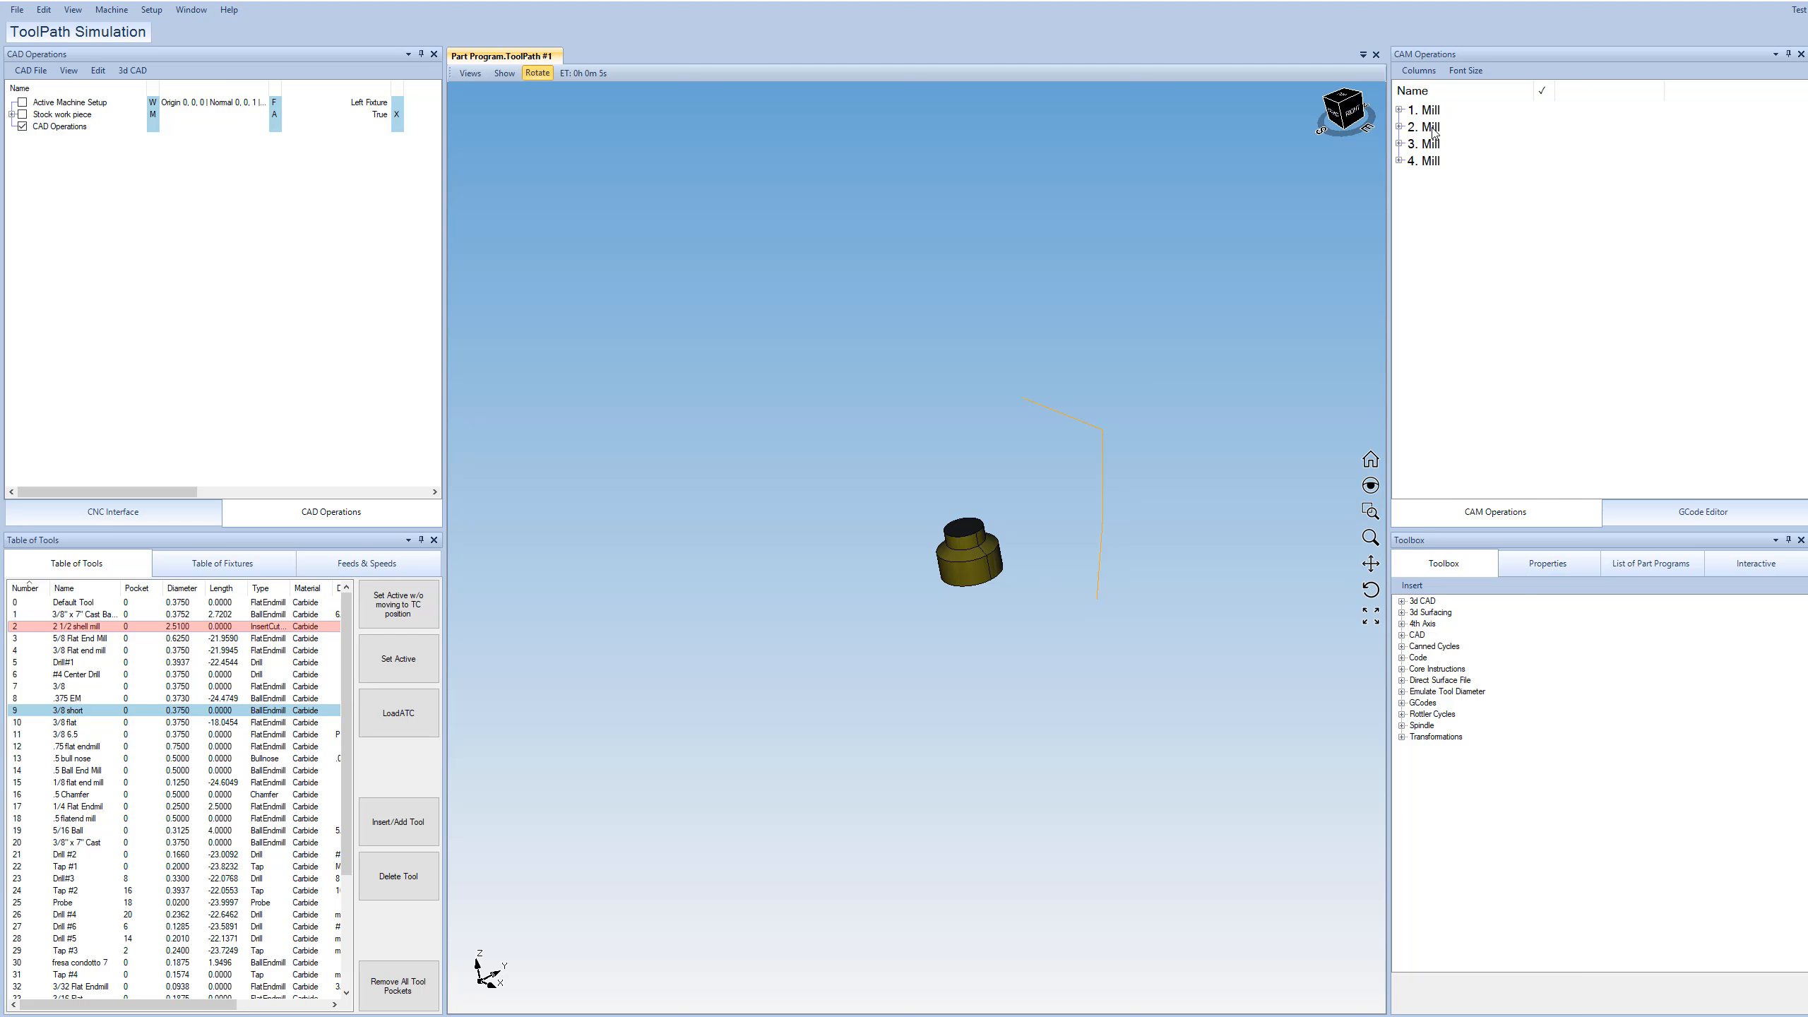
Inspect the second and third Mill moves' properties, expanding the second move's Misc details.
click(1426, 126)
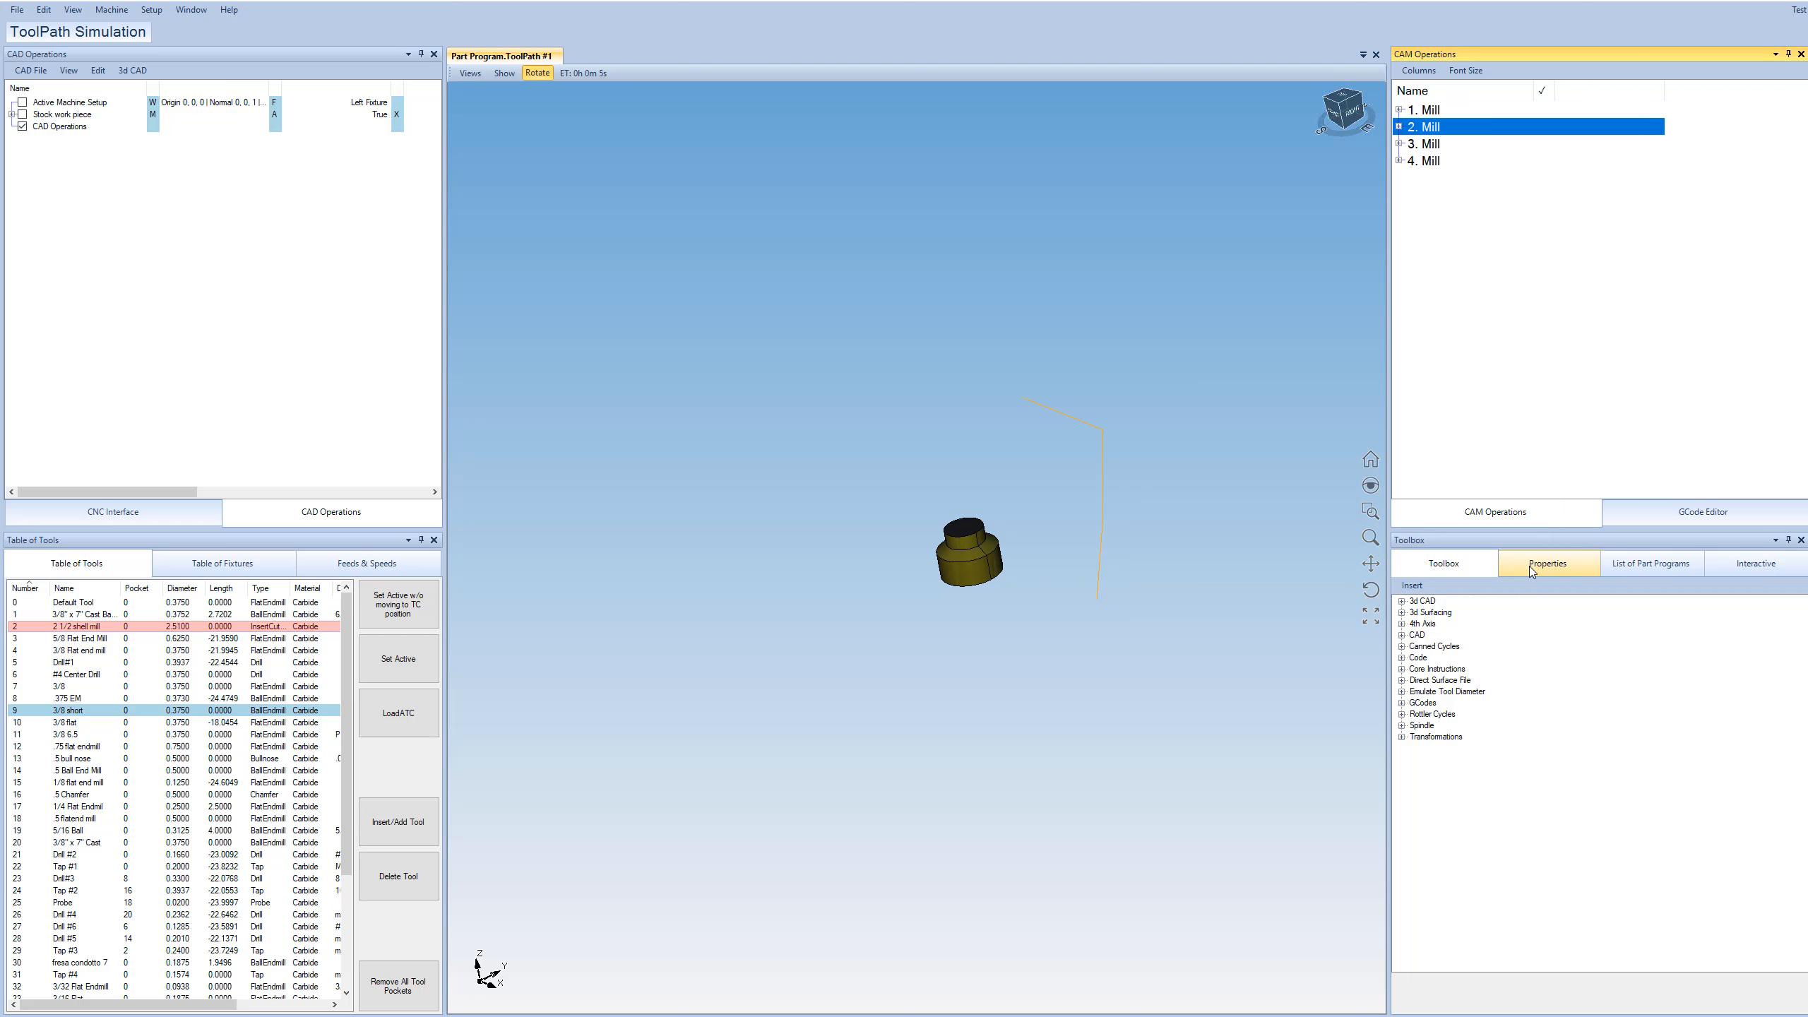
click(1546, 562)
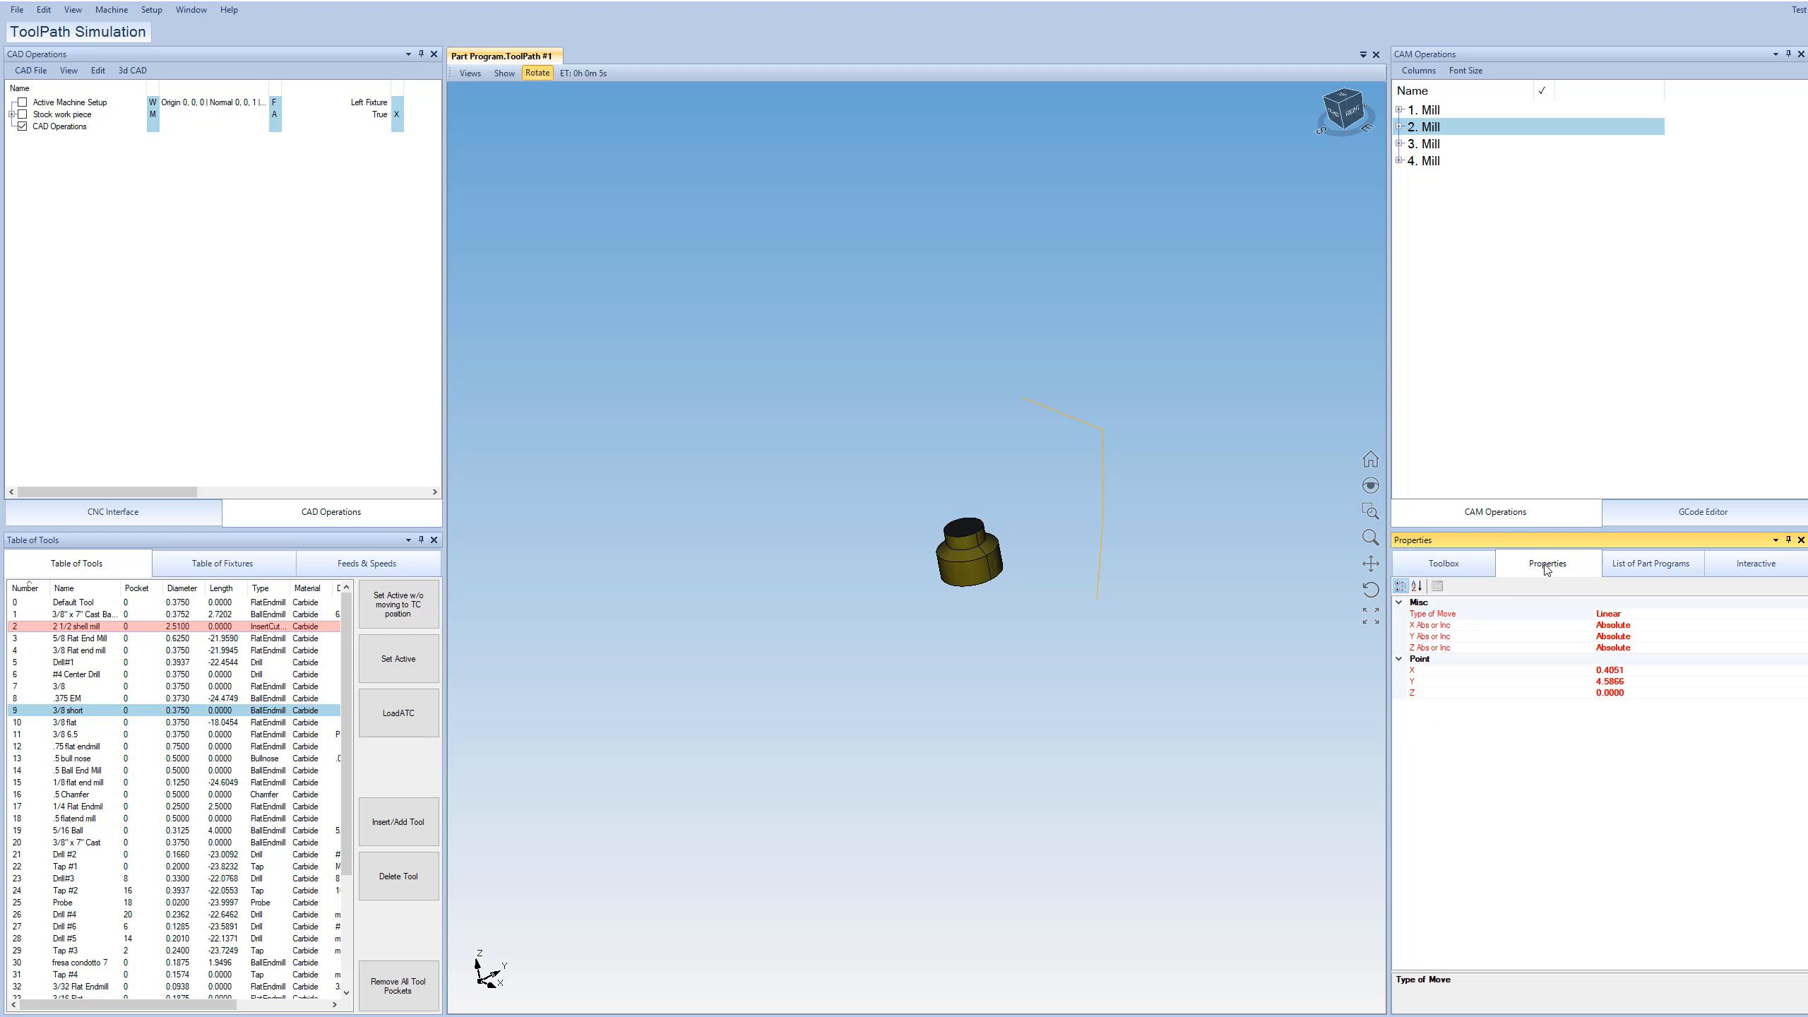
click(1429, 143)
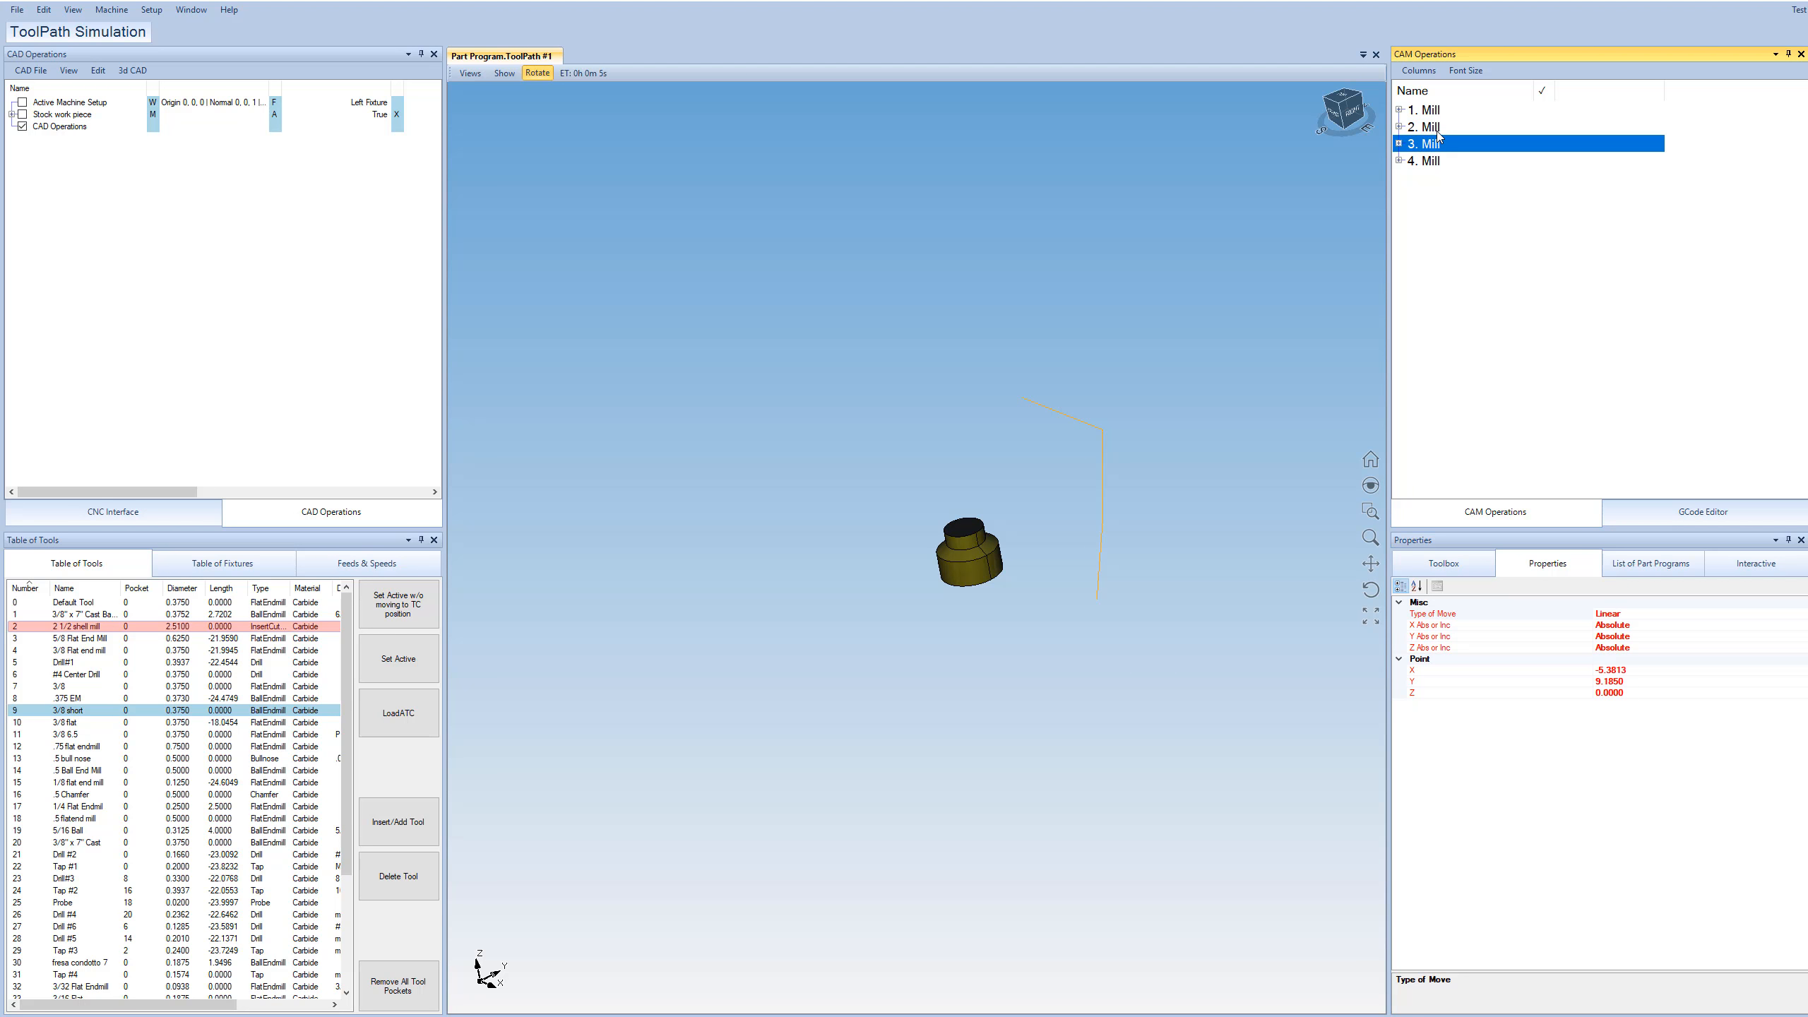
click(1428, 126)
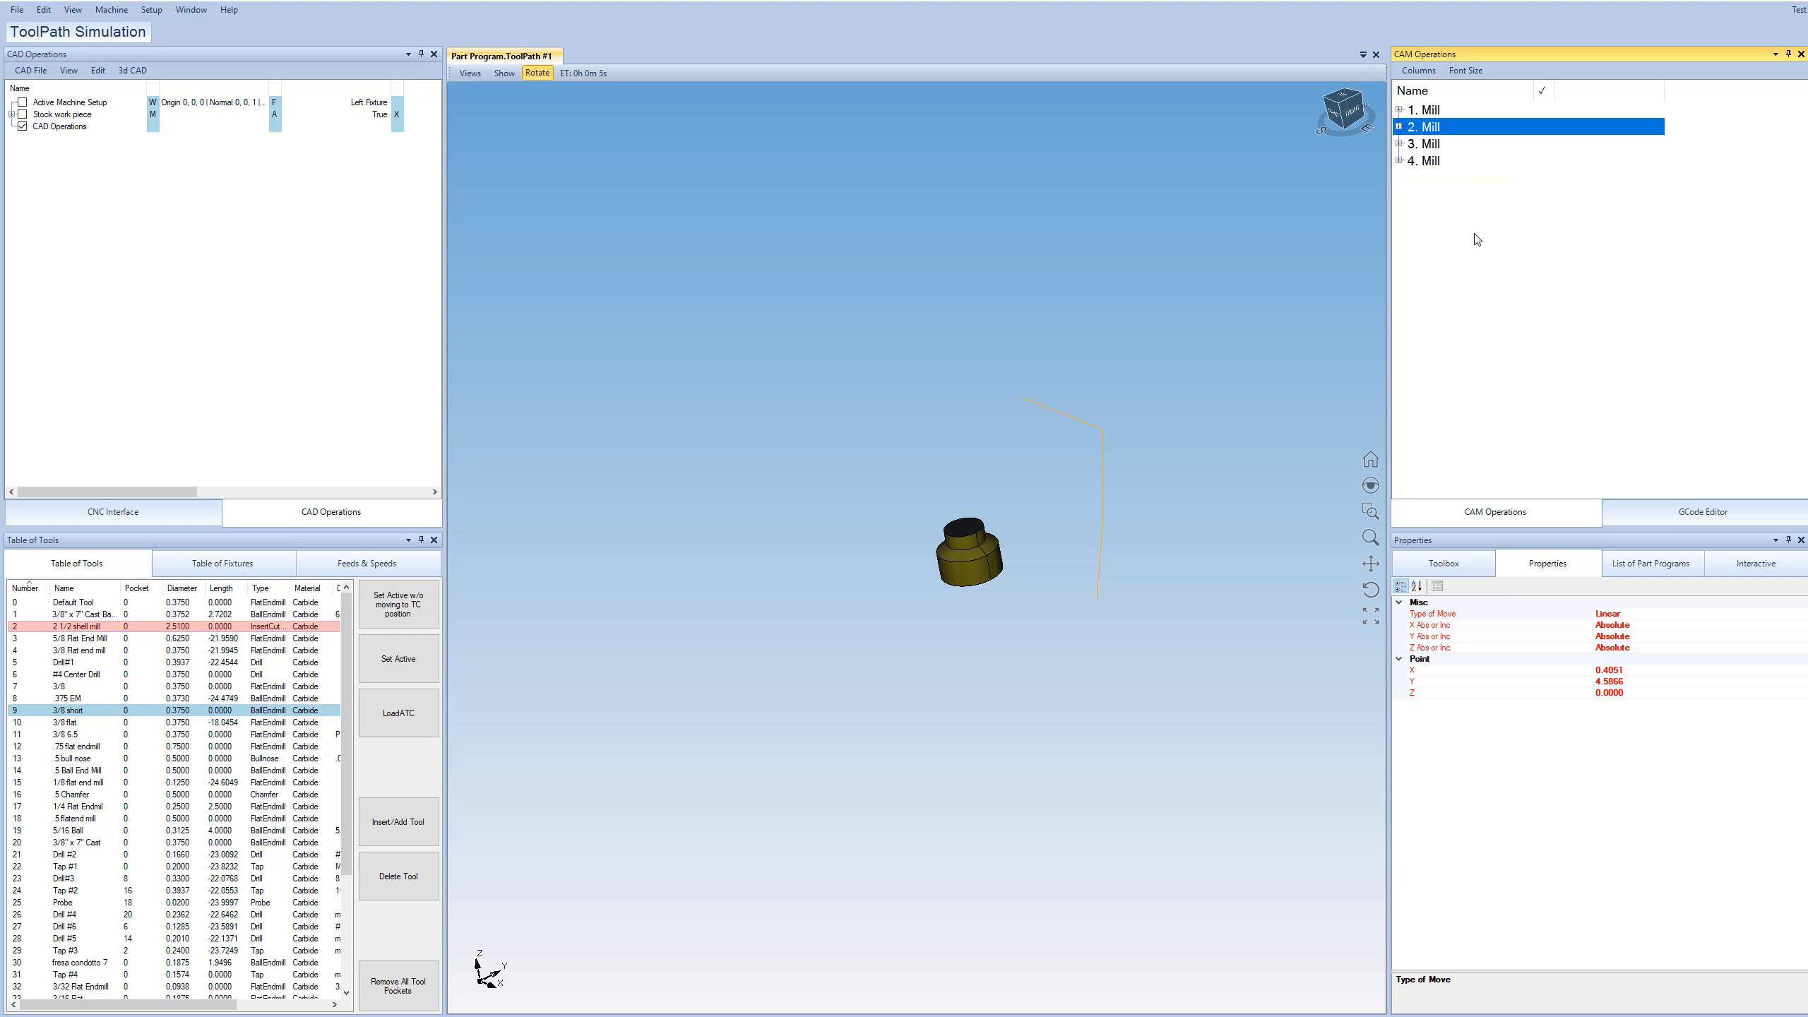
mouse_move(1478, 658)
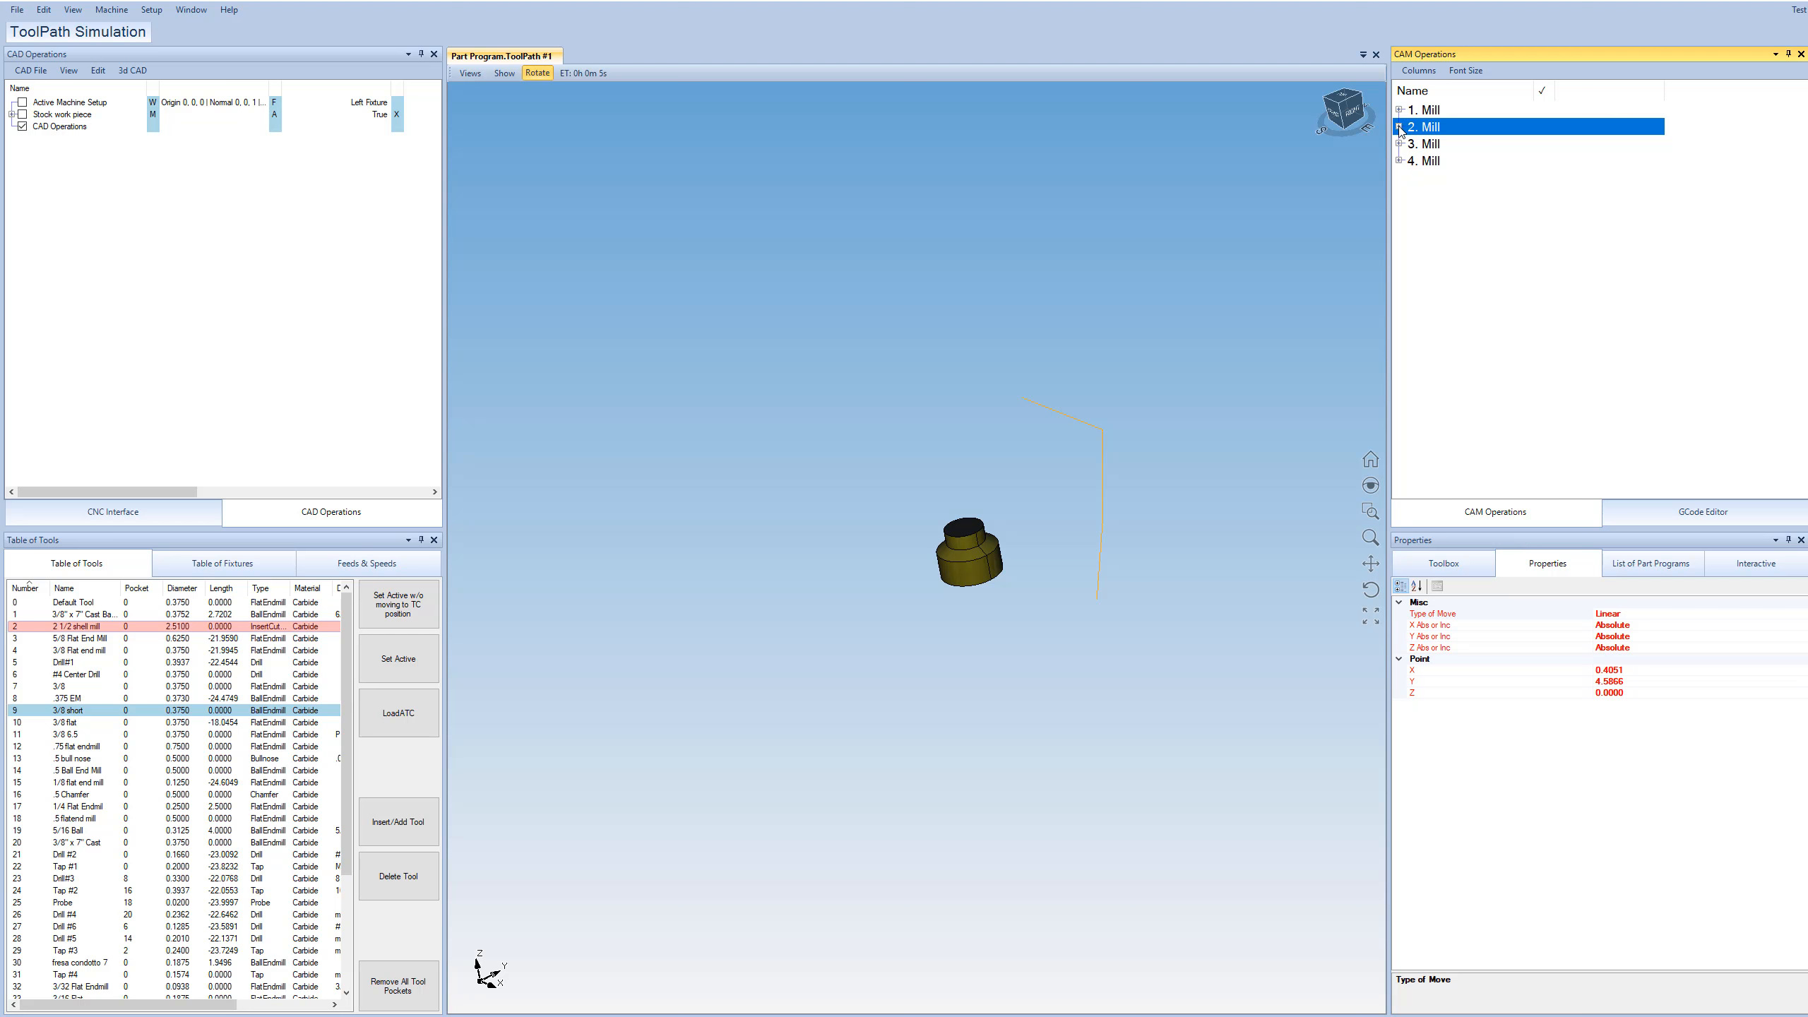
click(1398, 125)
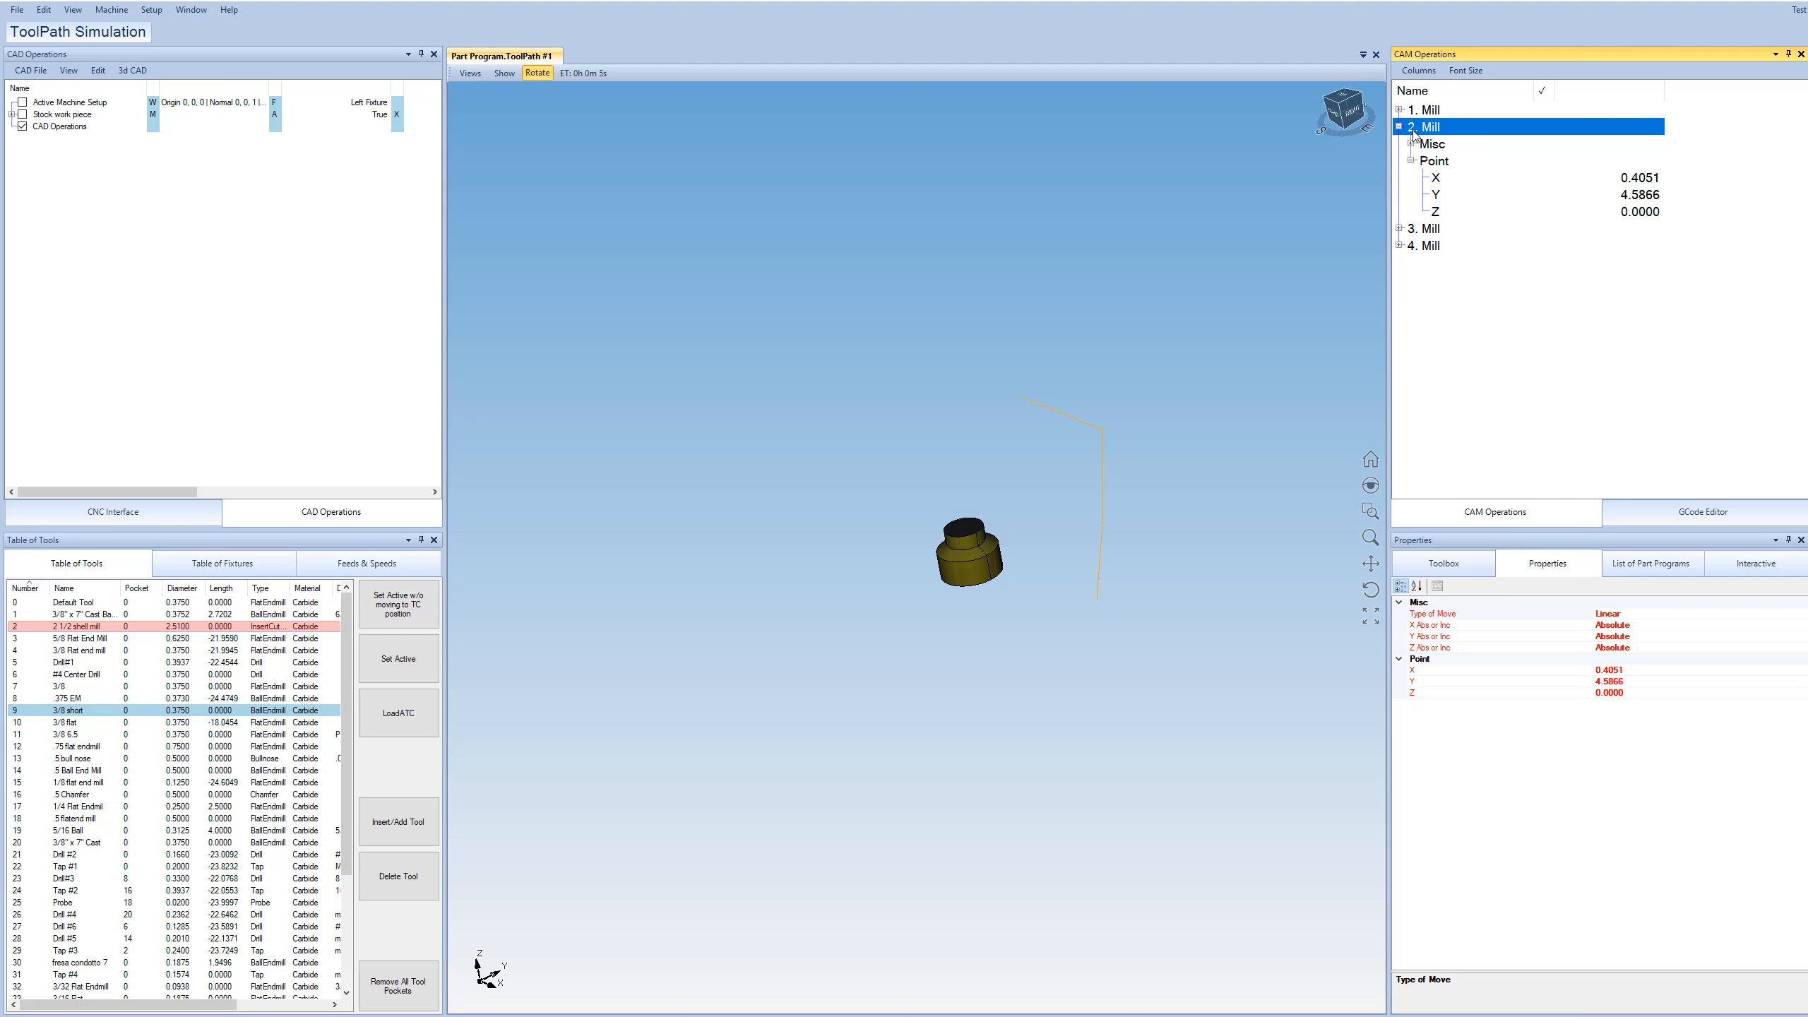
click(1403, 143)
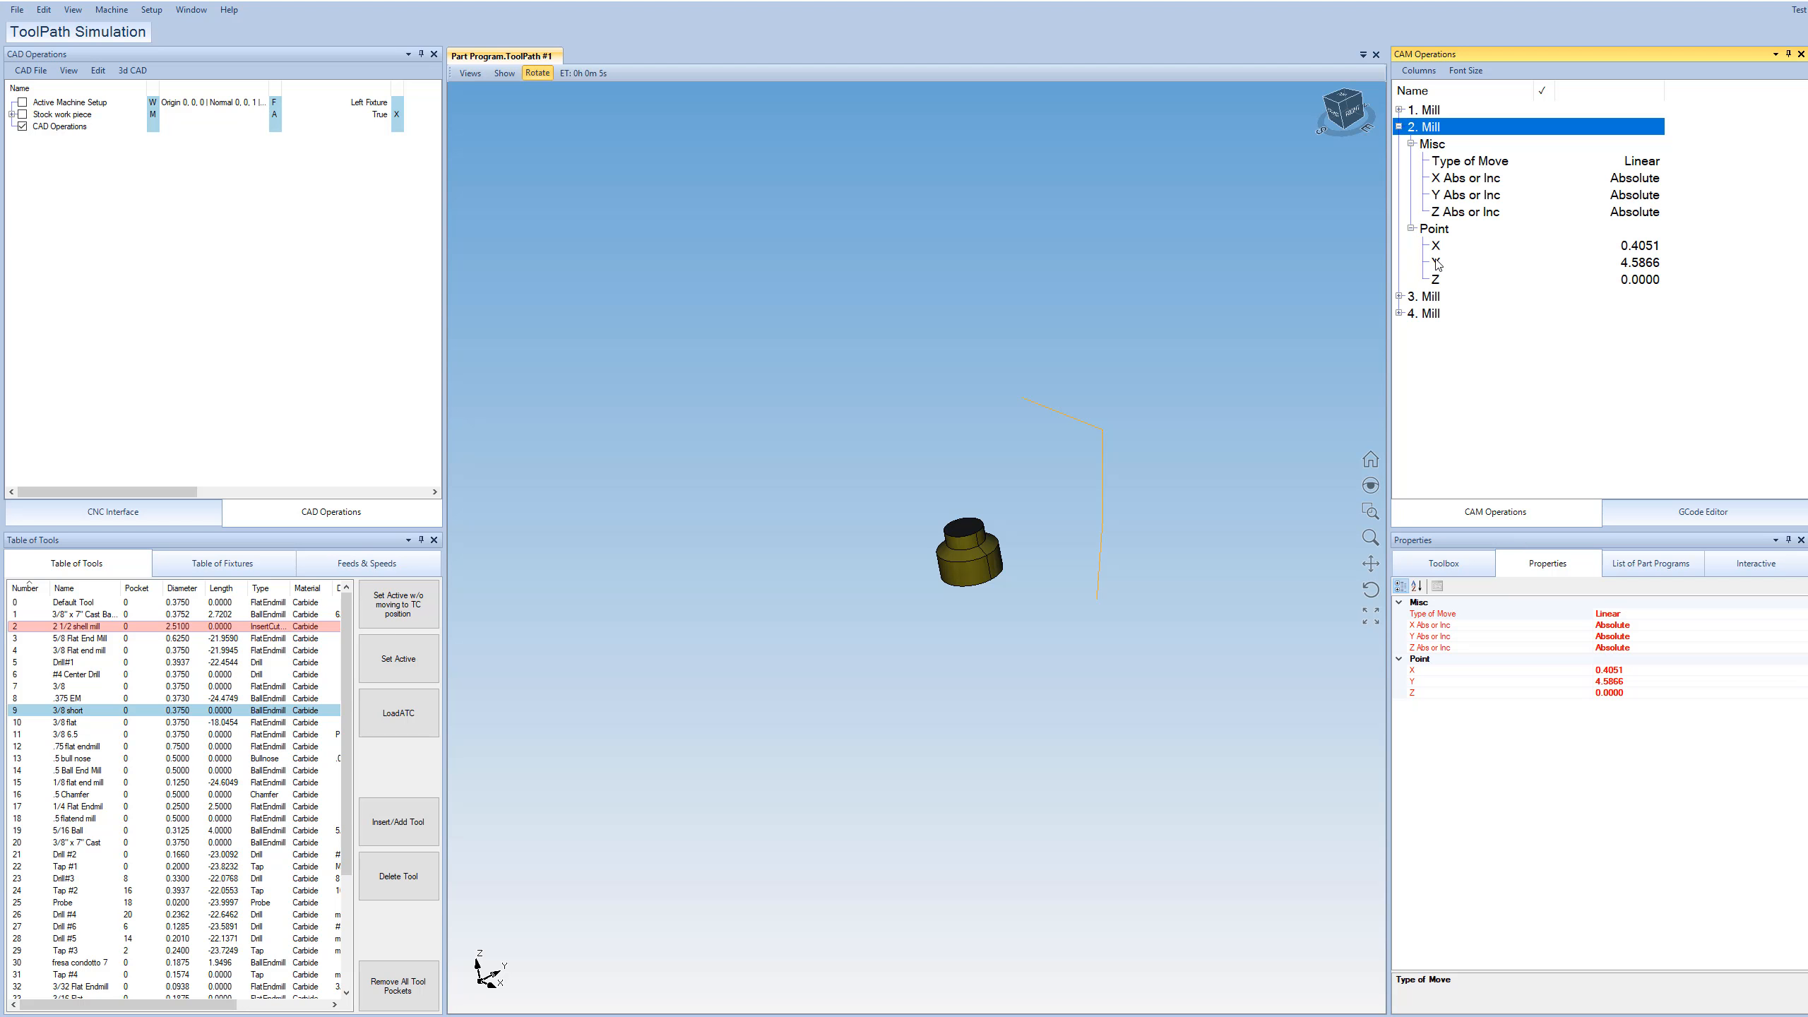
mouse_move(1448, 287)
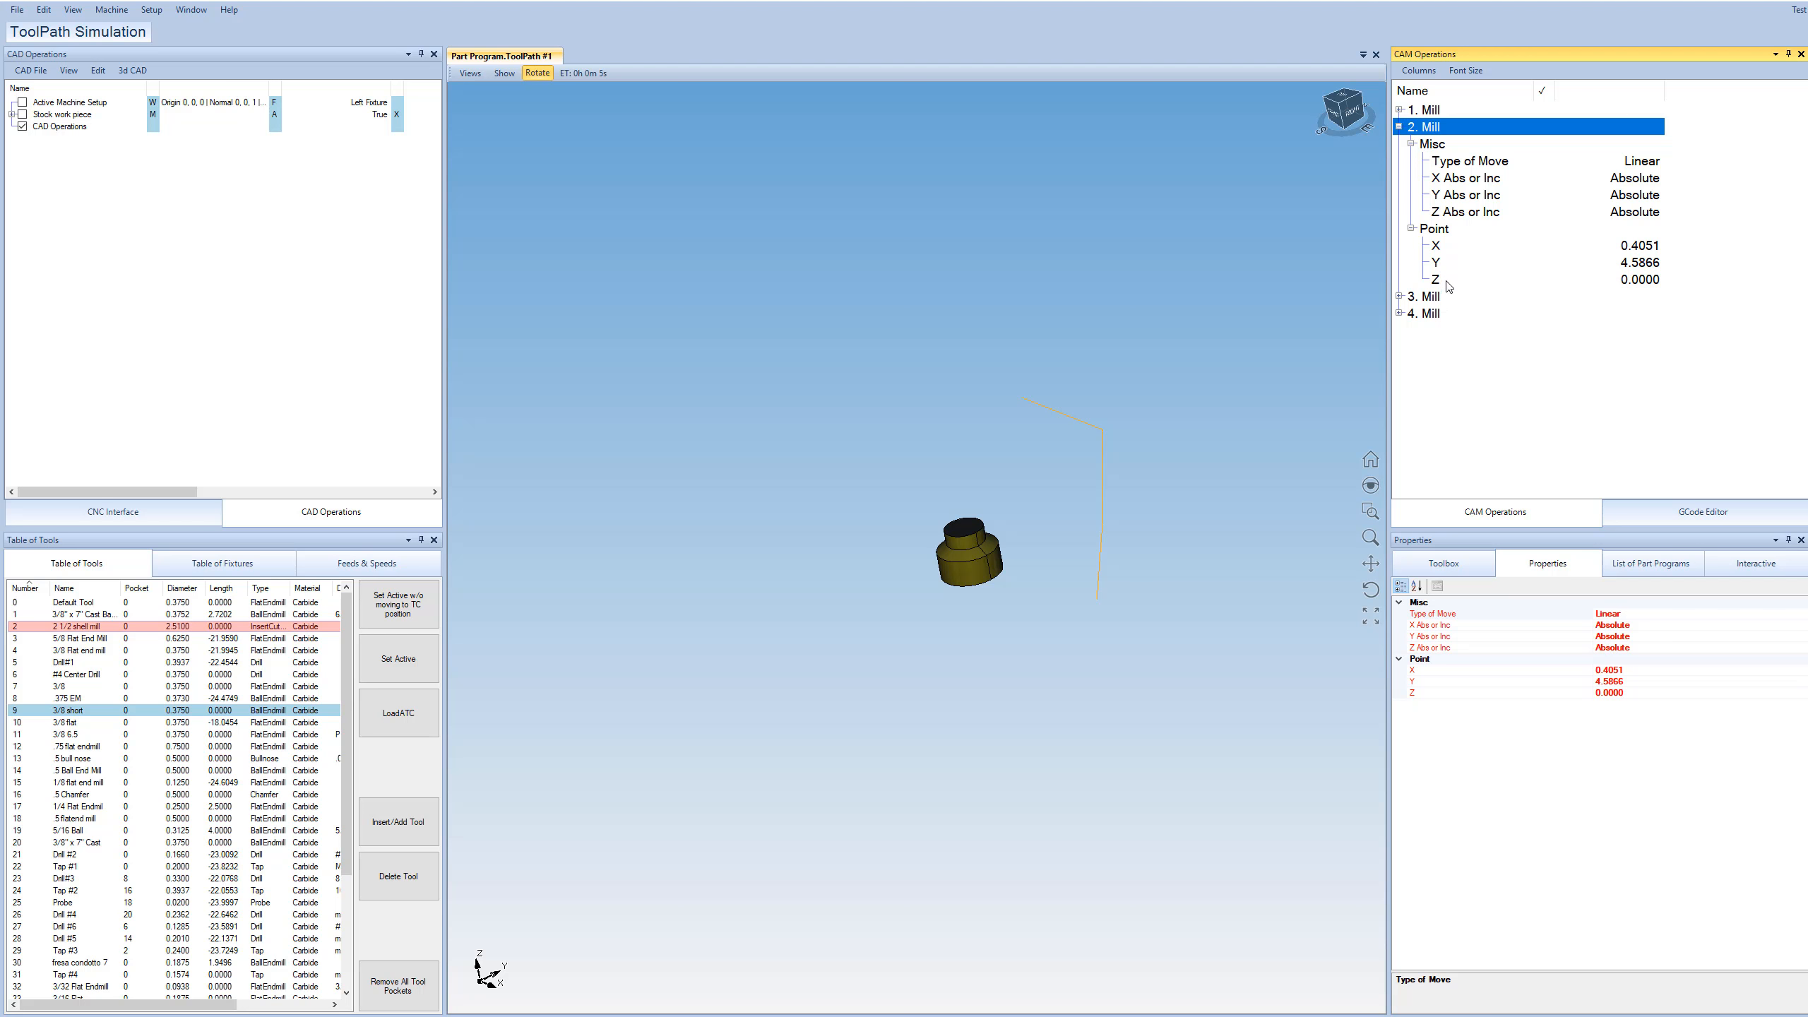
mouse_move(1487, 432)
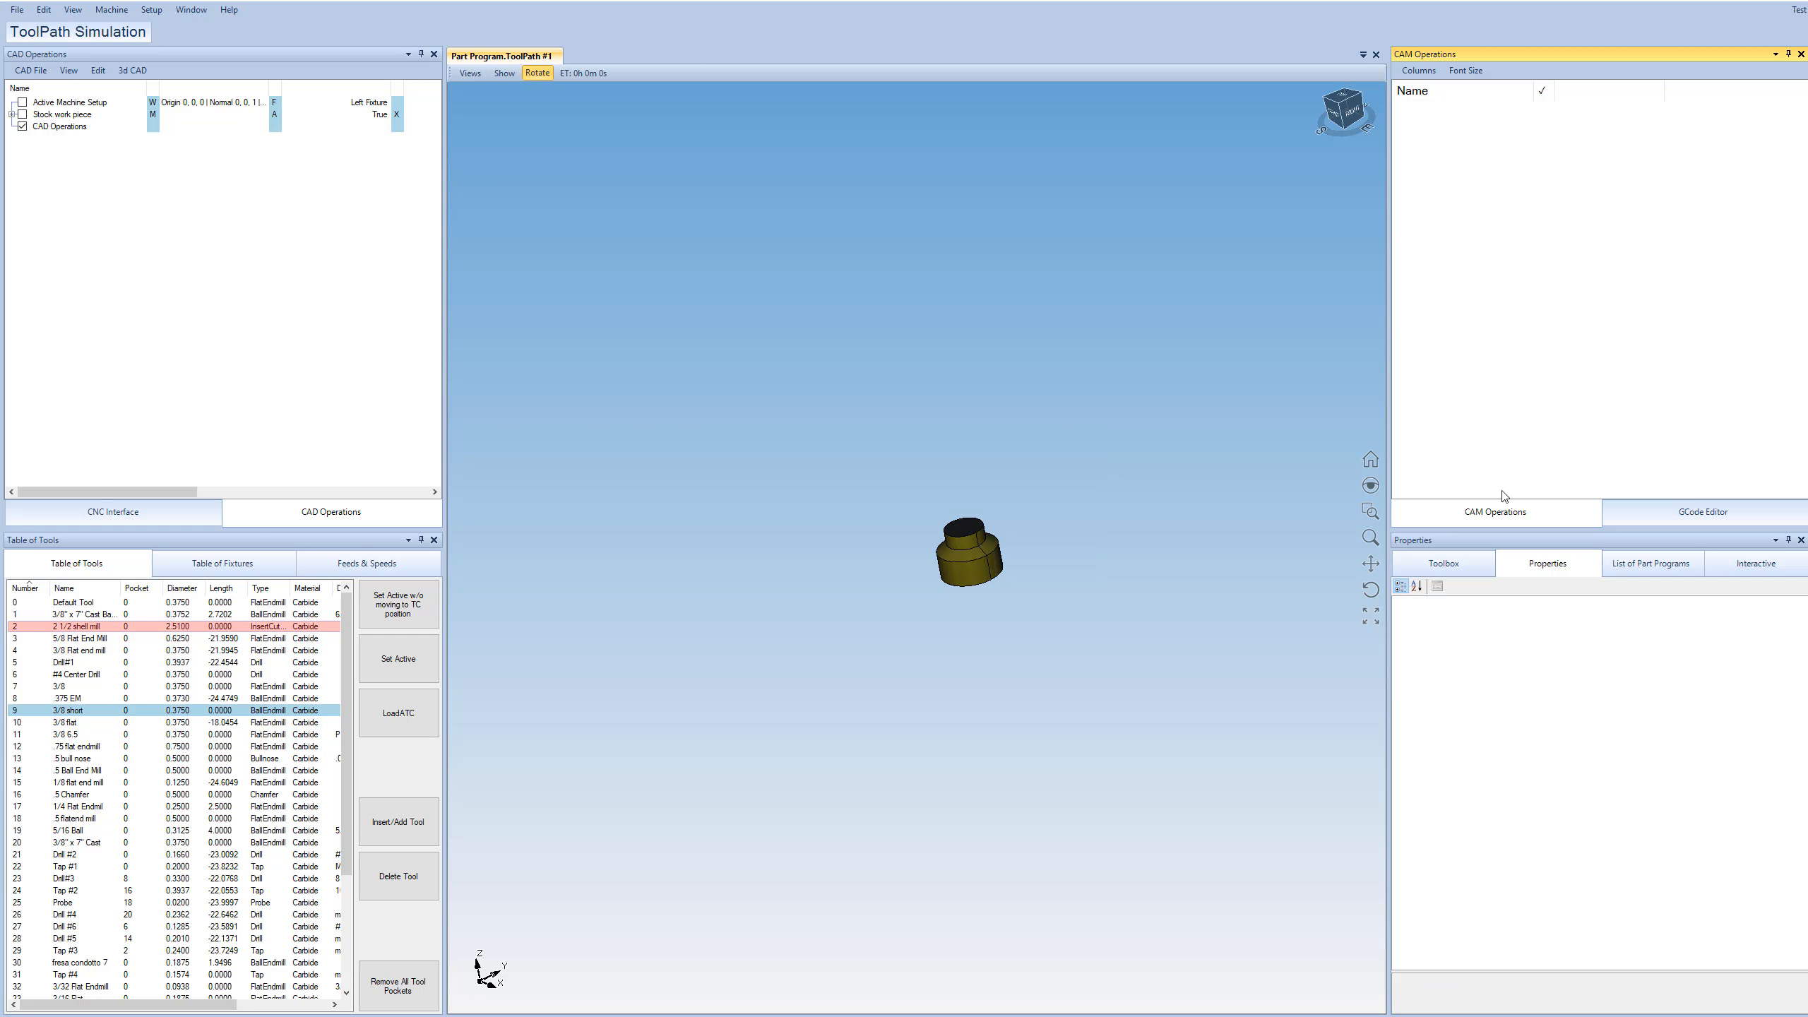
Show the list of part programs and the Interactive XY location tools.
click(1651, 562)
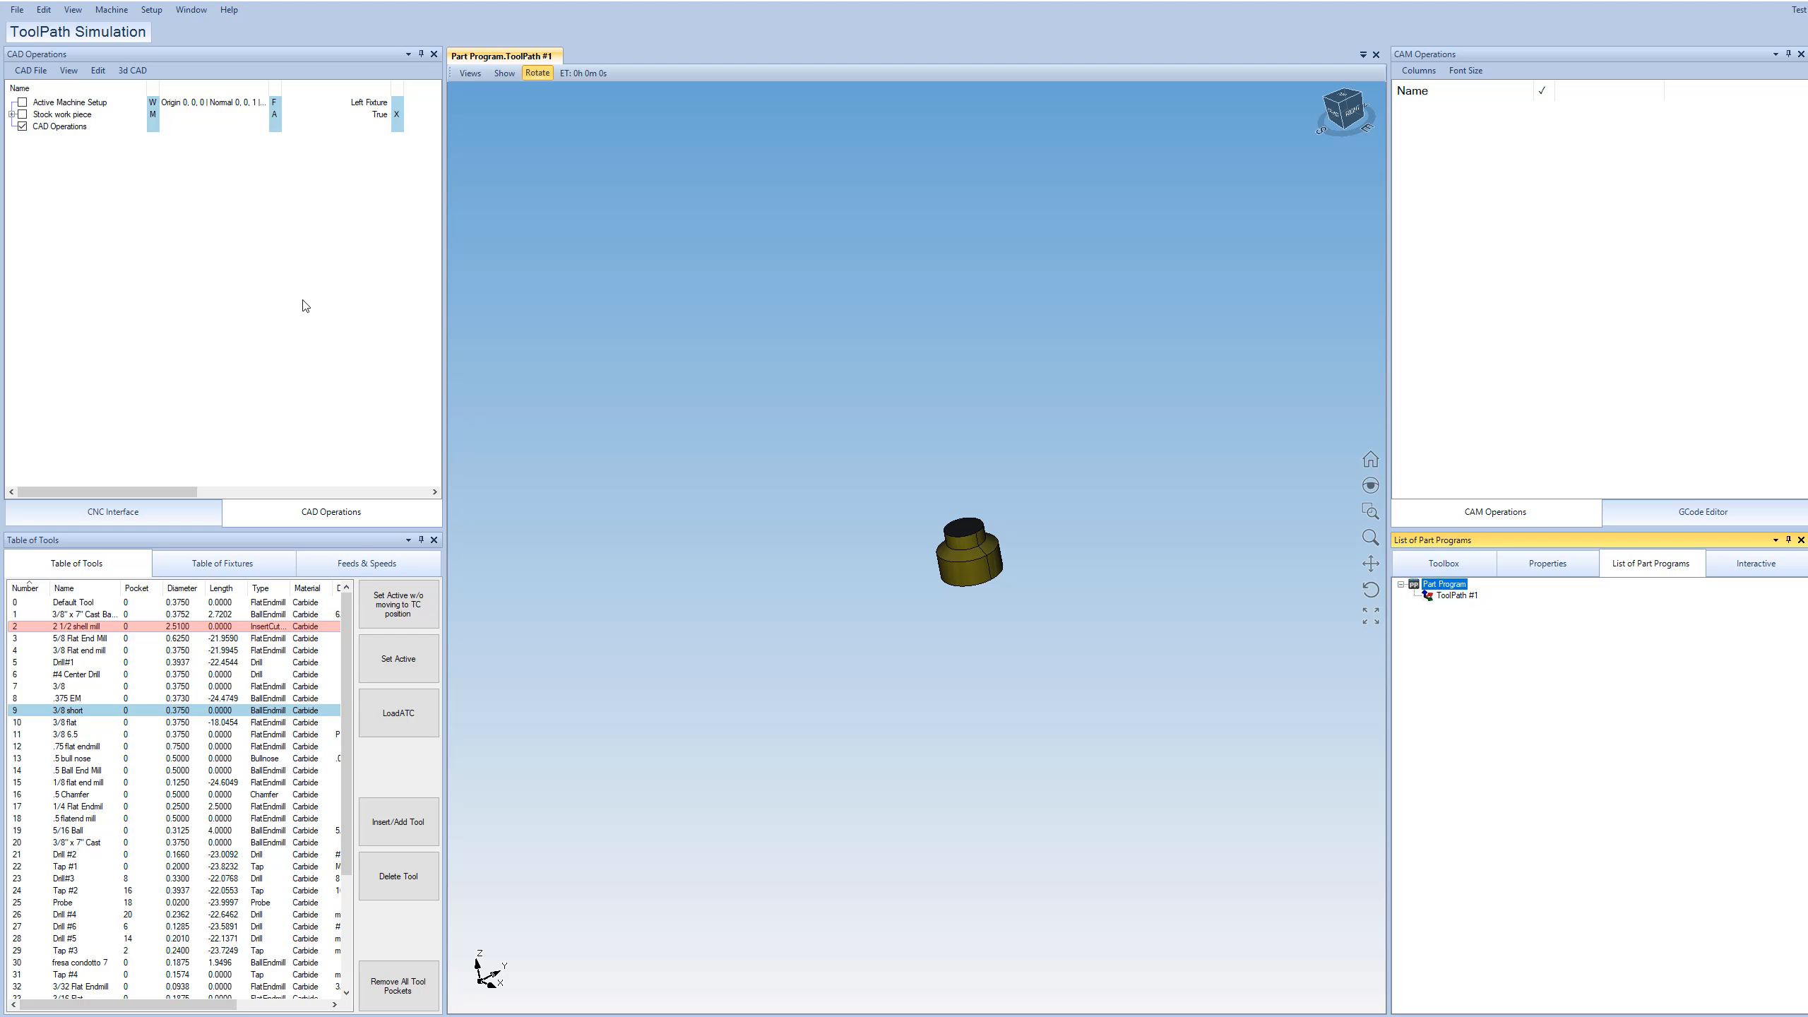
mouse_move(1661, 797)
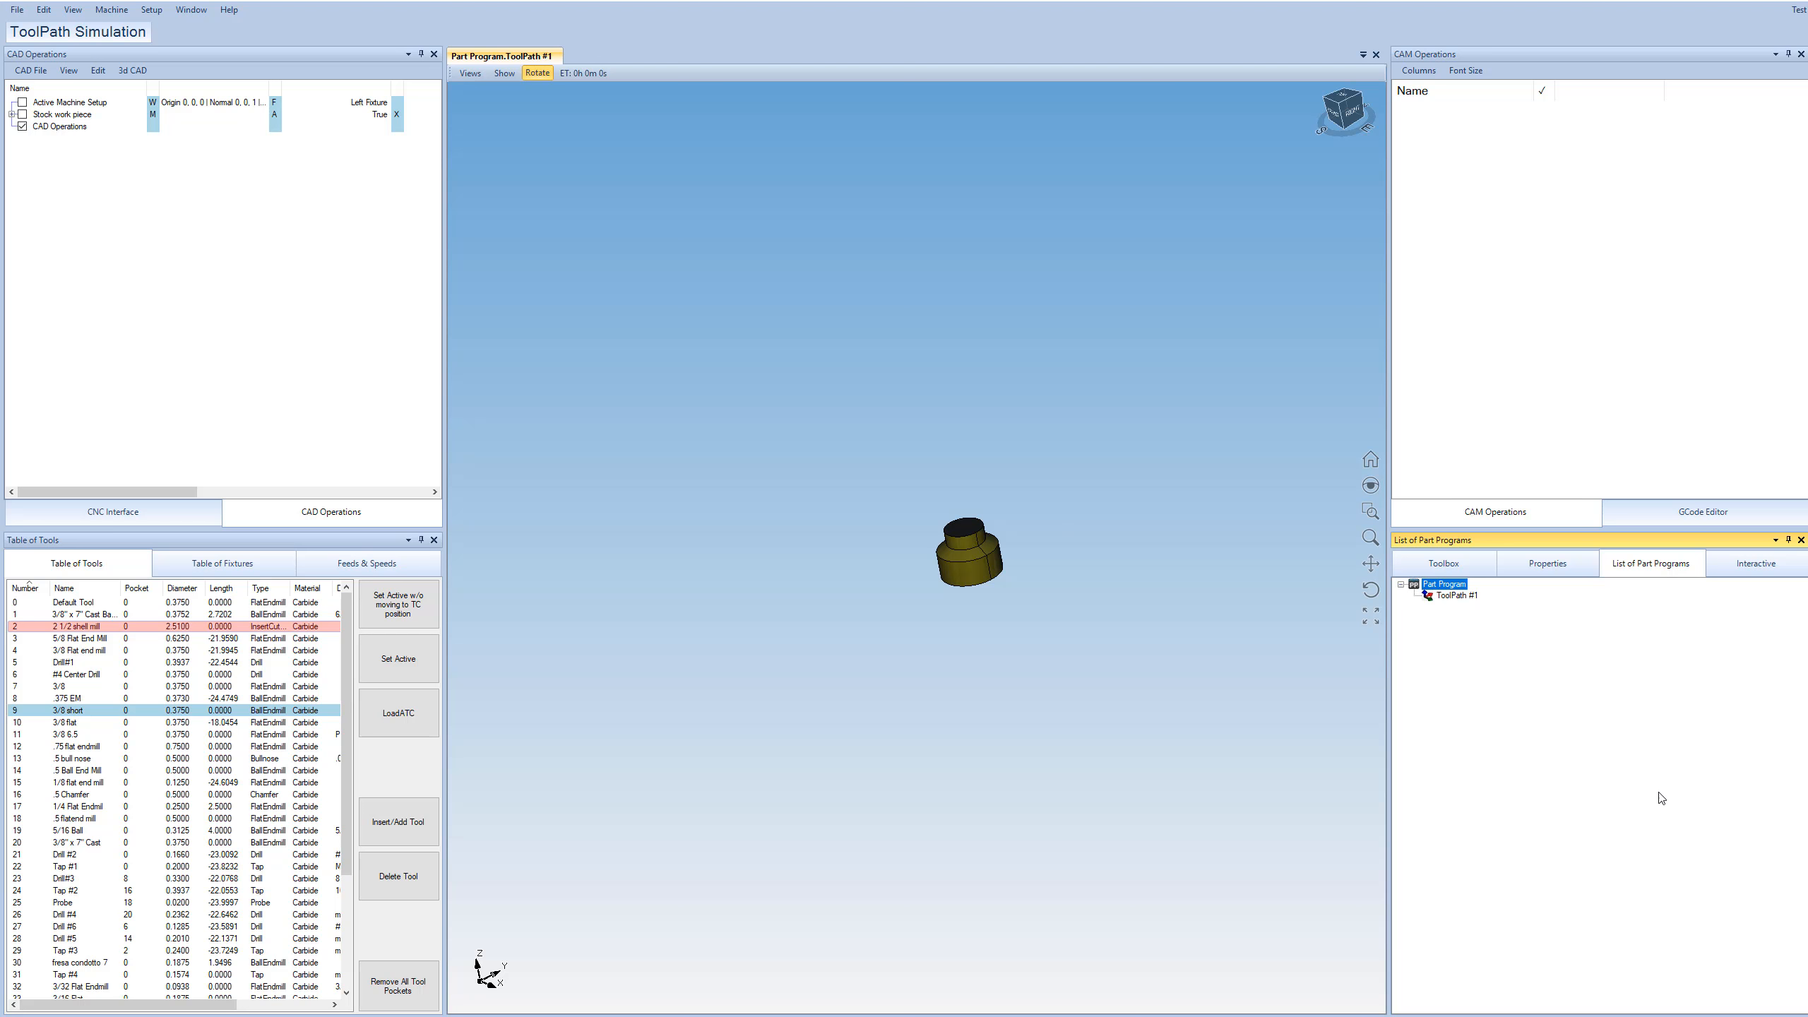
mouse_move(1692, 584)
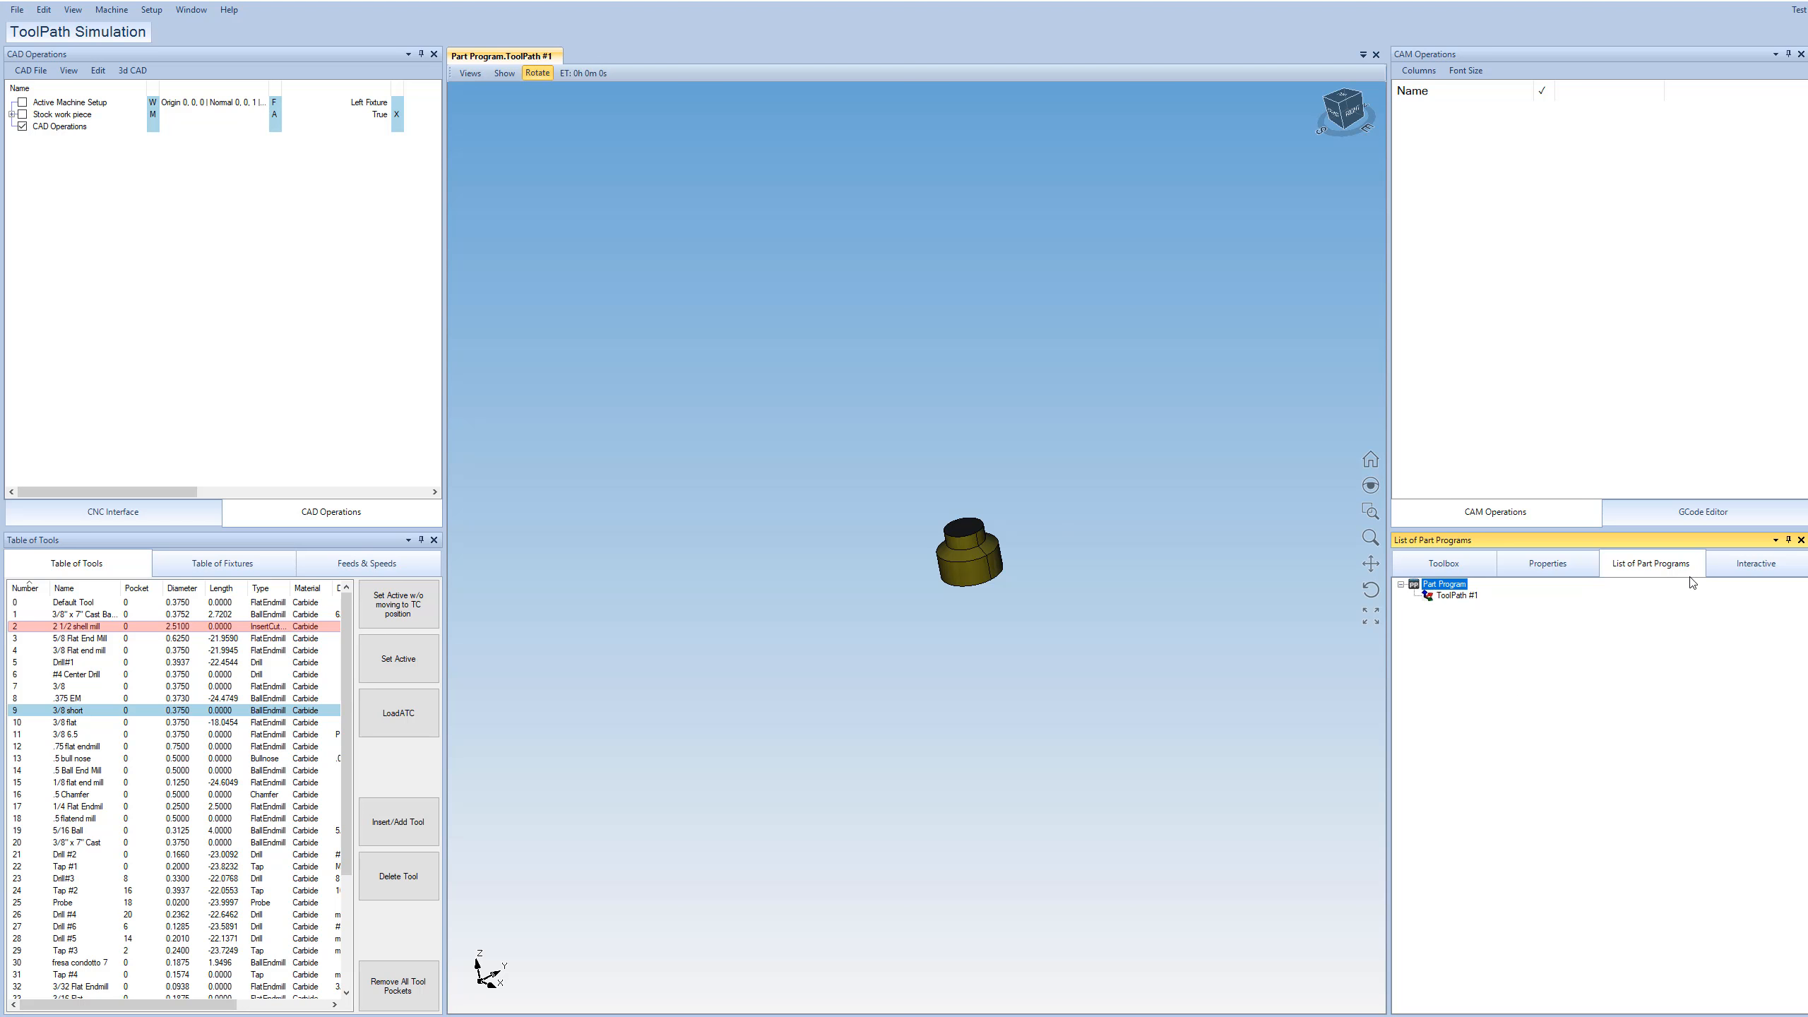
click(1757, 562)
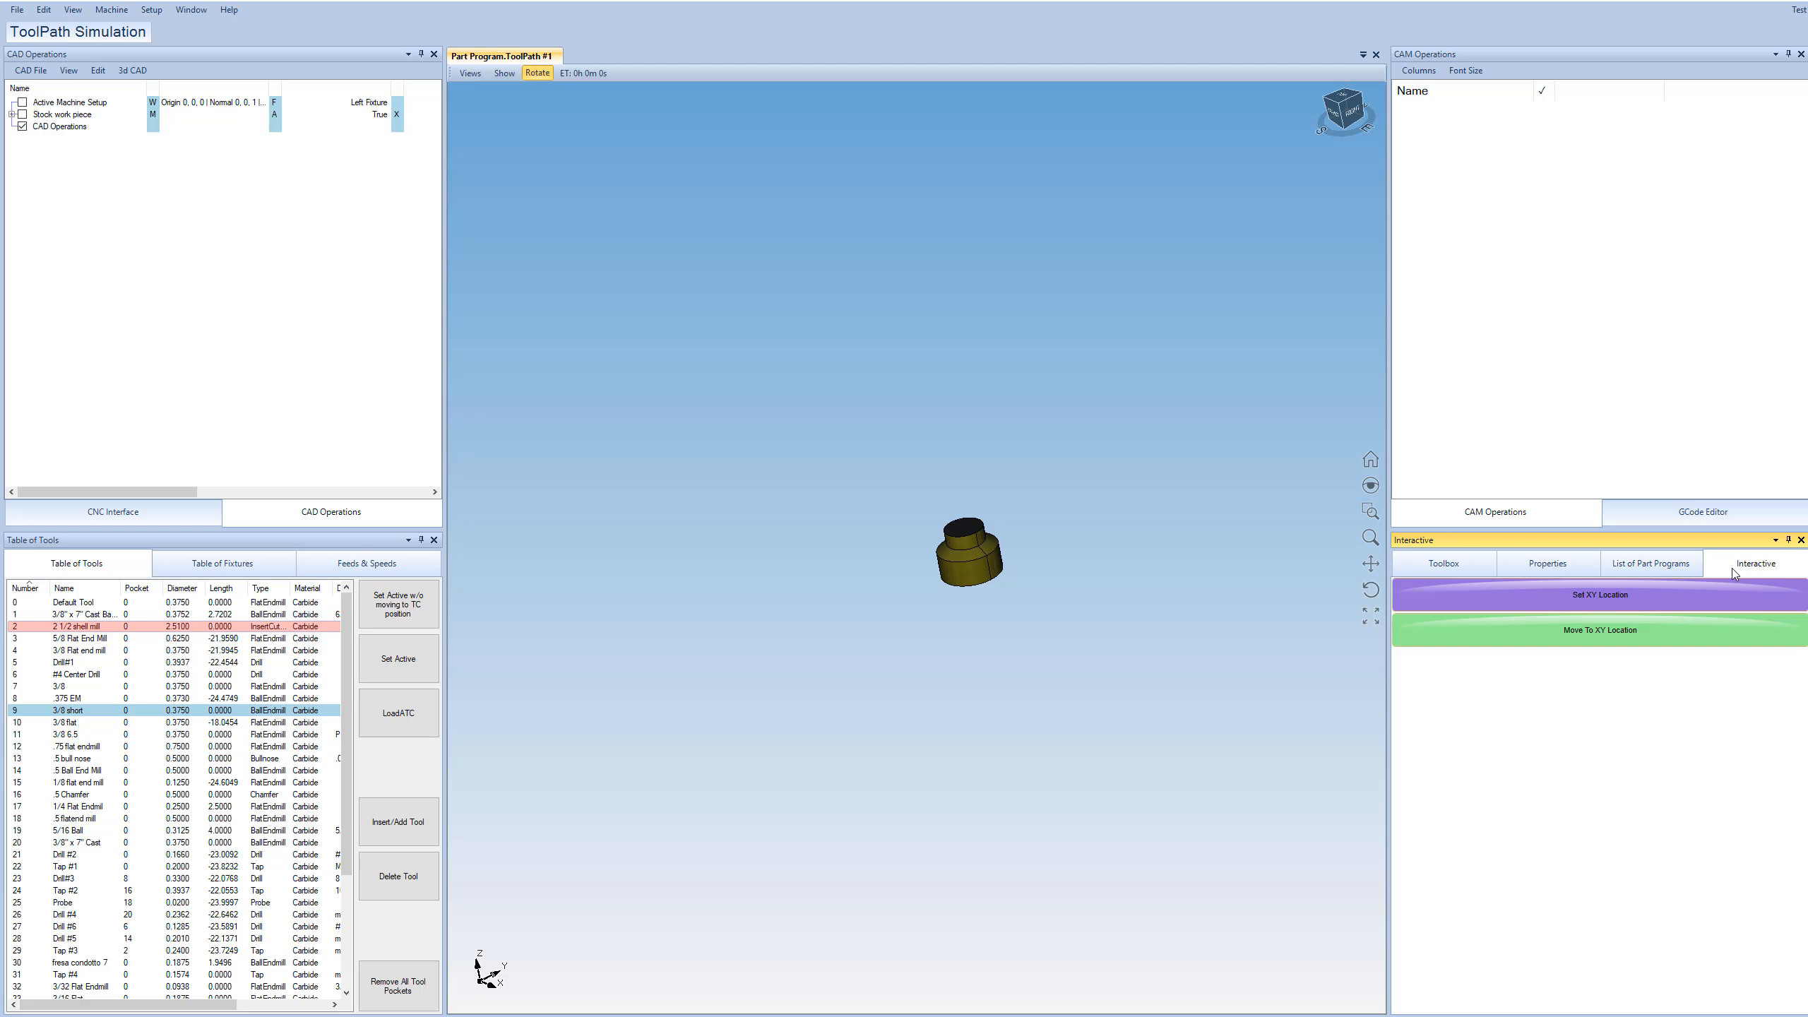
mouse_move(1748, 575)
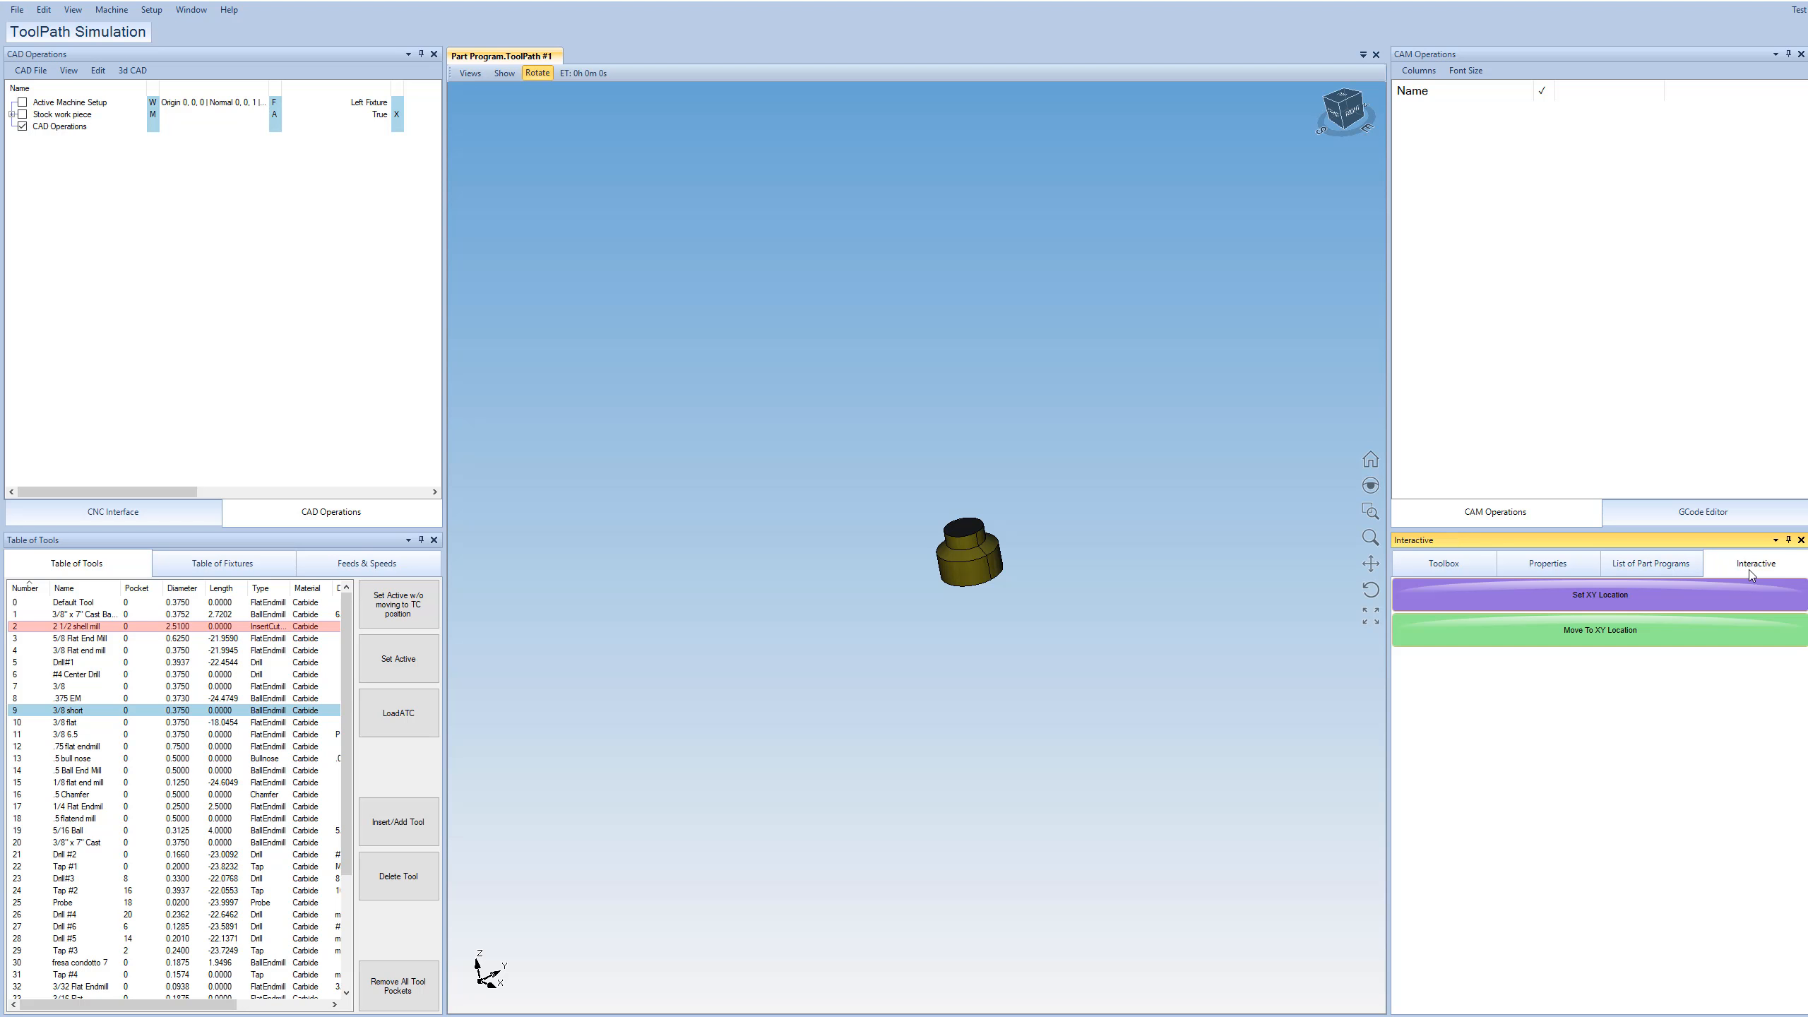
mouse_move(1434, 130)
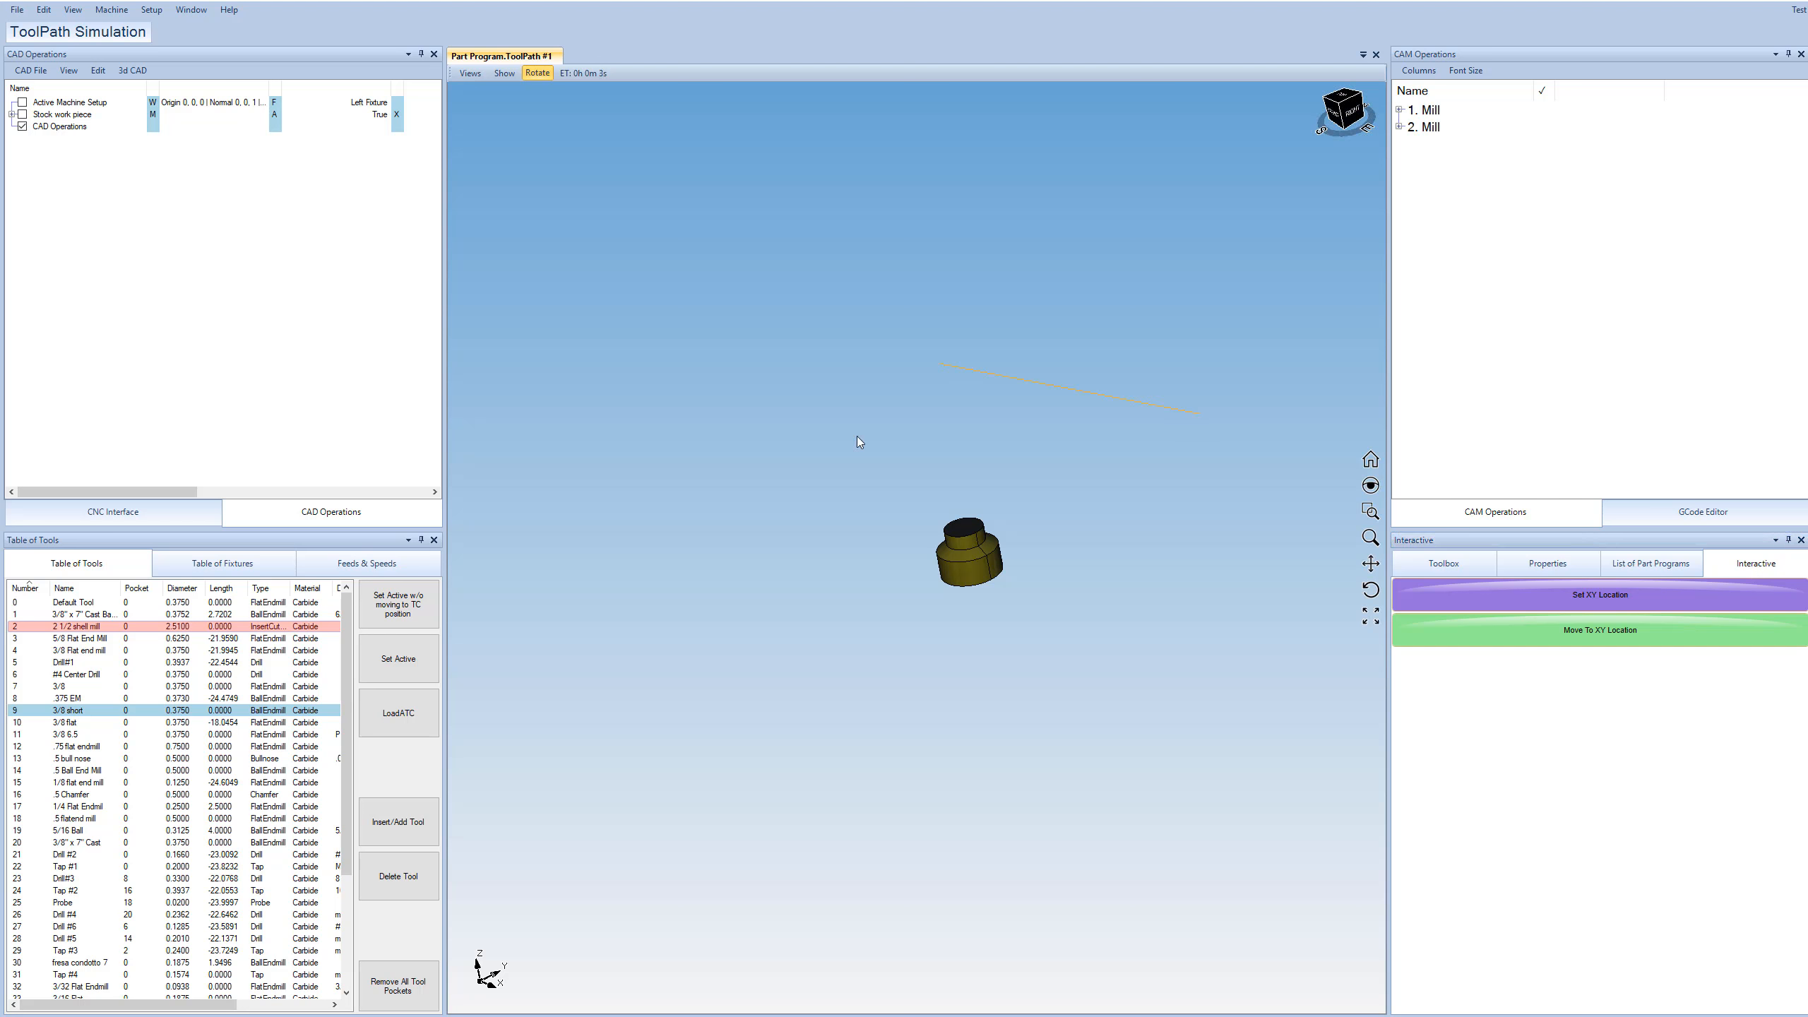
Move the machine to the second Mill move's XY location without raising Z, and show the position readout.
click(1429, 127)
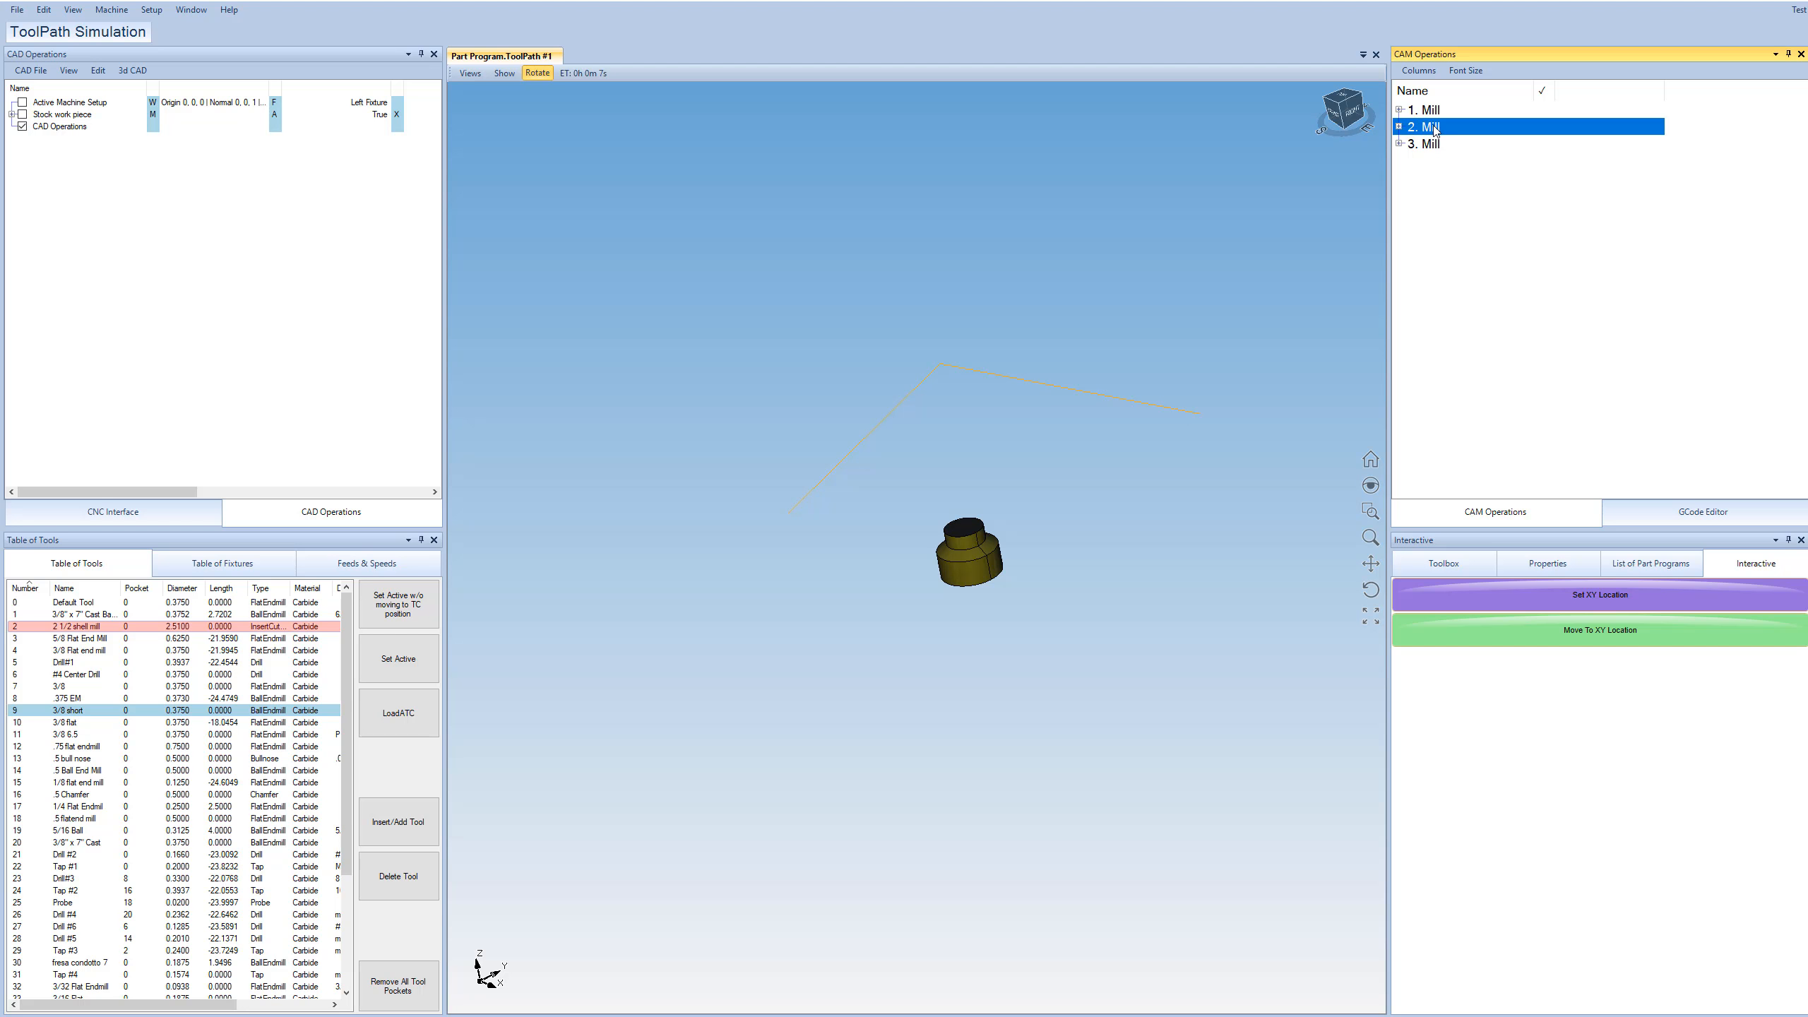
click(1597, 629)
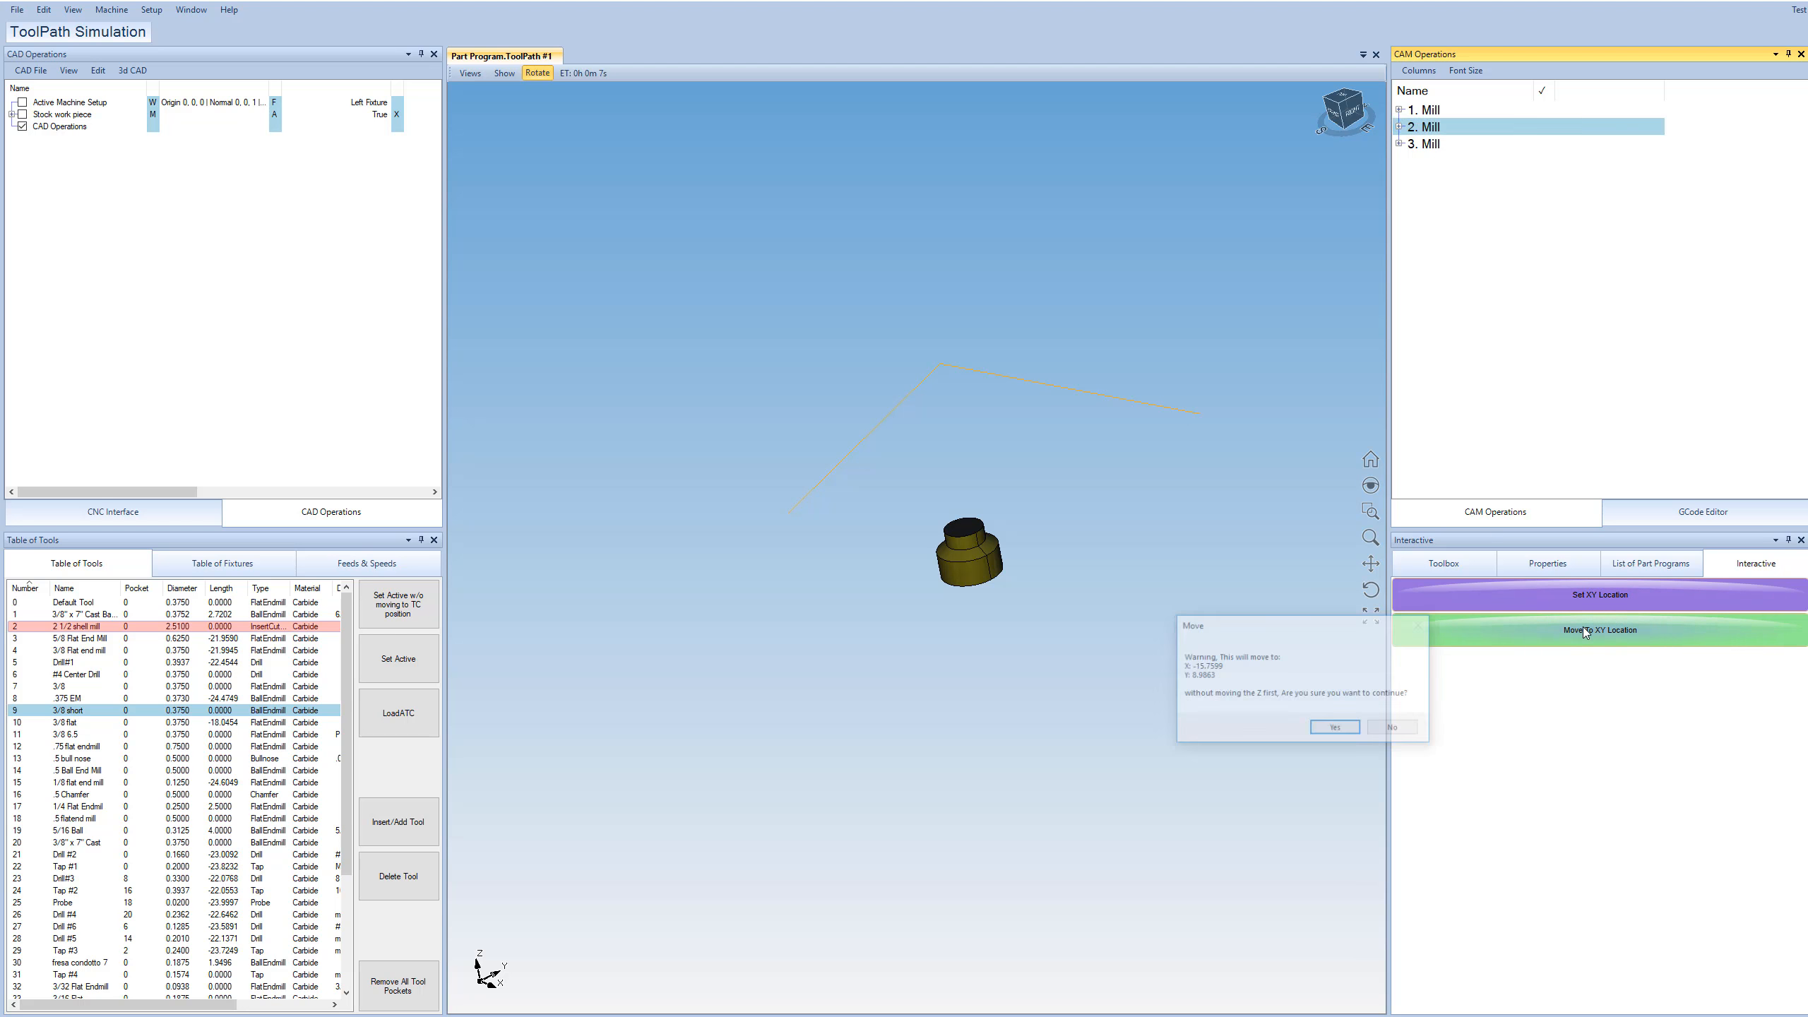
click(1333, 727)
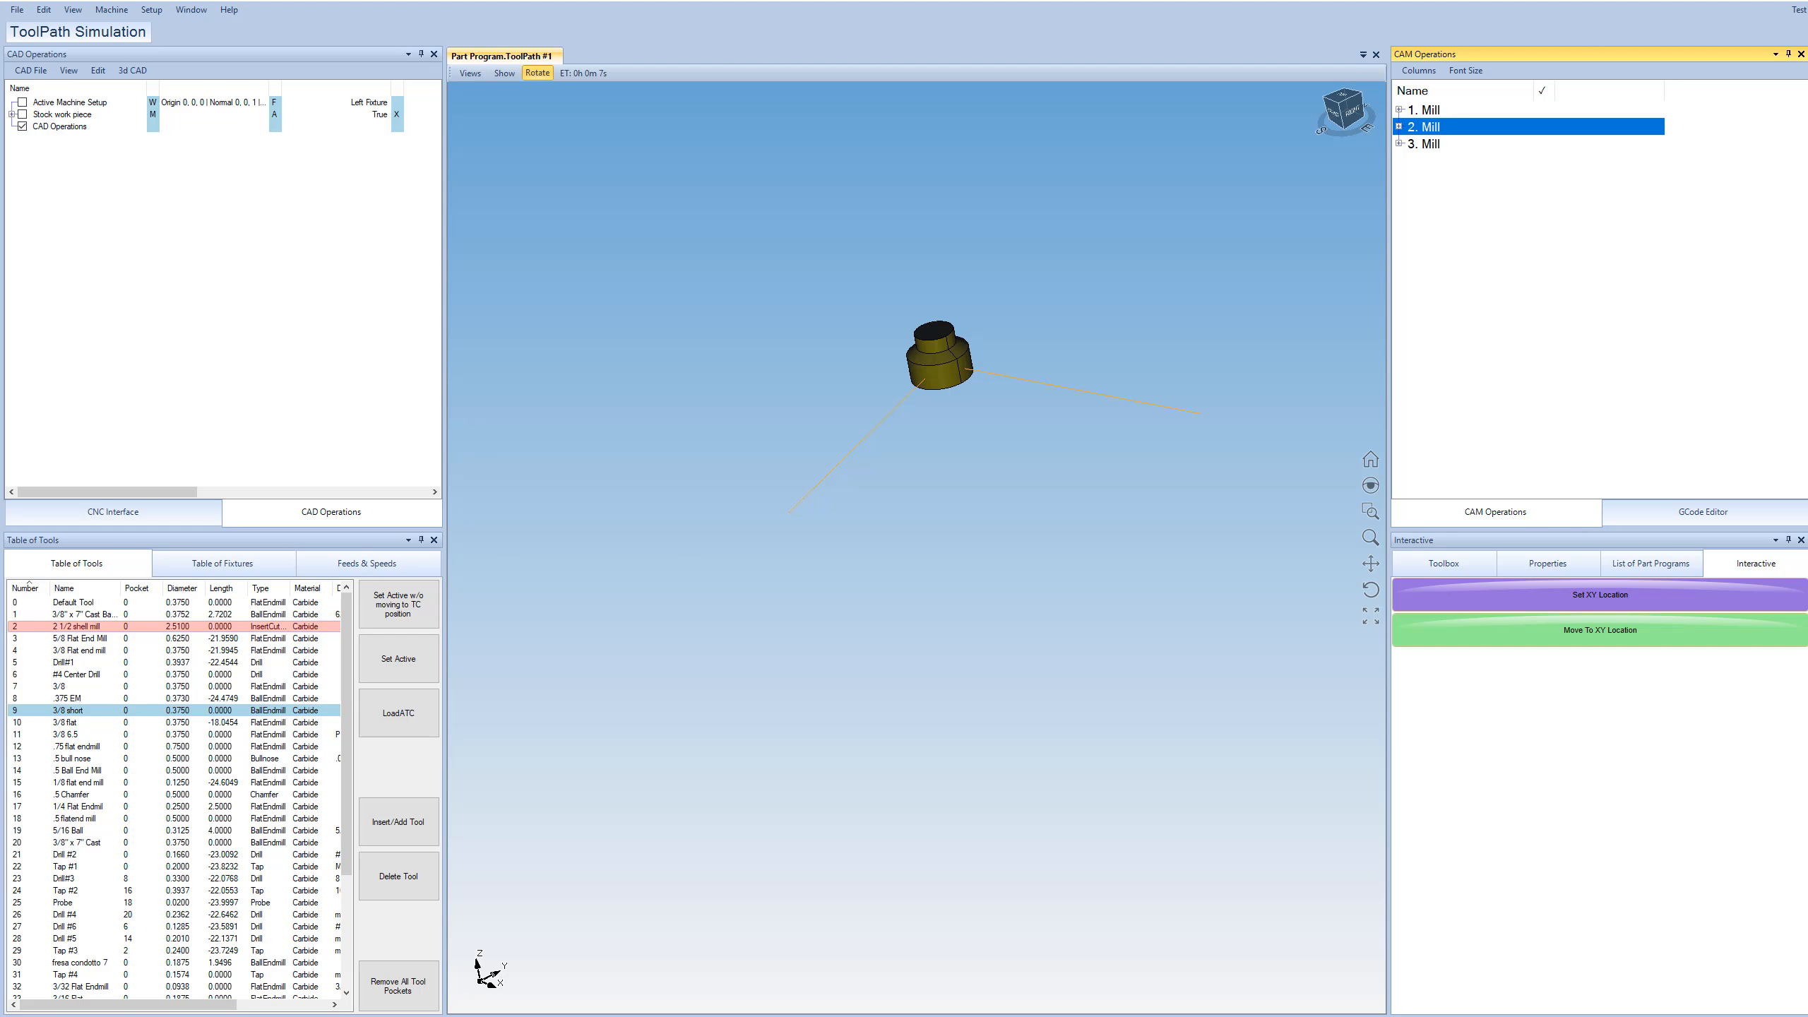
click(112, 511)
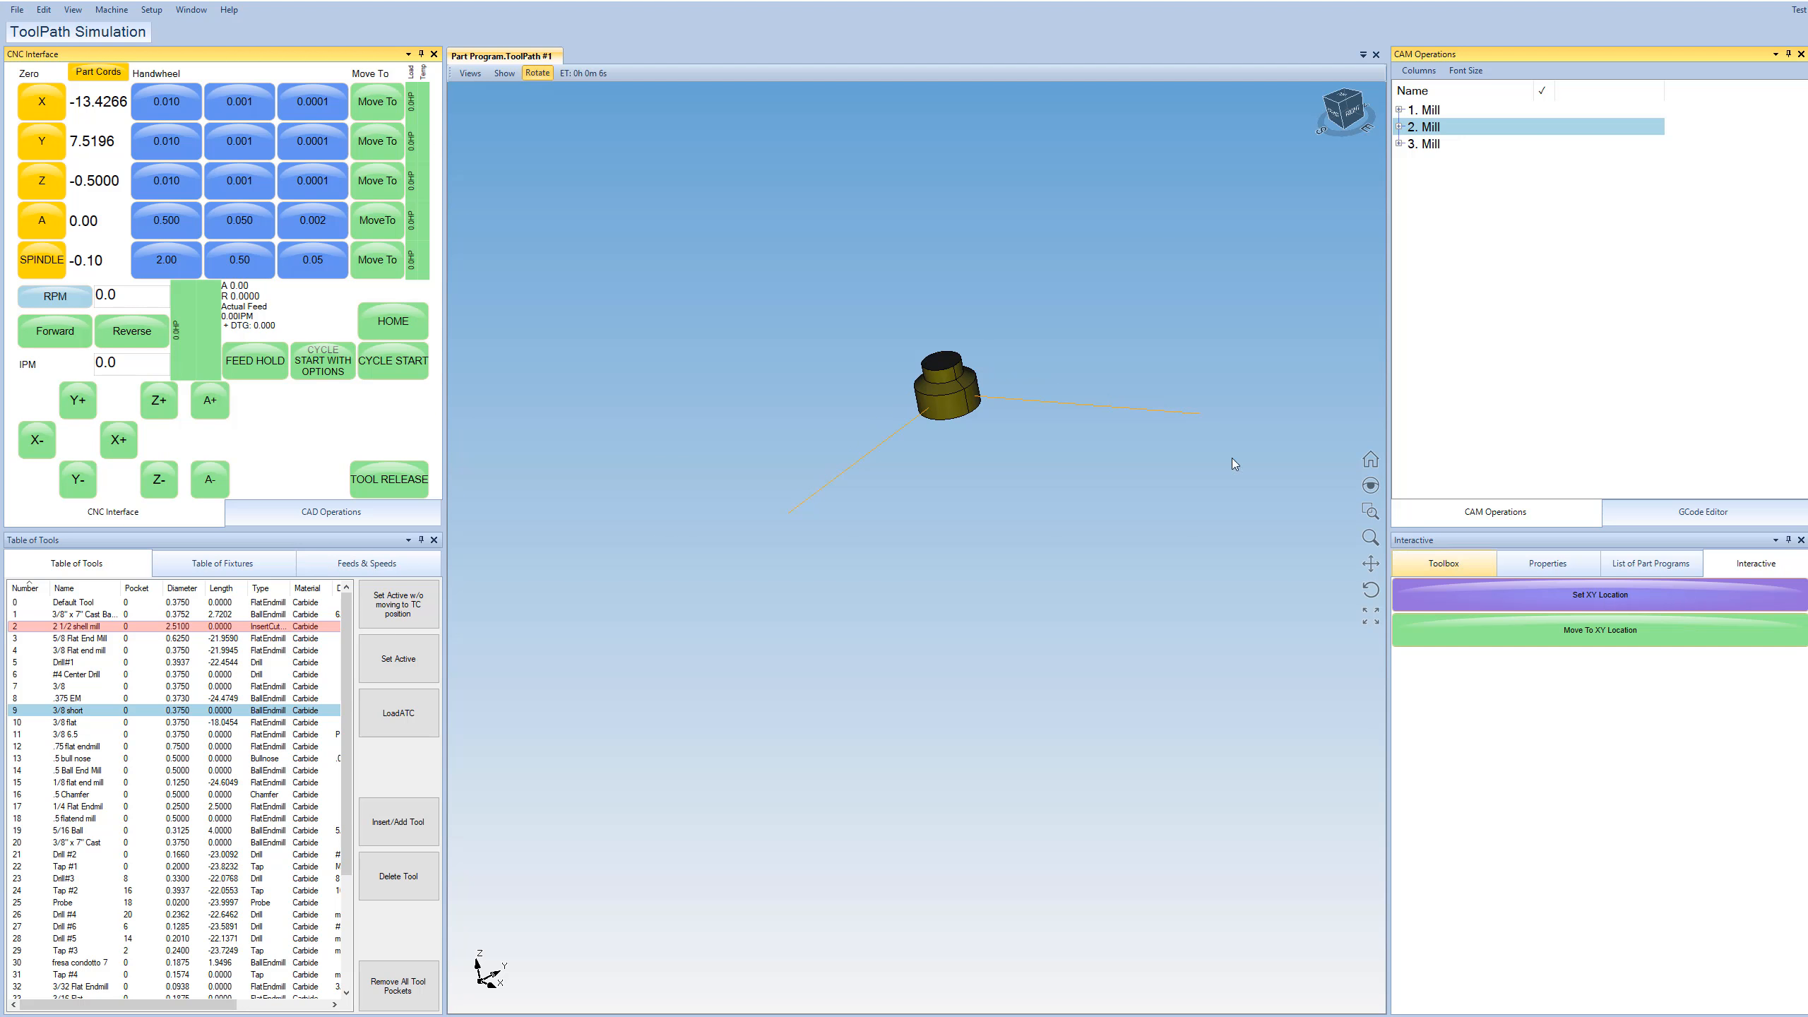
Expand the second Mill move's Point to read X -13.4266, Y 7.5196, Z 0.
click(1426, 126)
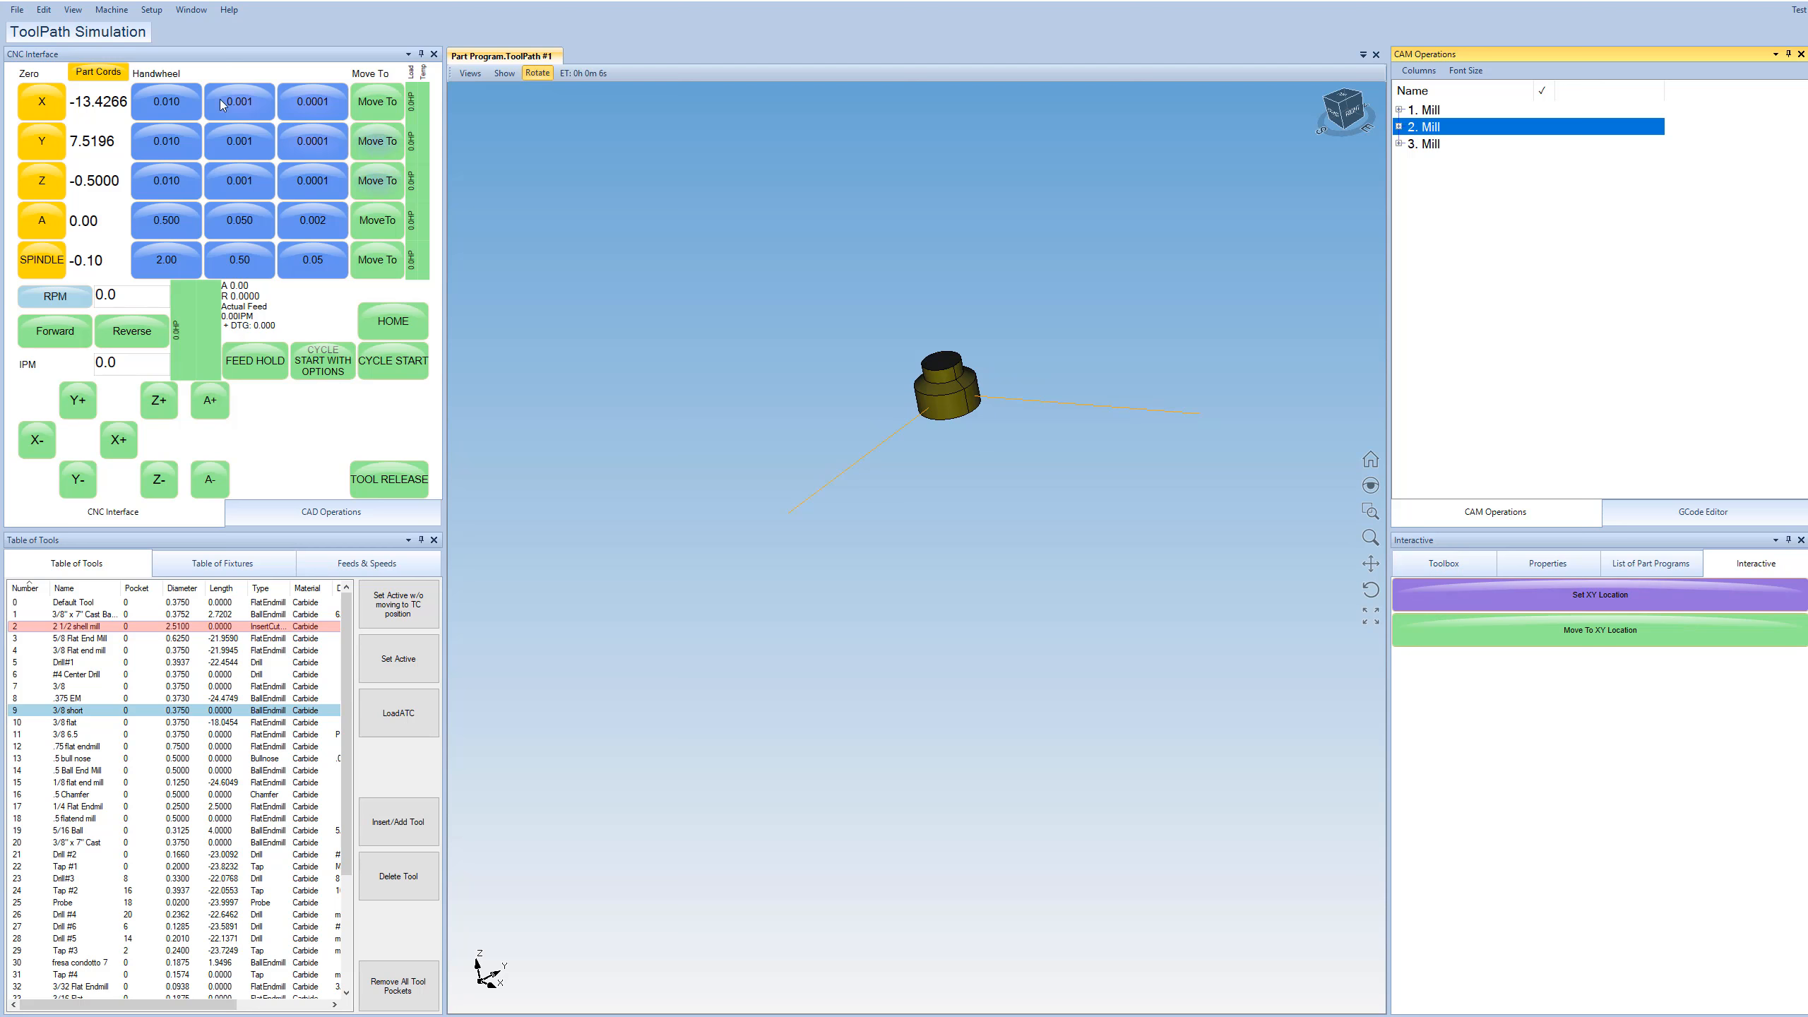
mouse_move(79, 198)
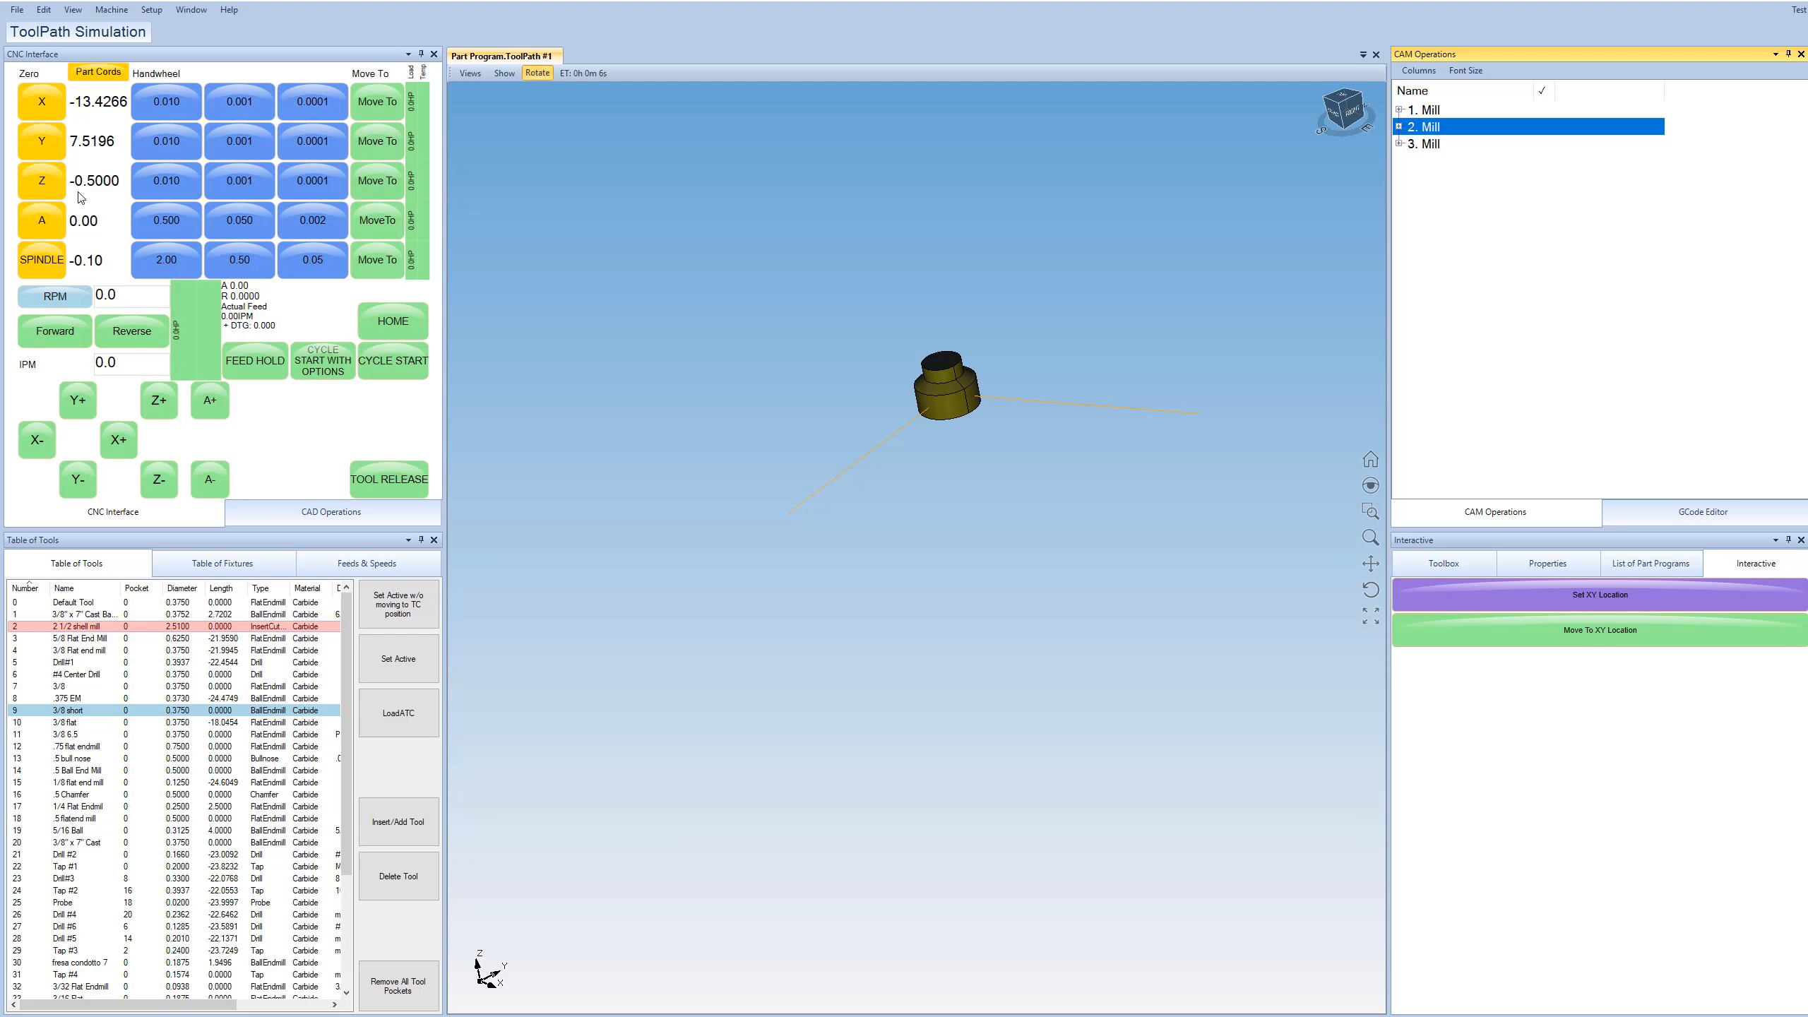
click(1399, 125)
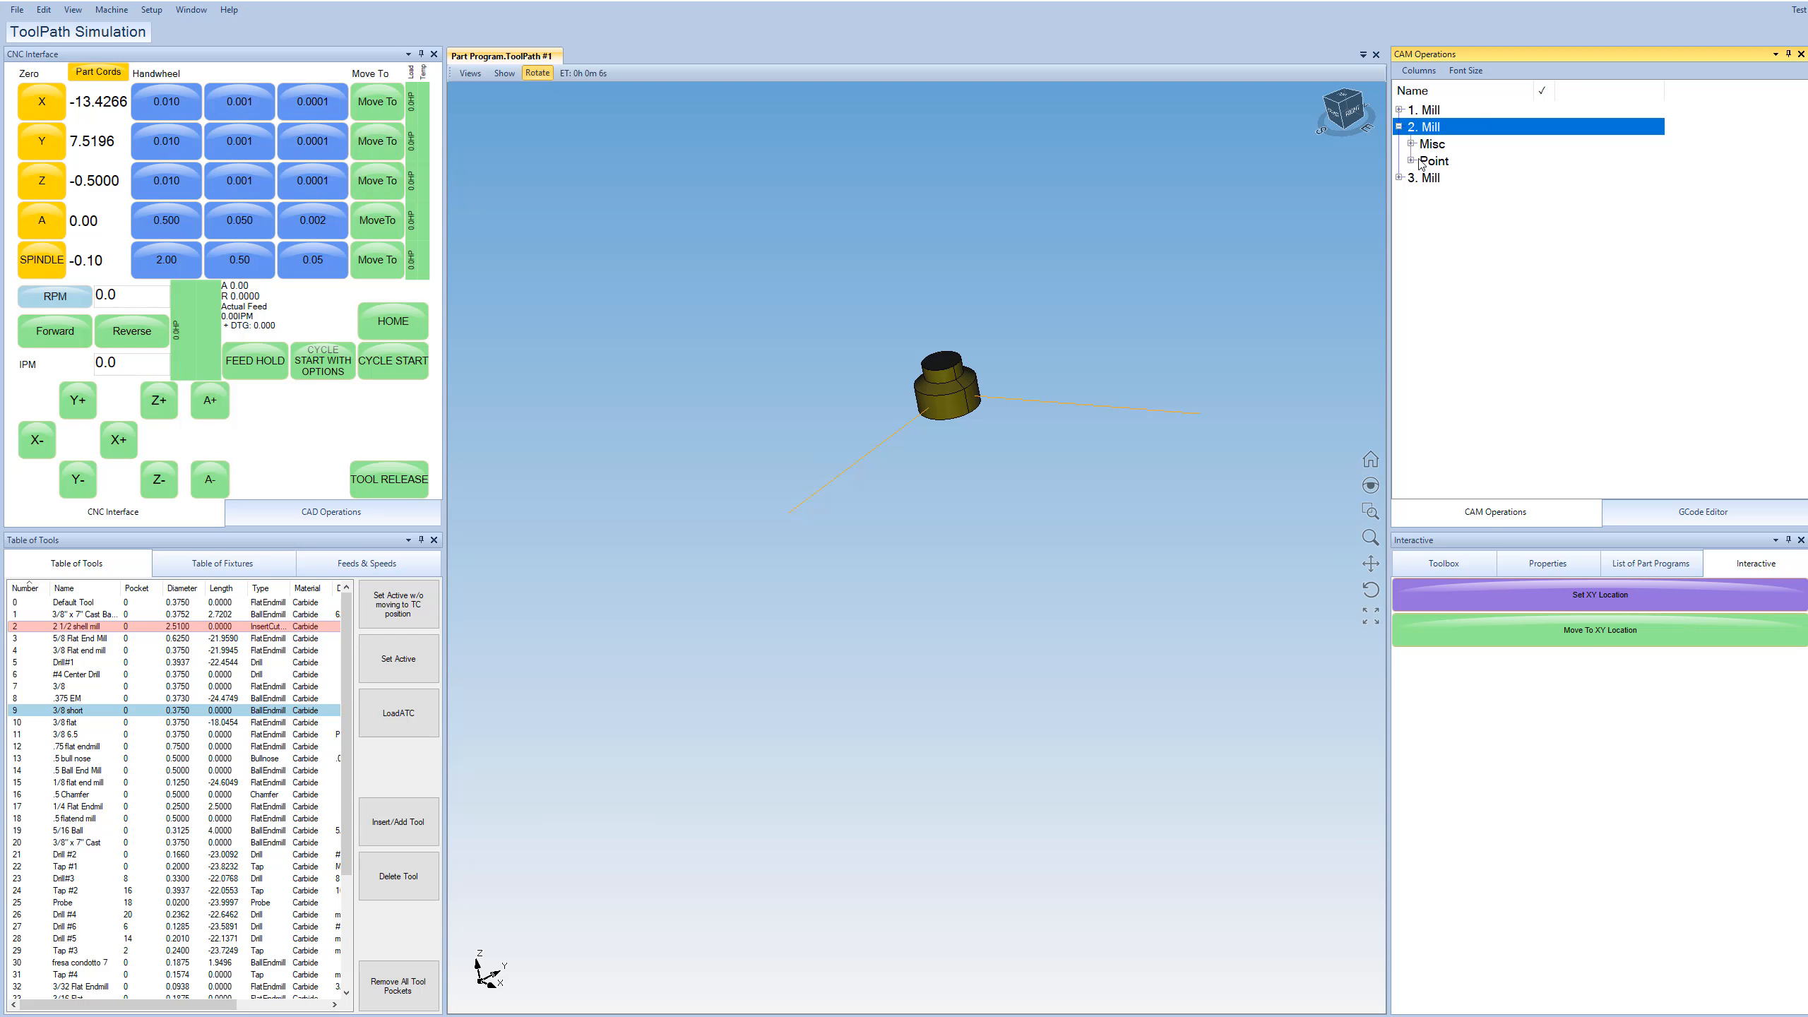
click(1415, 159)
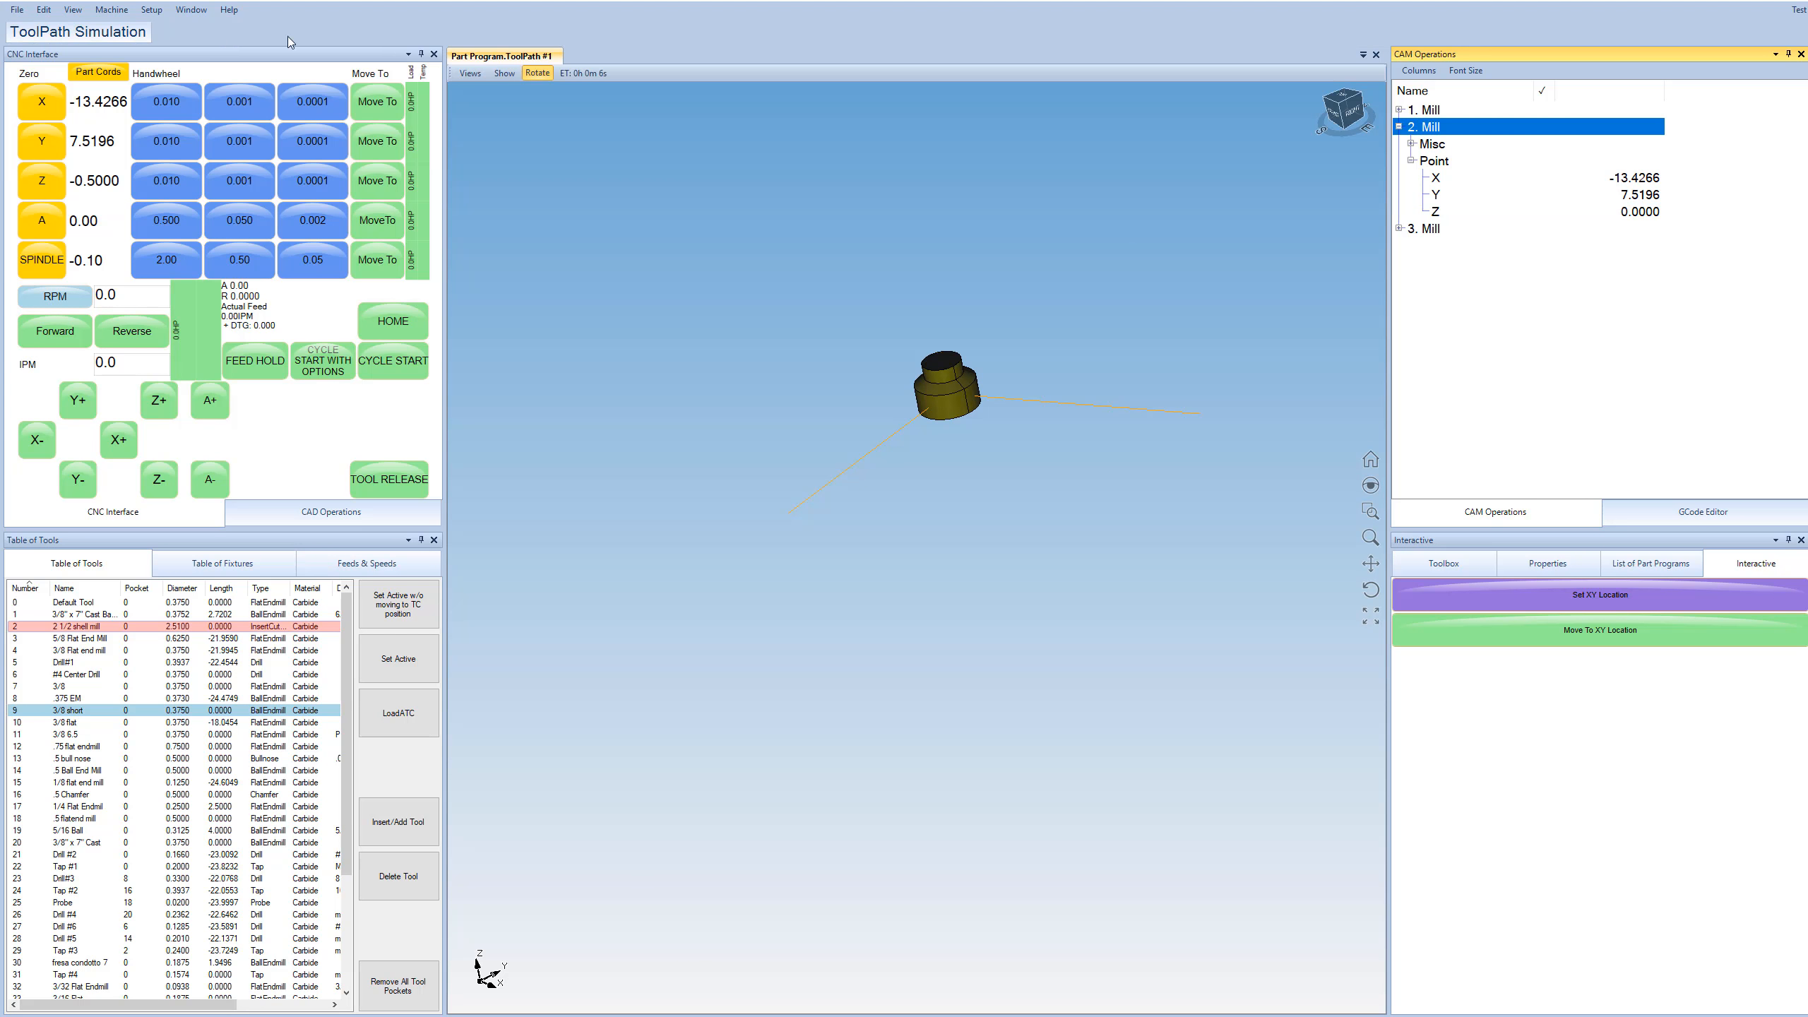
mouse_move(970, 421)
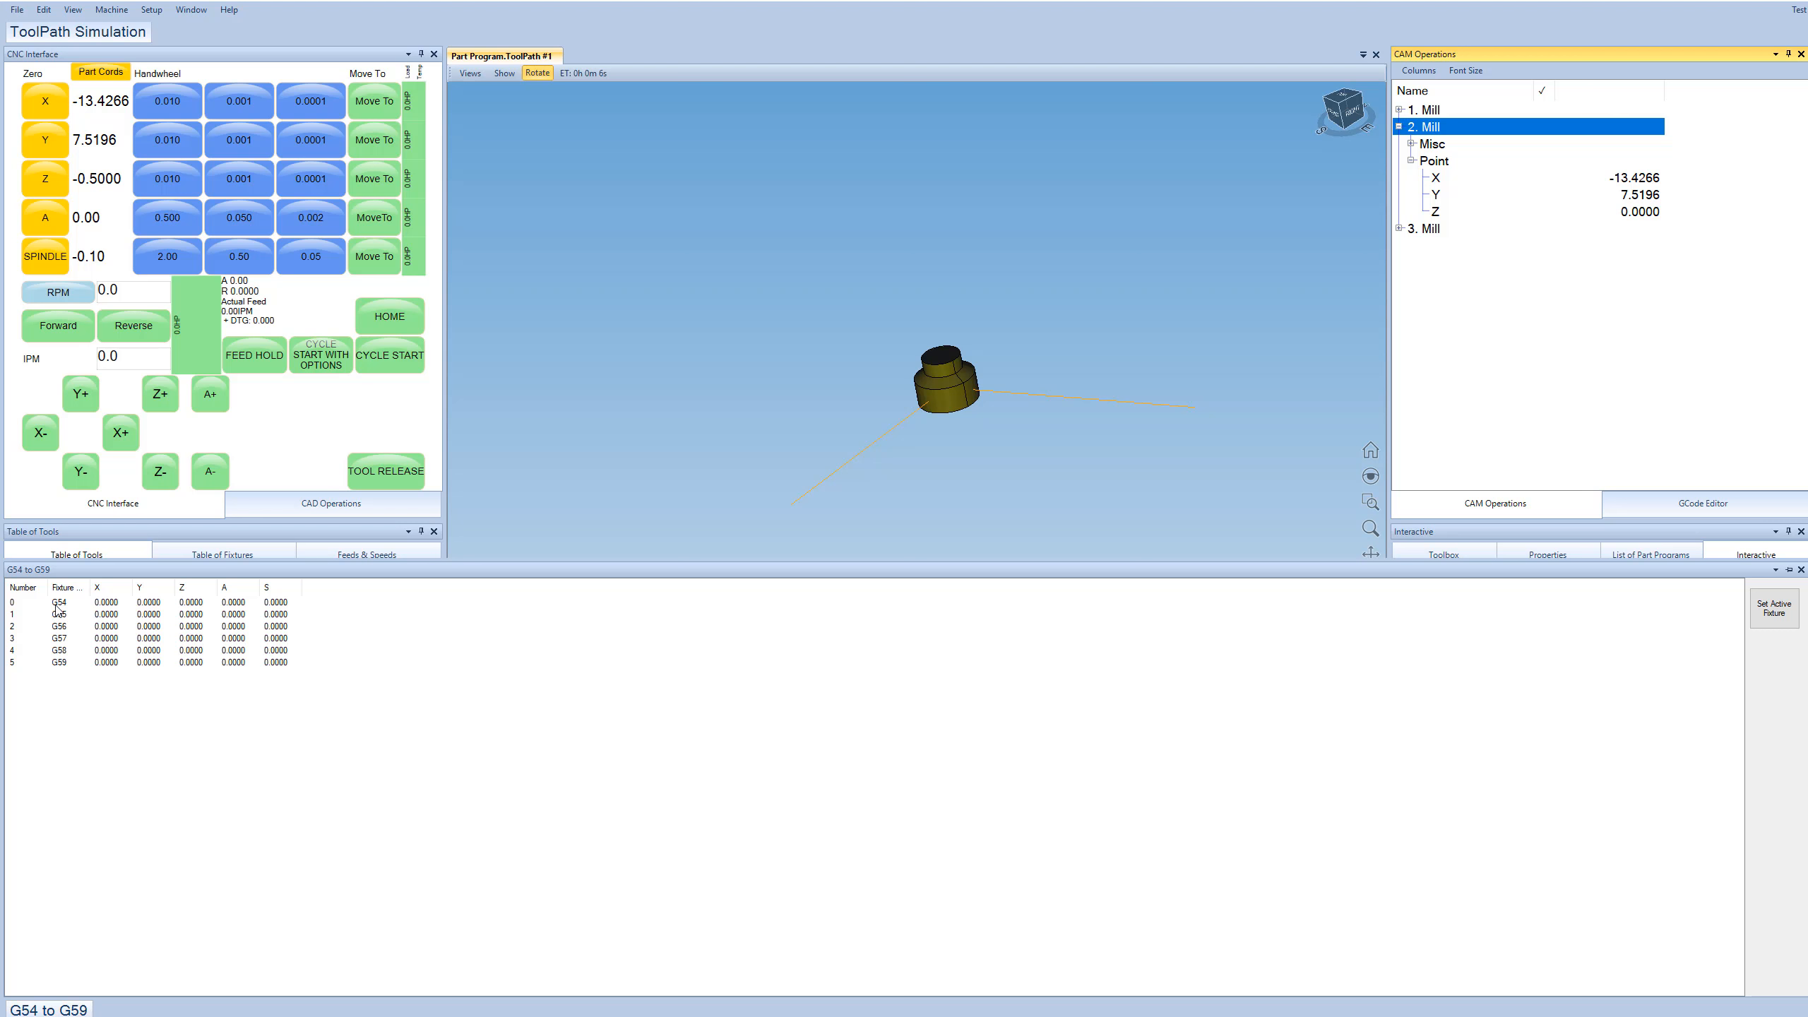
Select a work offset row to inspect the G54–G59 offset values.
click(223, 555)
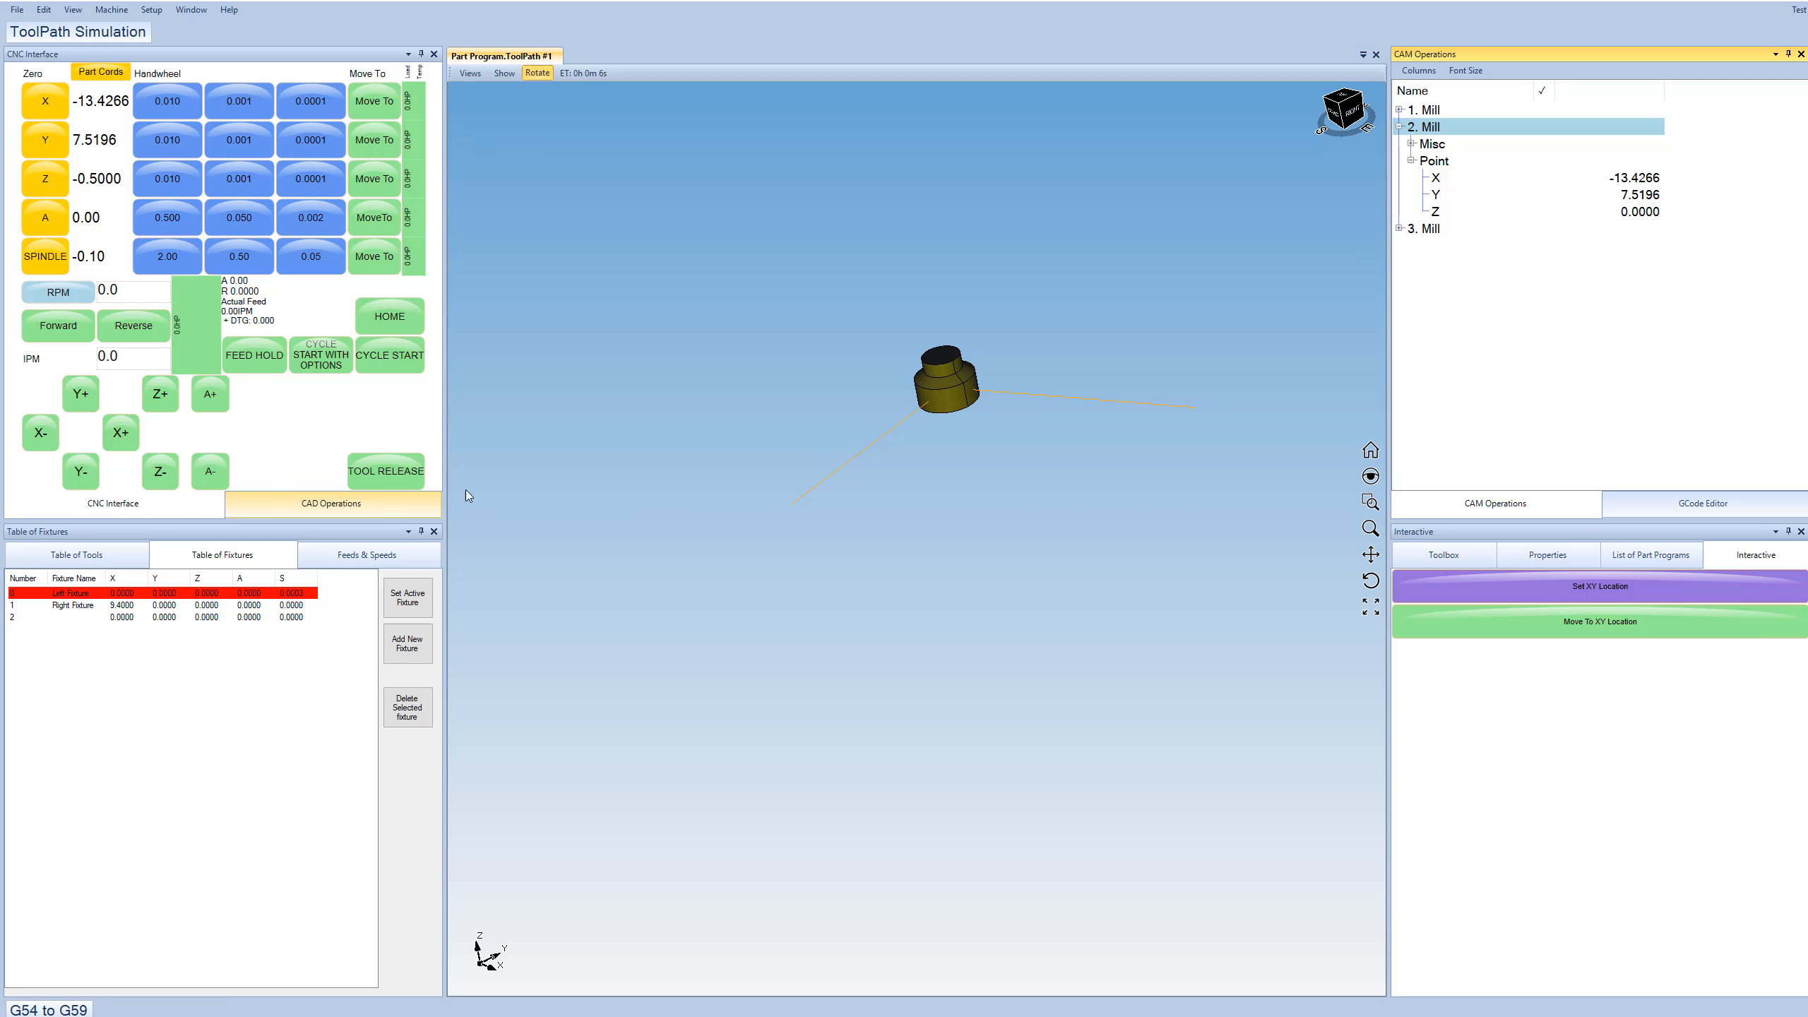
Open alum 3 axis test.STEP from the Part Programs list as a new part program.
click(329, 503)
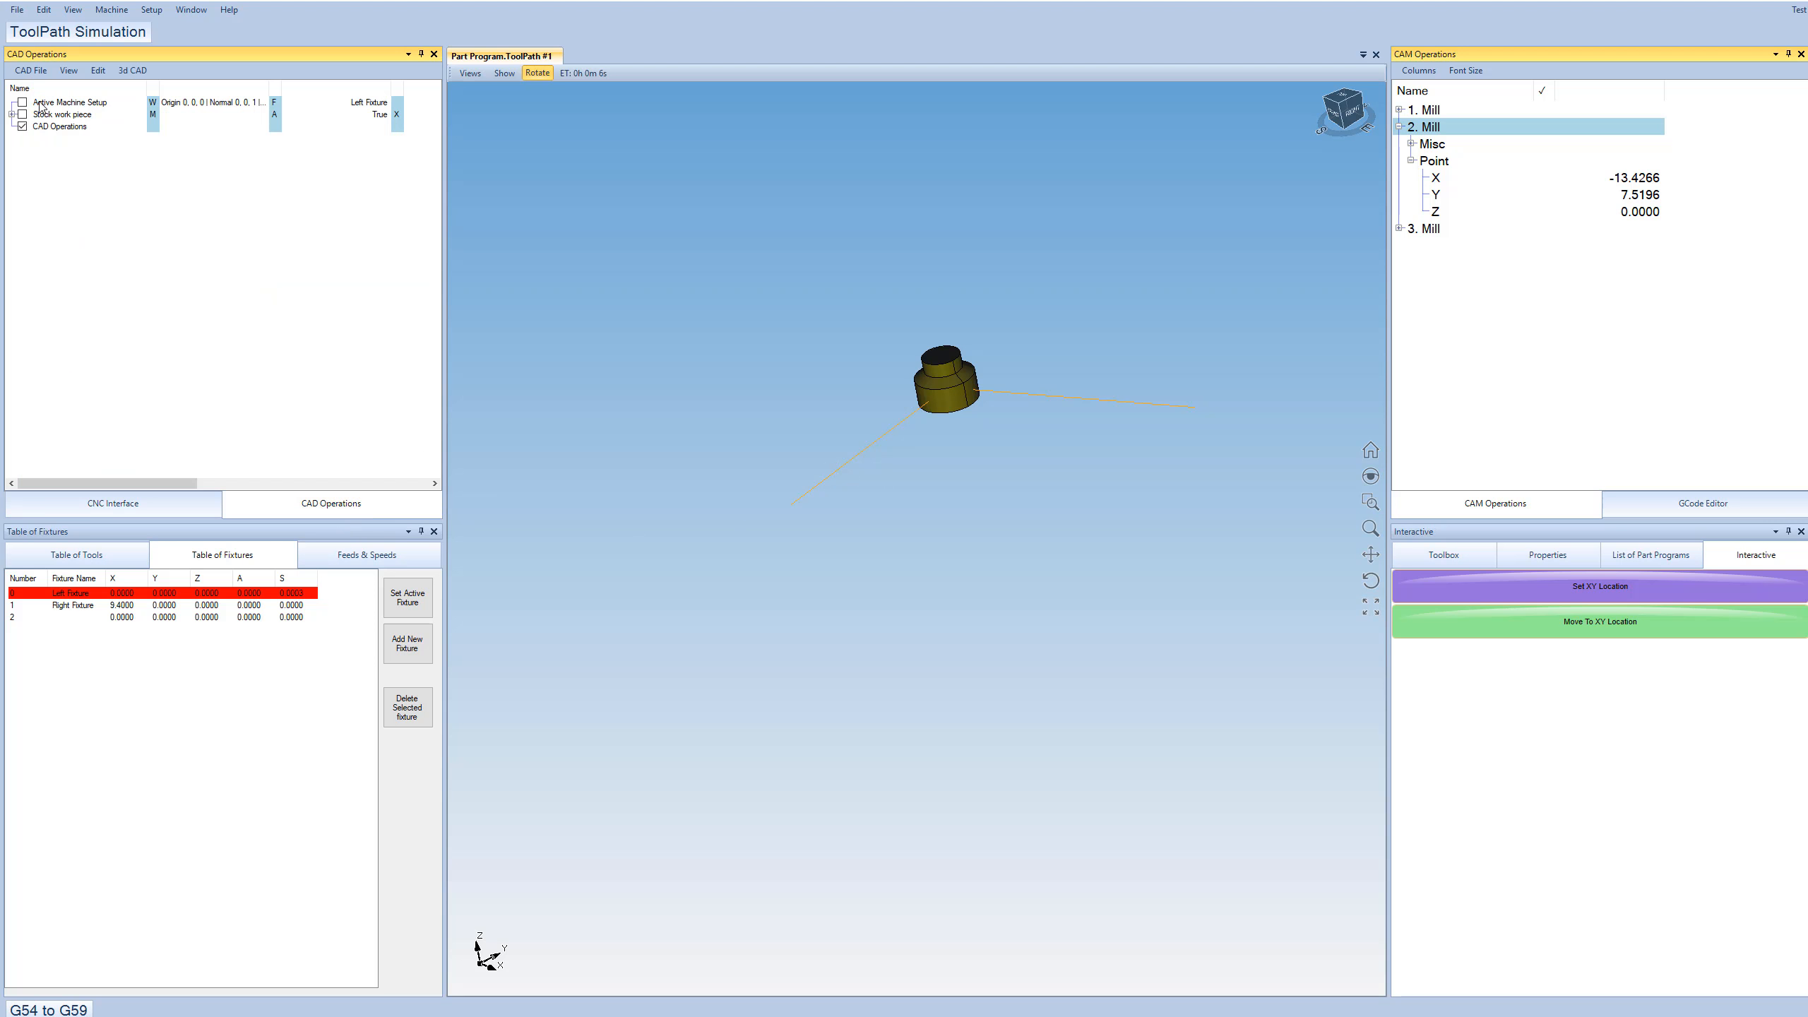
click(1650, 555)
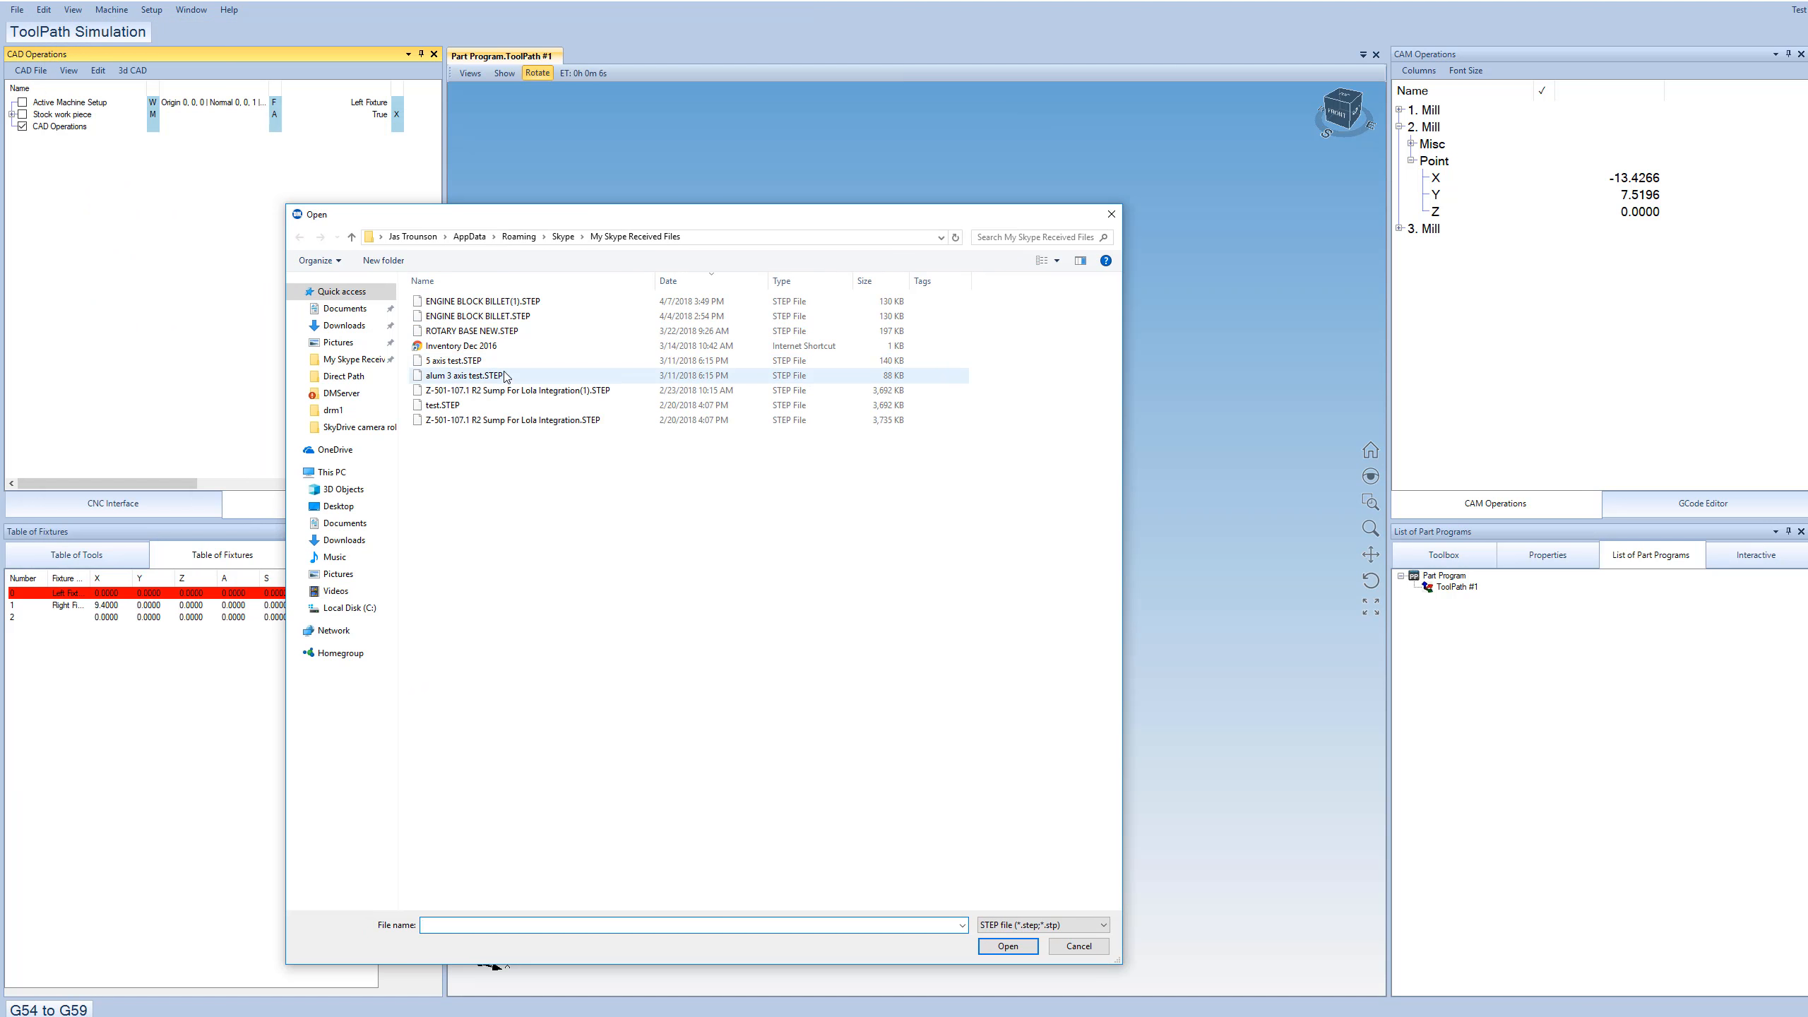
click(460, 374)
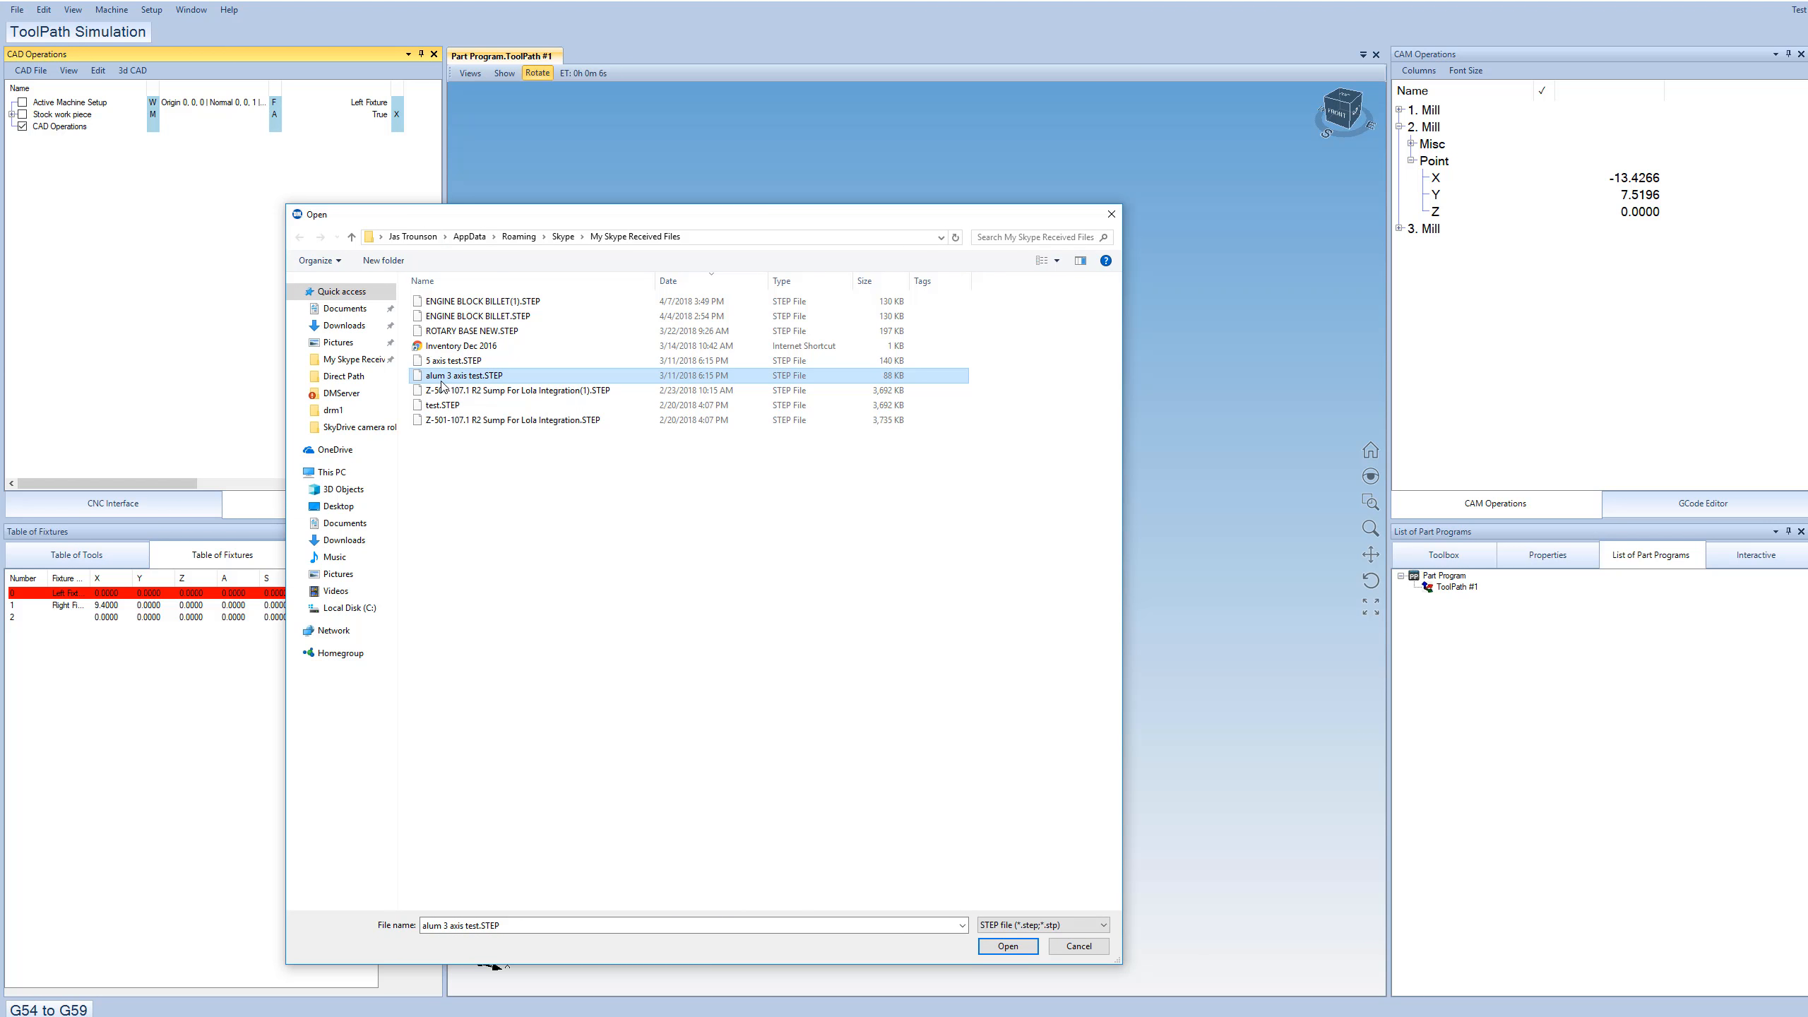
click(1006, 945)
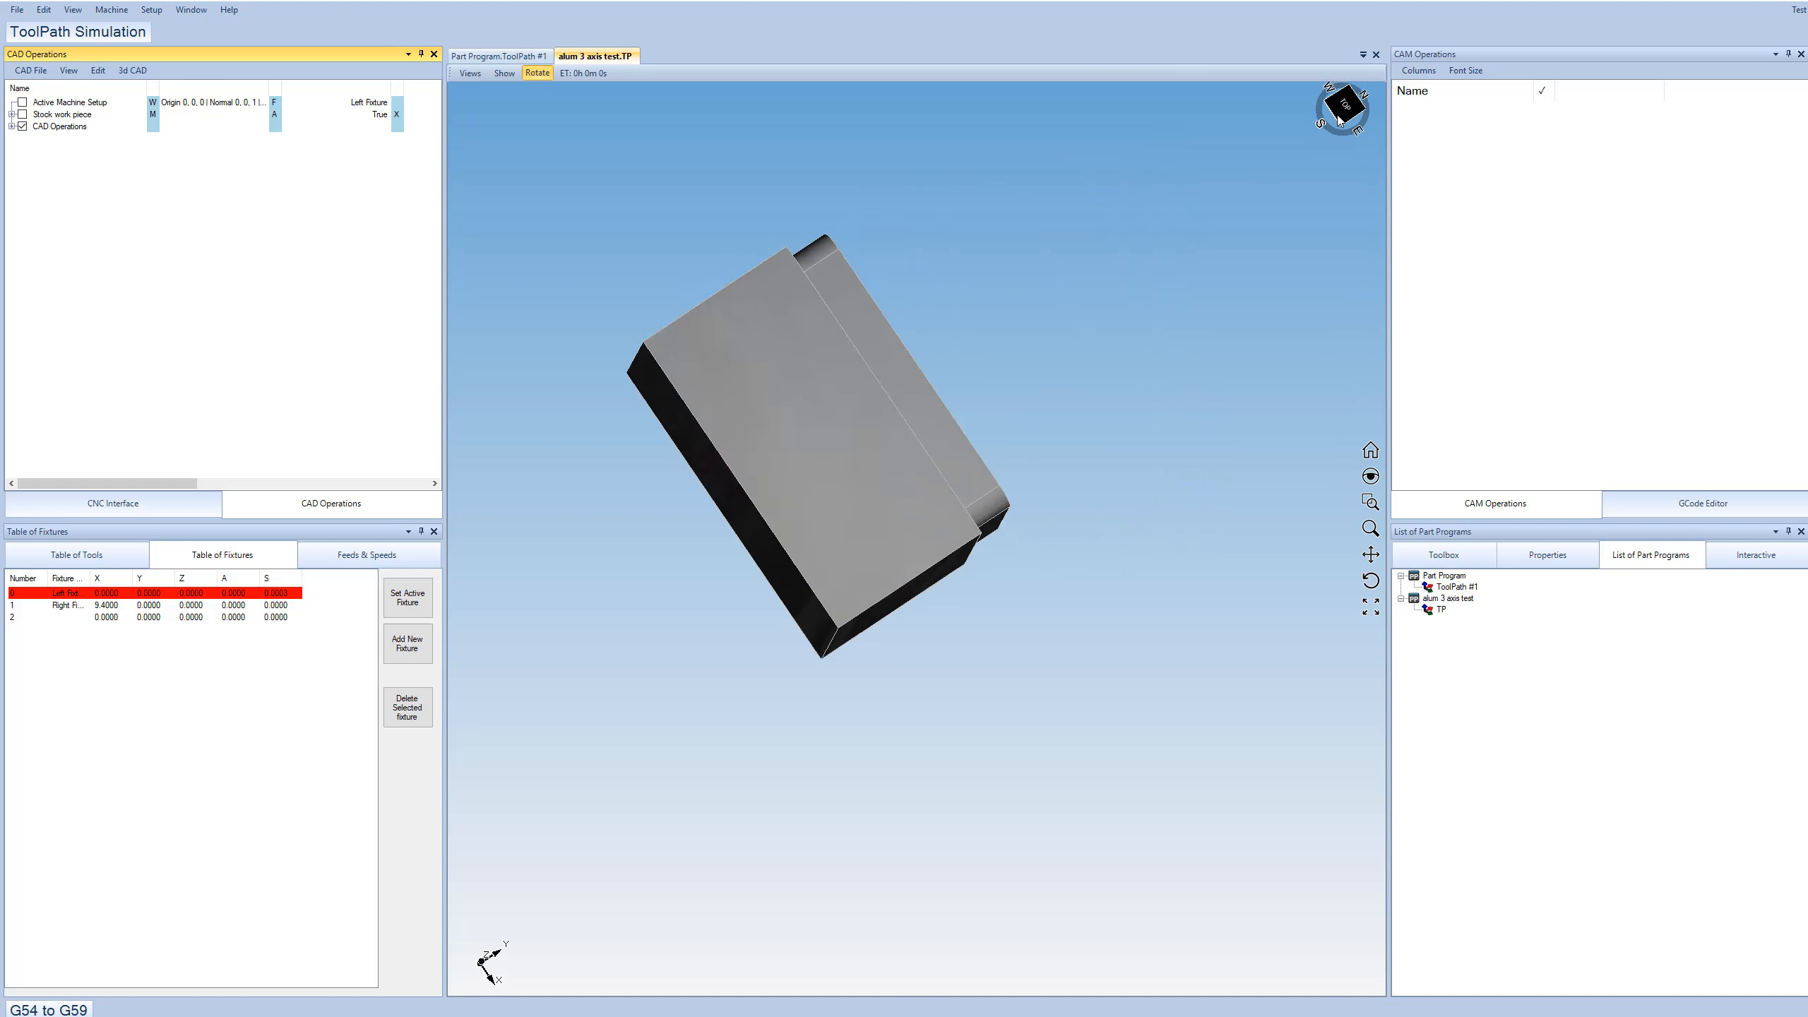
Add a Transform operation from the 3d CAD operations list.
click(1342, 106)
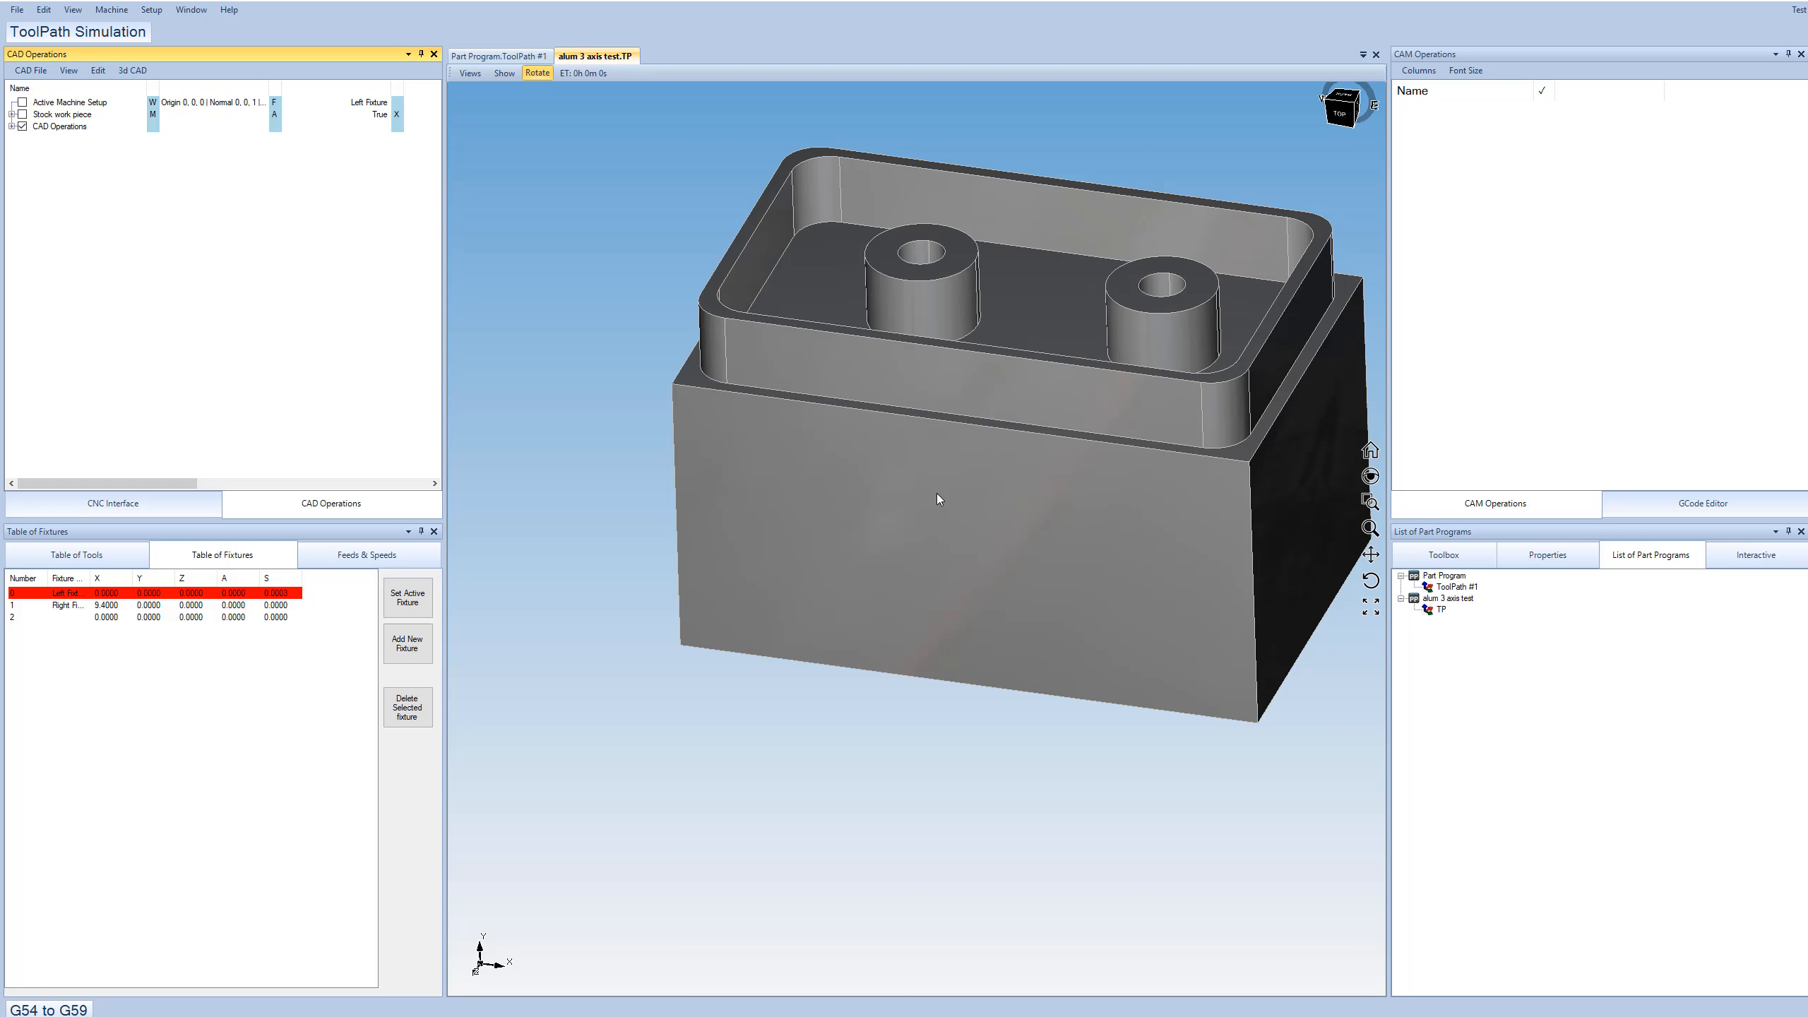
mouse_move(938, 499)
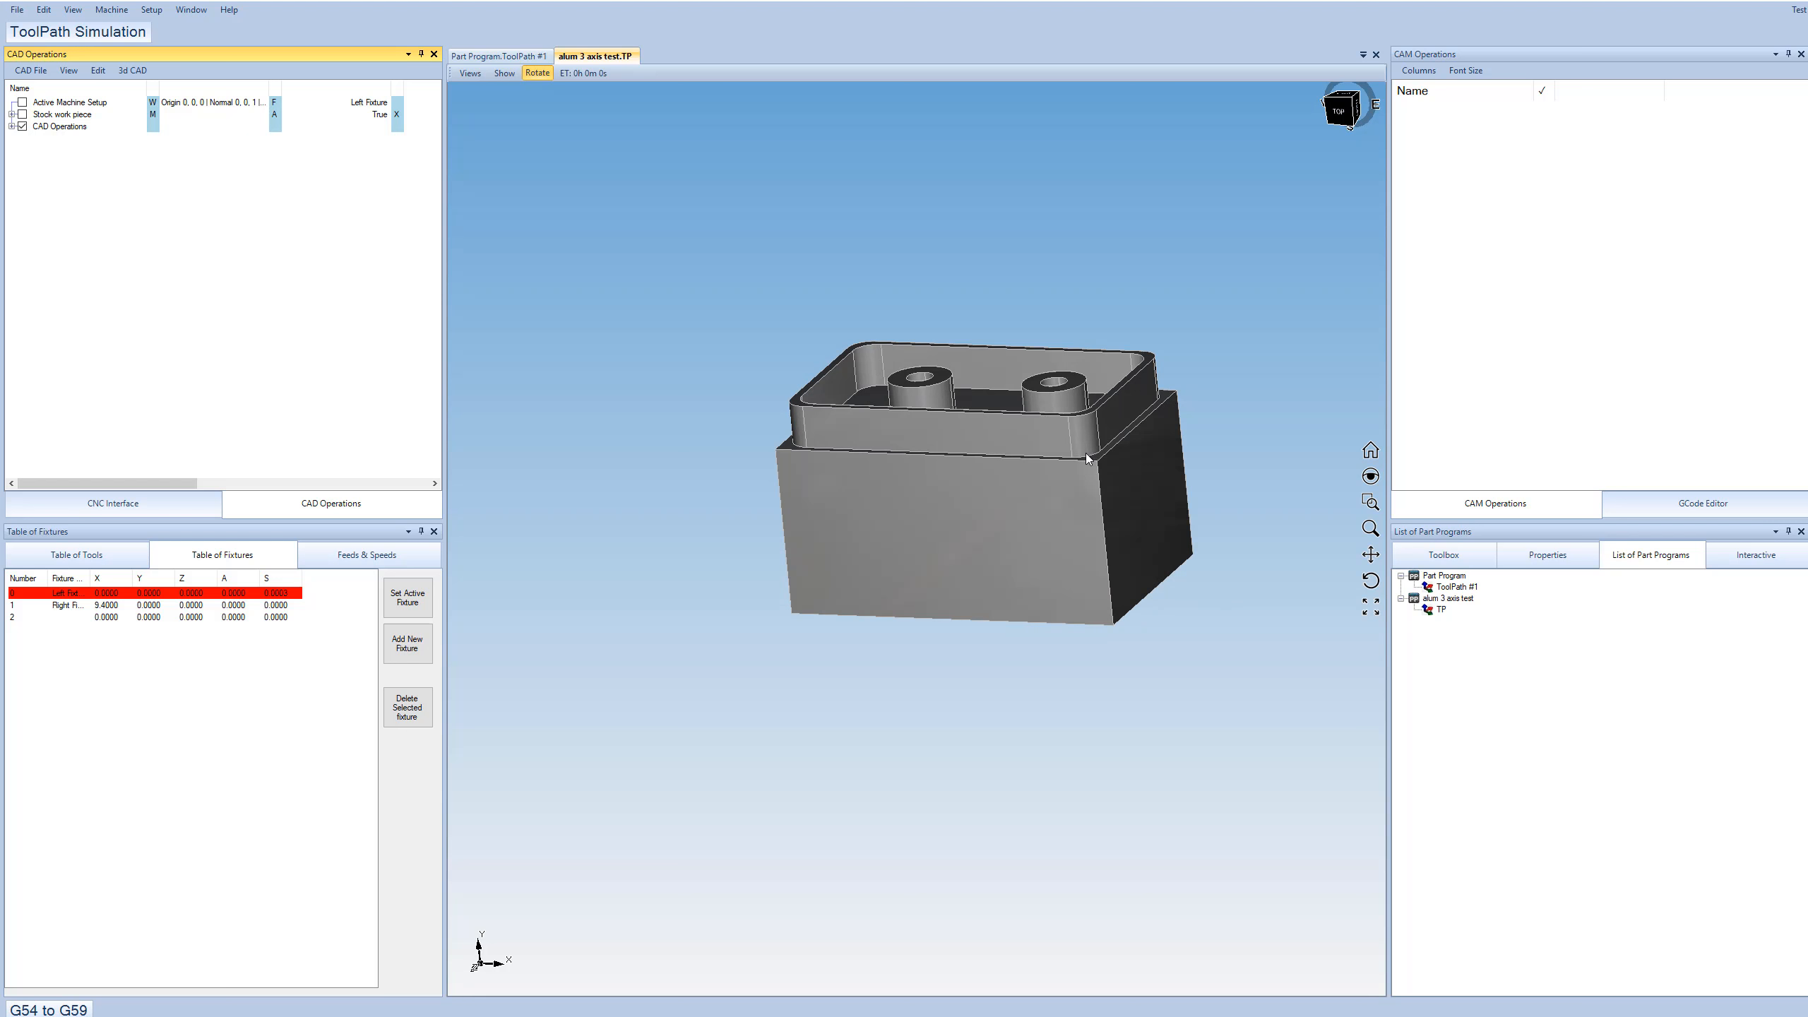
mouse_move(754, 586)
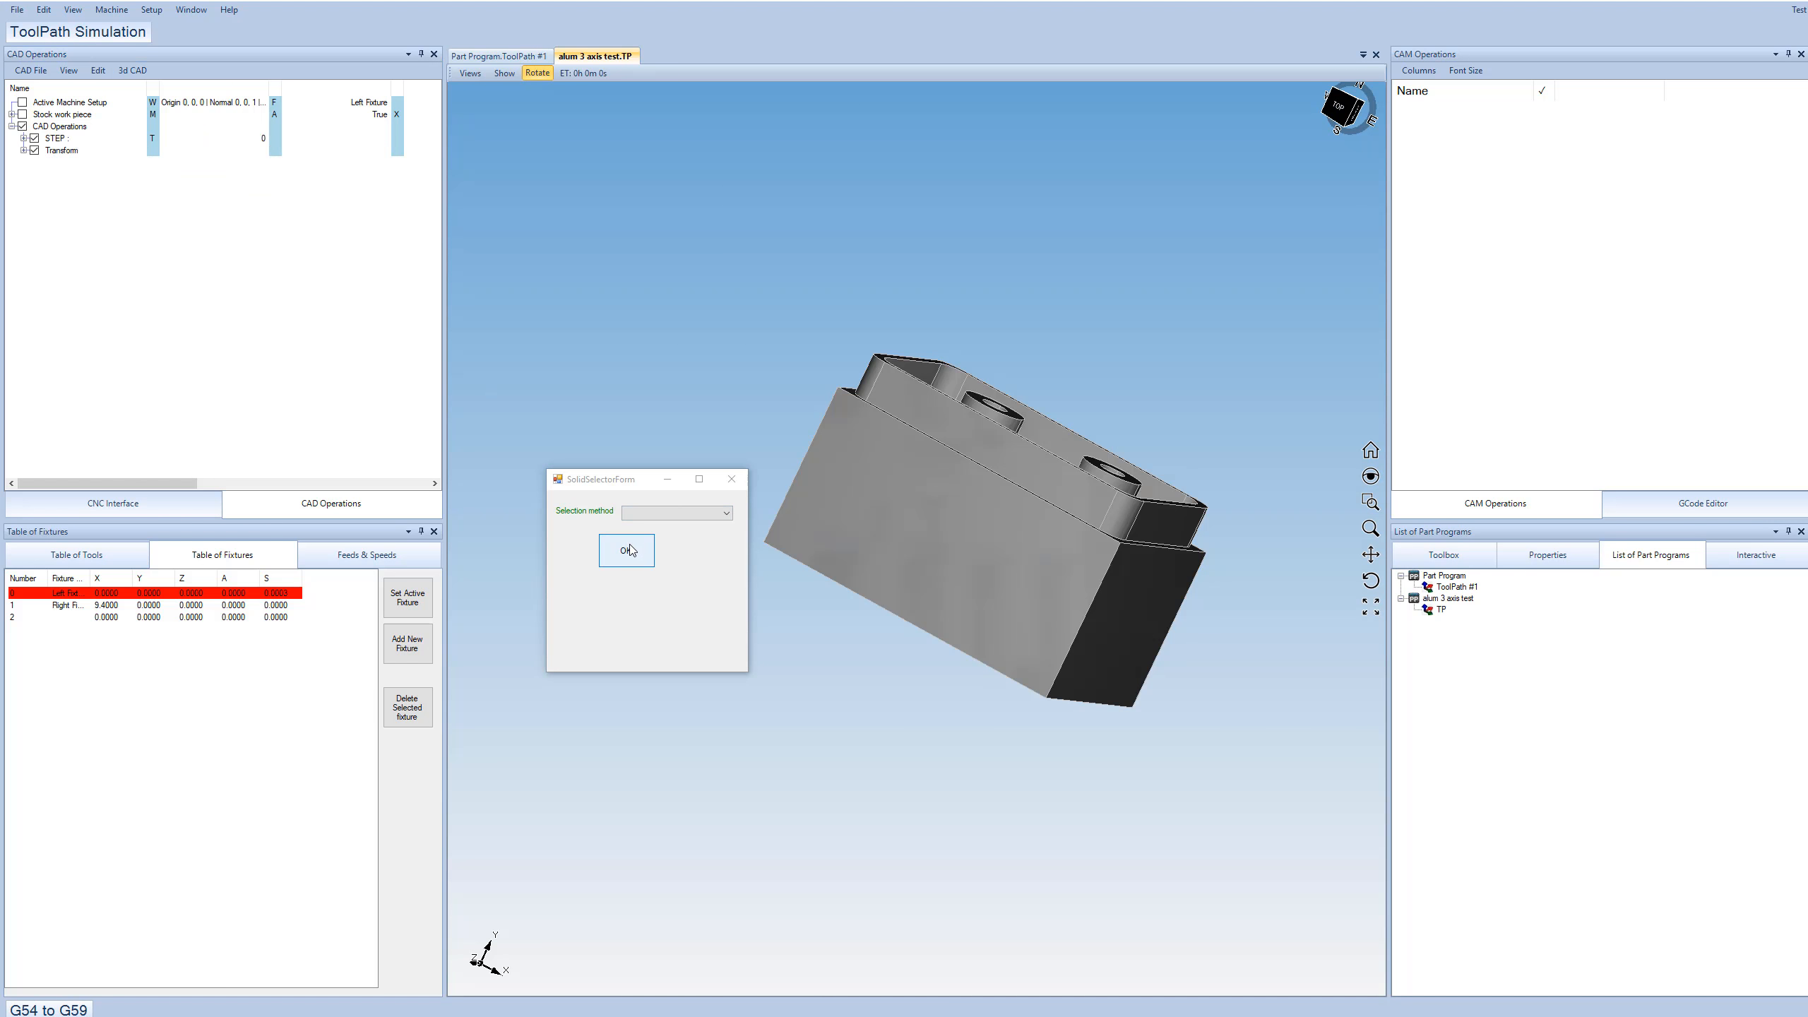
click(626, 550)
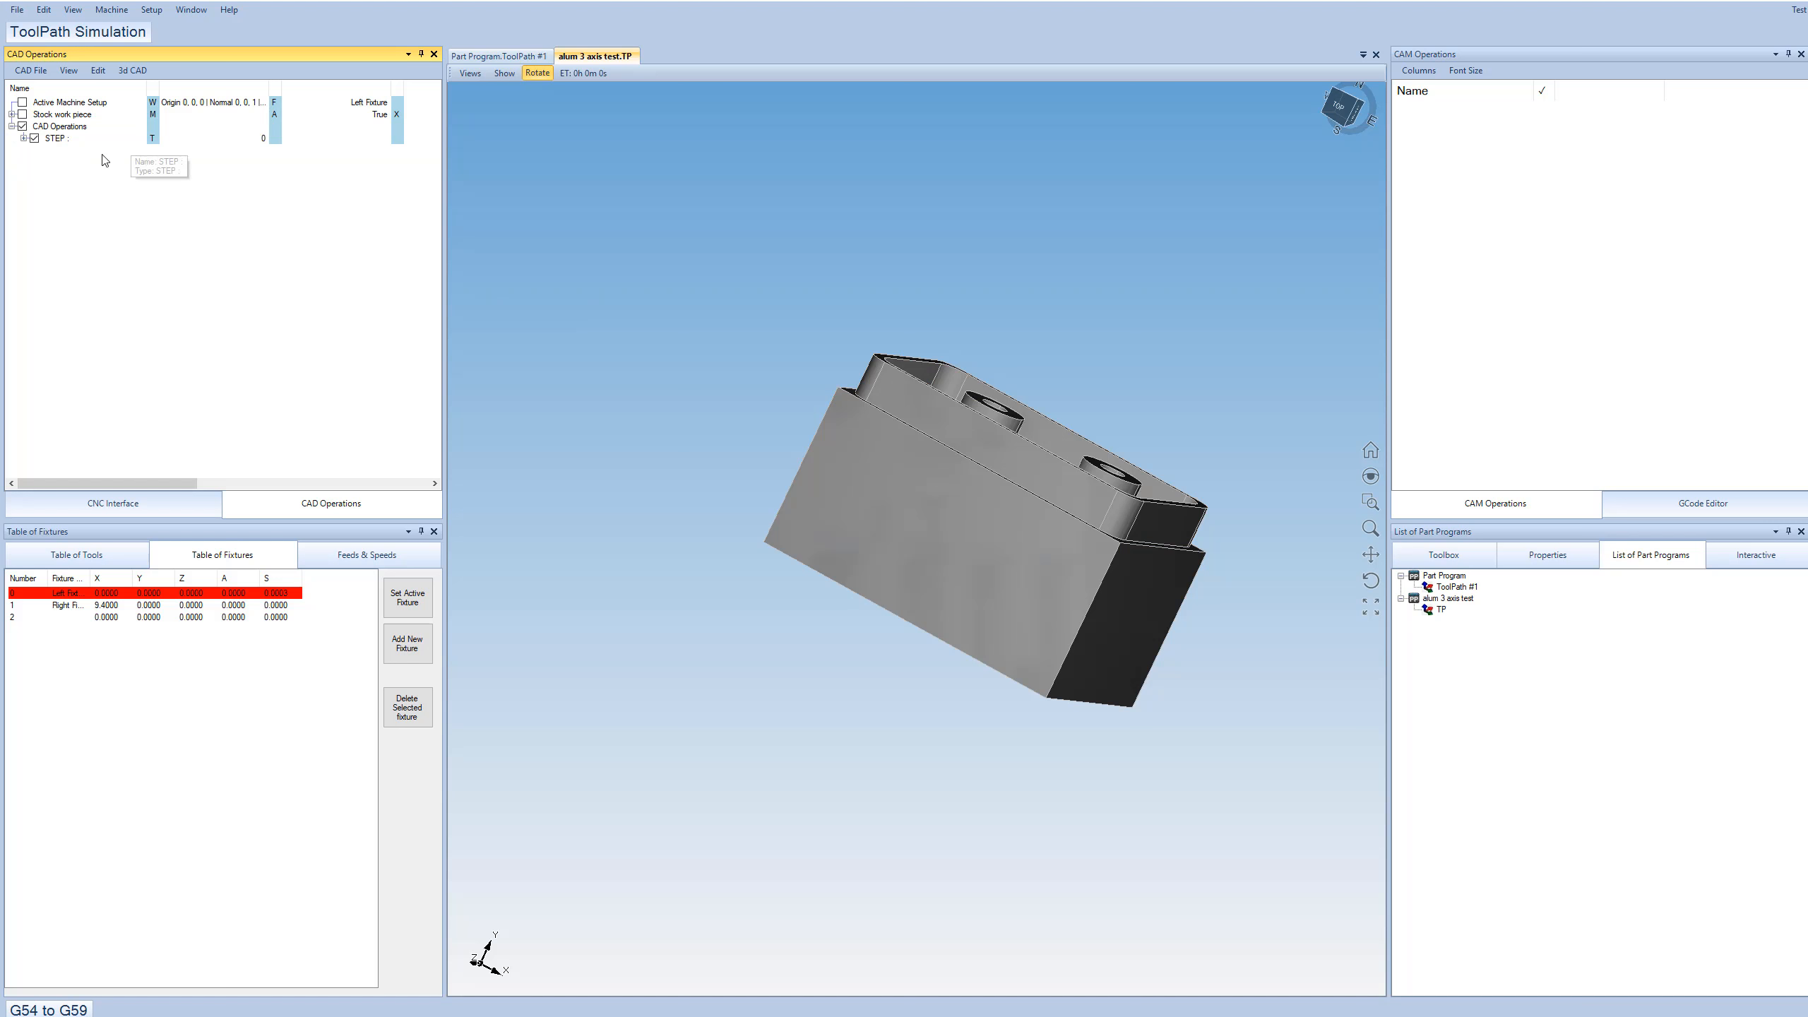
click(63, 126)
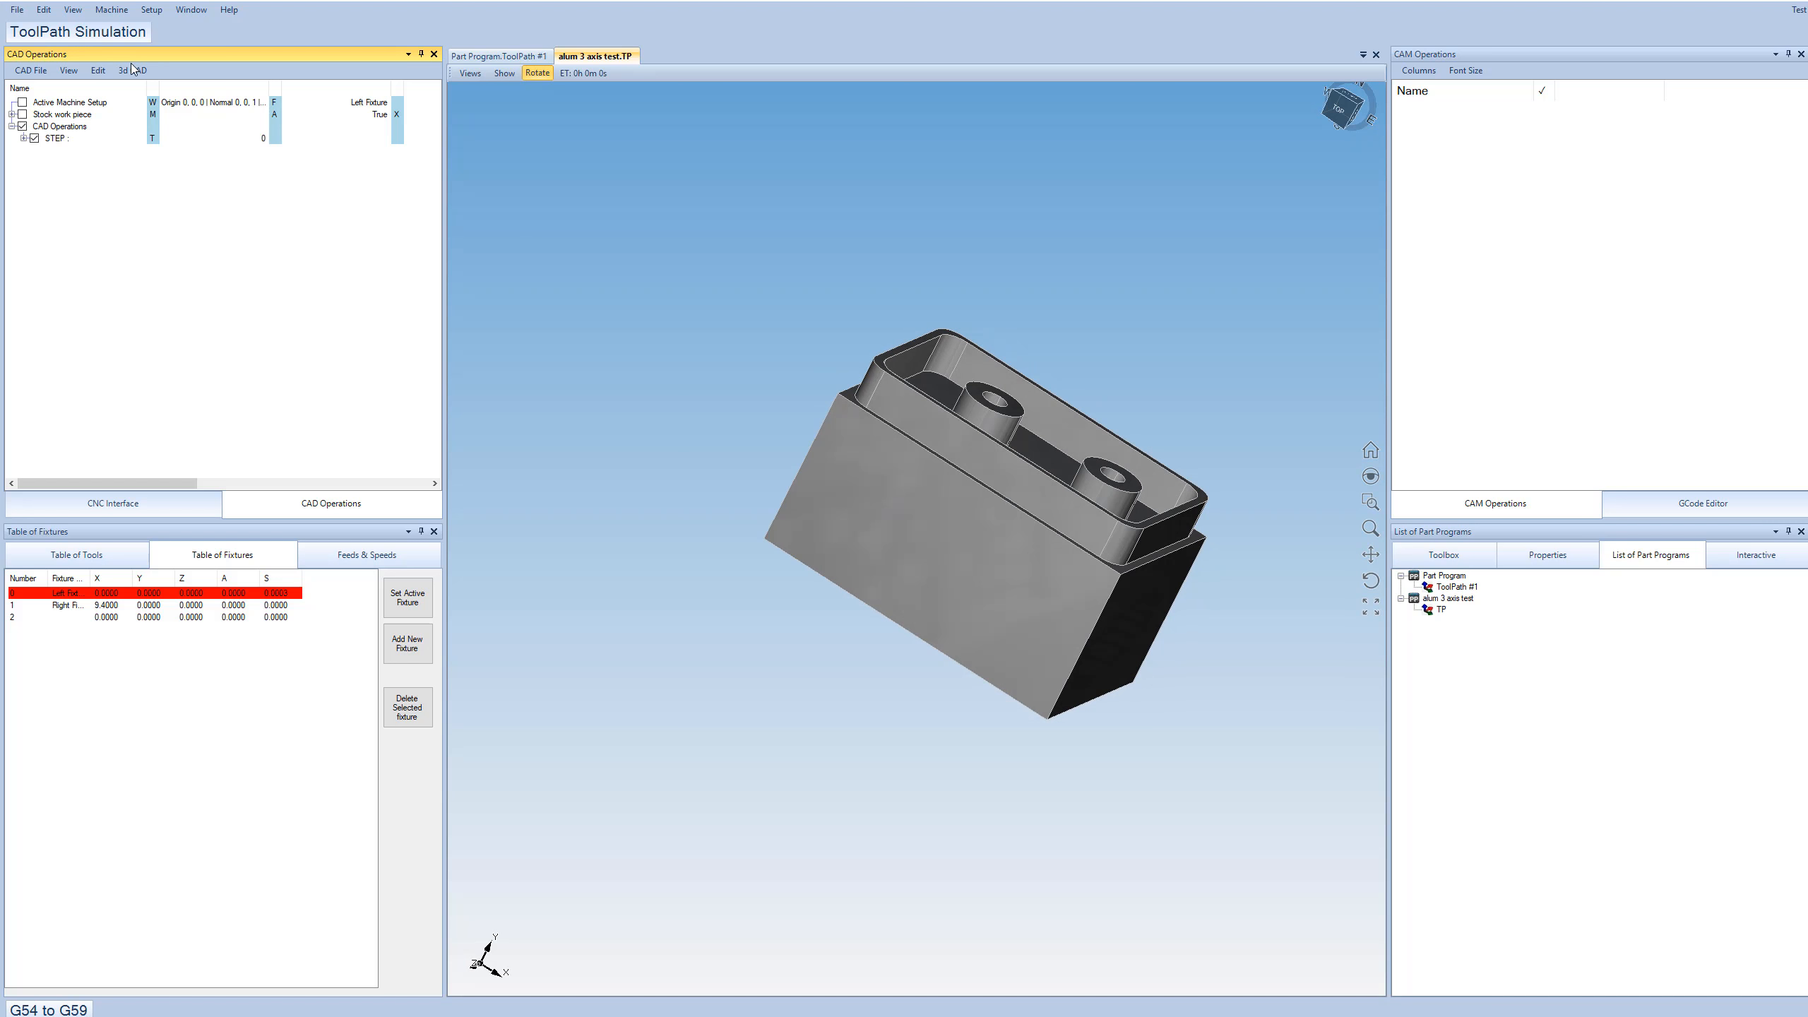
click(130, 71)
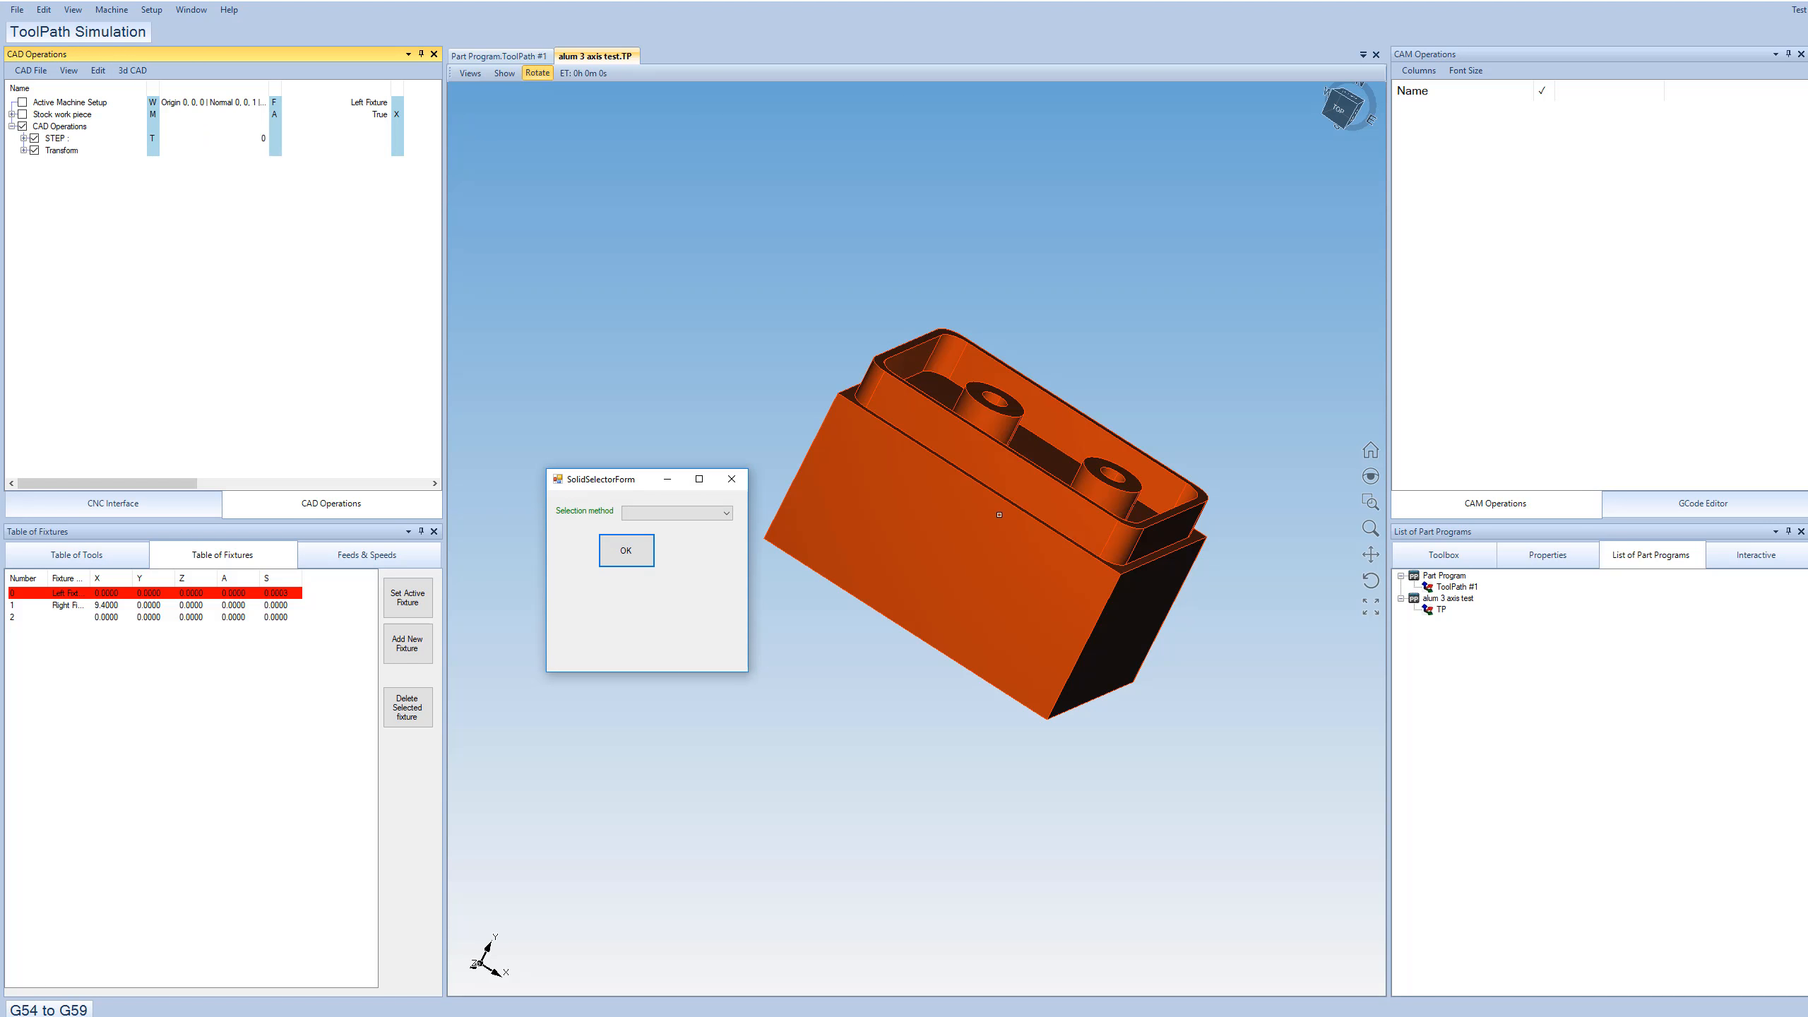
Select the block as the transform's solid, confirm, and expand its details.
click(624, 549)
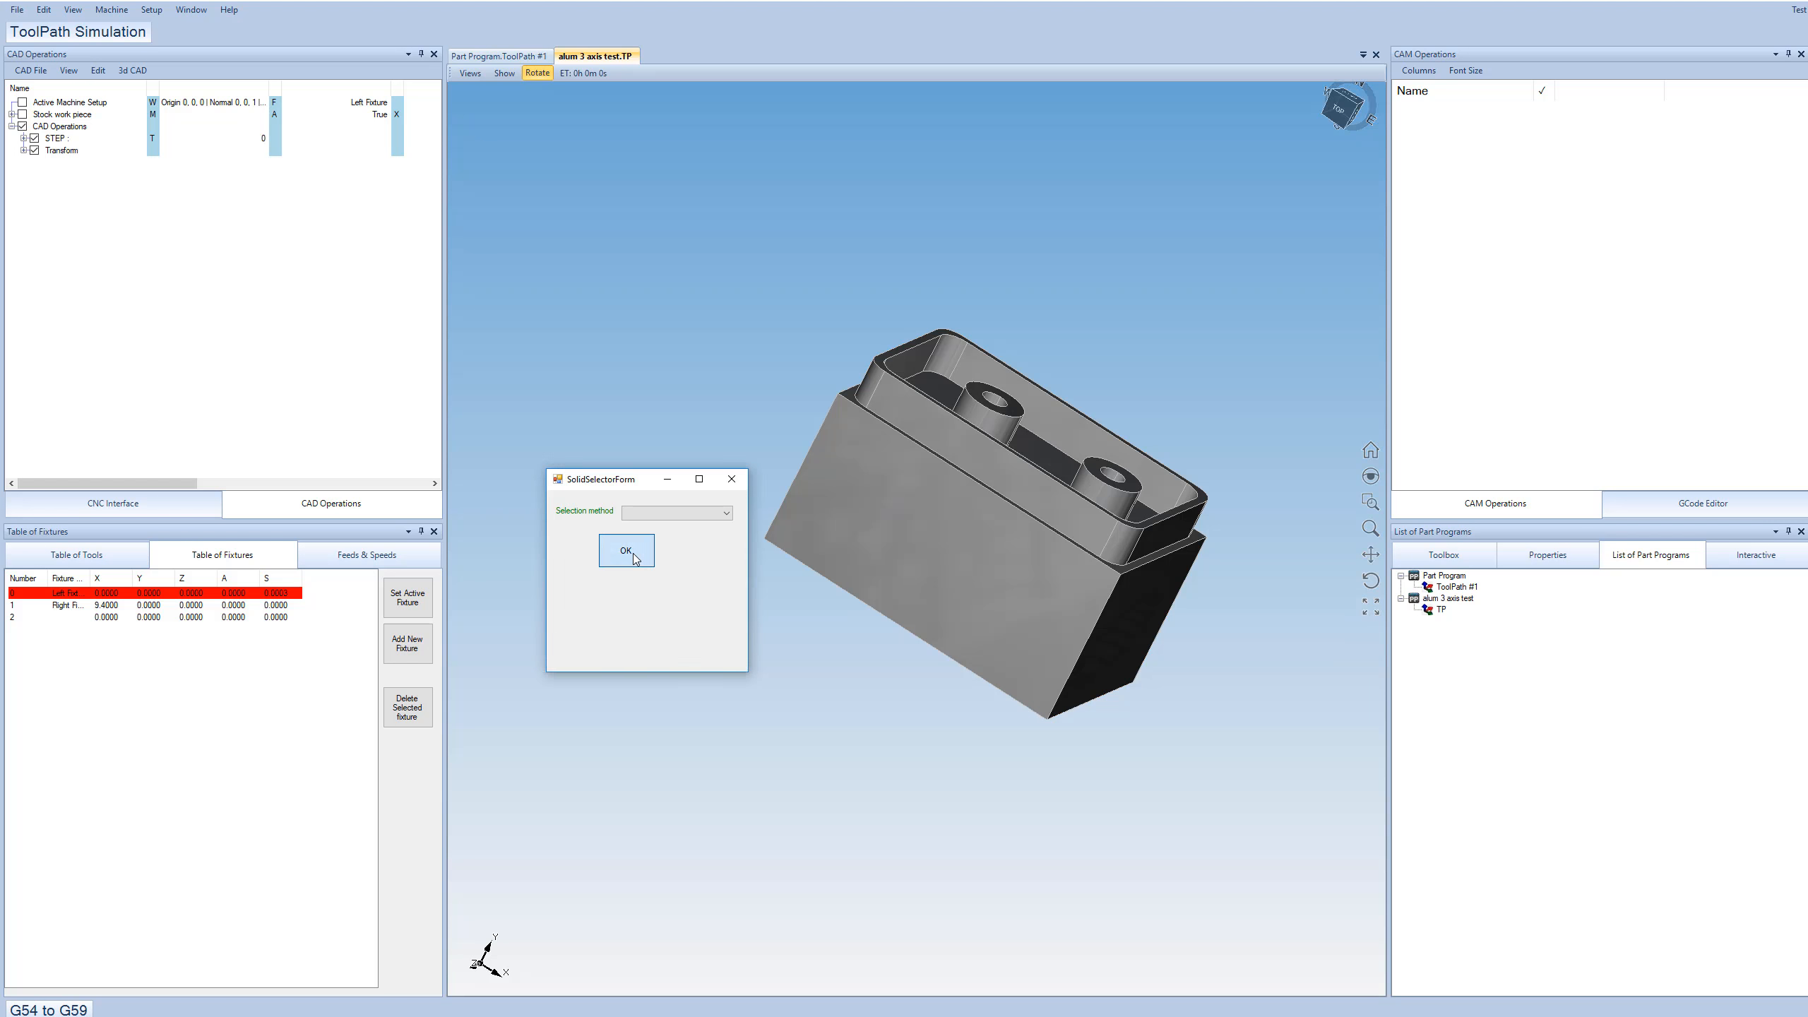
click(624, 549)
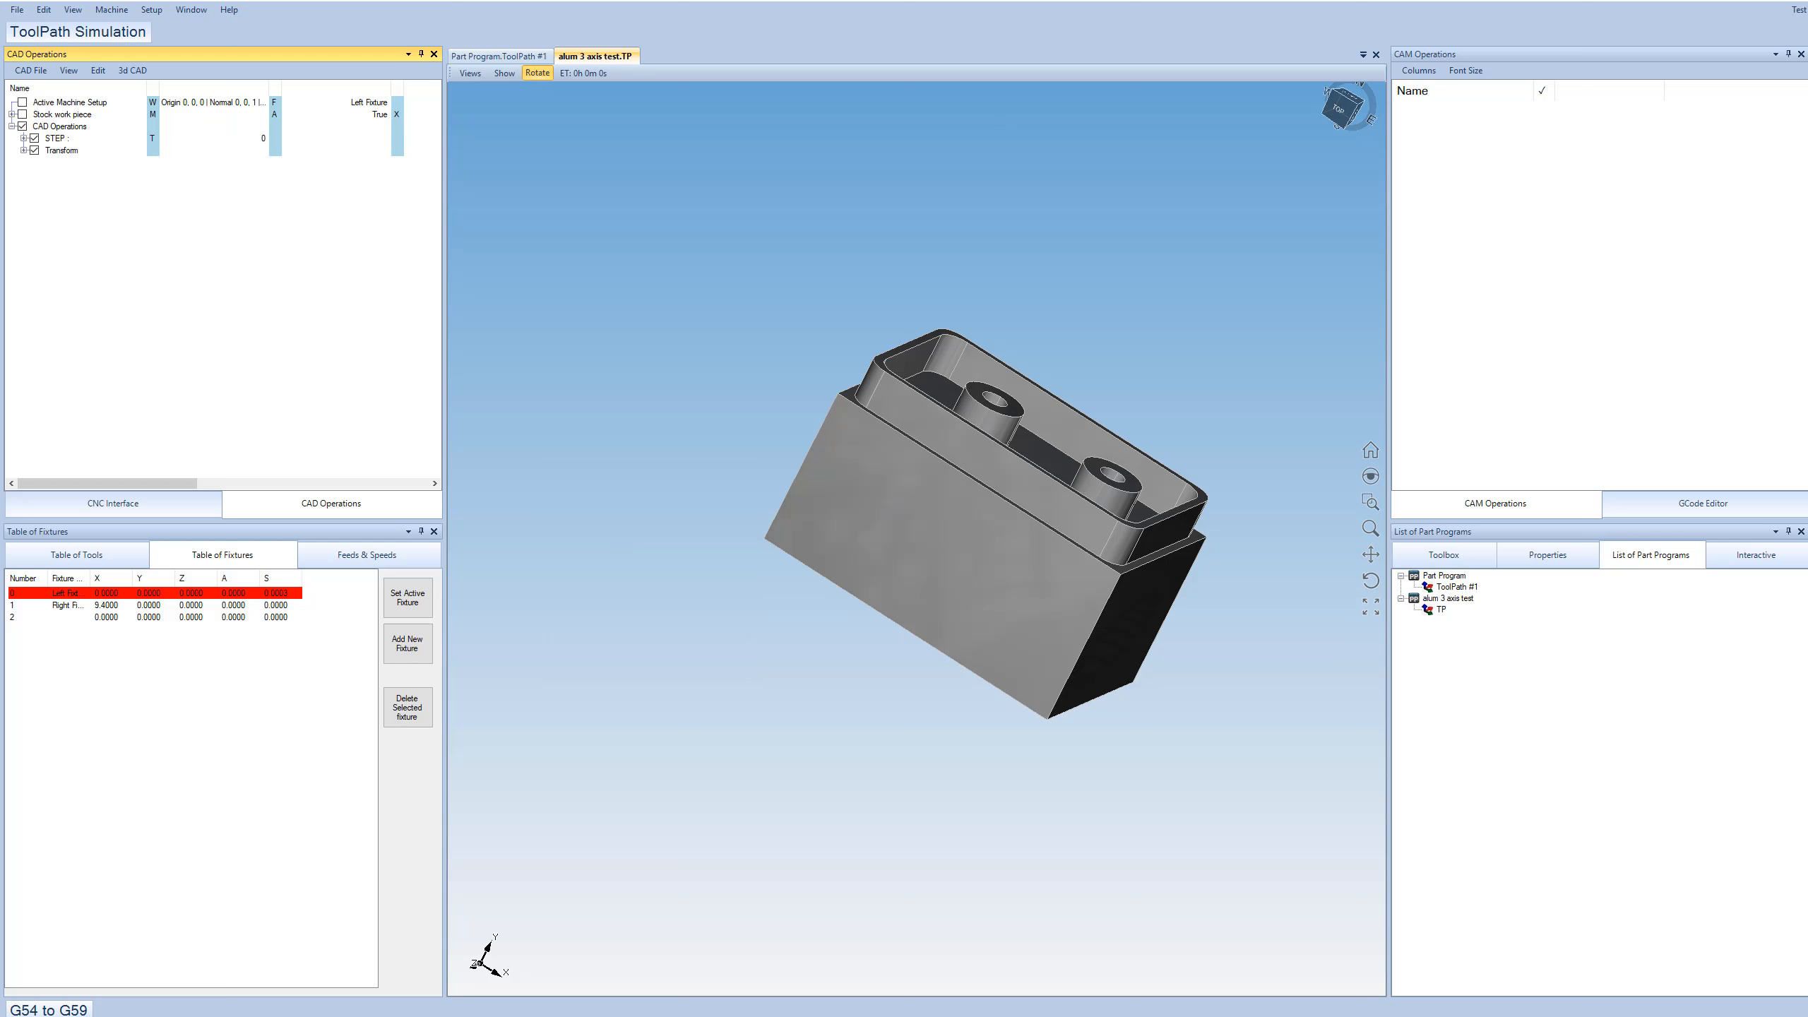
click(25, 150)
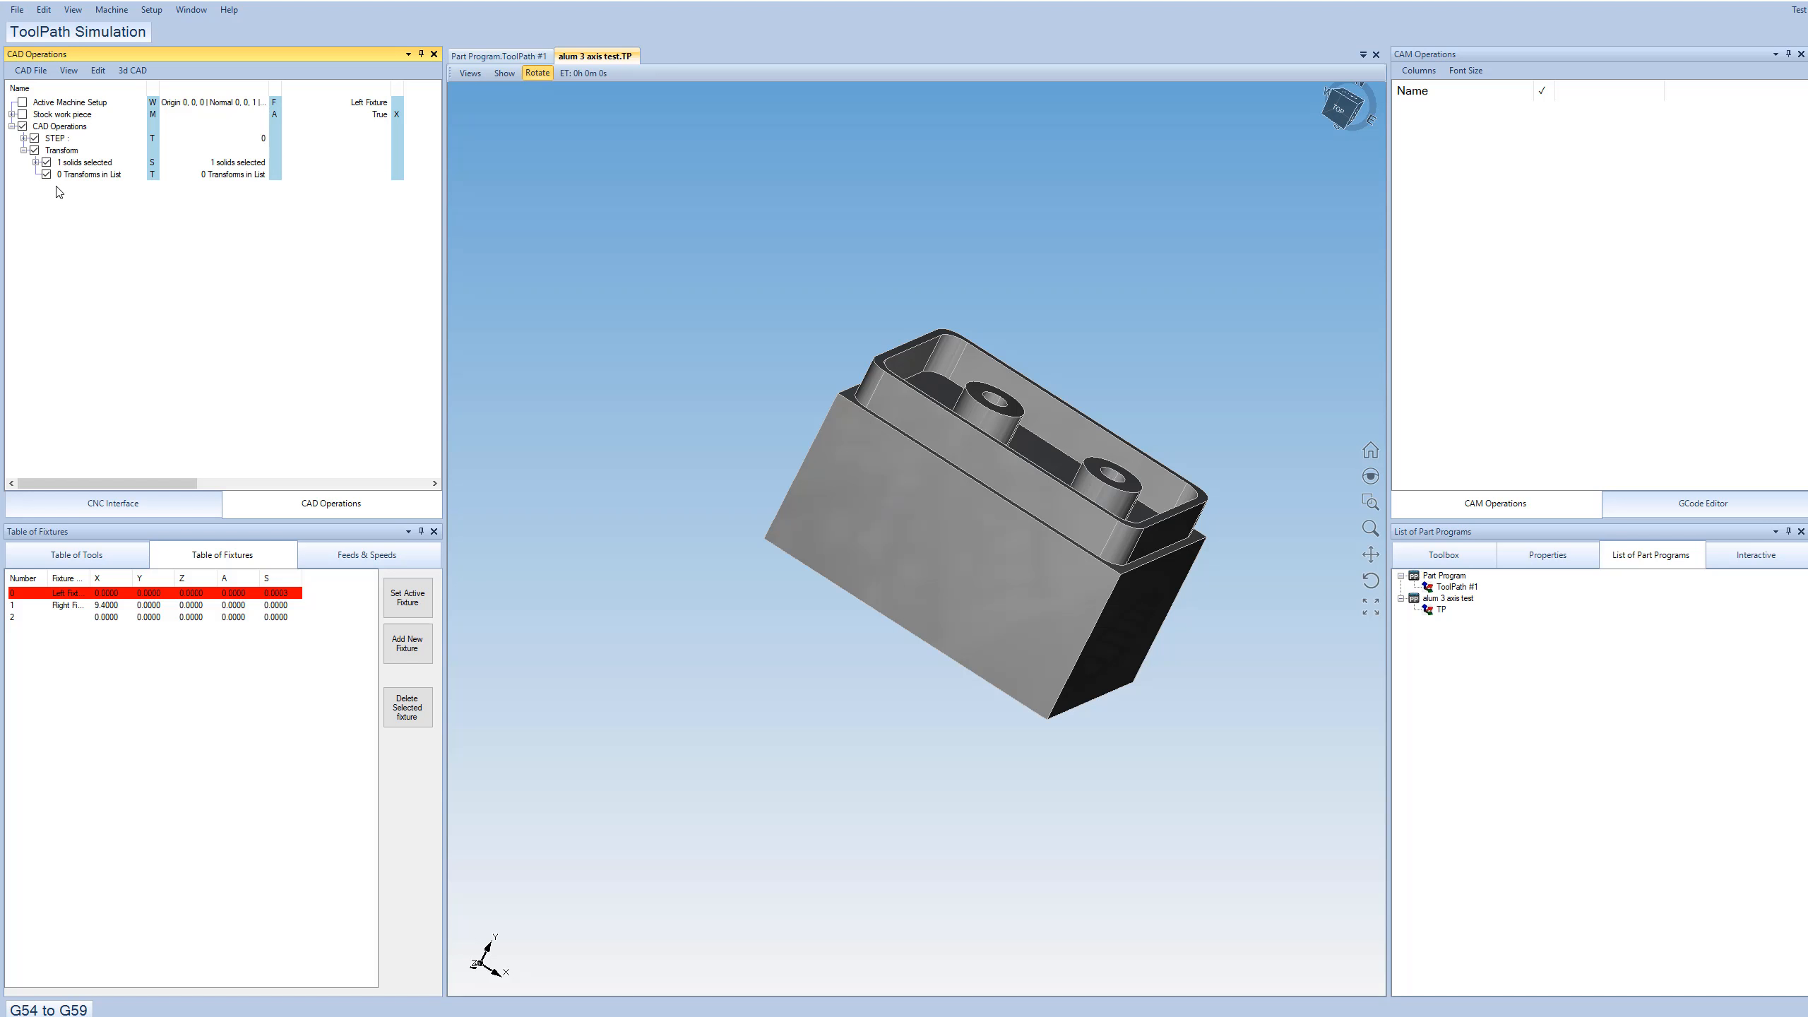
mouse_move(115, 179)
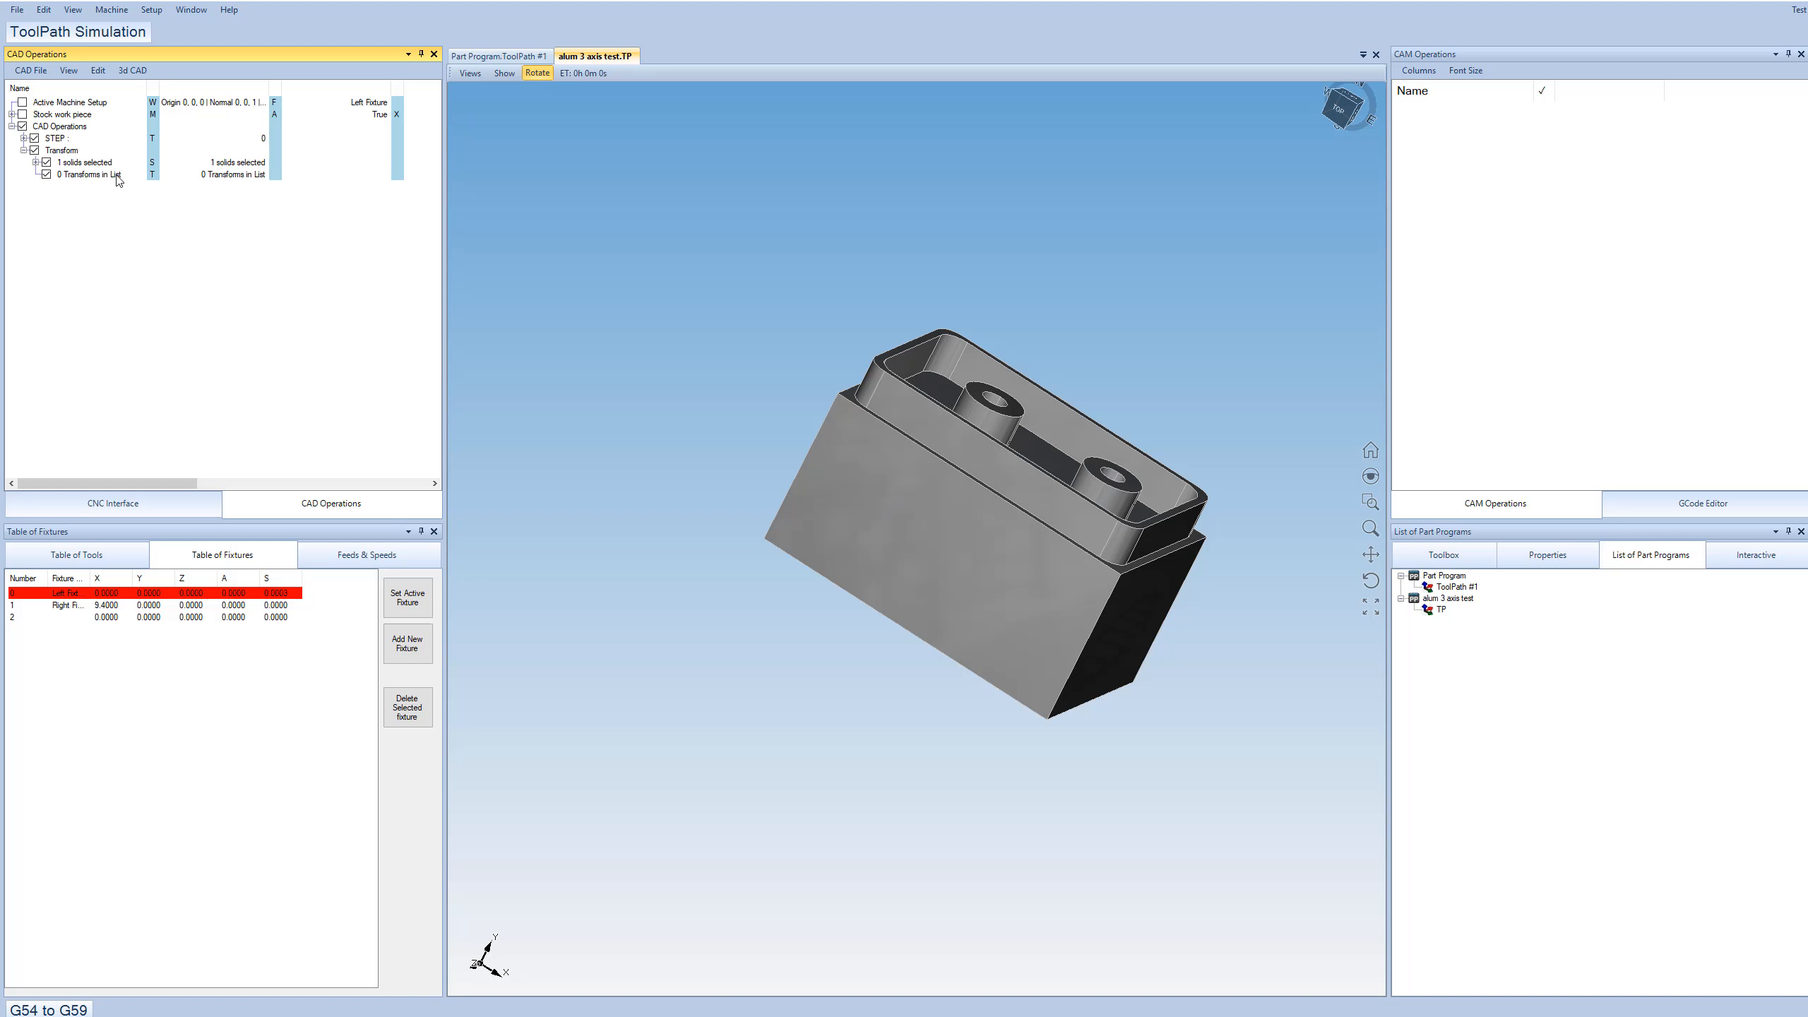
mouse_move(994, 496)
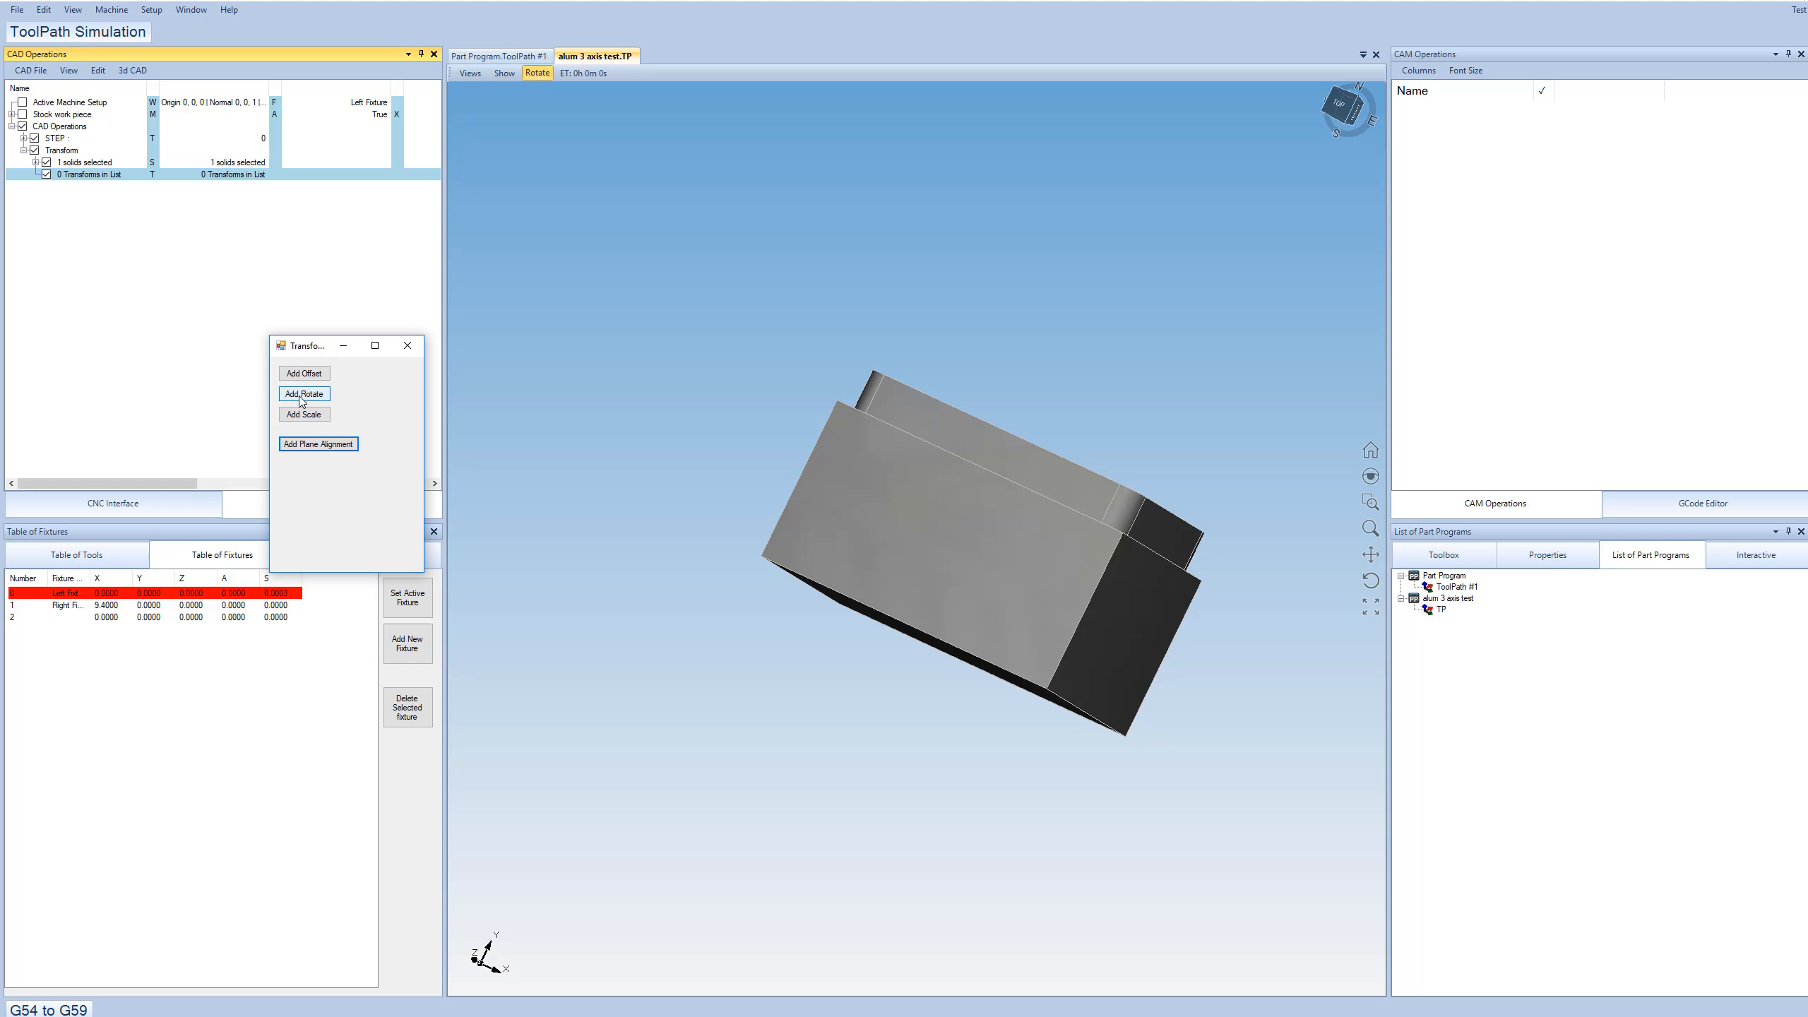
Add a 90-degree rotation about the X axis and view the block top-down.
click(302, 393)
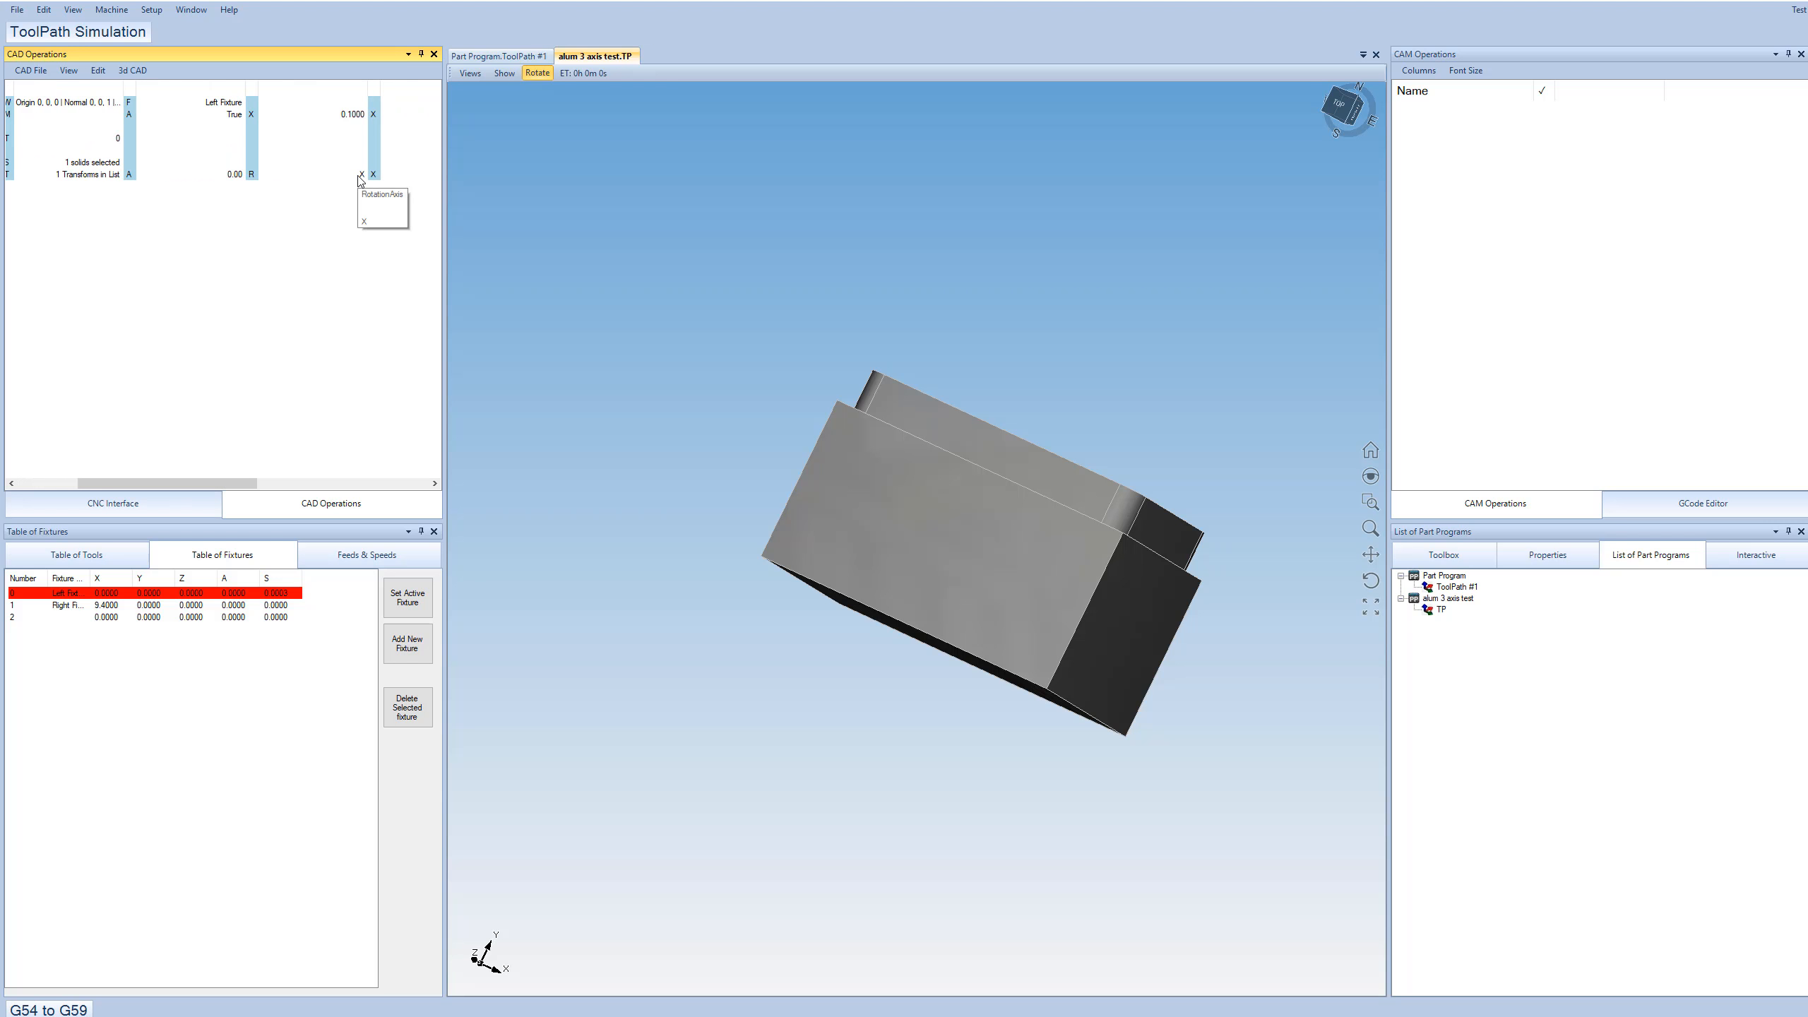
click(231, 172)
text(90)
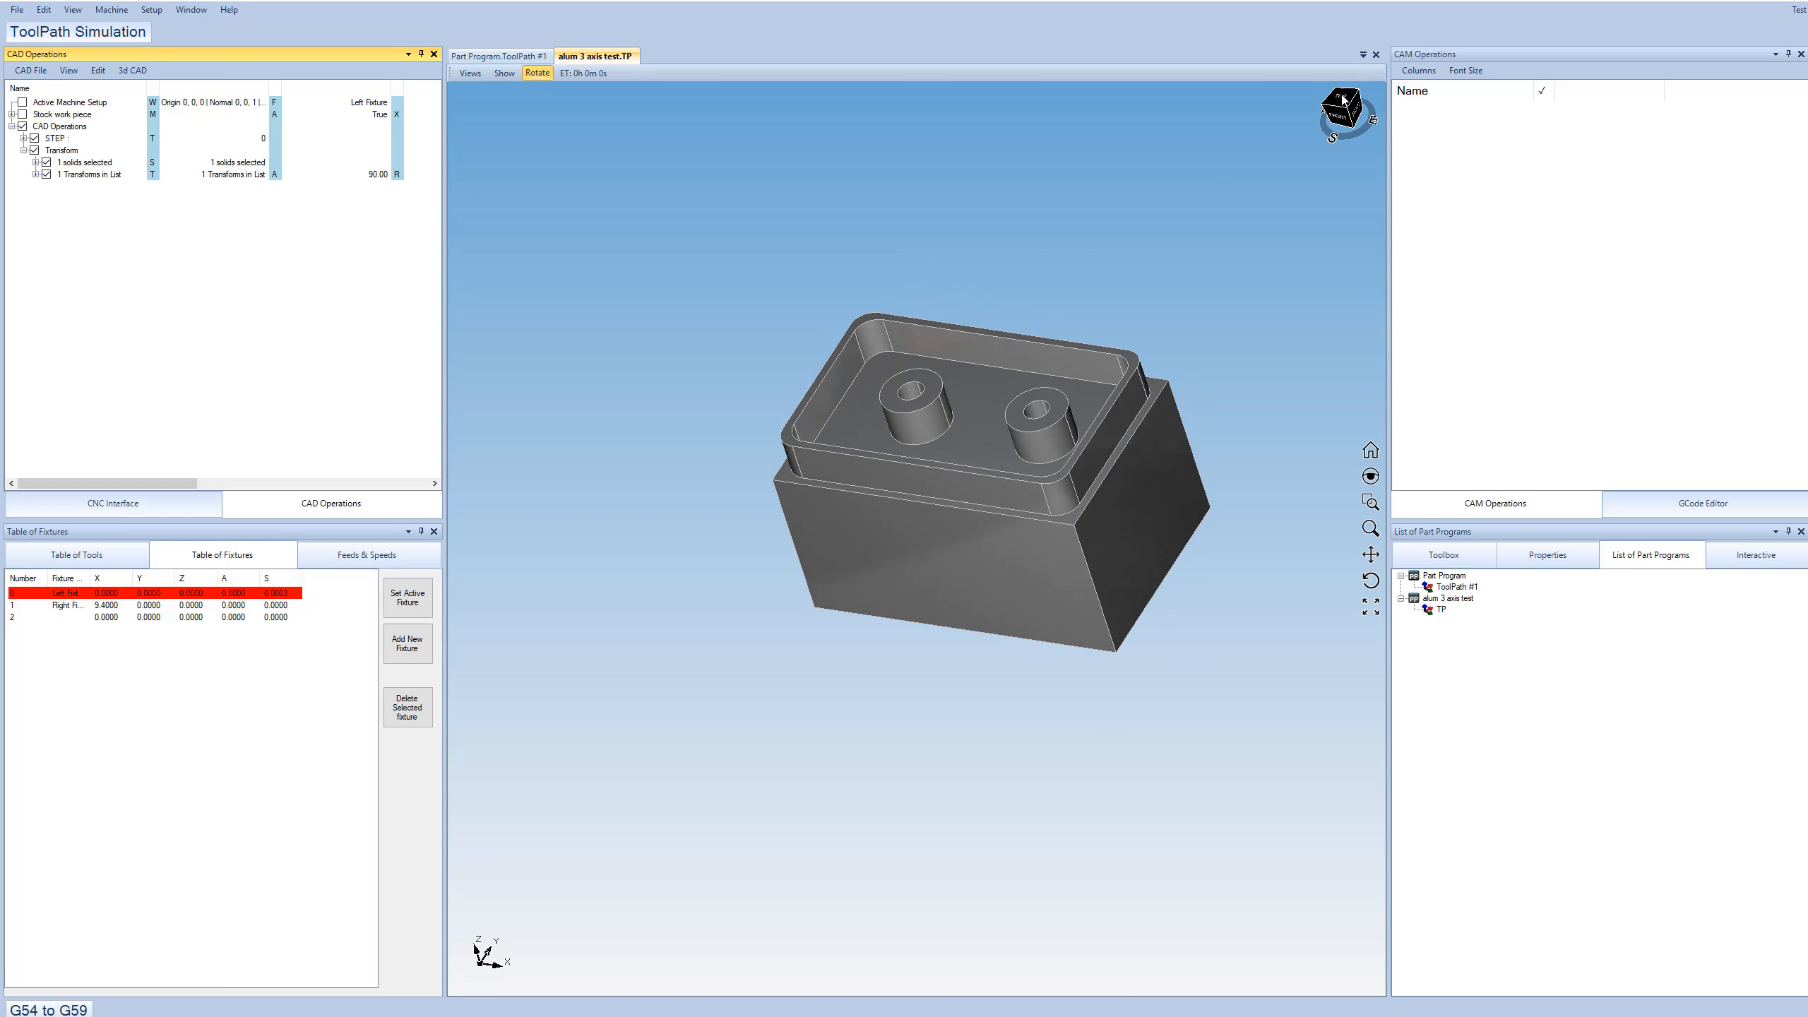
click(1343, 109)
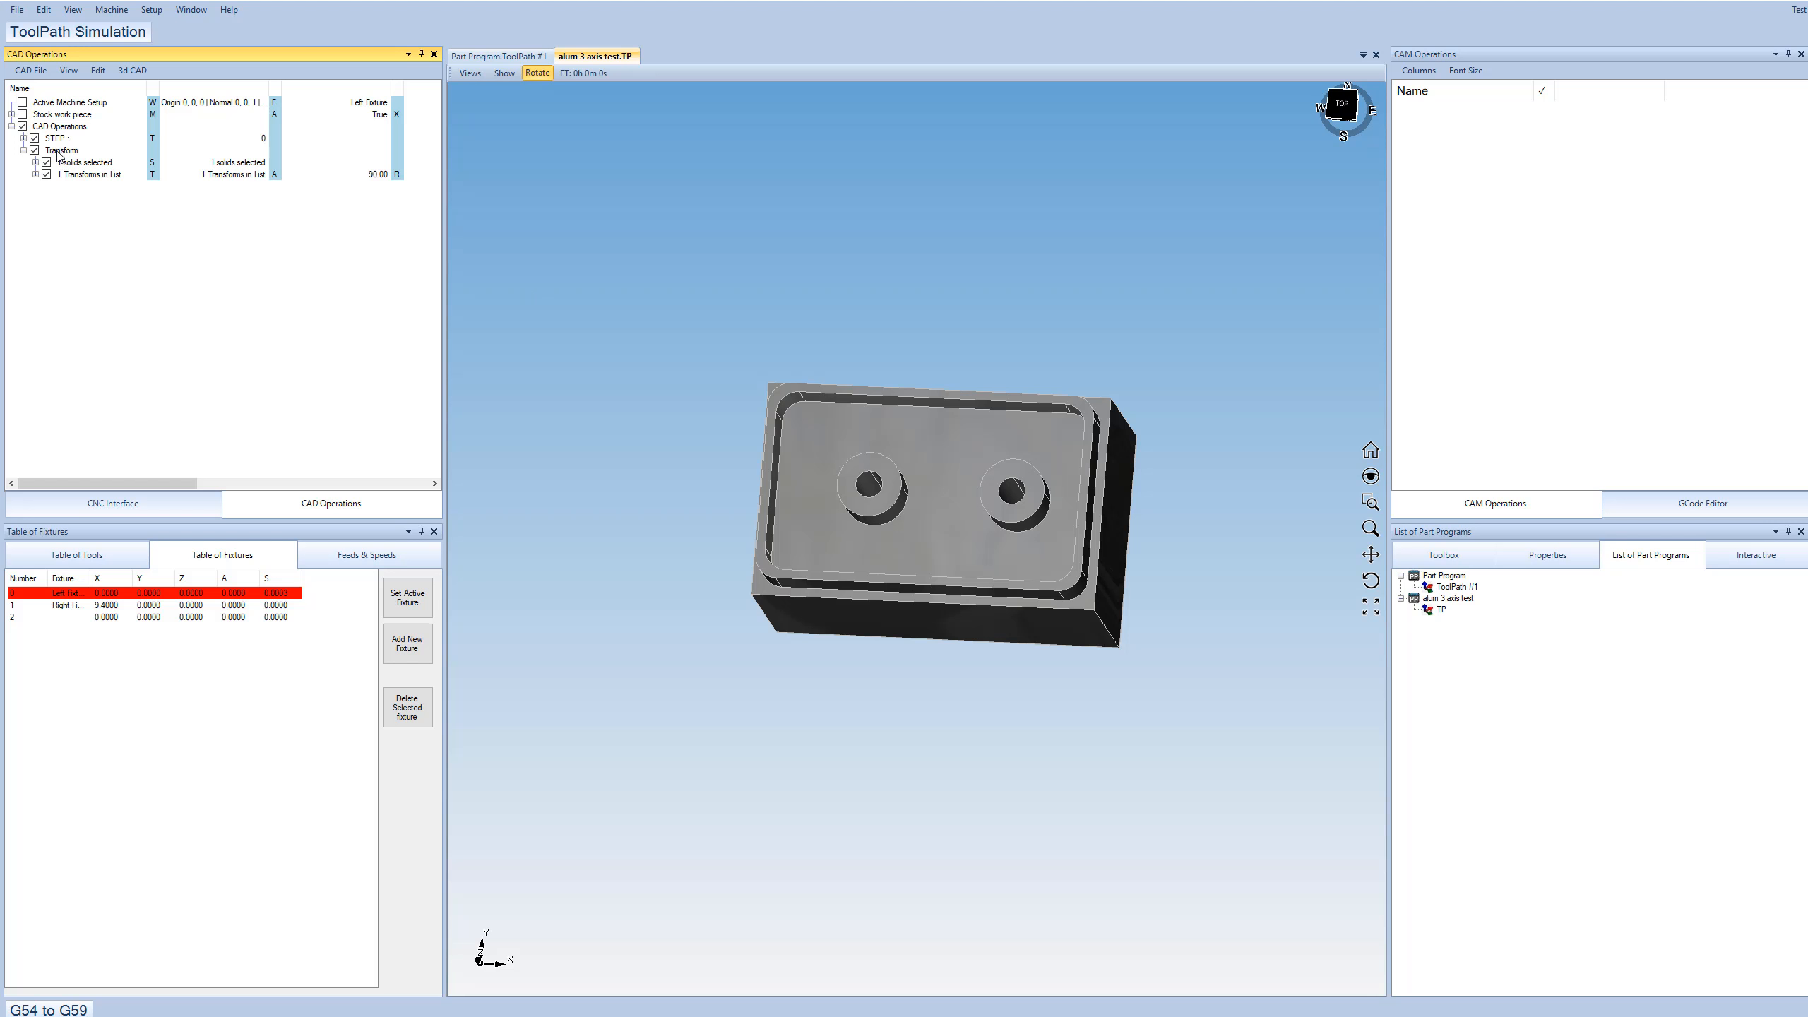
mouse_move(75, 161)
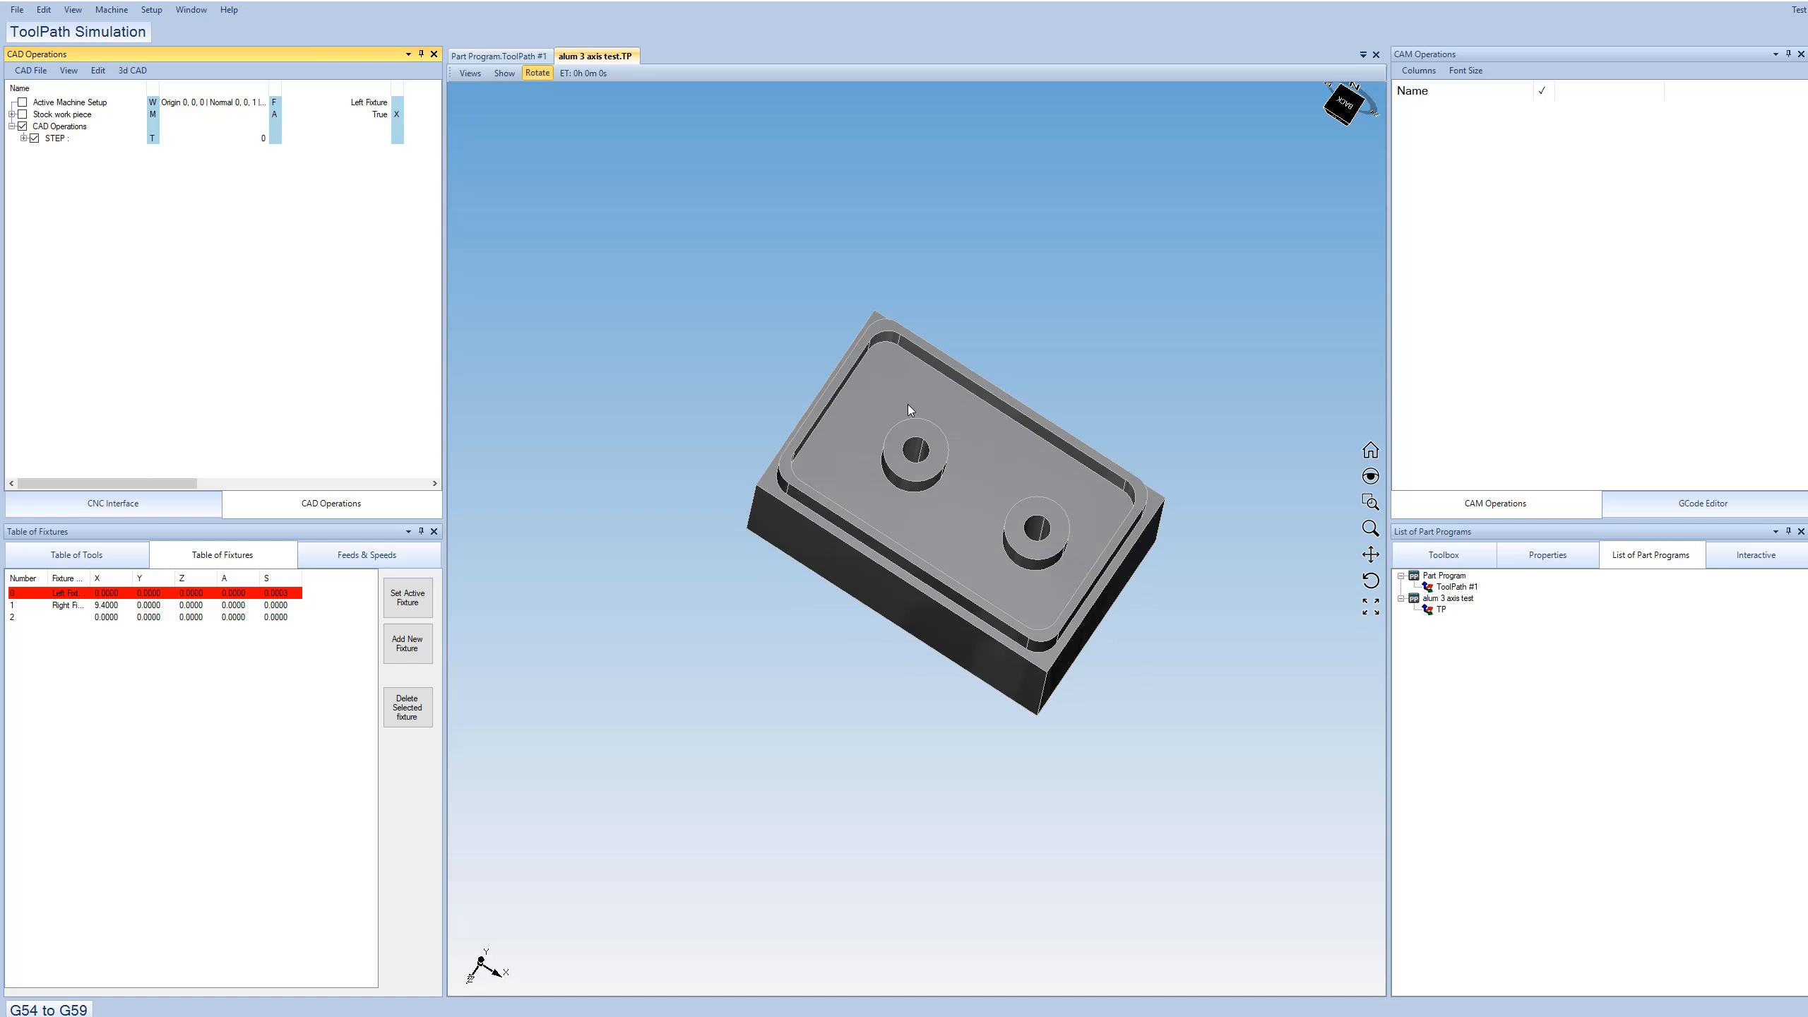
Bring up the available machining operations in the Toolbox.
click(1442, 555)
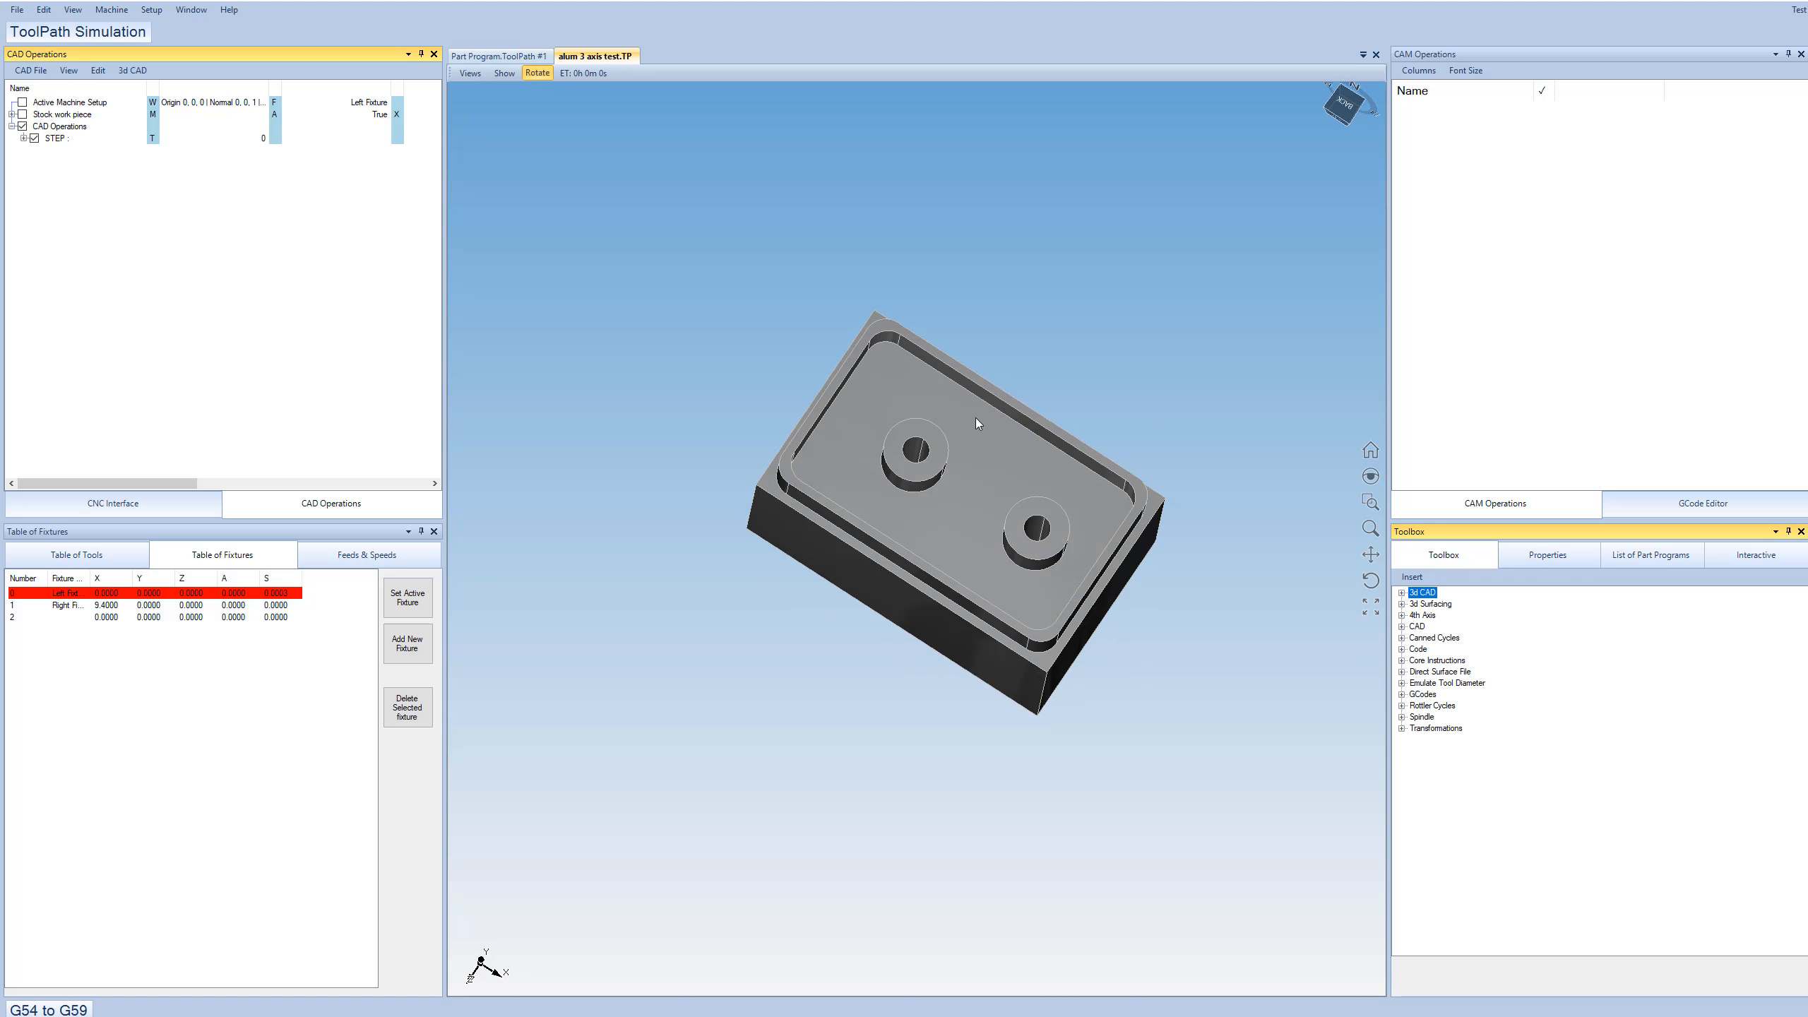
Add a Pocket operation and begin choosing its working origin under Starting Point.
click(1402, 591)
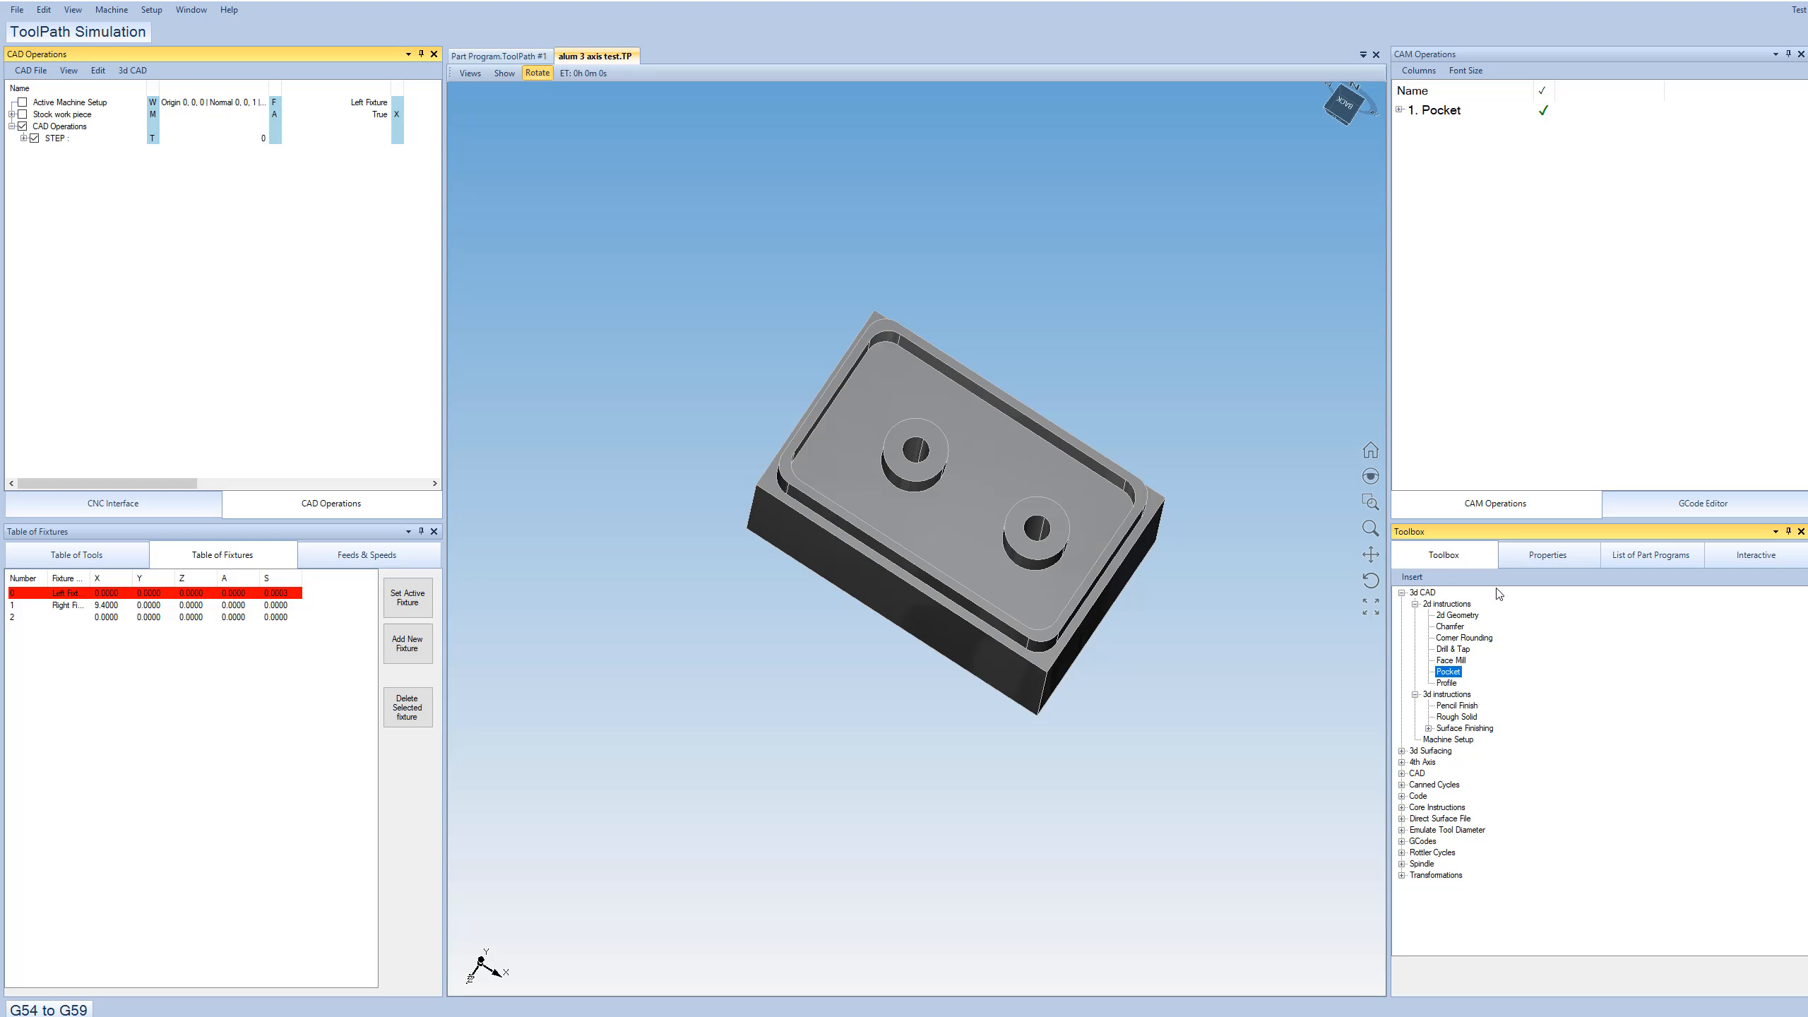
click(1399, 110)
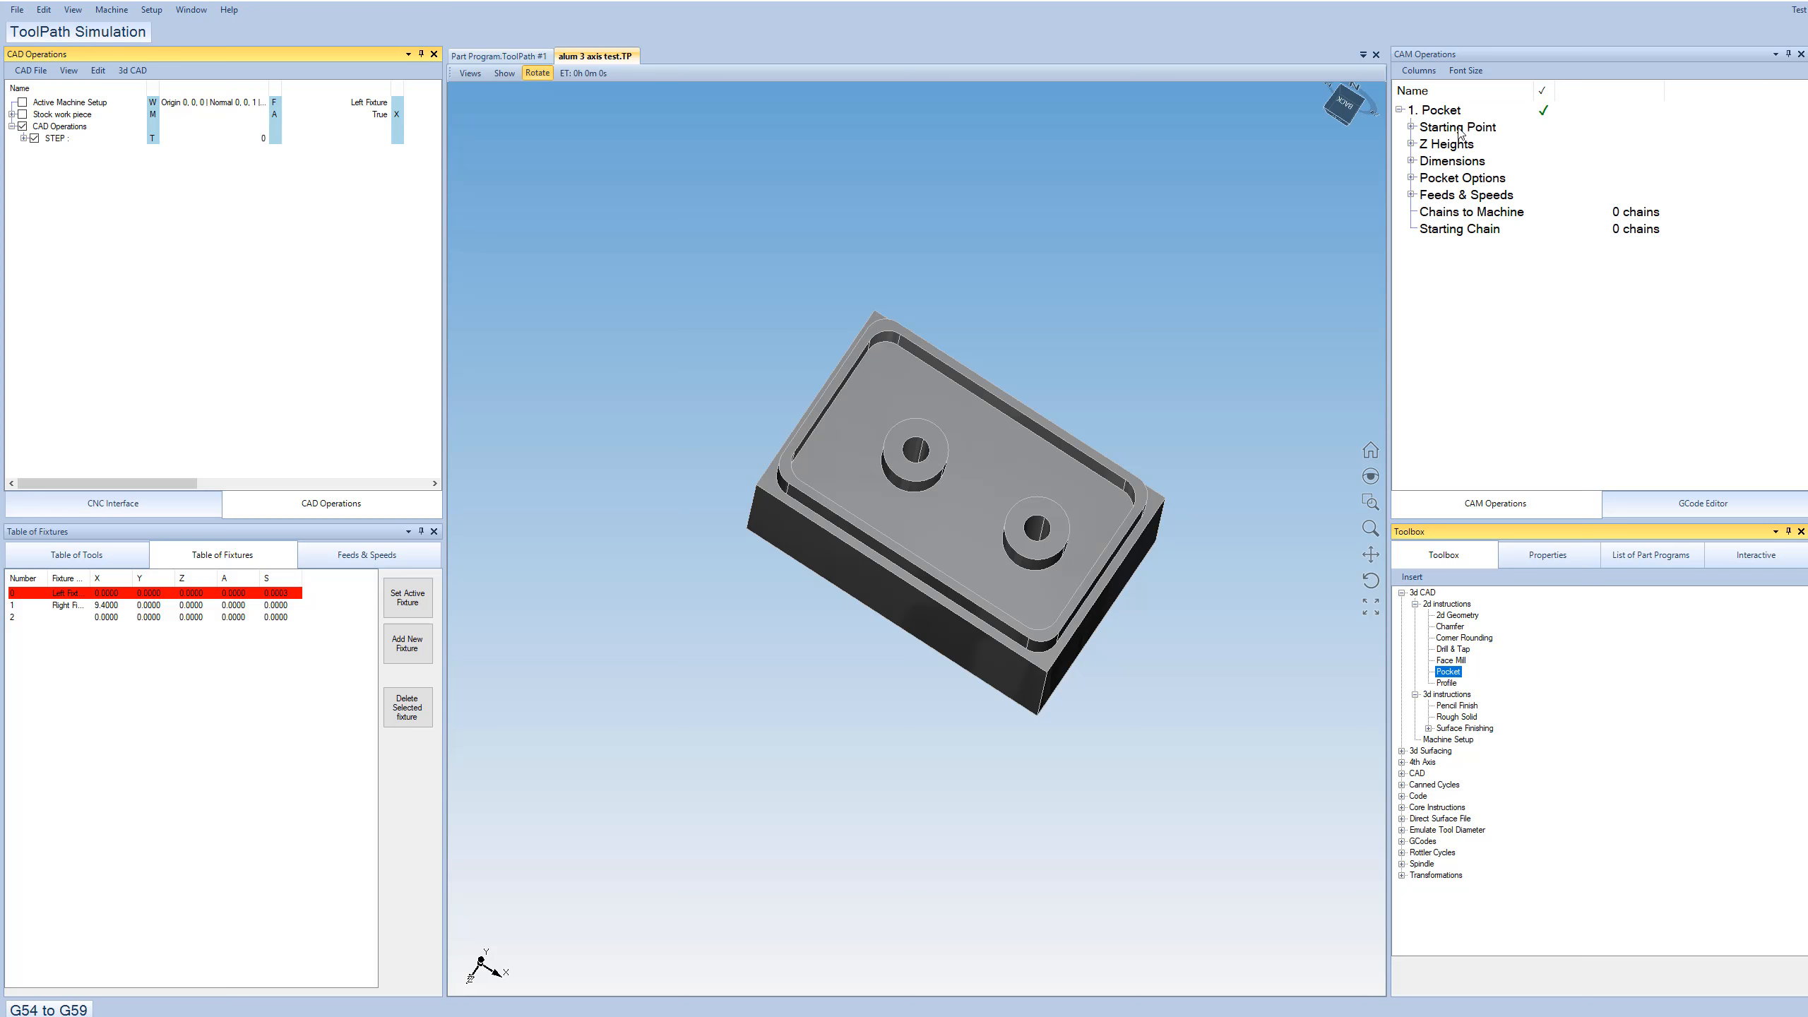
click(1403, 127)
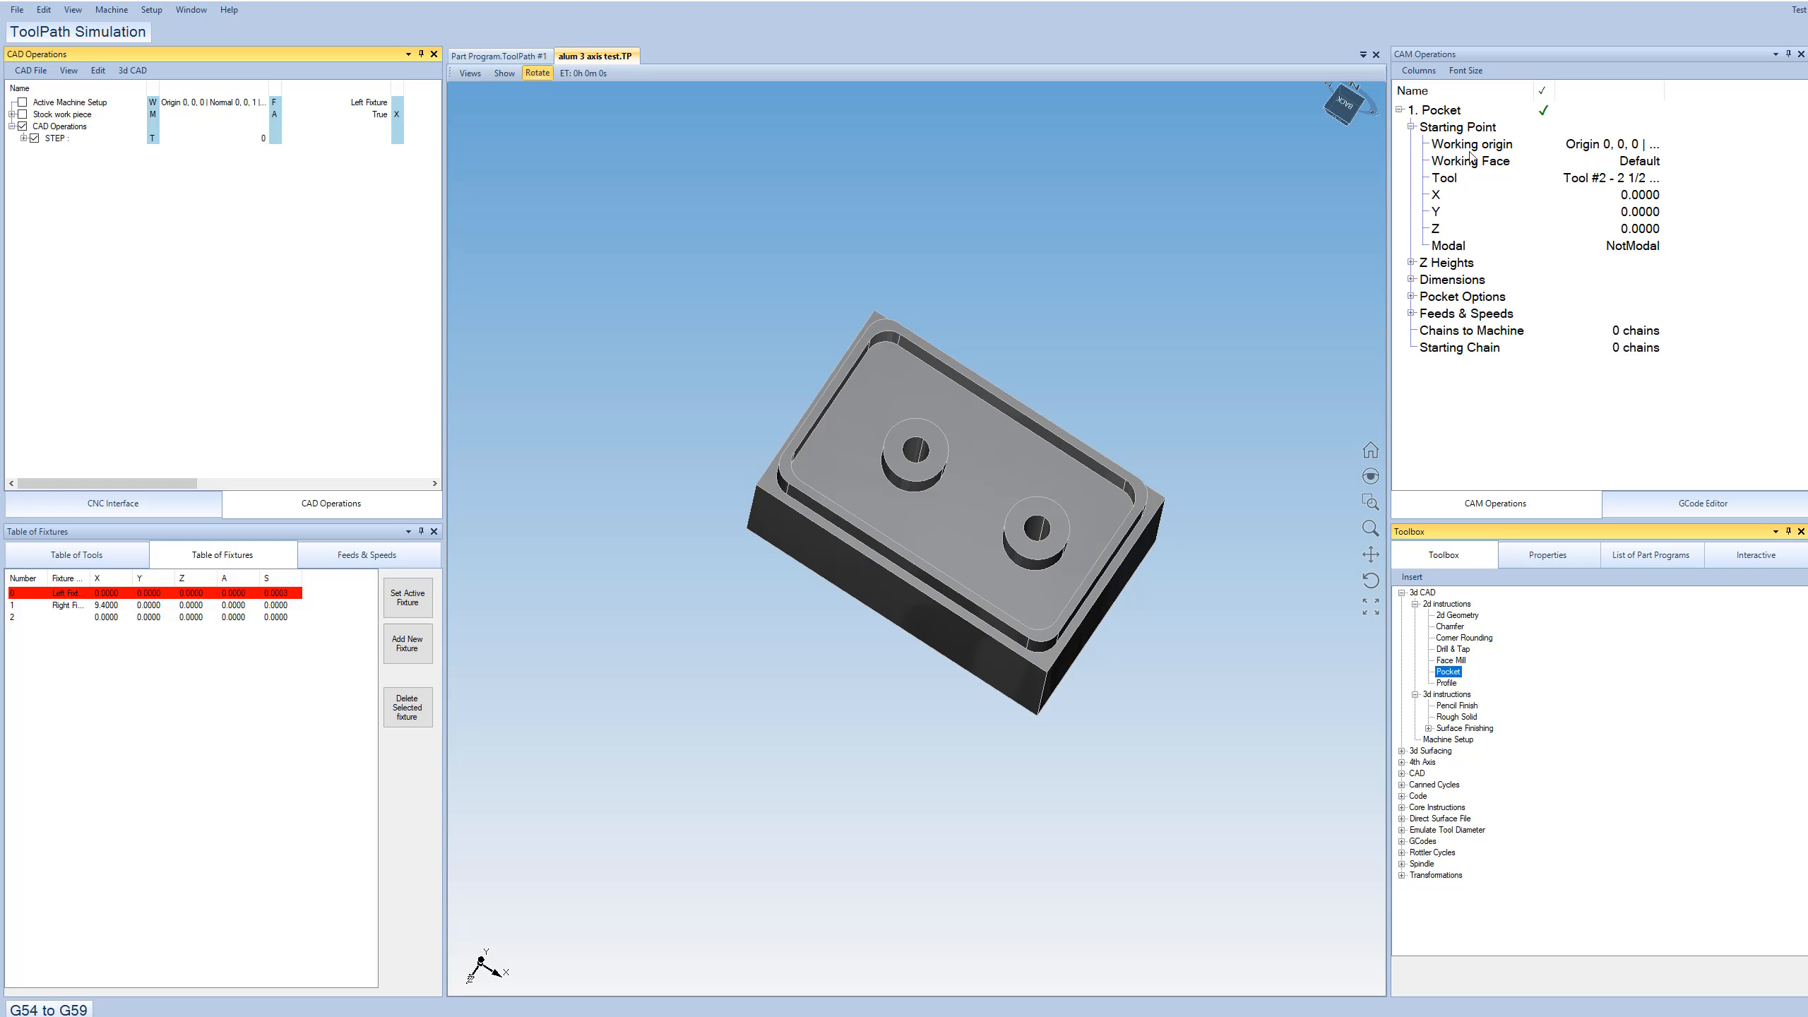
mouse_move(1579, 152)
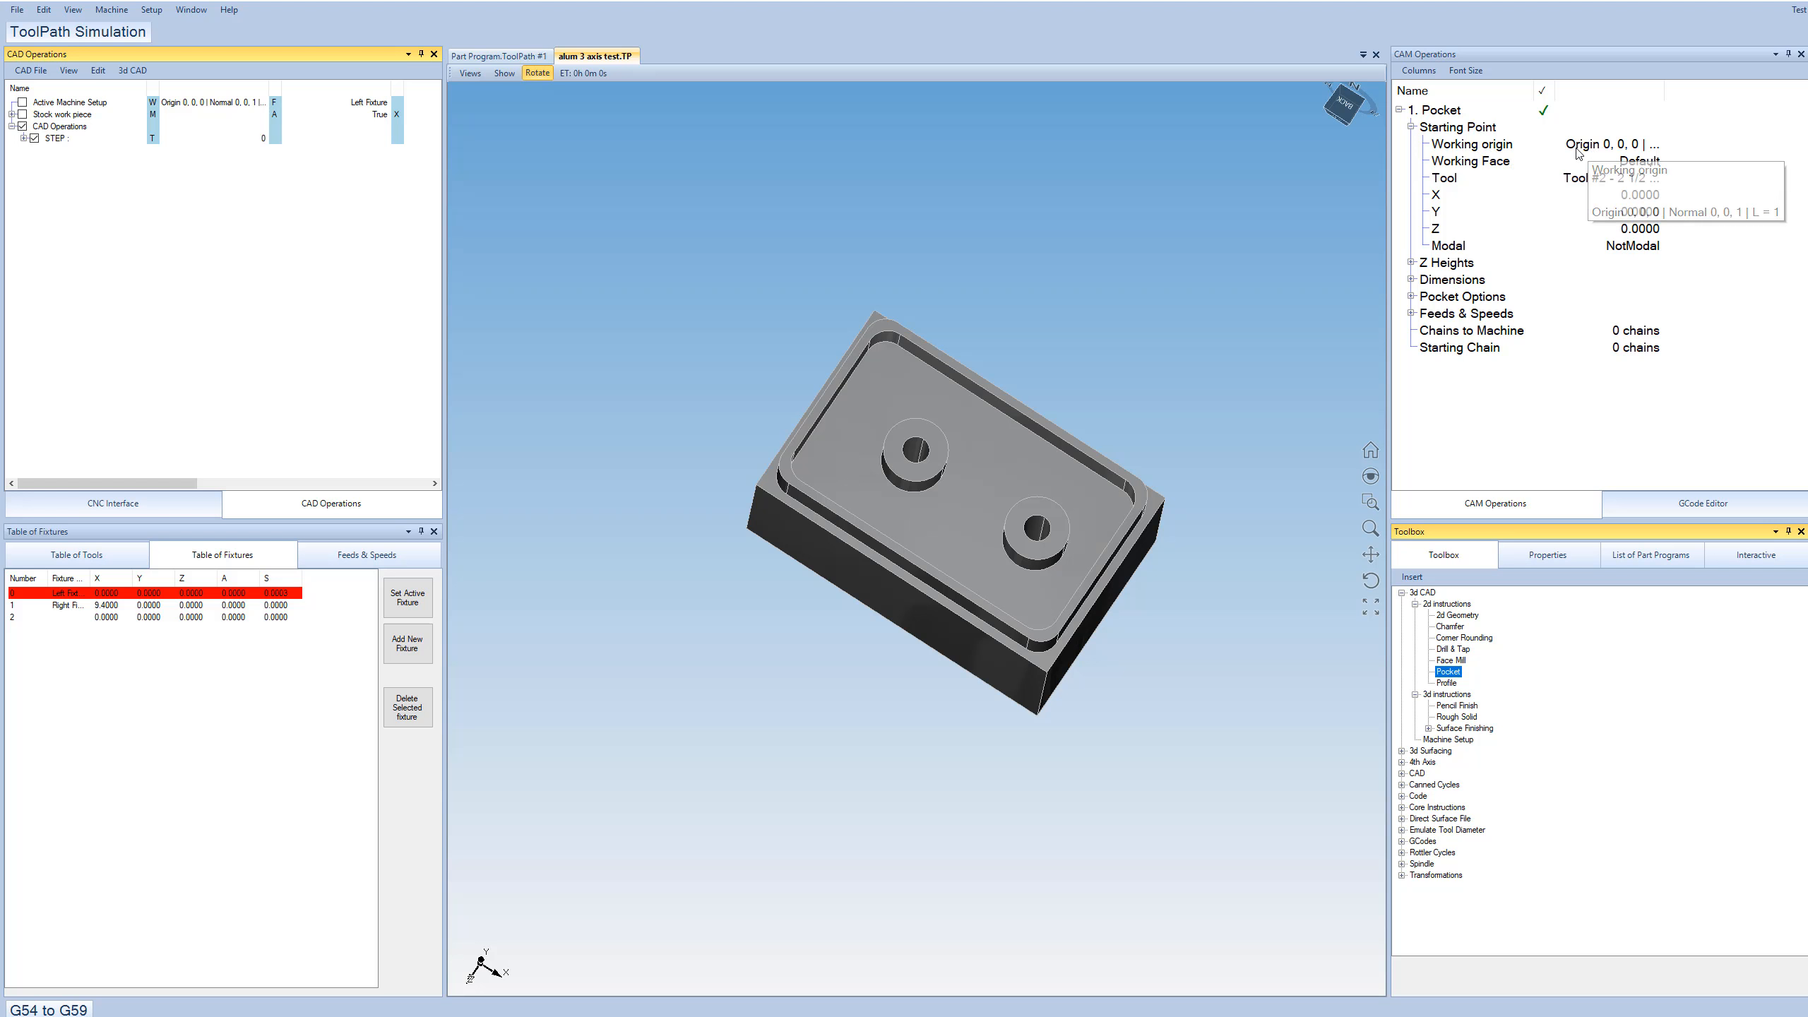
click(1470, 143)
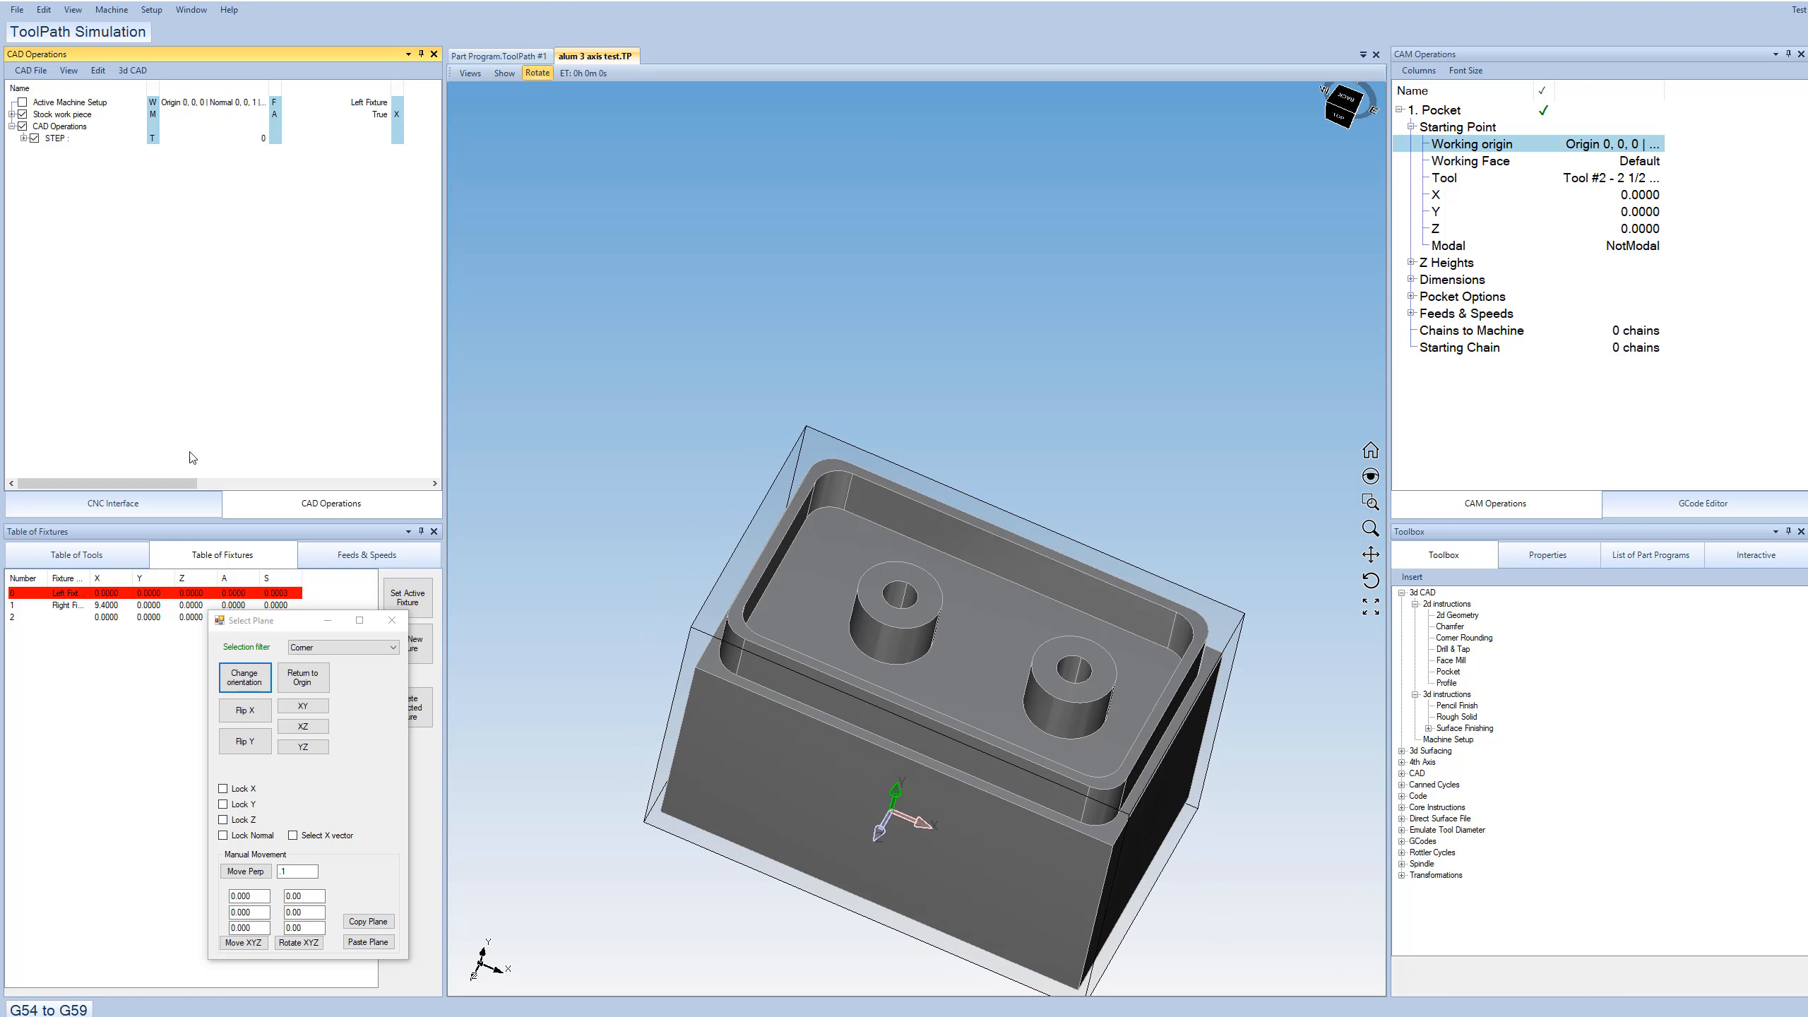
Place the working origin at the stock's top corner with Z up, then close Select Plane.
scroll(right, 3)
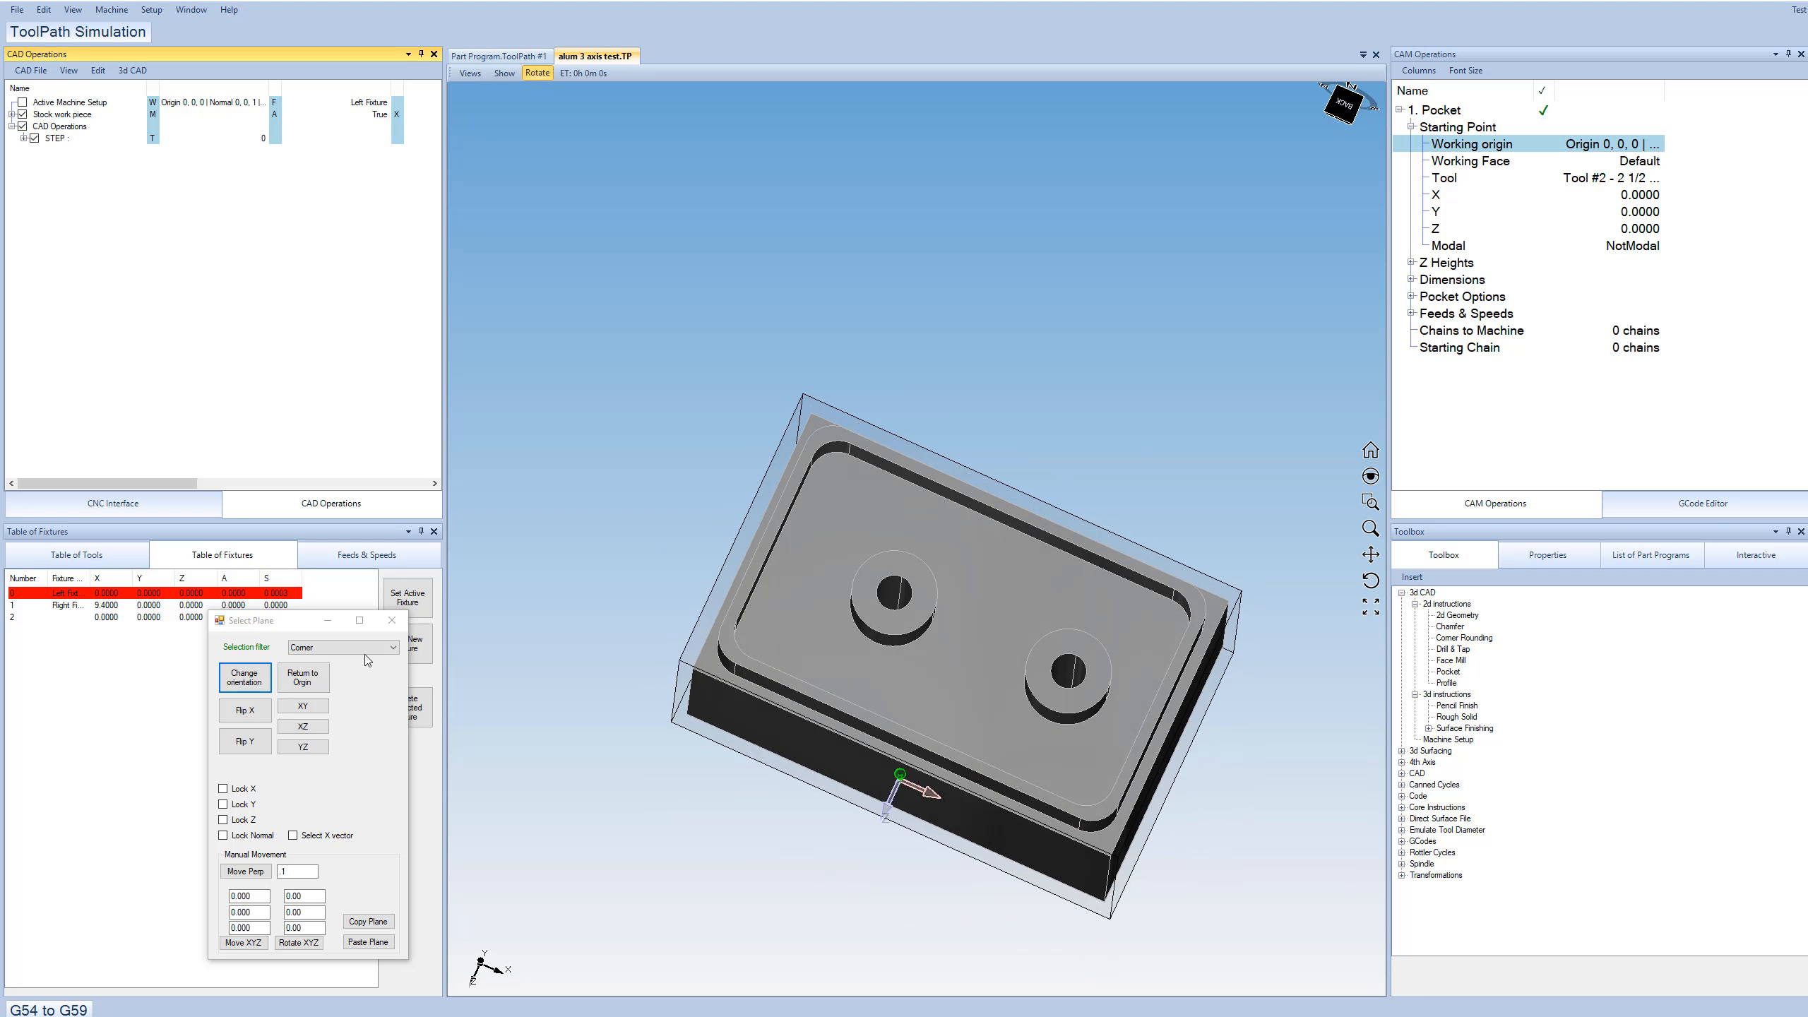
click(1446, 143)
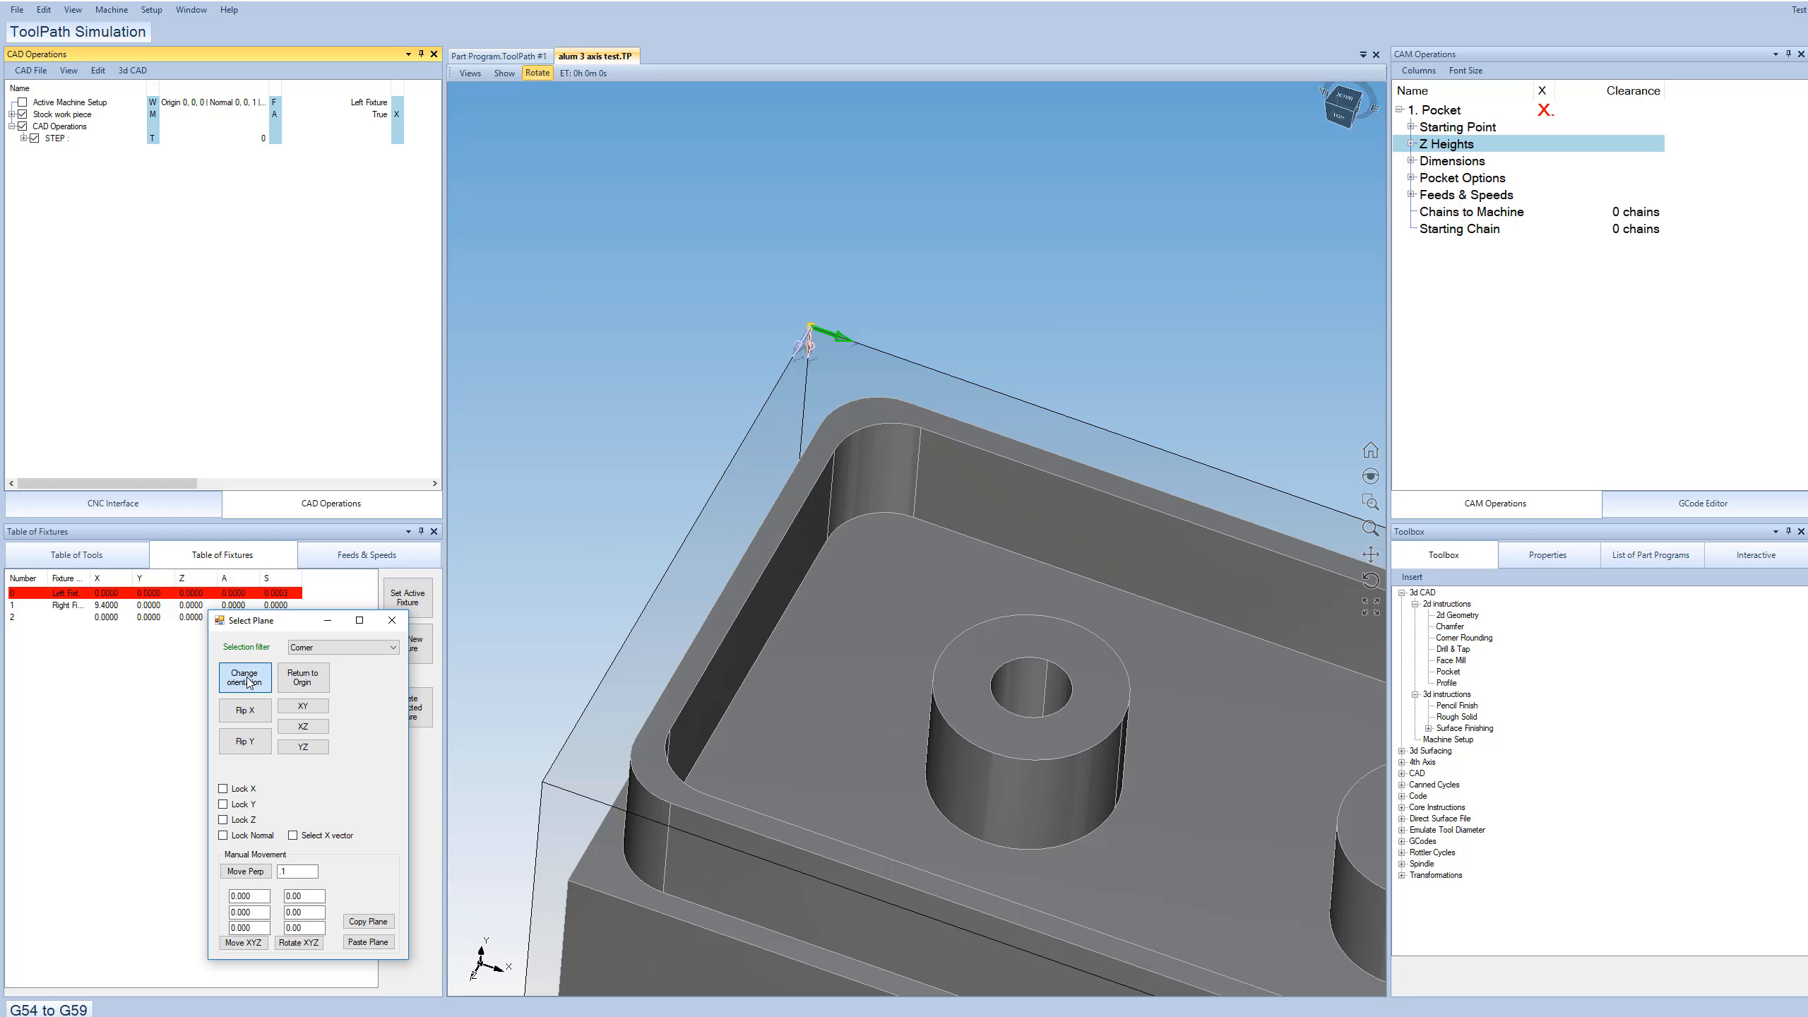
click(243, 676)
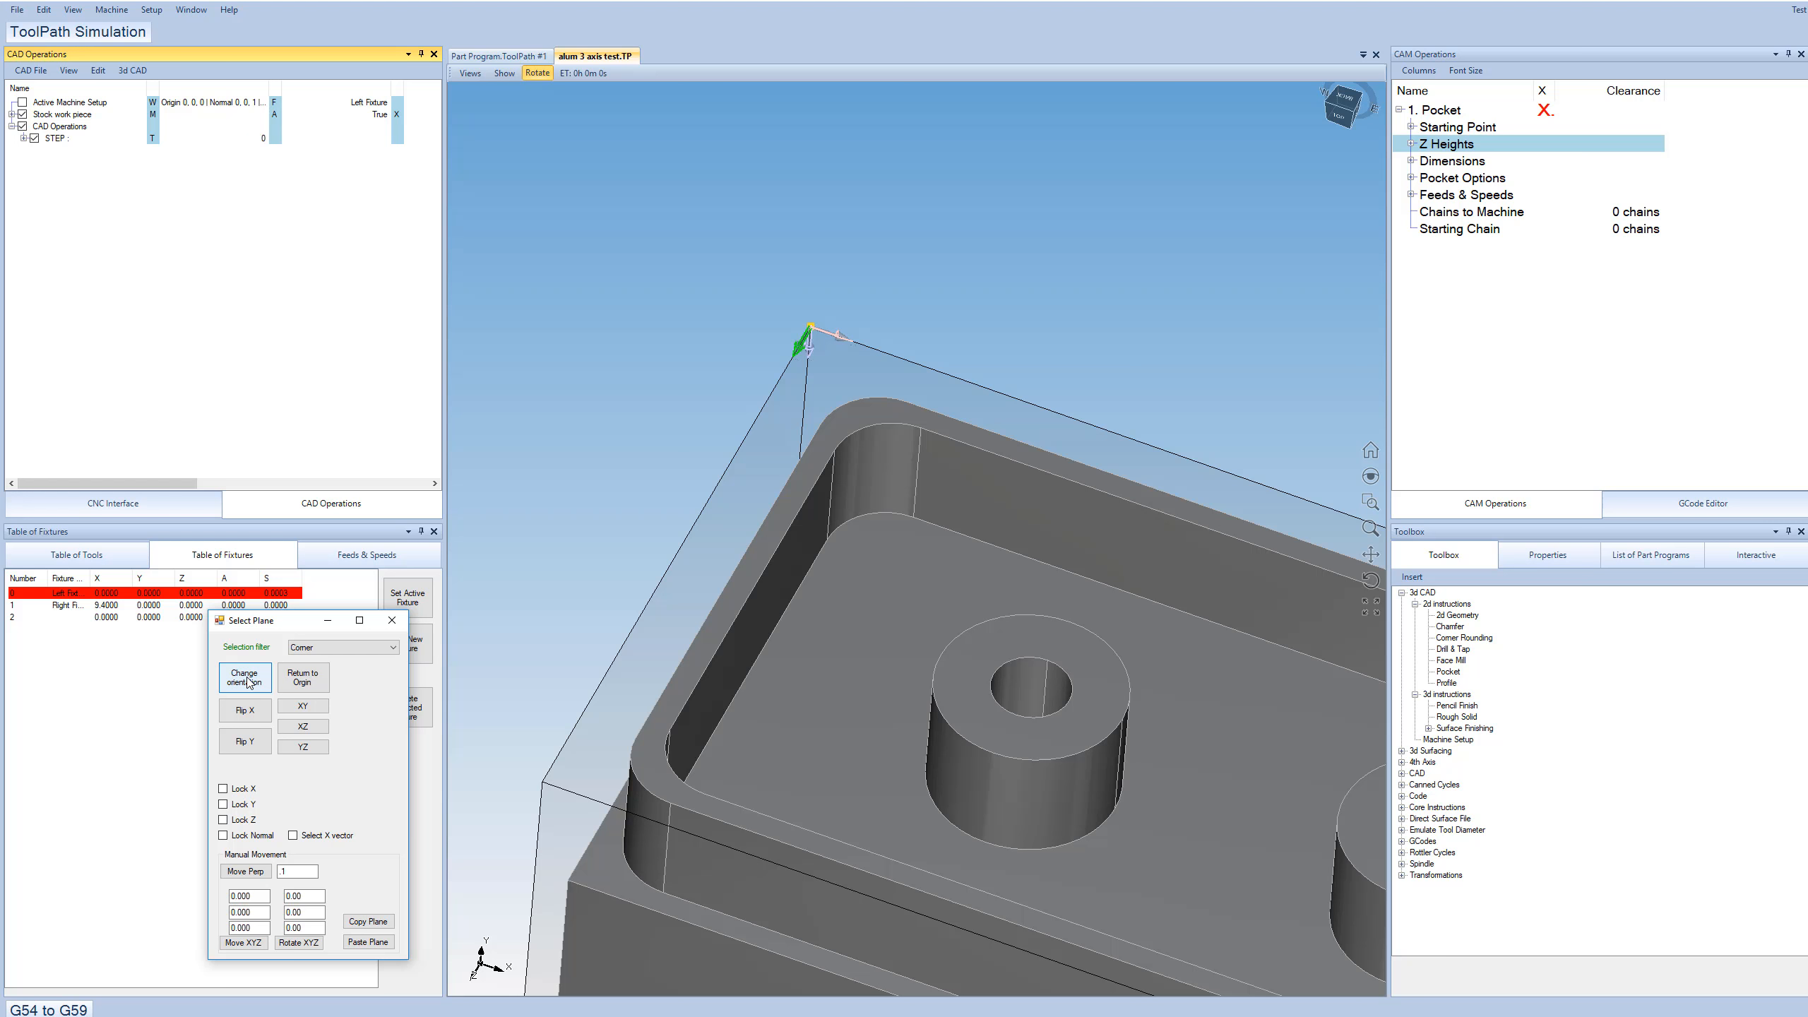
click(243, 741)
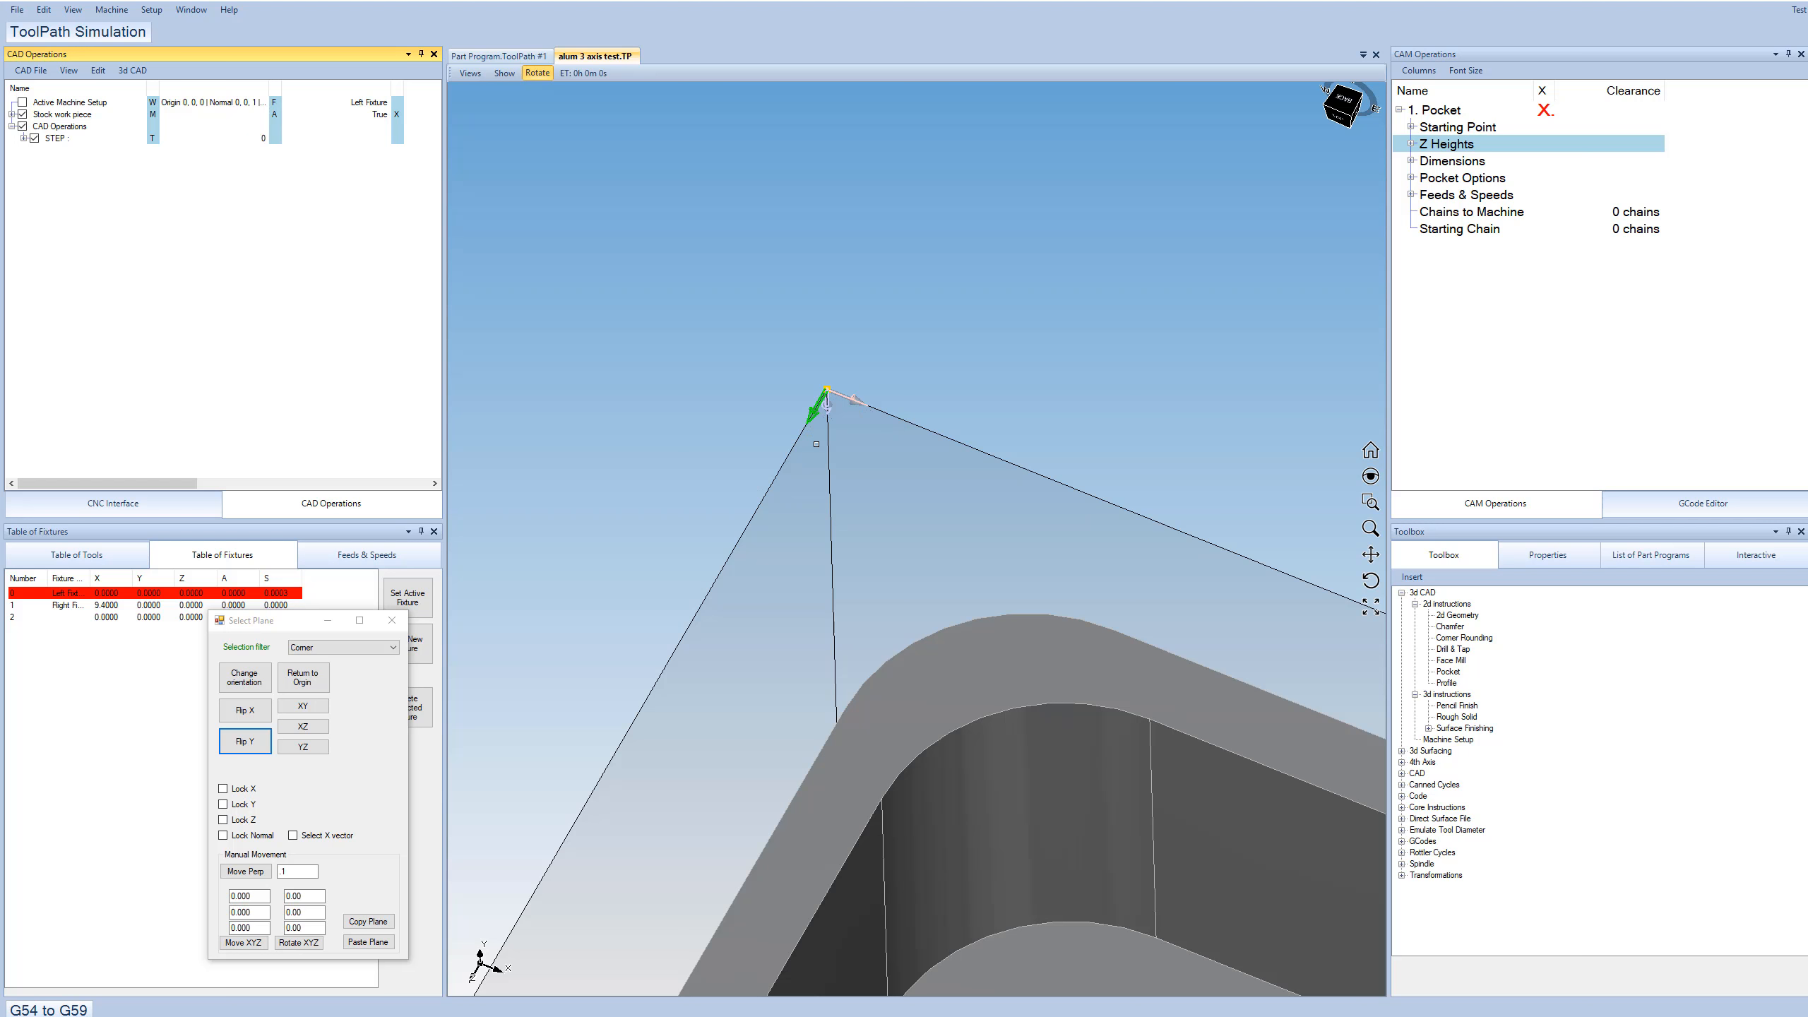
mouse_move(197, 779)
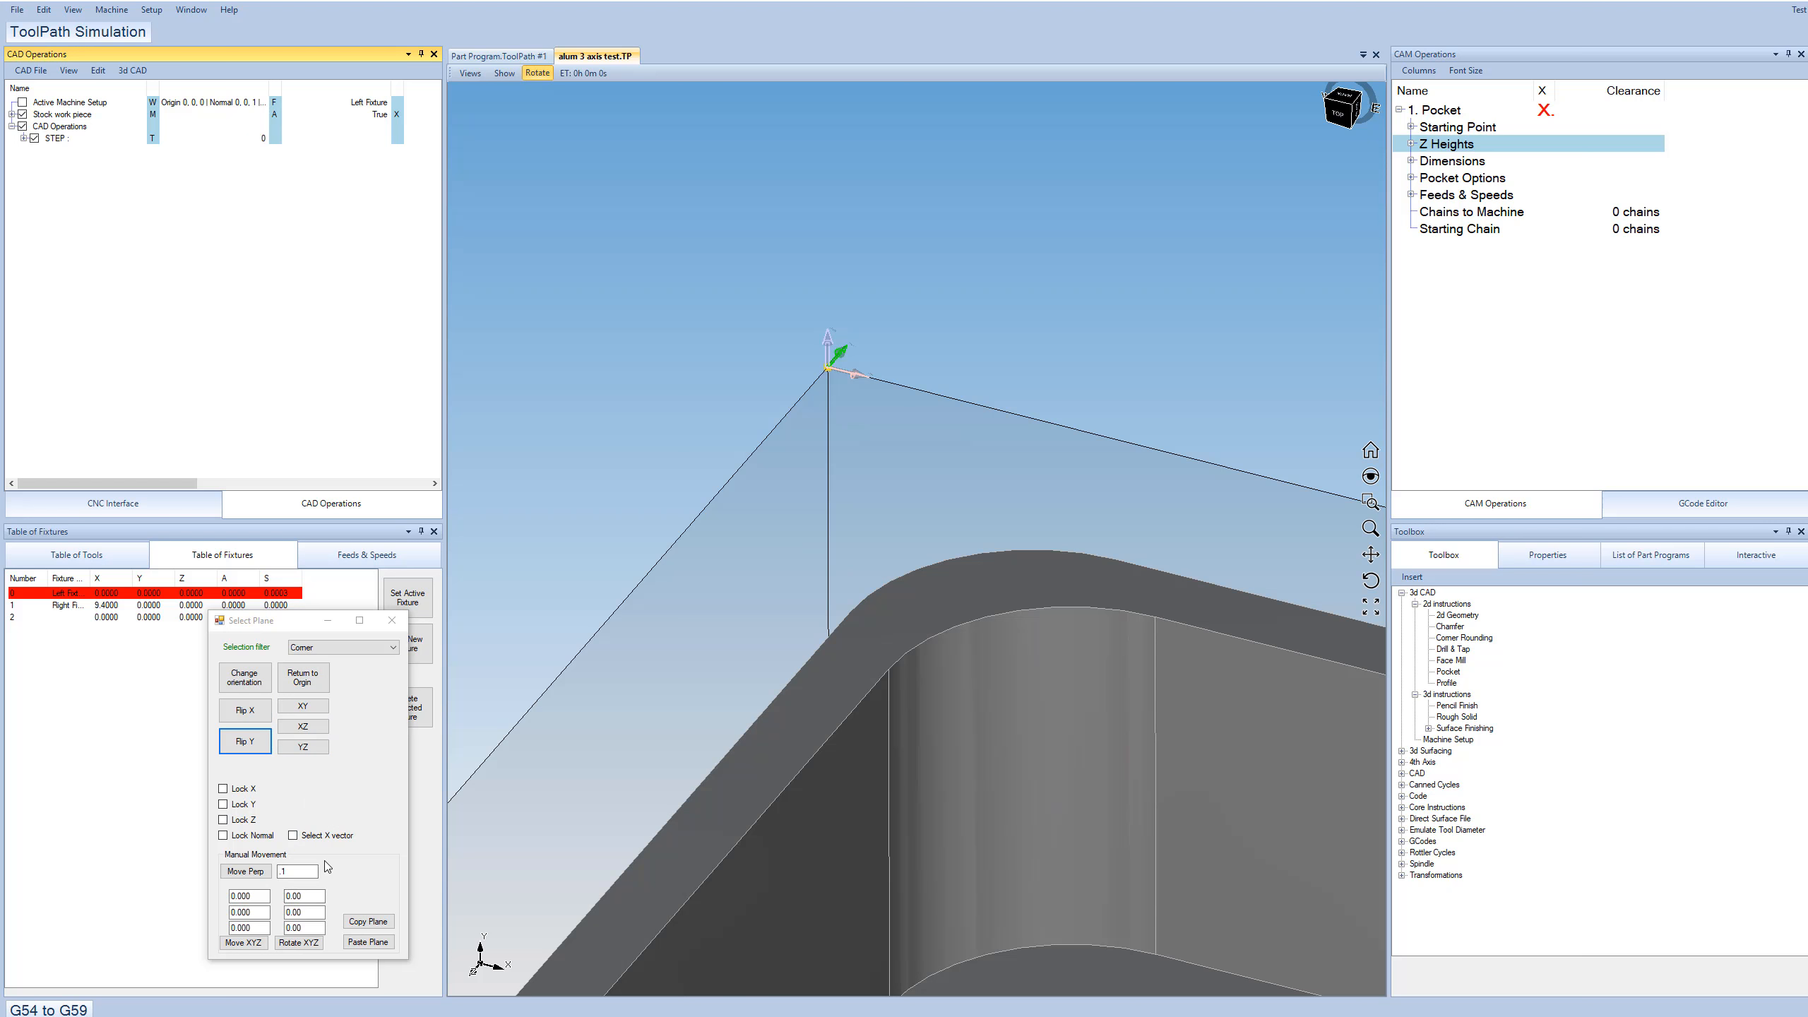
mouse_move(875, 542)
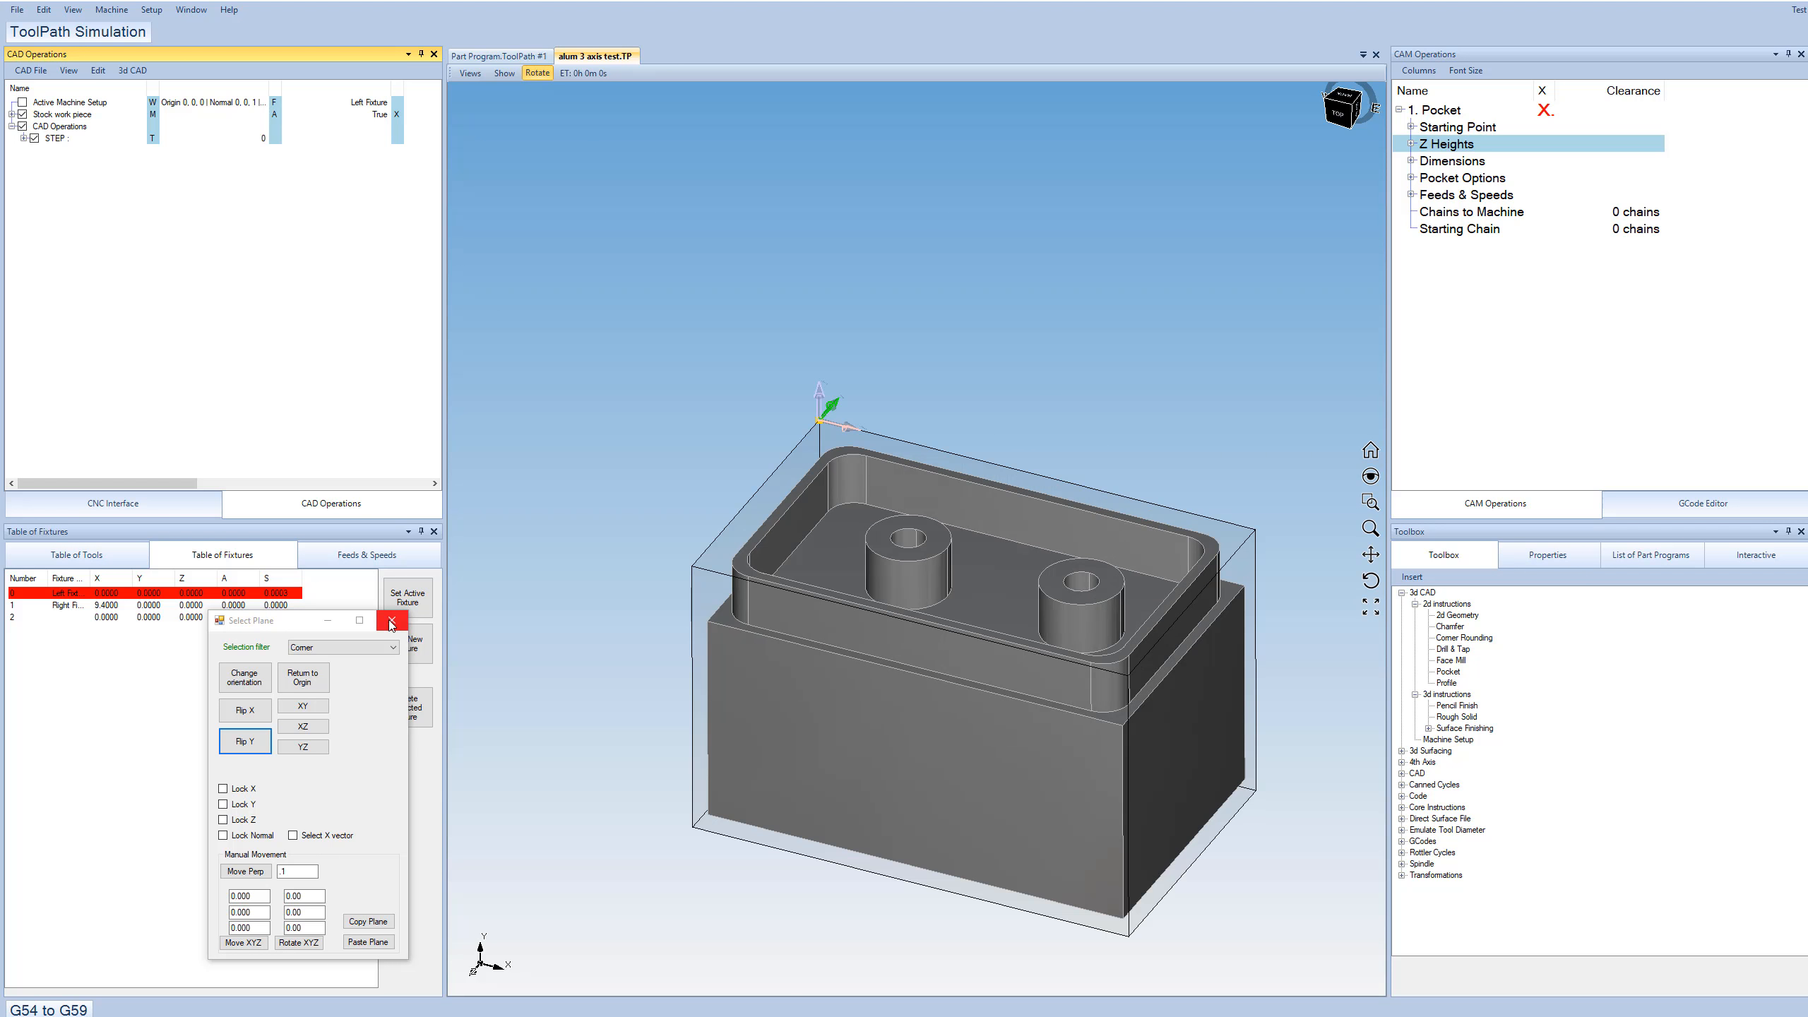
click(393, 620)
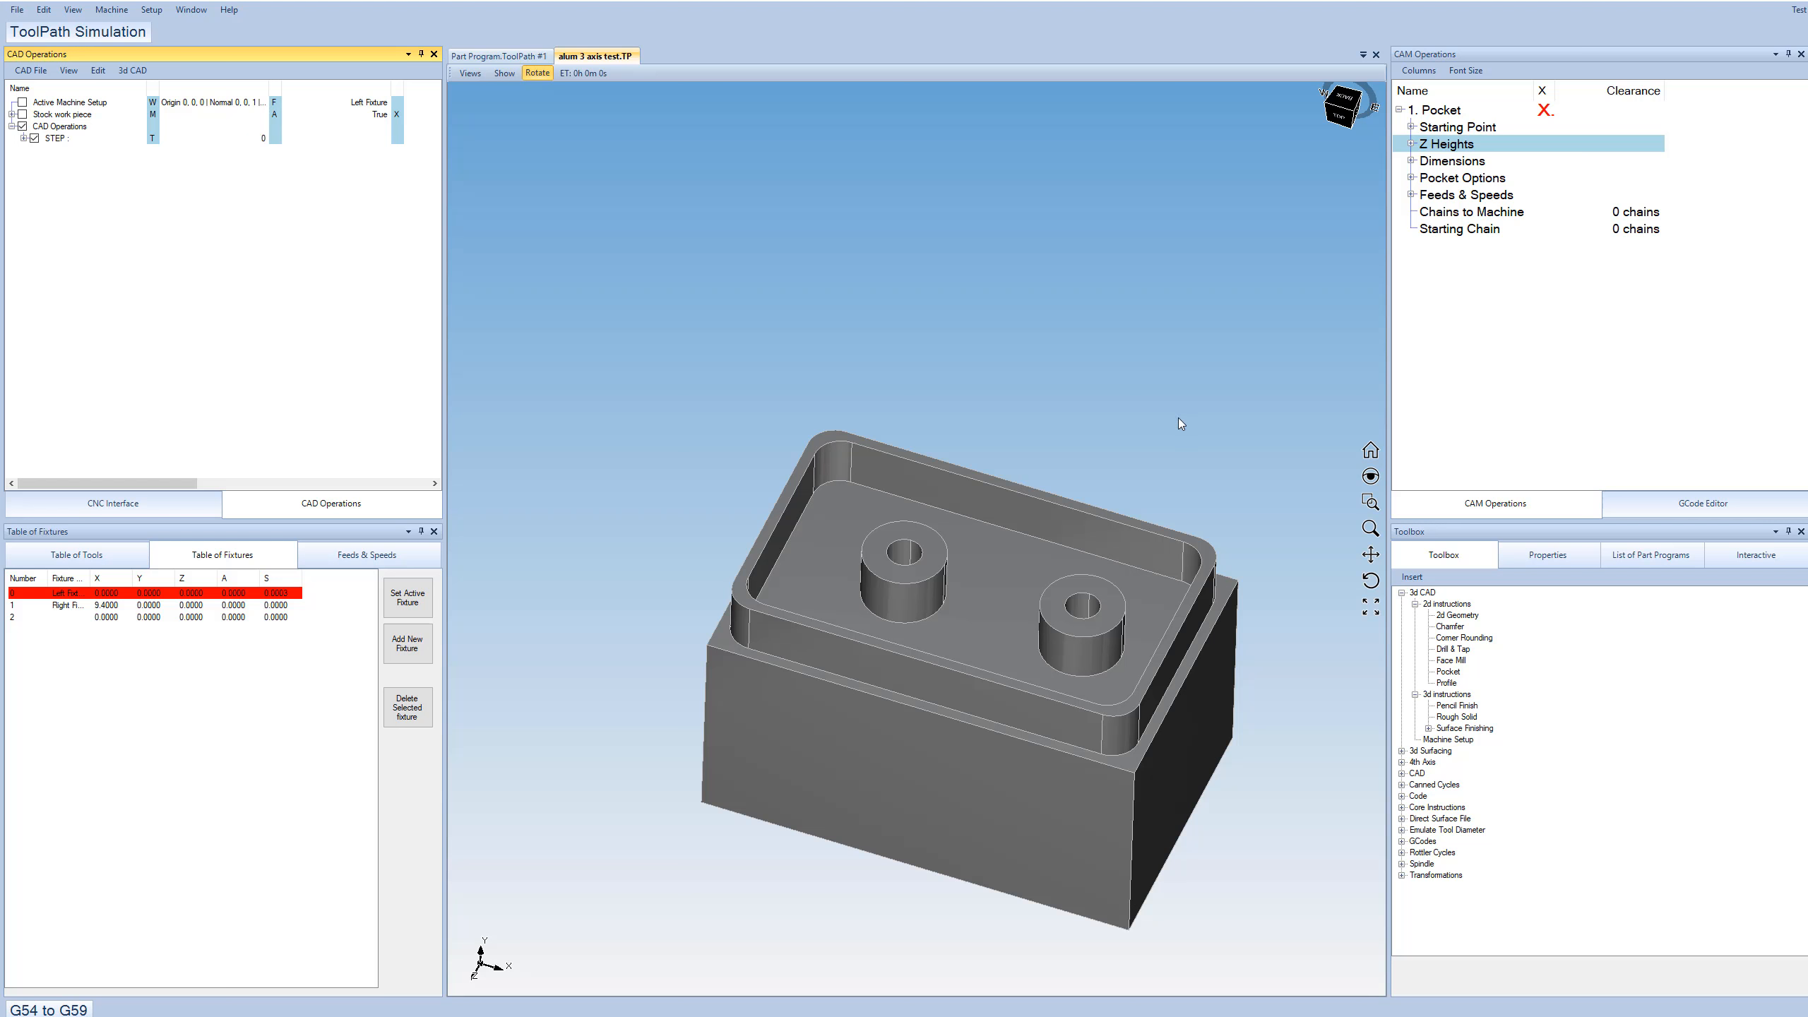
mouse_move(1636, 212)
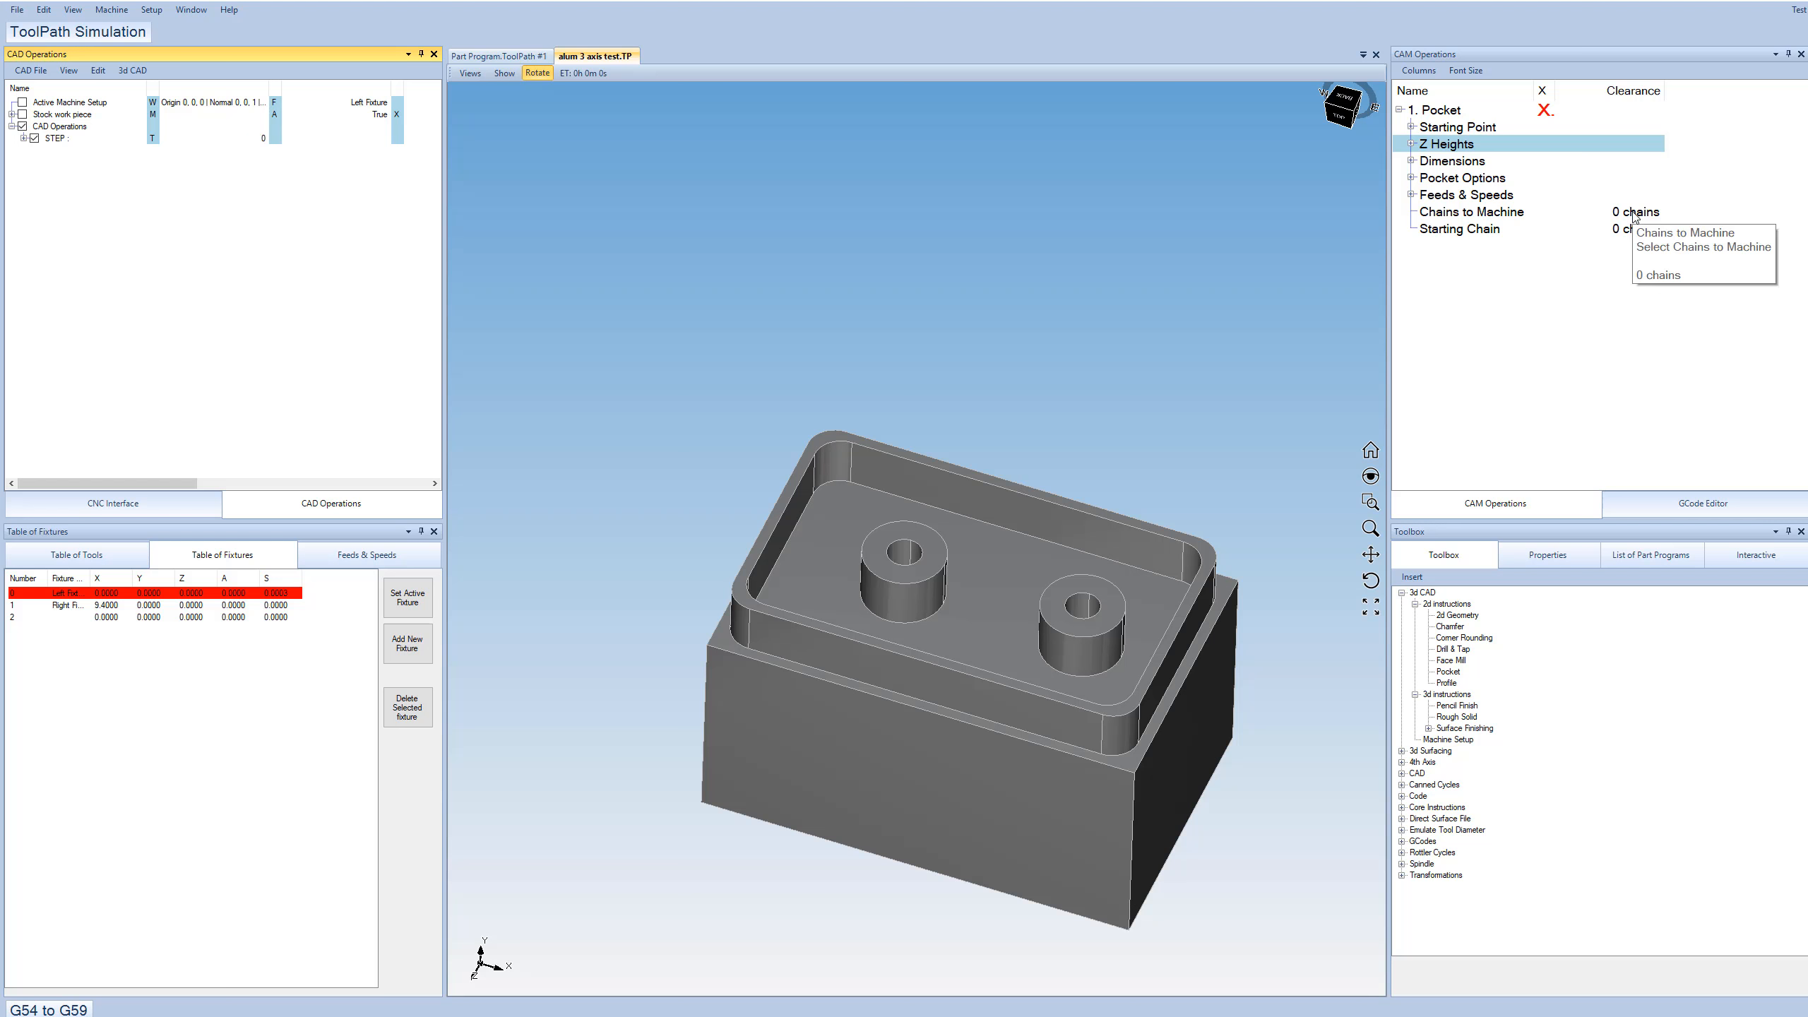
Pick the pocket boundary edge as the chain to machine.
click(1471, 211)
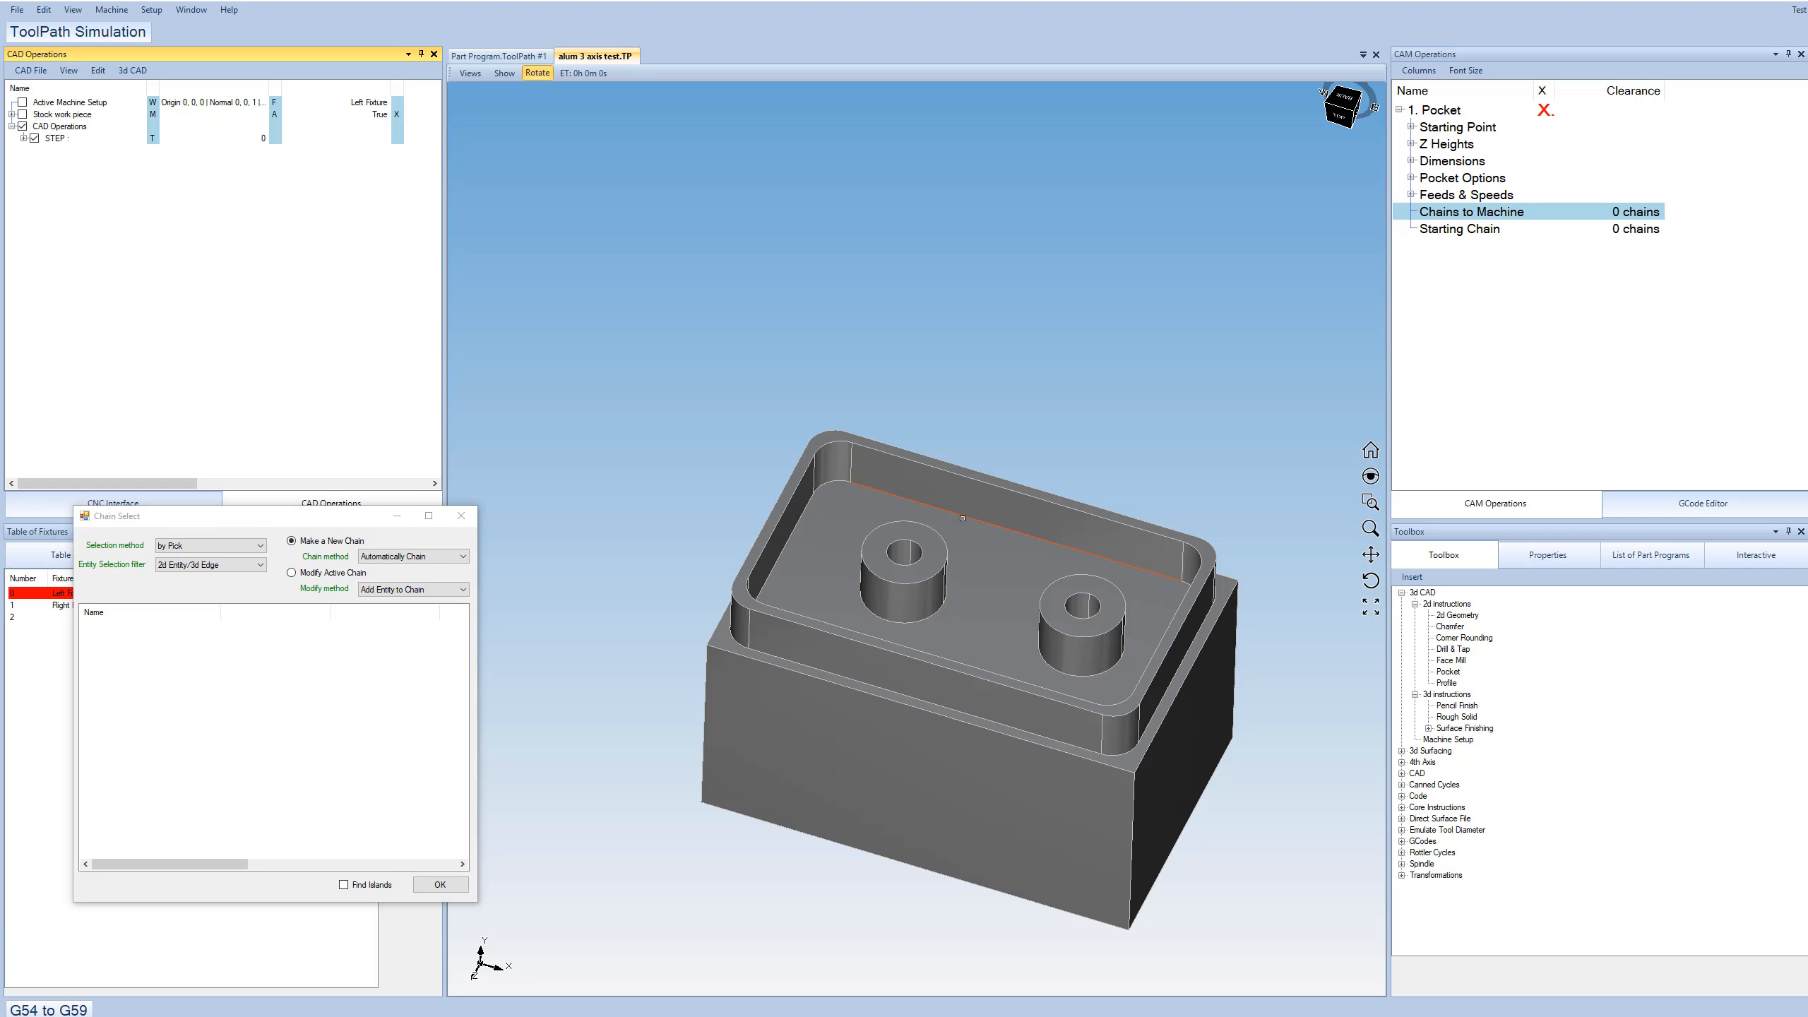
click(438, 884)
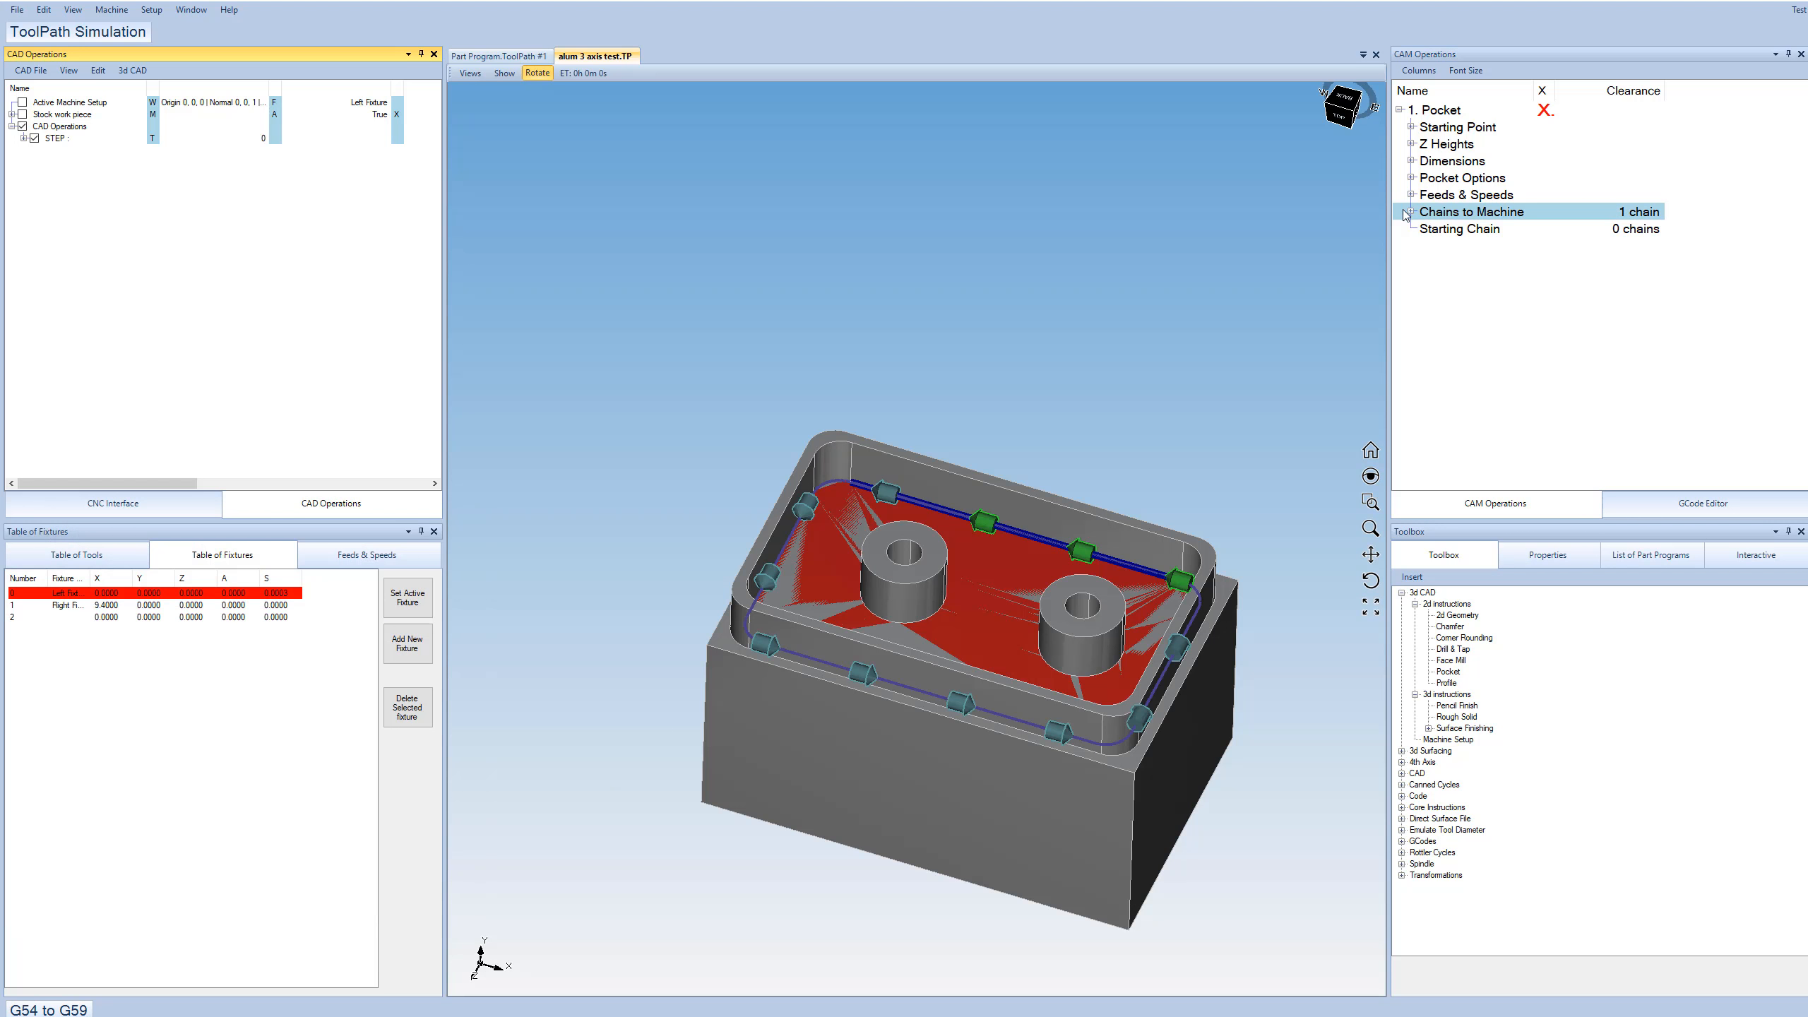
click(1400, 211)
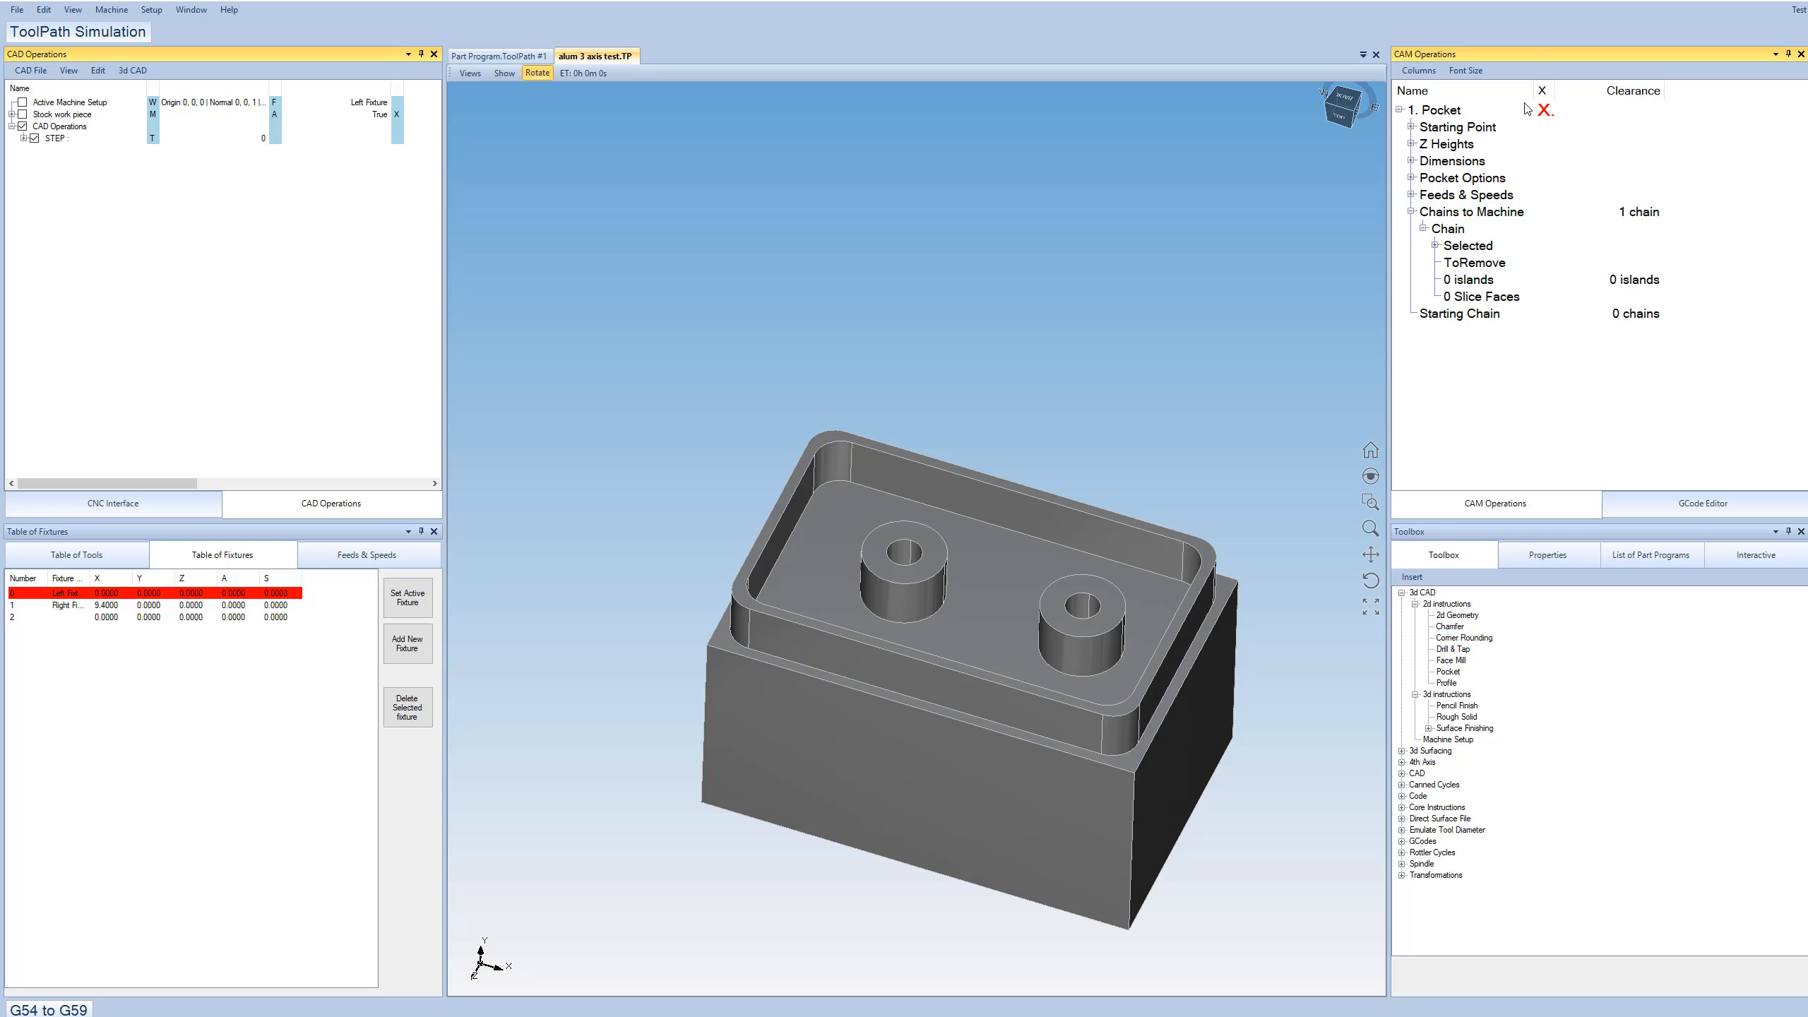
Select the Pocket operation and bring up its tool choice under Starting Point.
click(1438, 110)
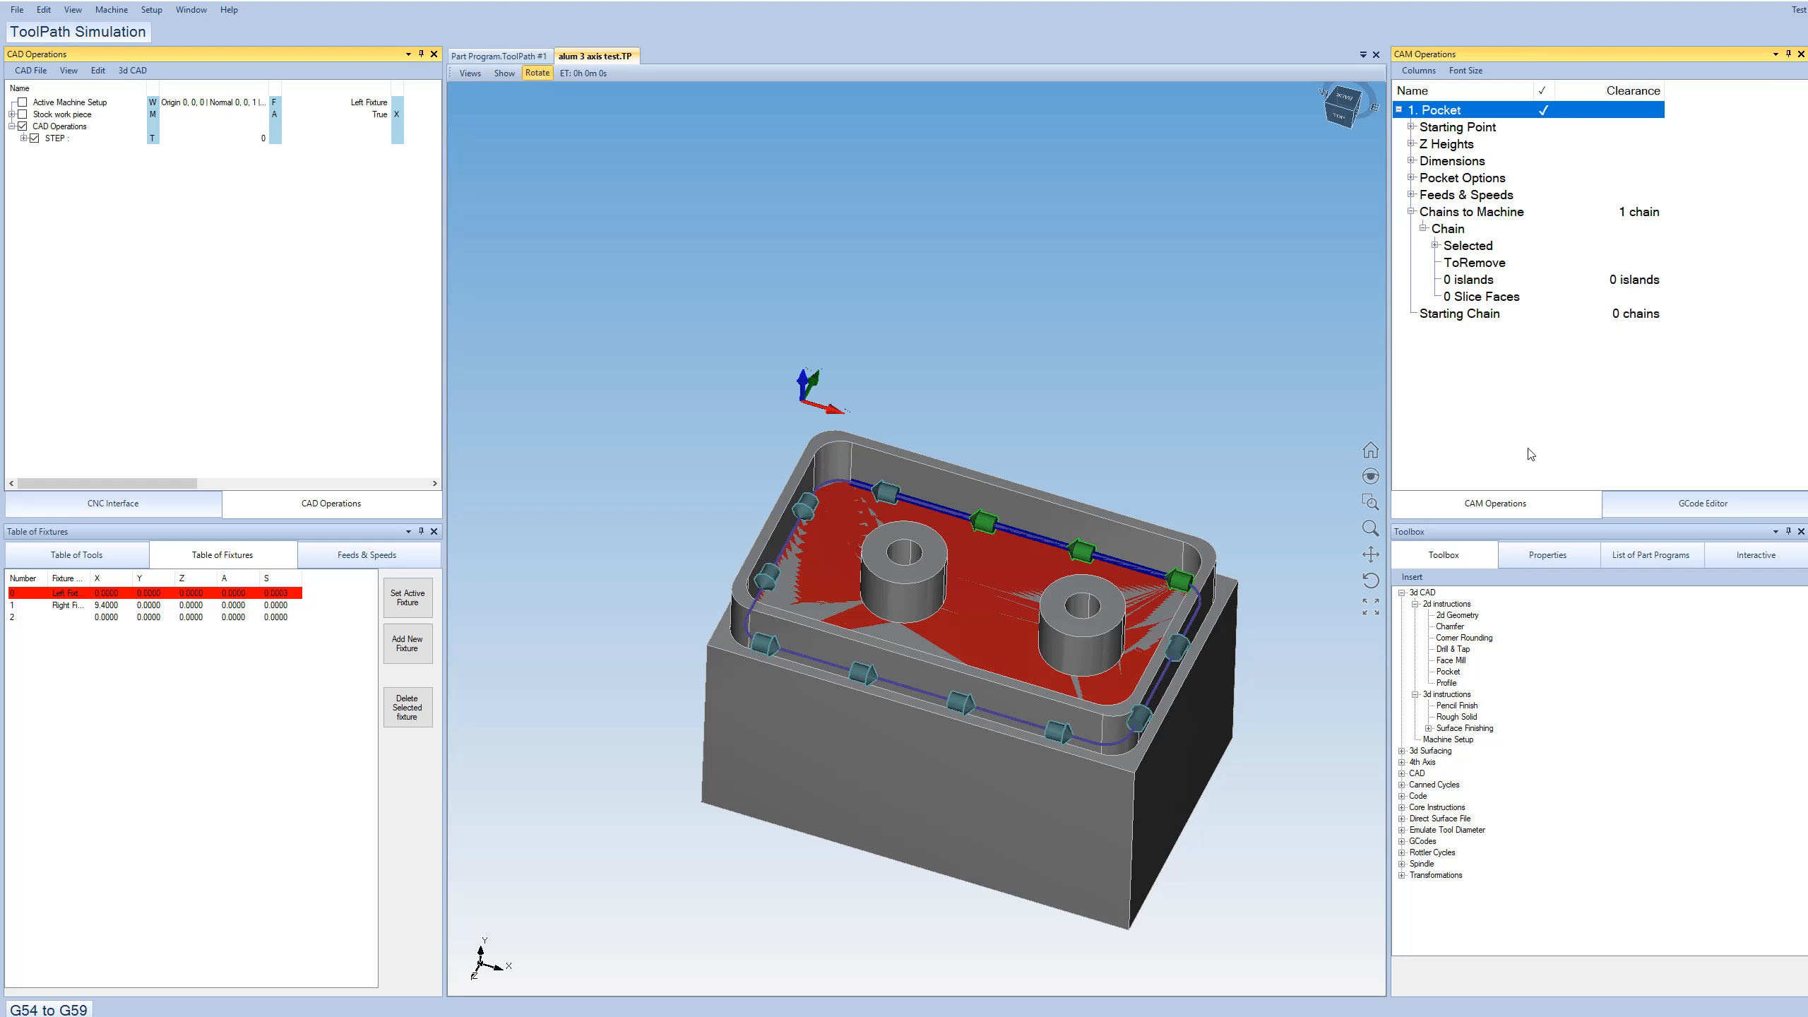
click(1401, 127)
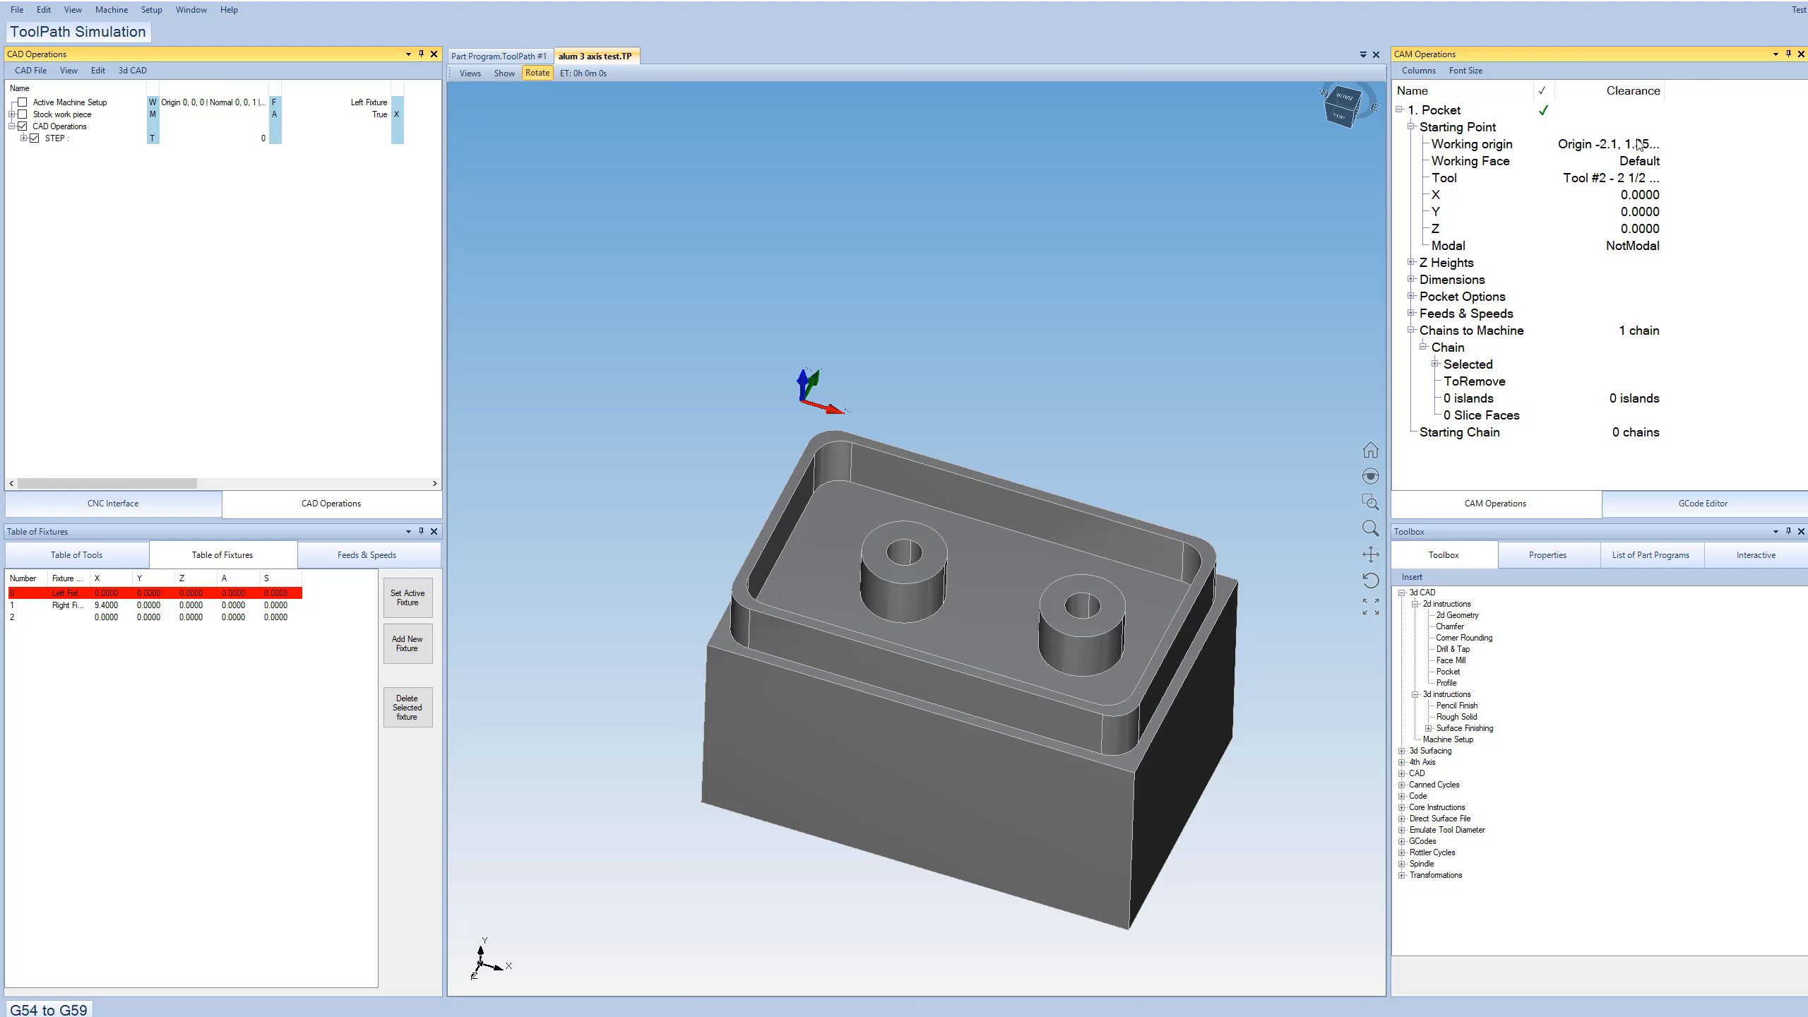
mouse_move(1606, 180)
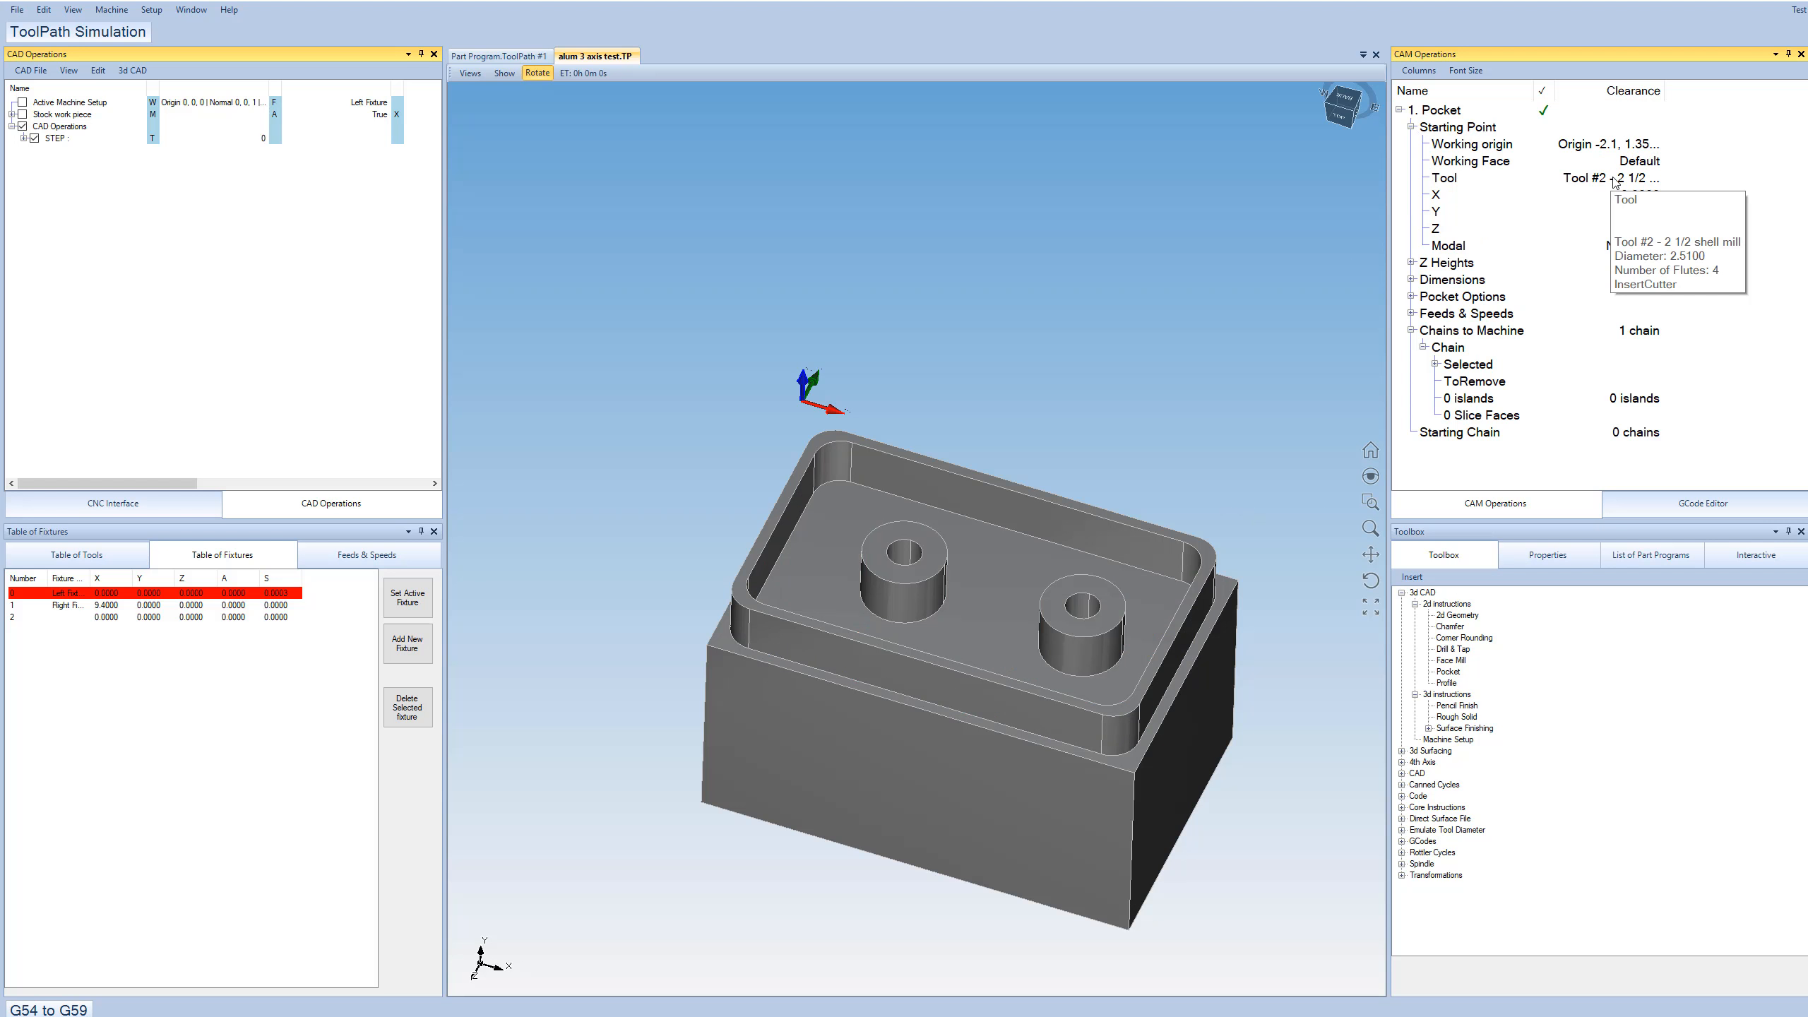
click(1444, 178)
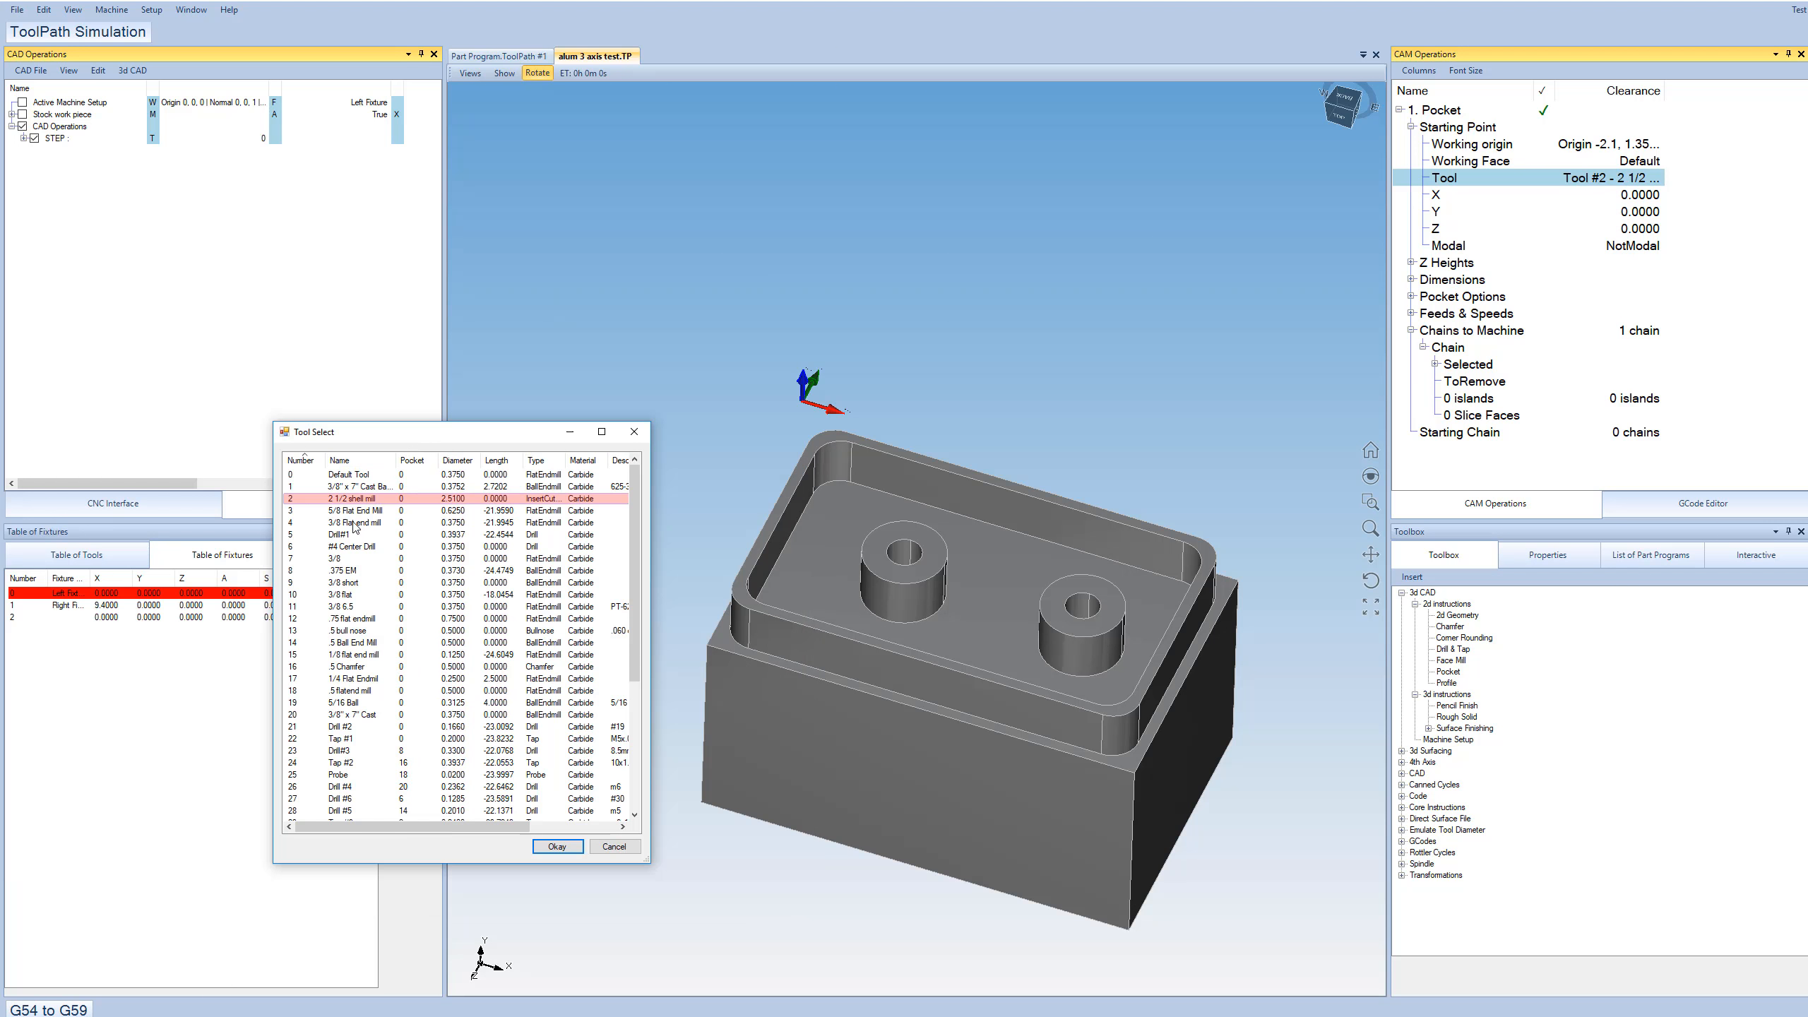
Assign tool 4, the 3/8 flat end mill, to the pocket and regenerate its toolpath.
click(357, 522)
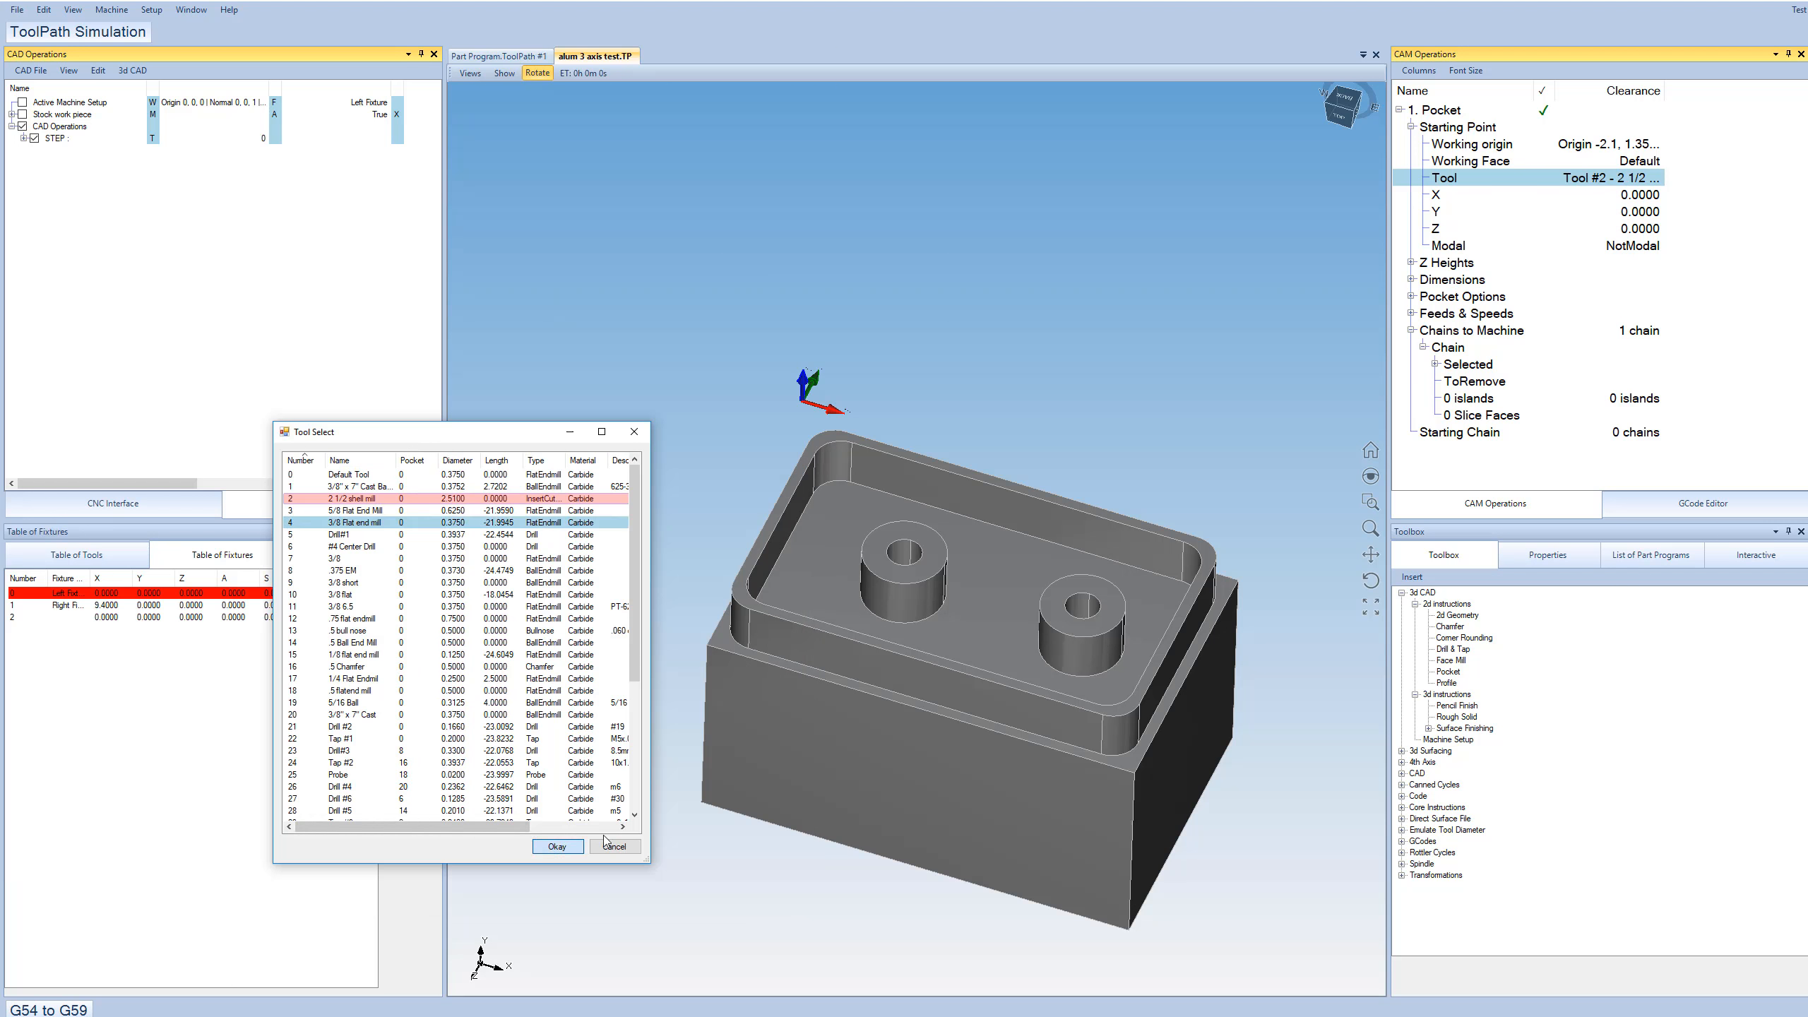
click(557, 845)
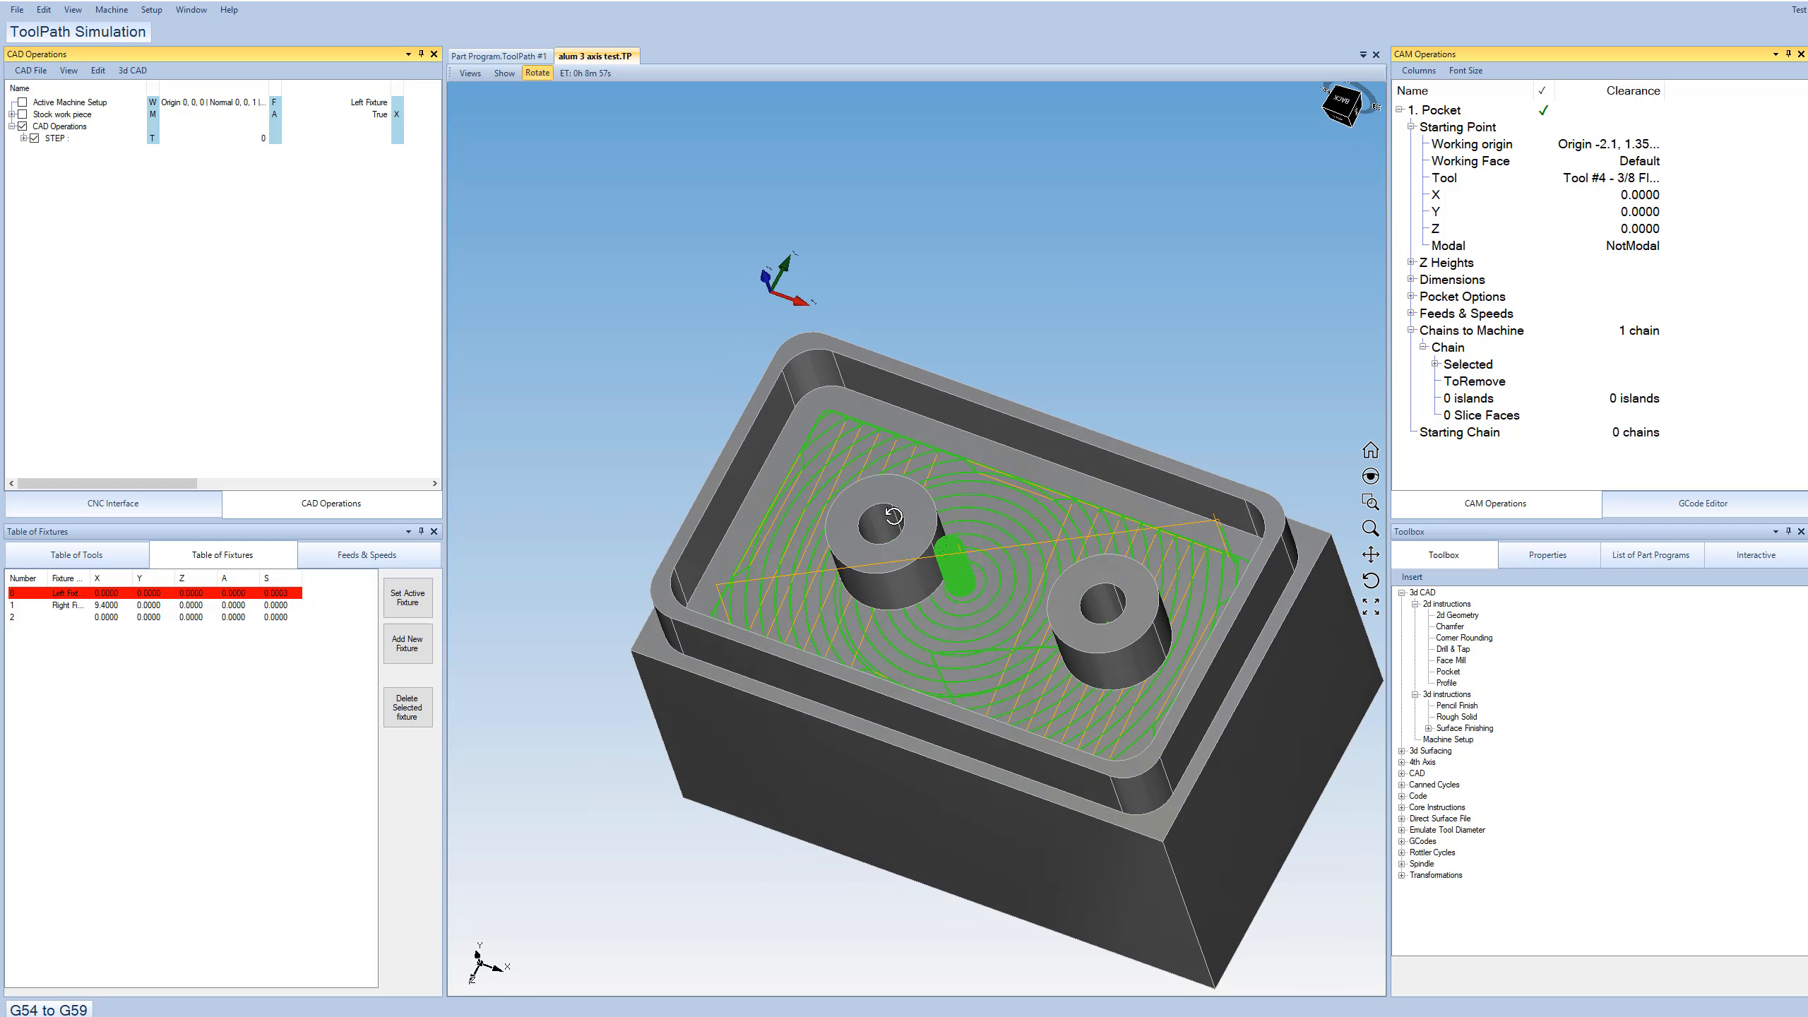
click(1435, 111)
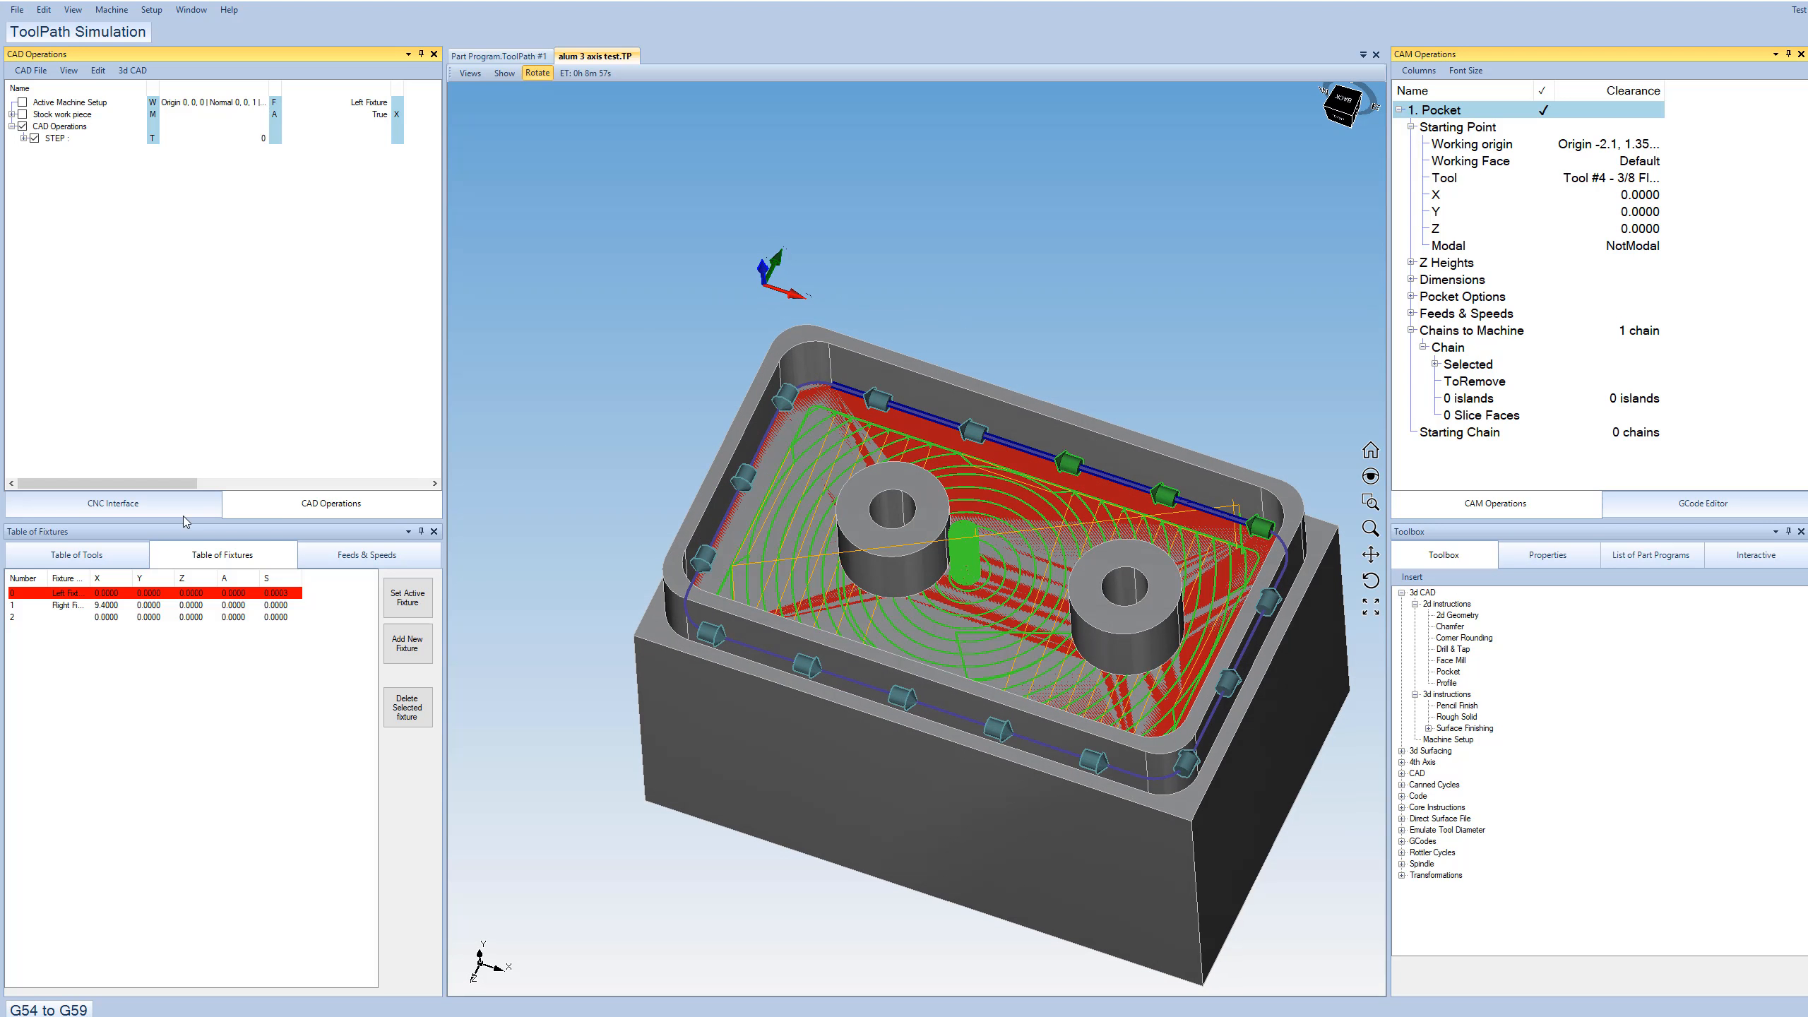
click(111, 503)
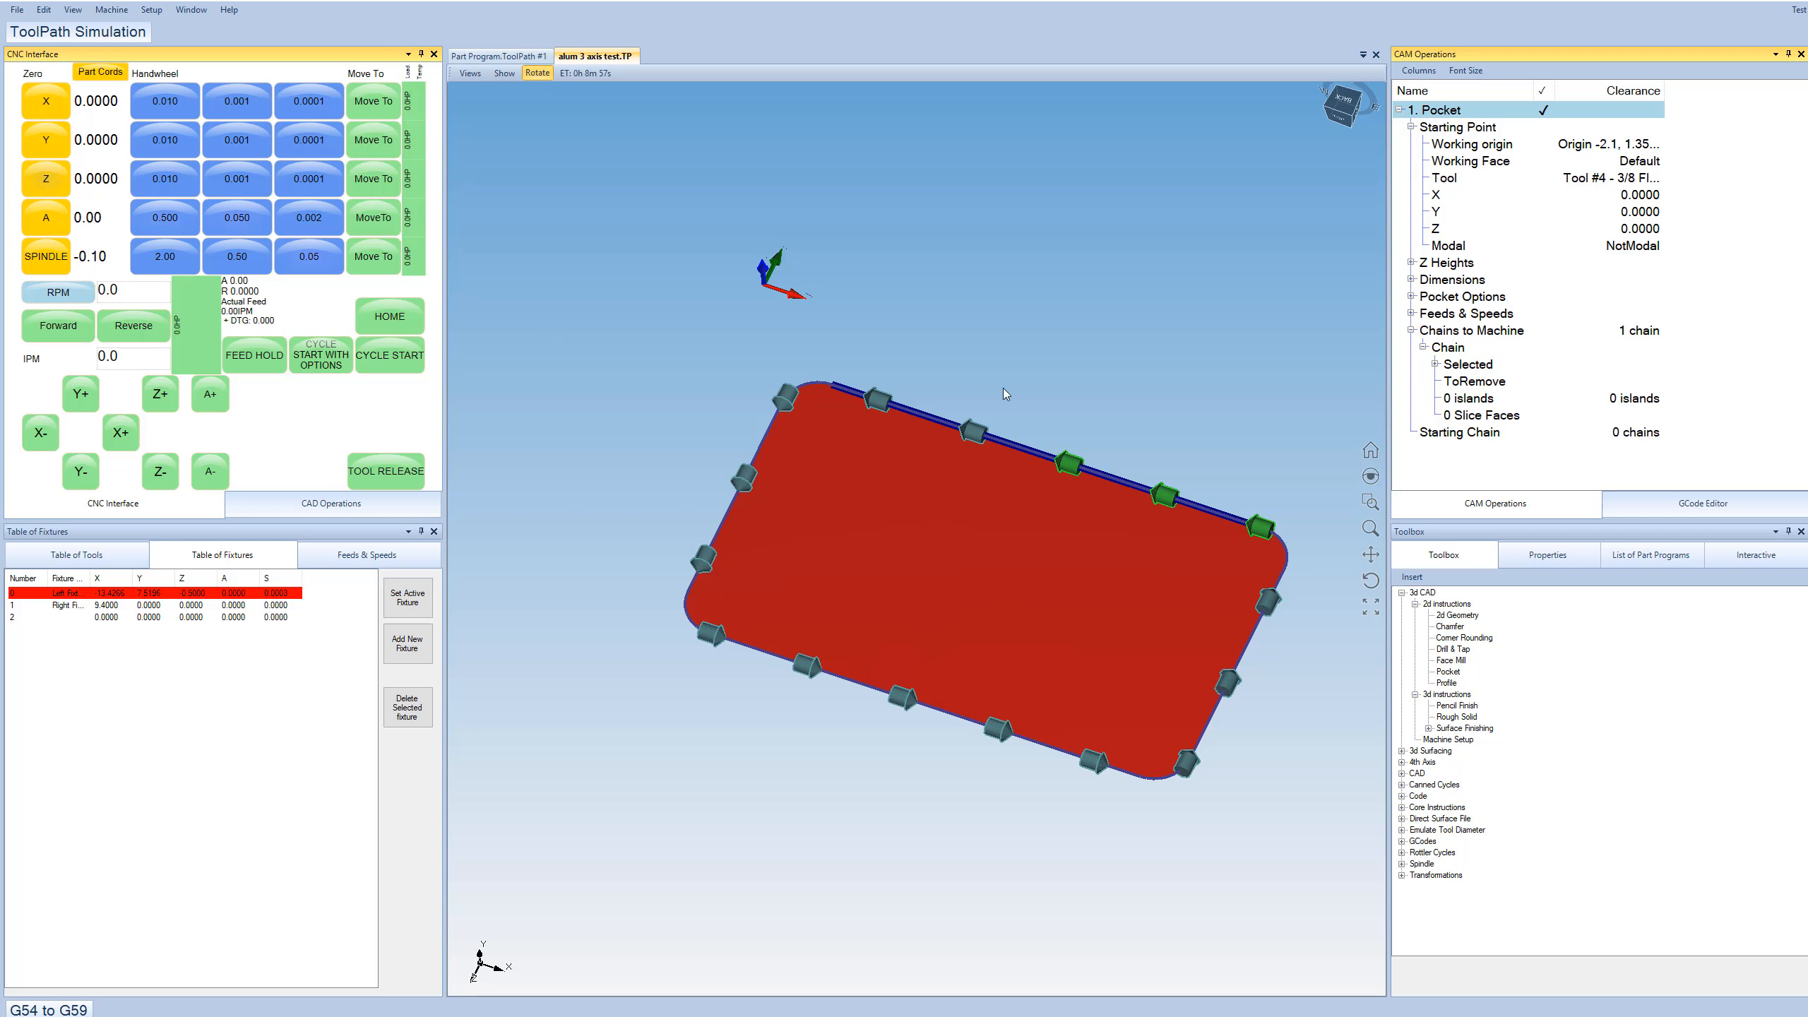
Run Cycle Start so the 3/8 end mill cuts the pocket and retracts.
scroll(down, 3)
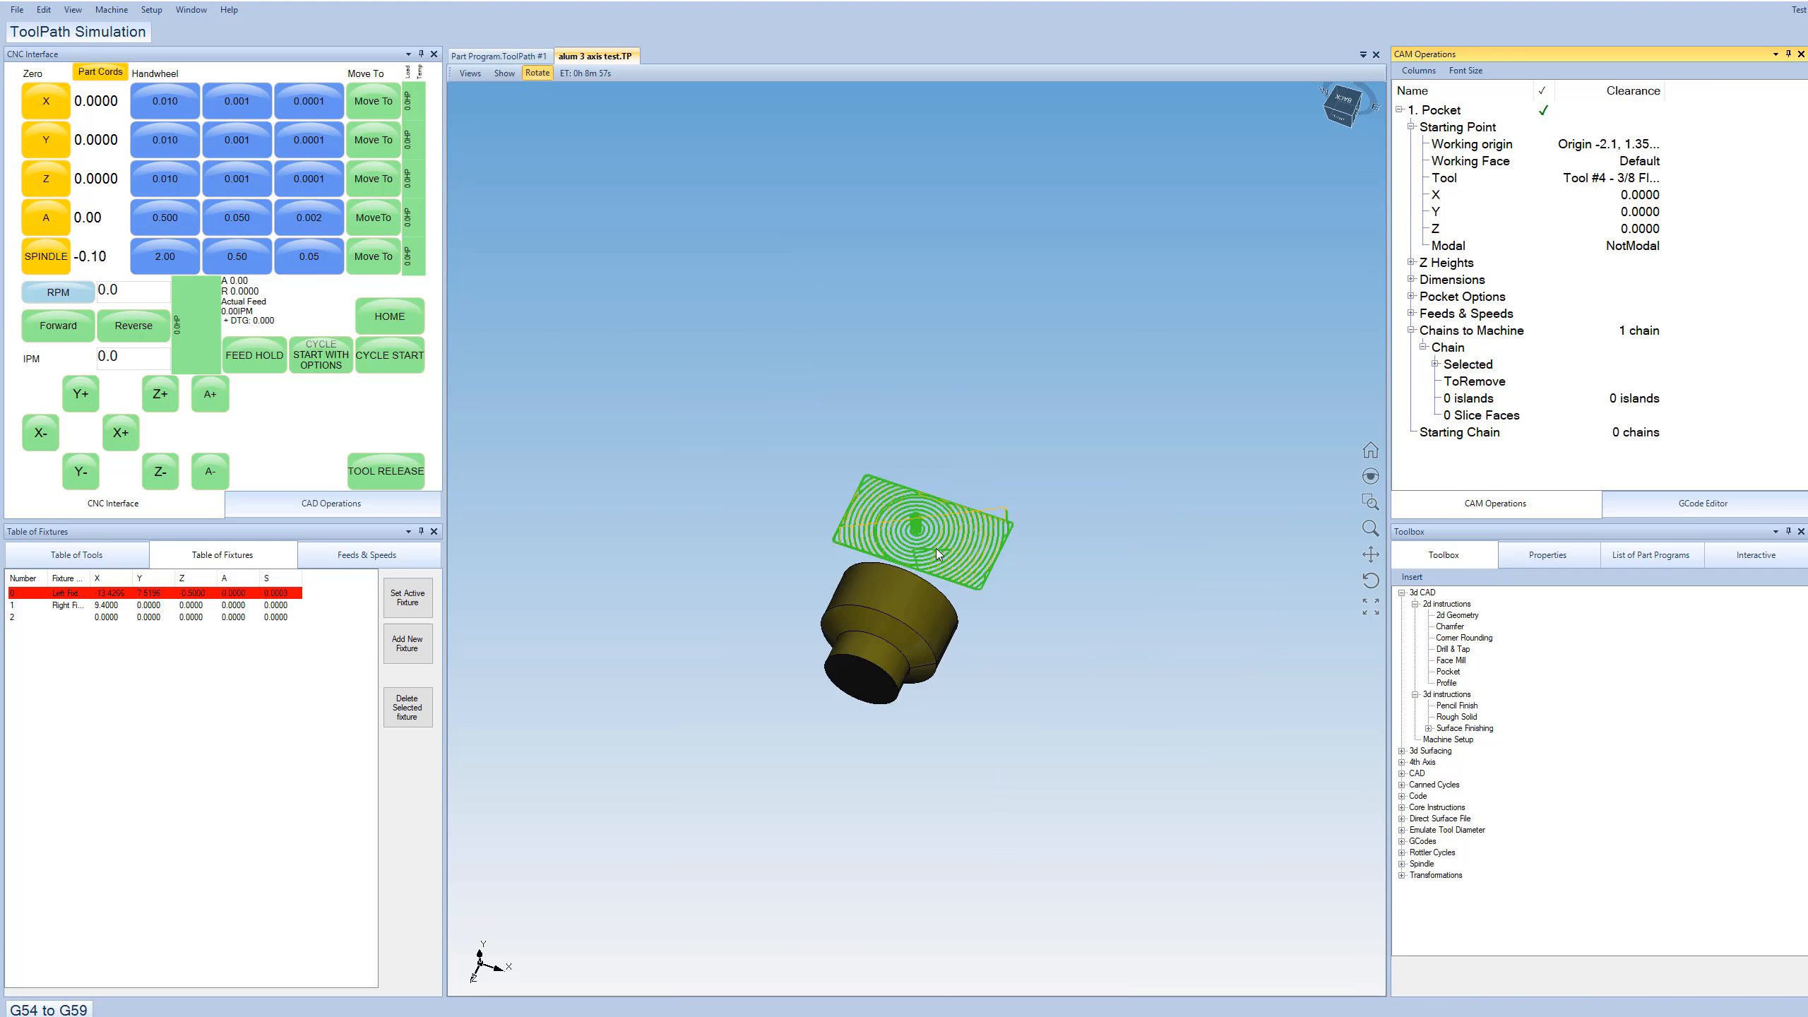
click(391, 354)
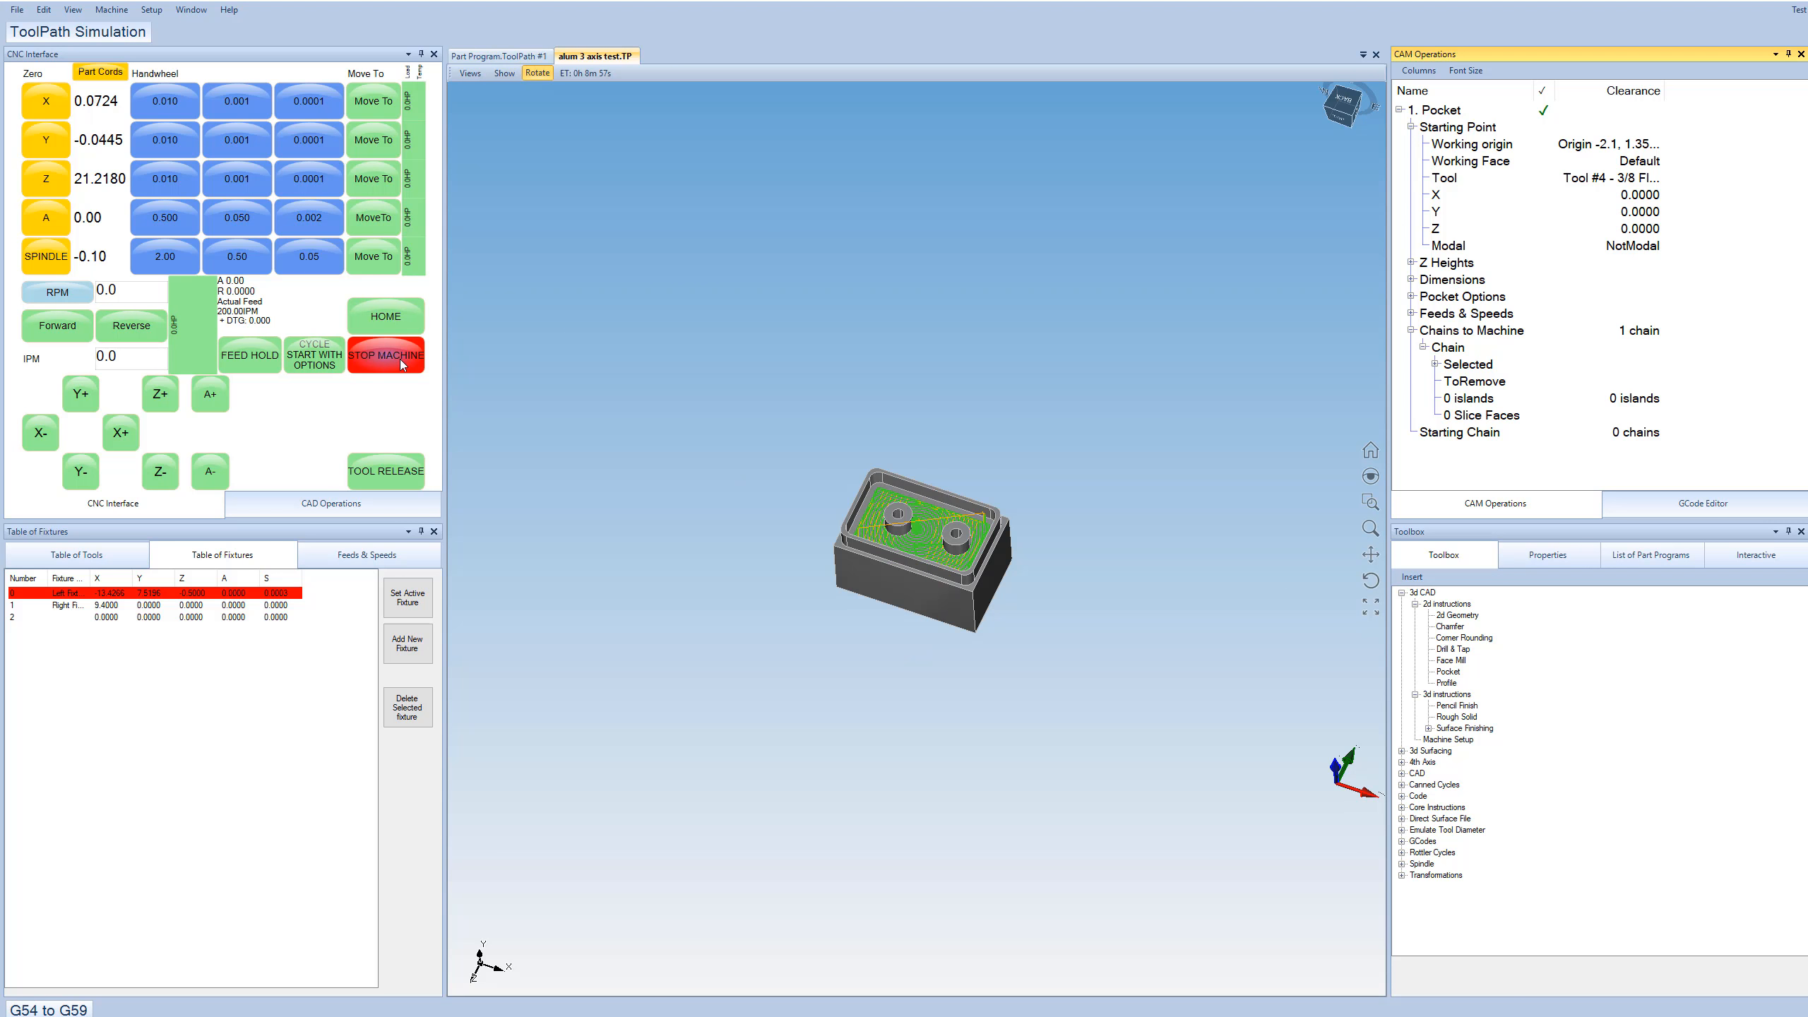
click(385, 355)
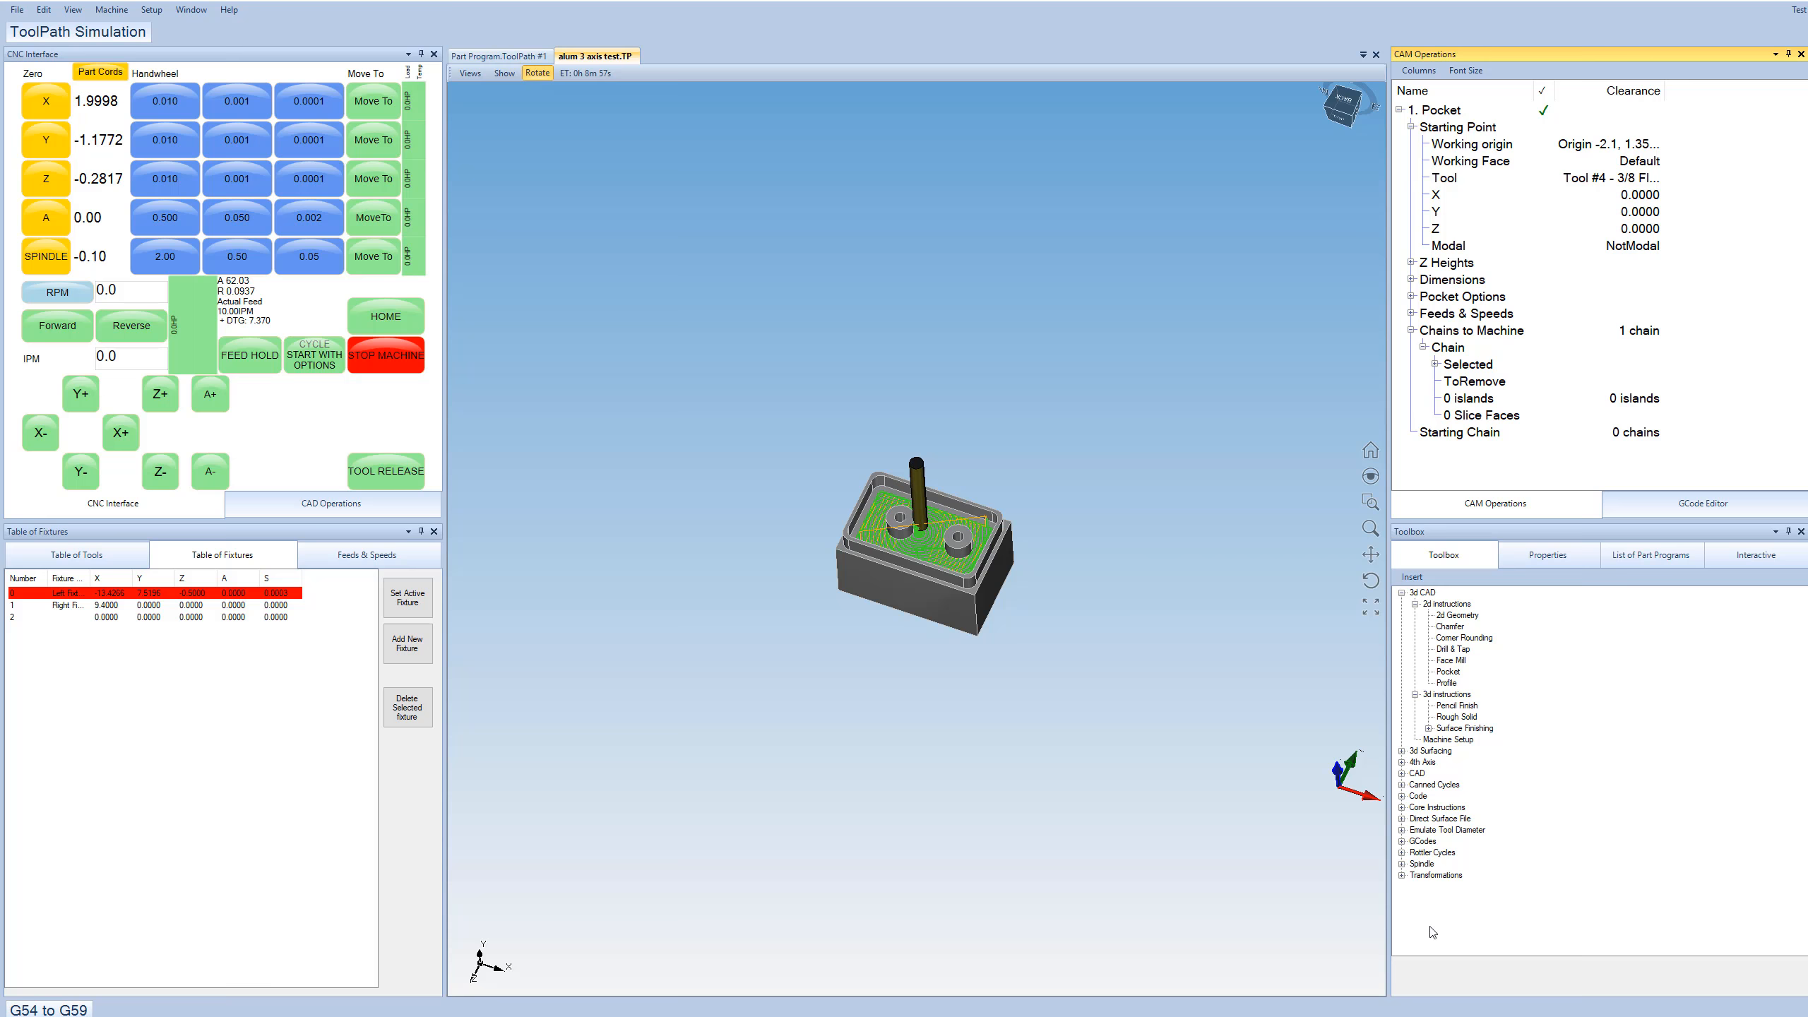
click(386, 354)
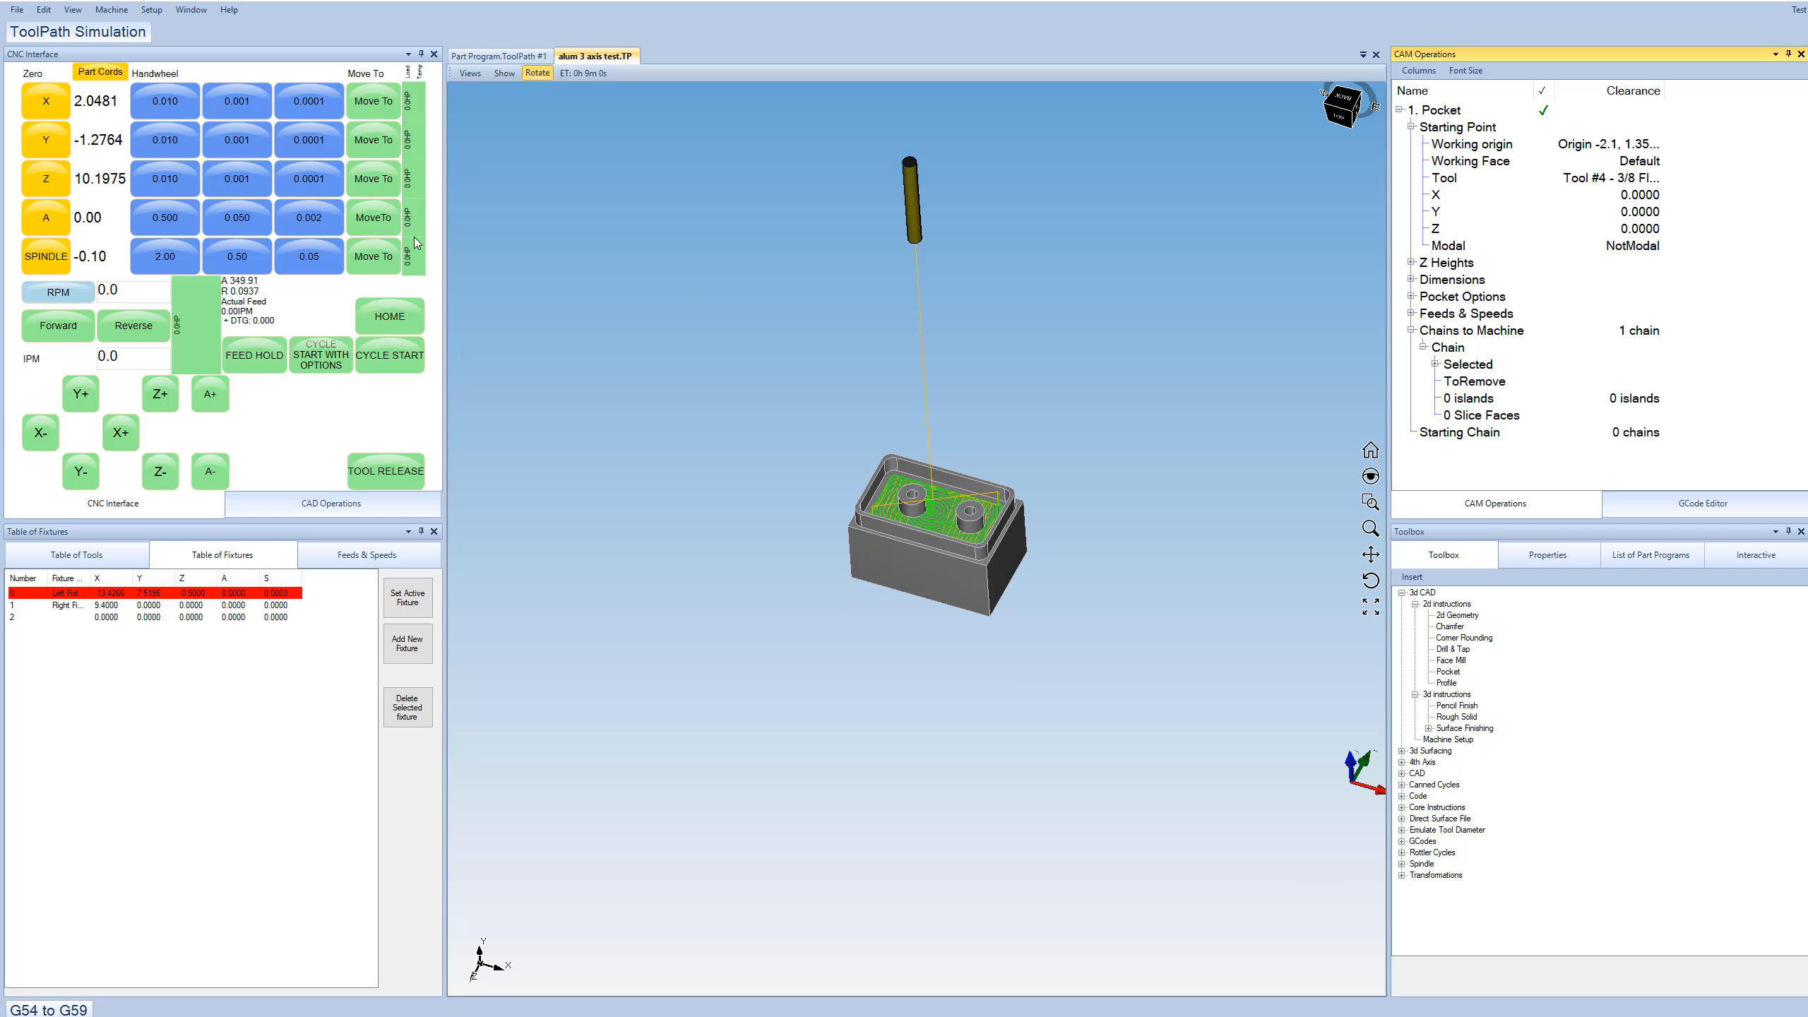
mouse_move(1012, 348)
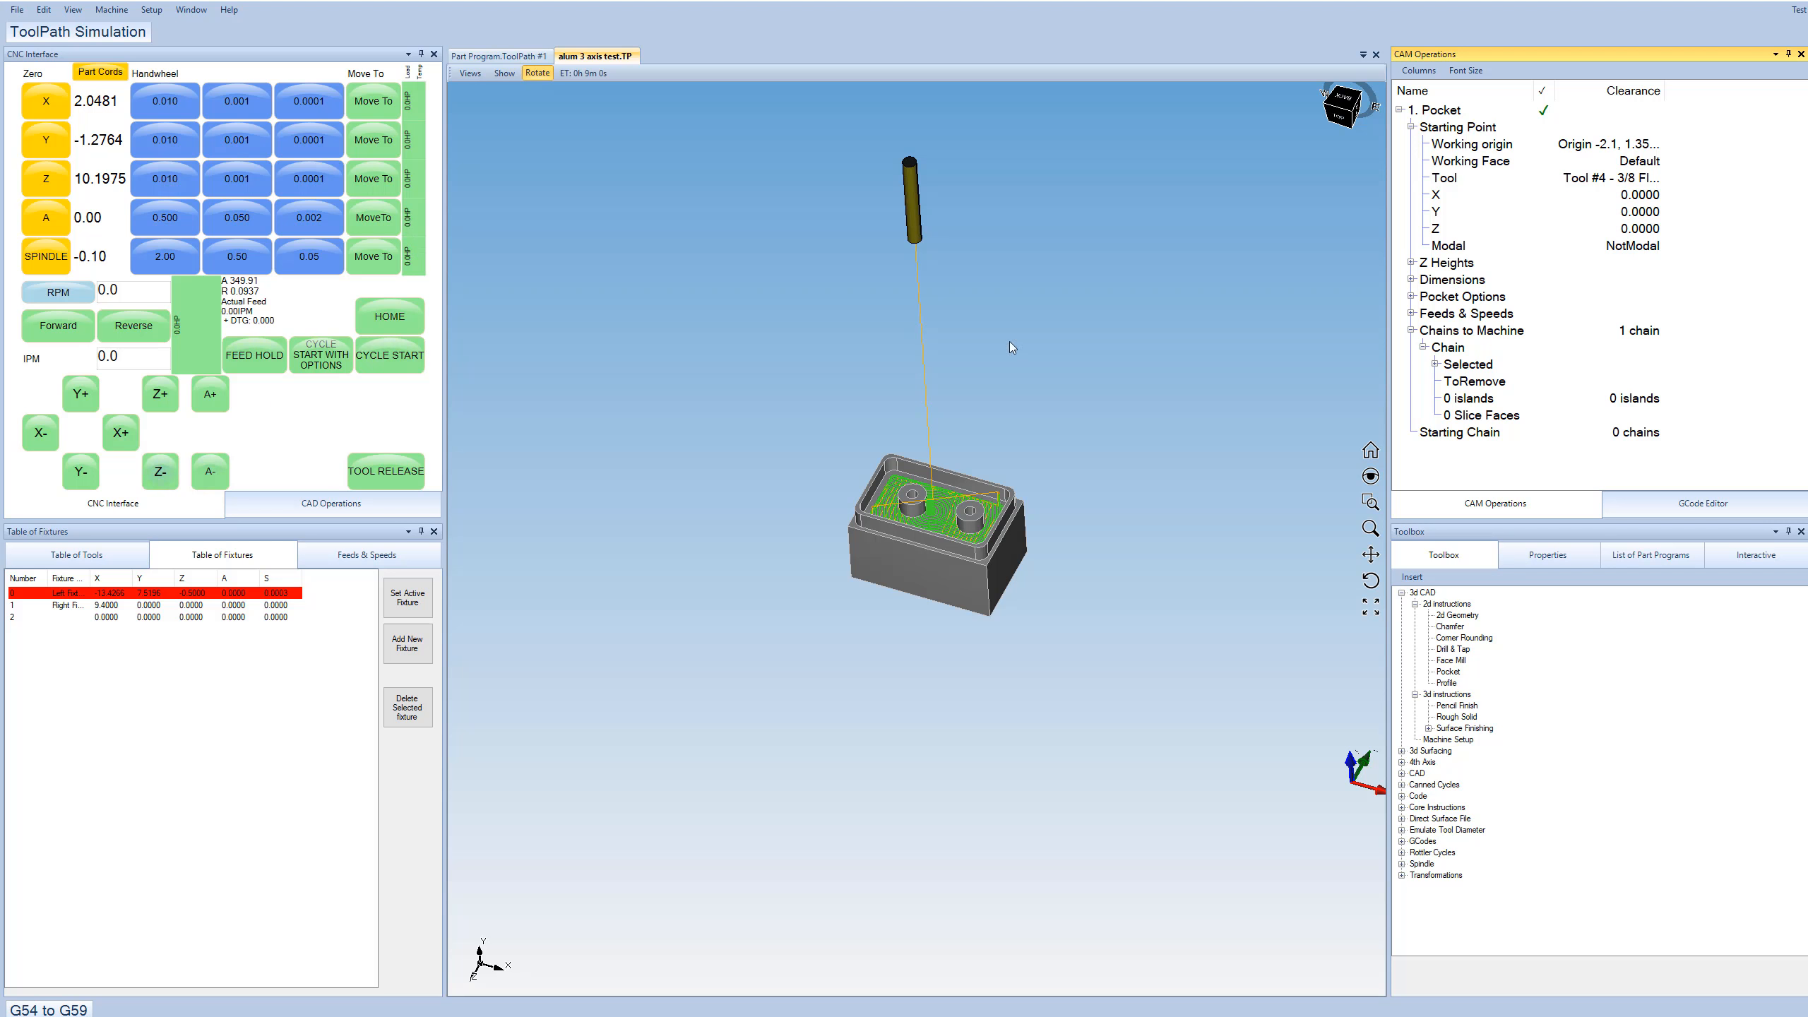
mouse_move(914, 511)
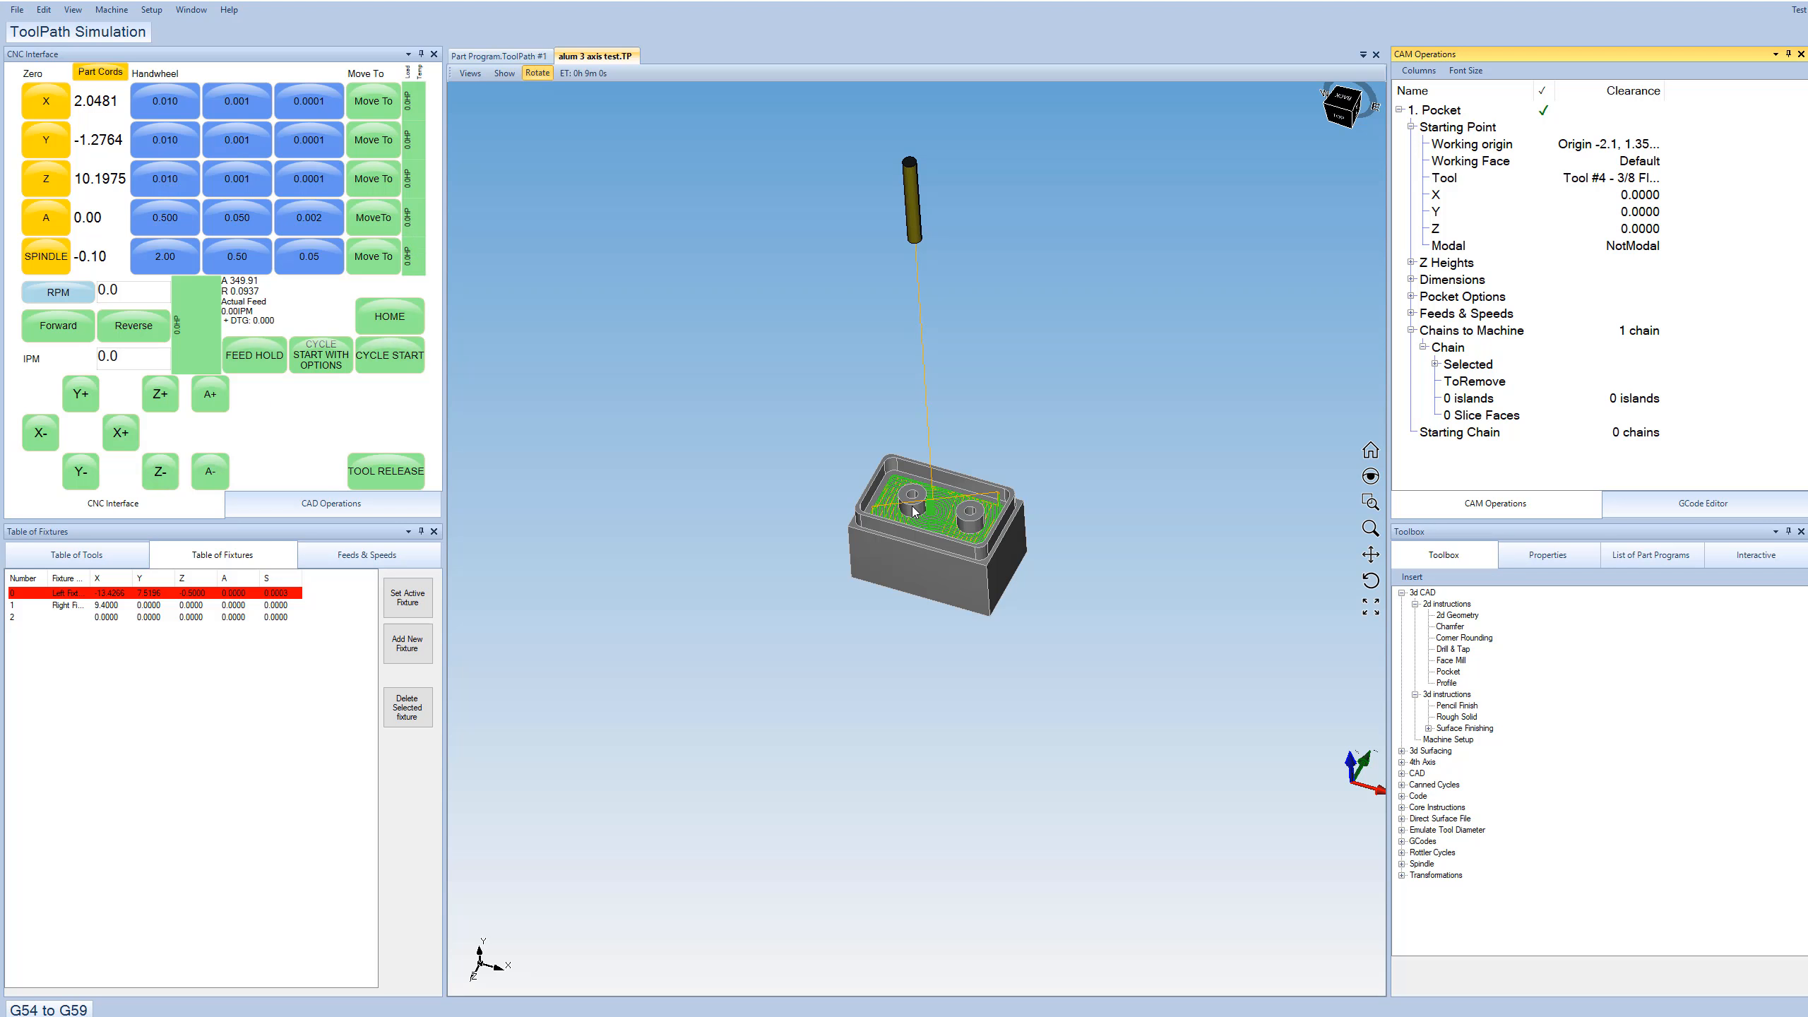
mouse_move(910, 511)
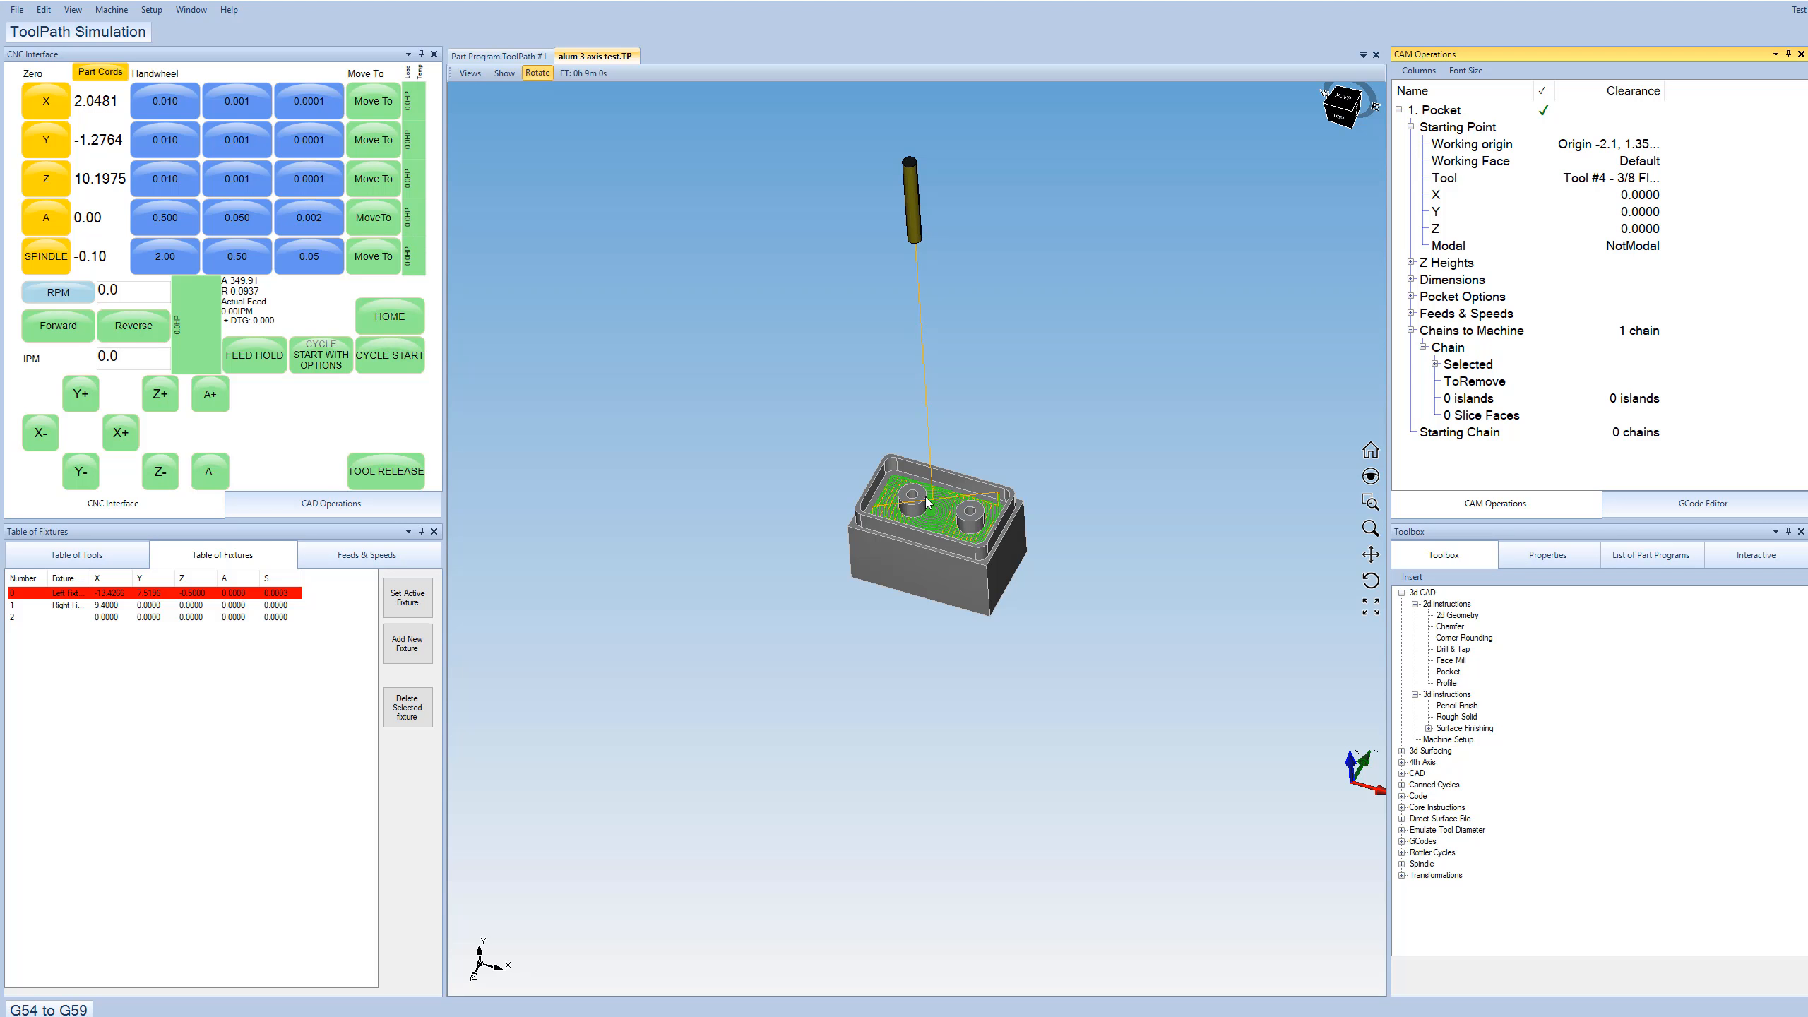